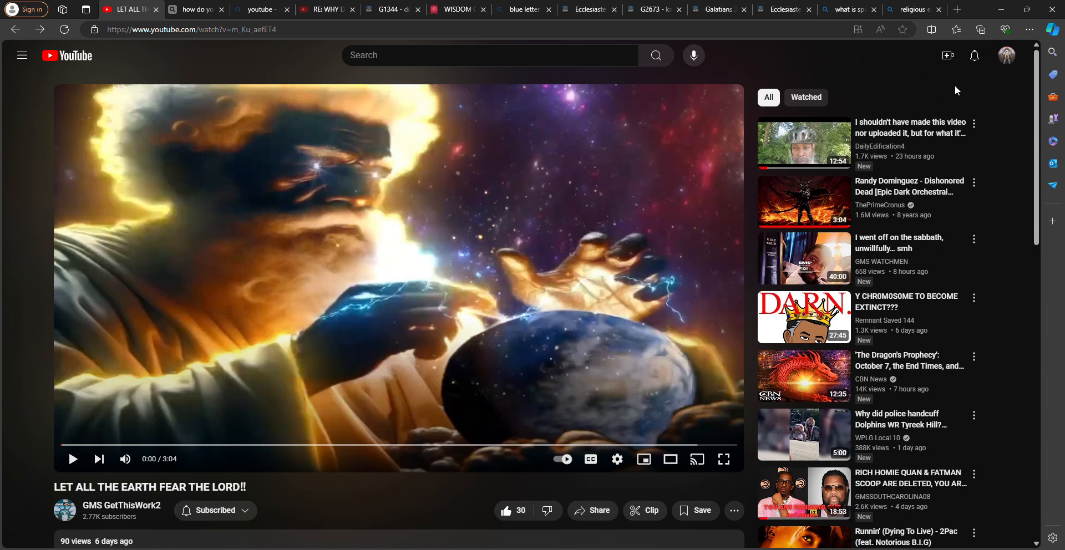
mouse_move(1028, 54)
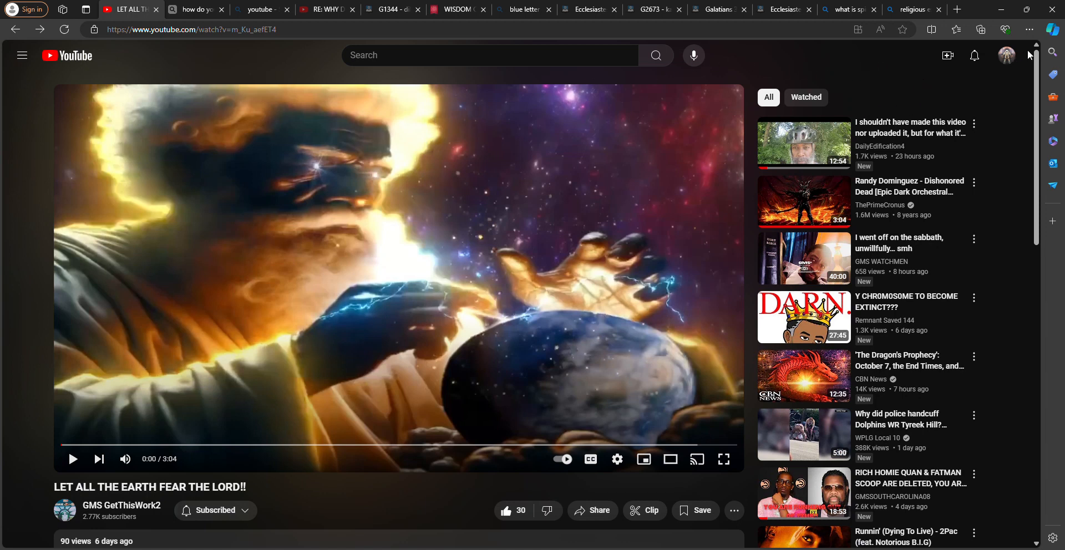
mouse_move(1011, 58)
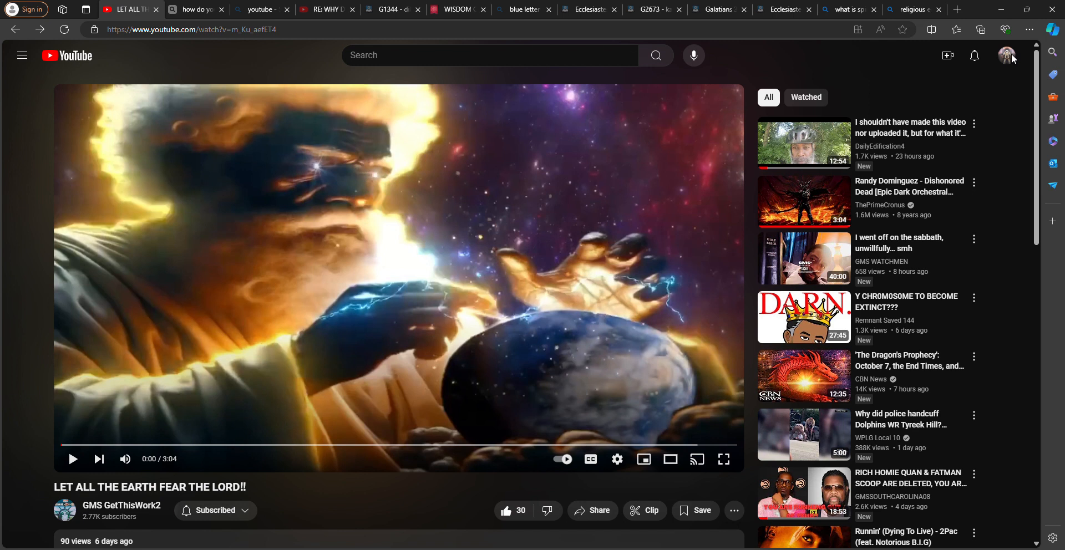
mouse_move(239, 355)
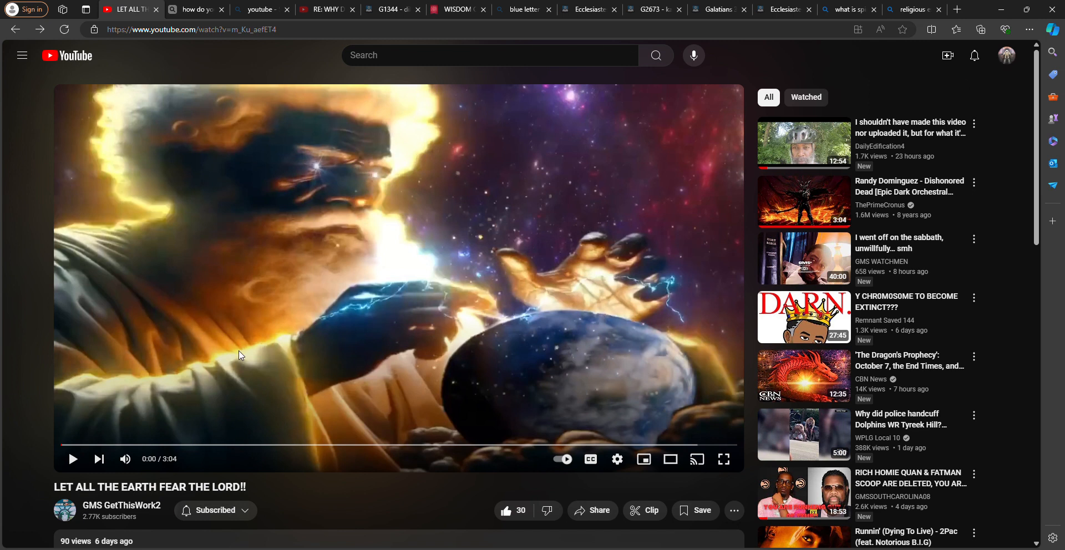
mouse_move(3, 486)
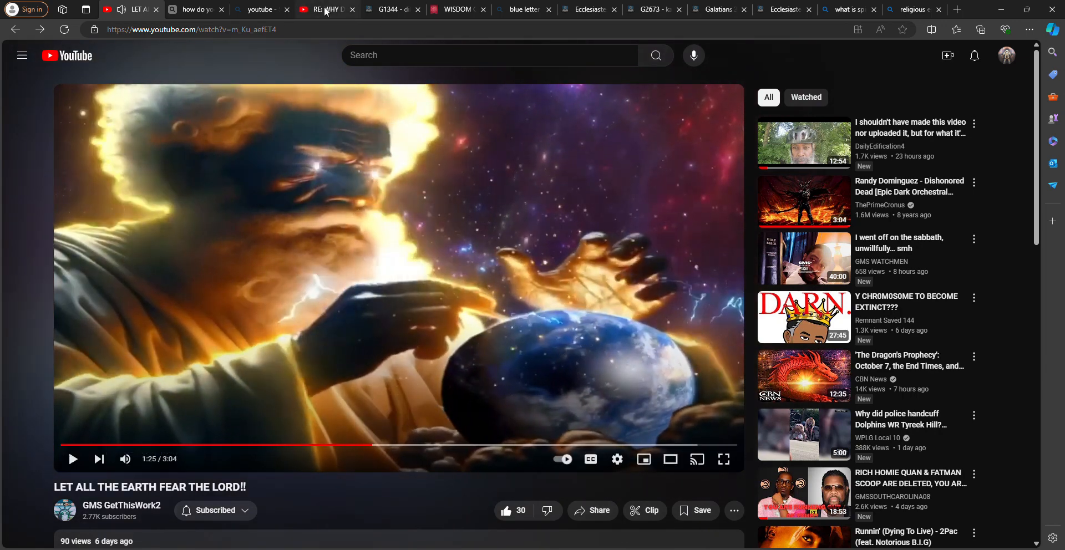
Step: Switch to the Bing 'religious experience' results showing Britannica and Wikipedia overviews
left_click(914, 9)
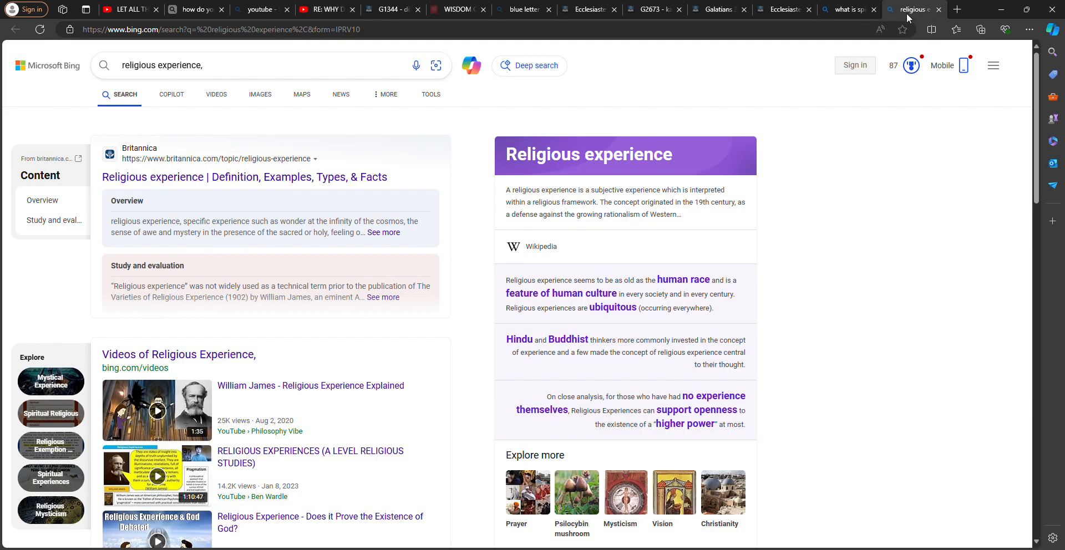
mouse_move(874, 42)
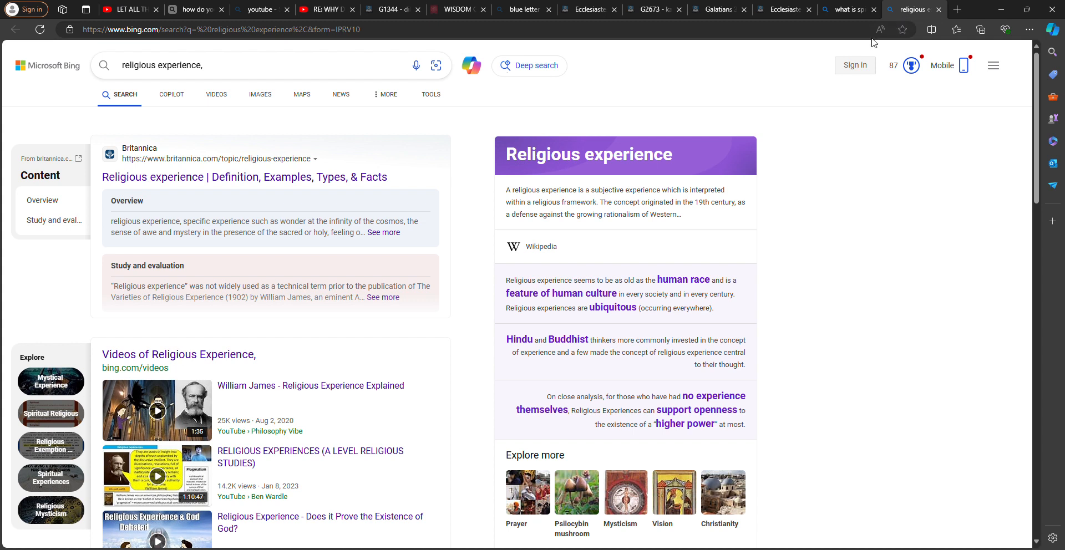
mouse_move(22, 36)
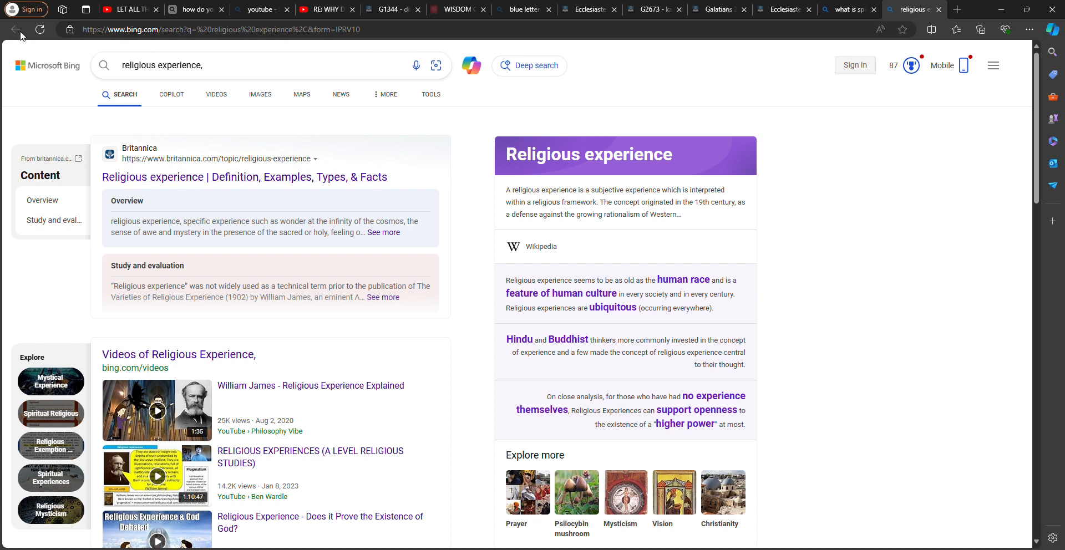
Step: Search Bing for the recent query 'what is spirituality definition'
left_click(235, 66)
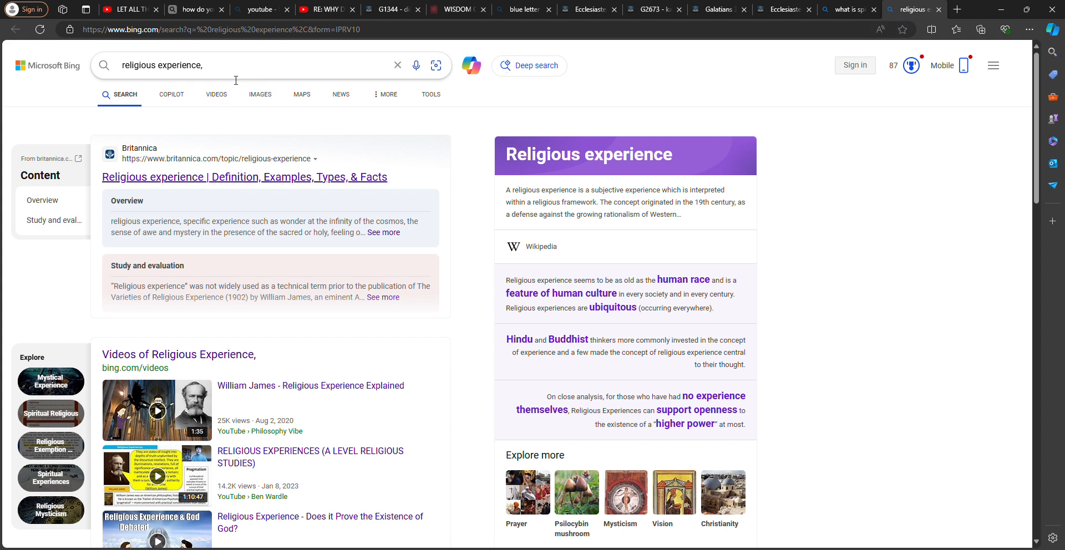
left_click(271, 66)
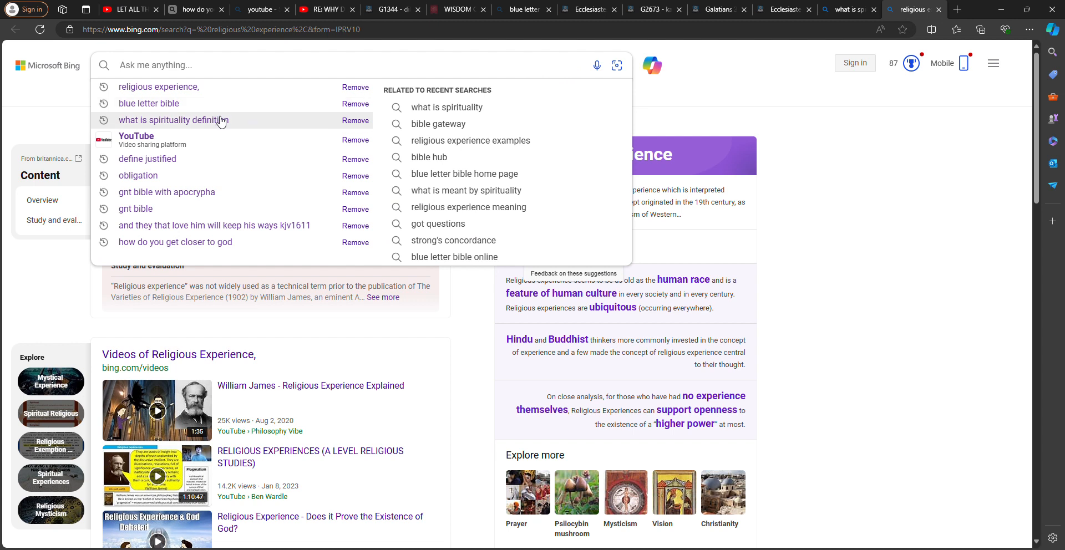
left_click(173, 120)
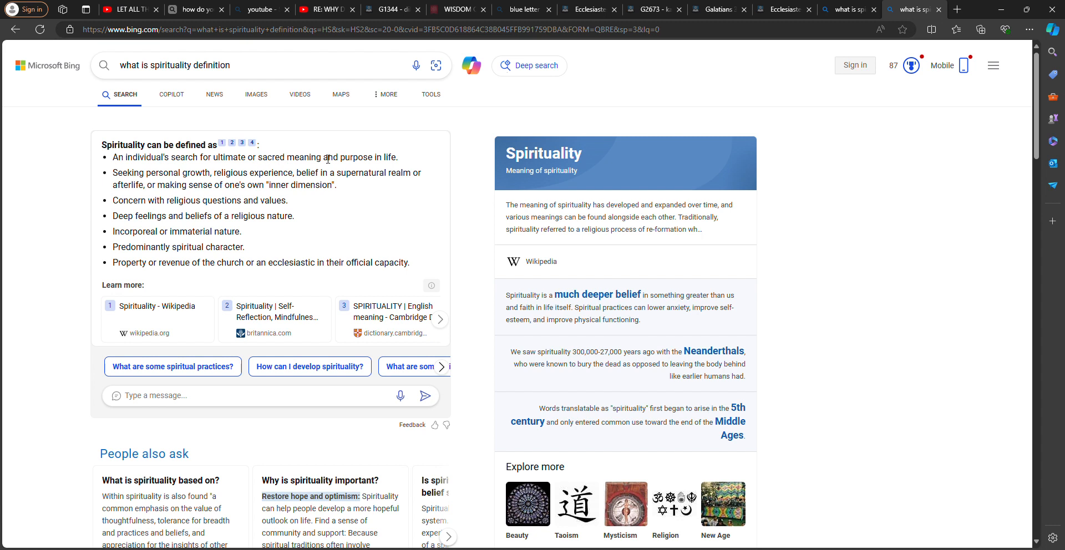
mouse_move(457, 75)
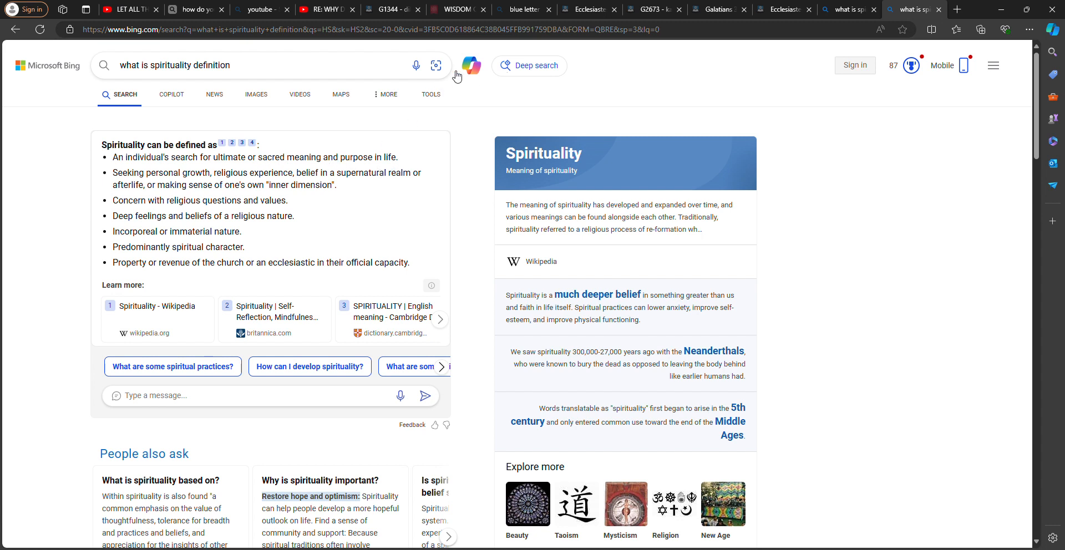
Step: Read Ecclesiastes 12:9–14 in the KJV, ending on verse 13's whole duty of man
left_click(784, 8)
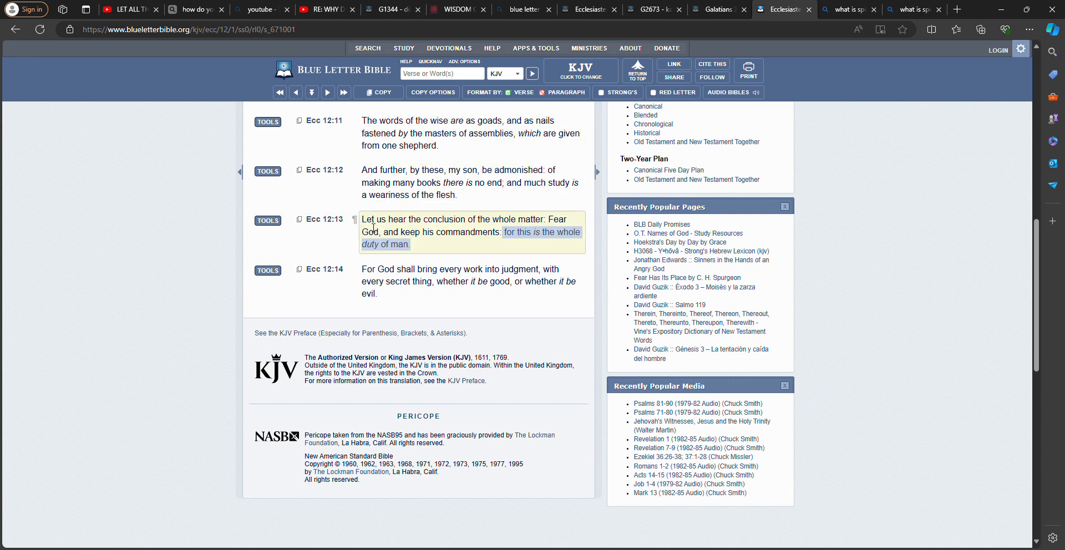
mouse_move(524, 220)
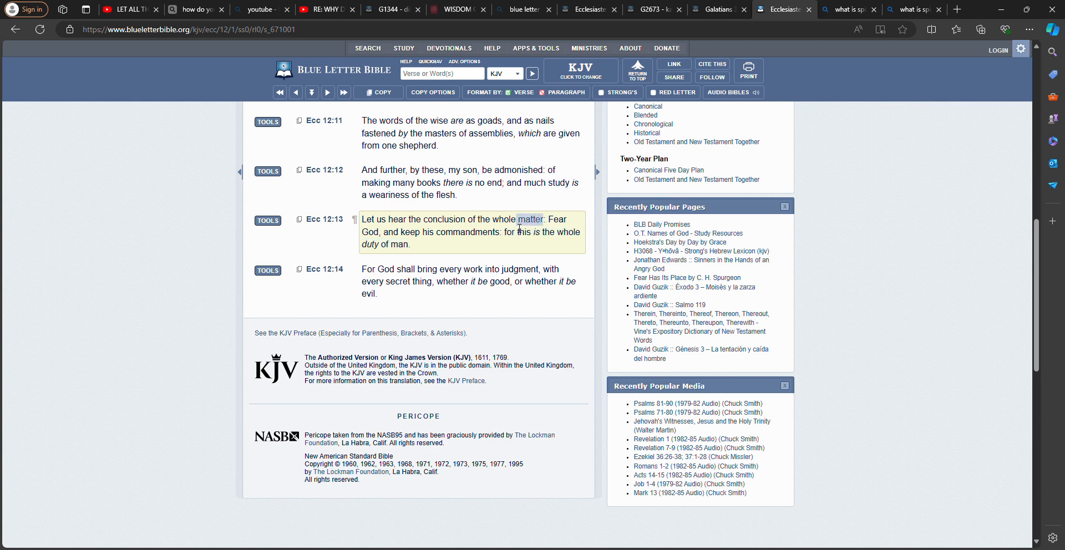
scroll("up", 3)
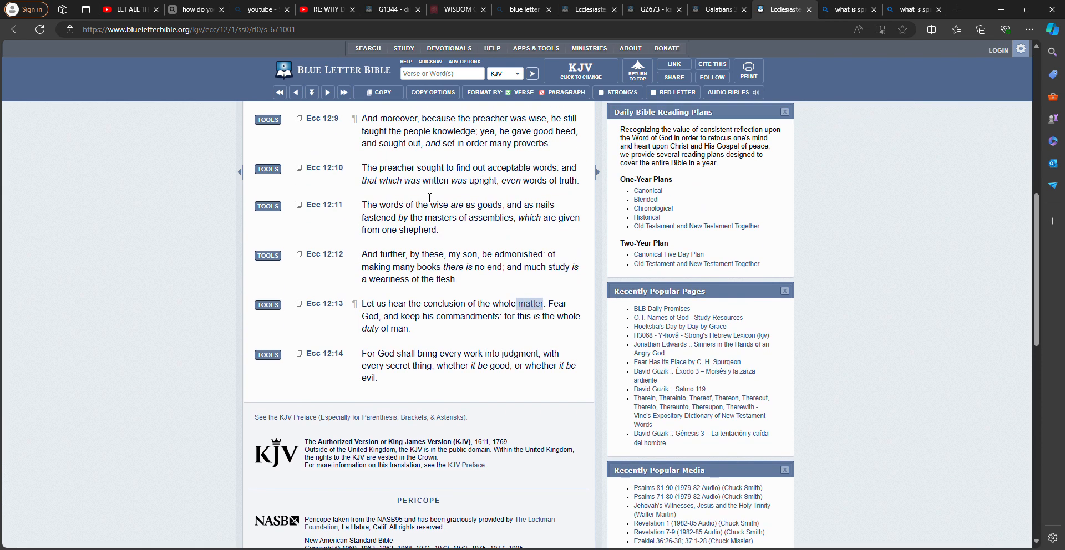
scroll("up", 3)
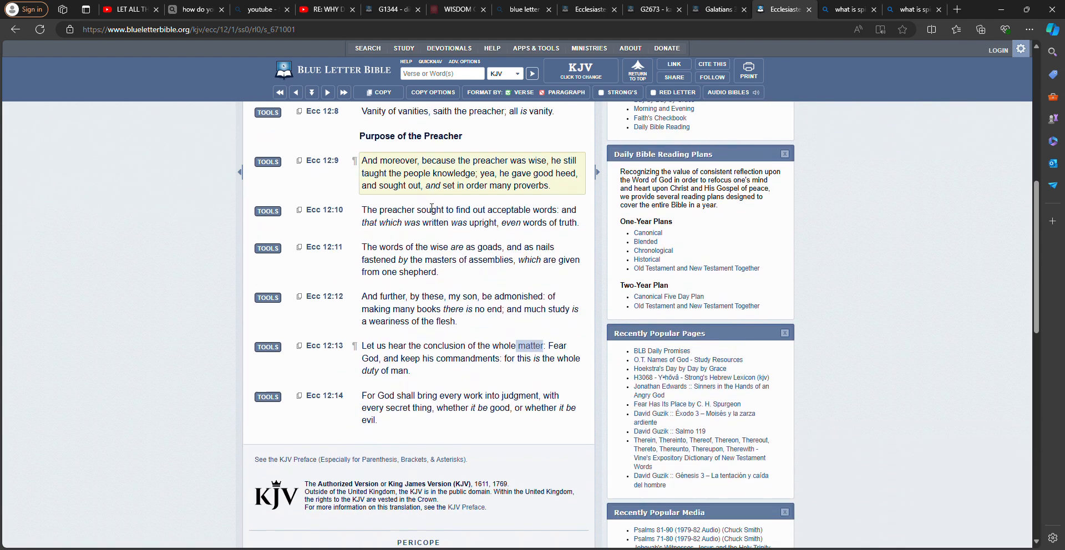
scroll("down", 3)
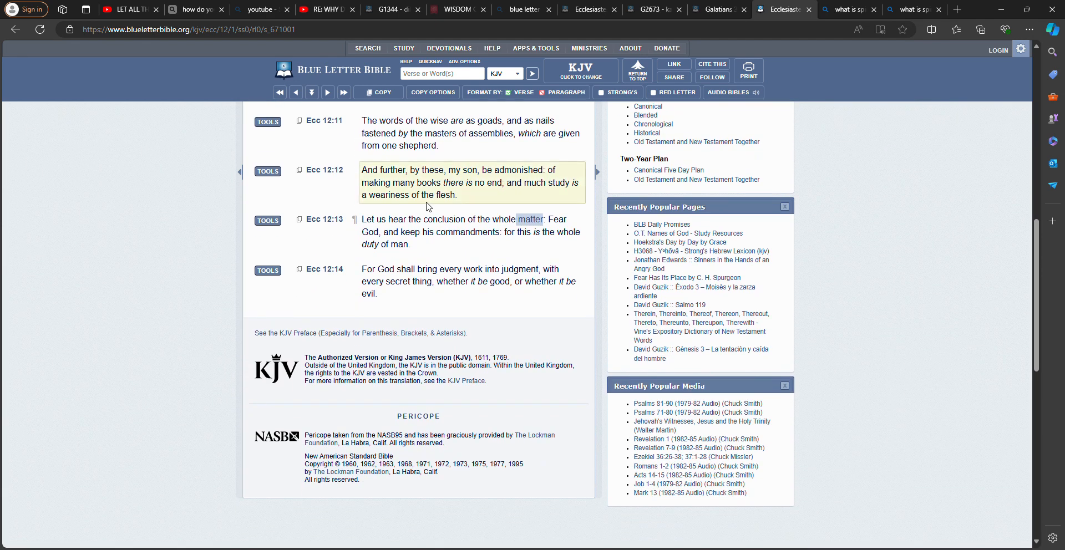
scroll("down", 3)
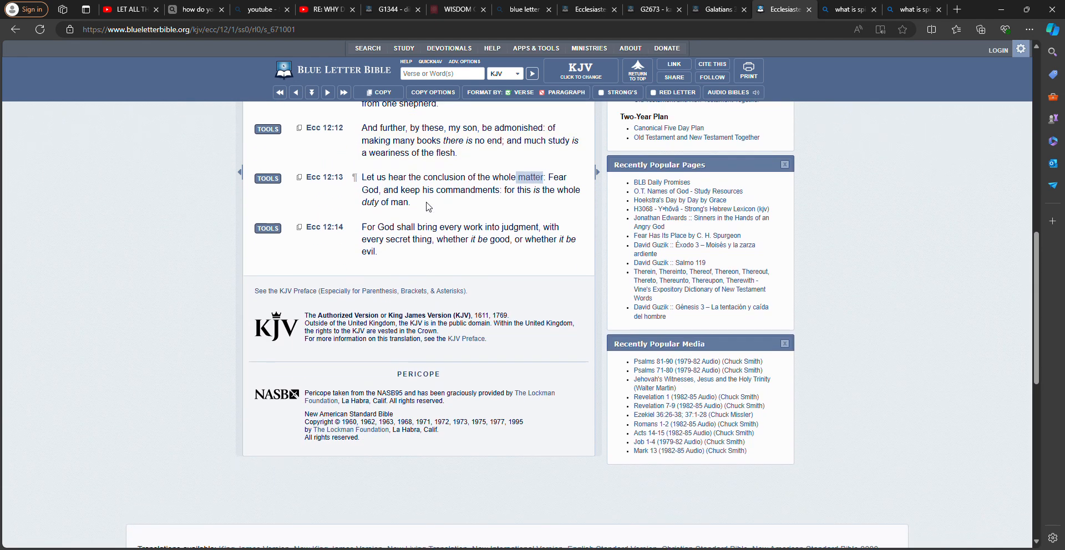
scroll("down", 3)
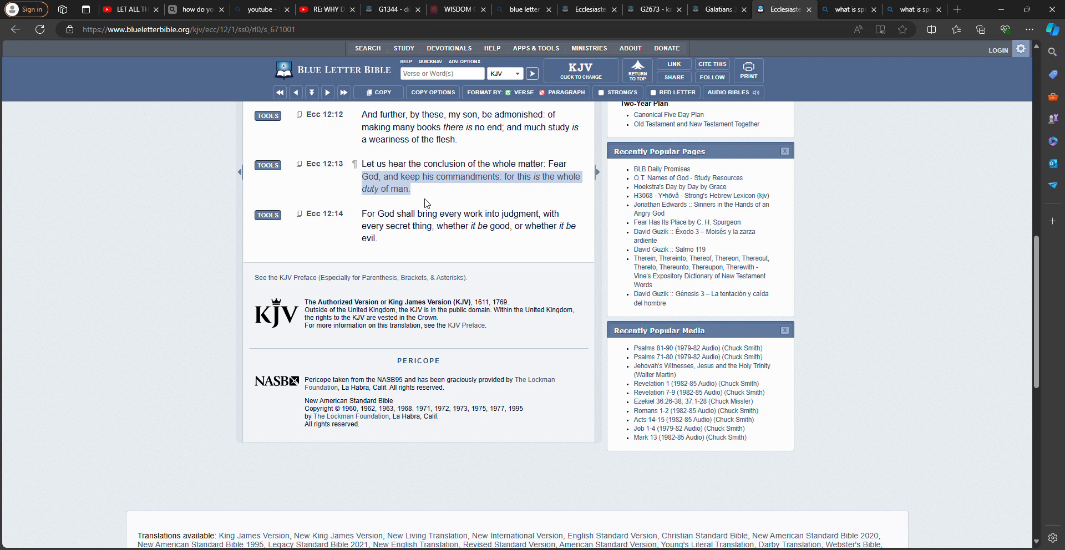
mouse_move(426, 203)
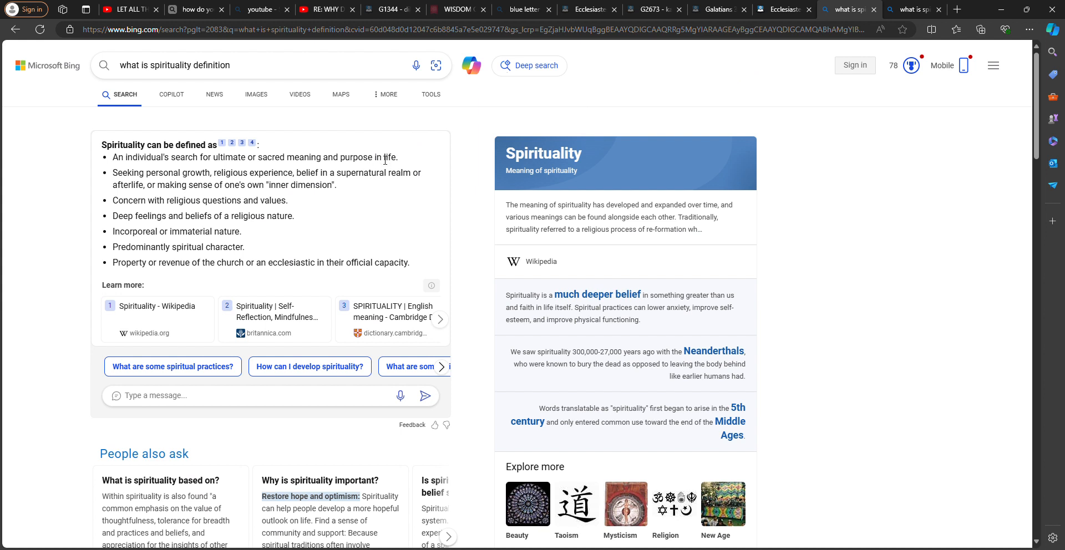
mouse_move(301, 167)
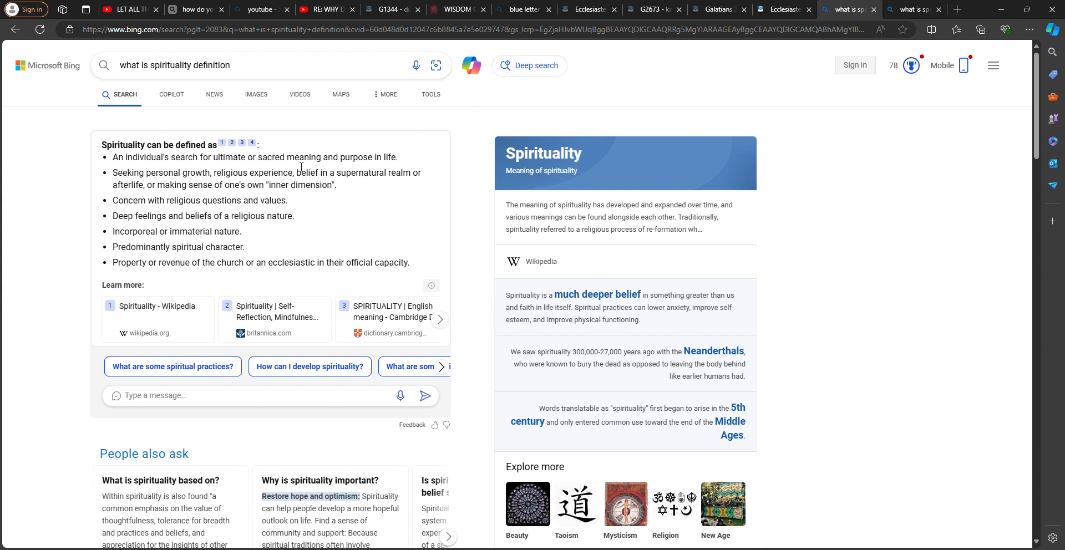
mouse_move(155, 187)
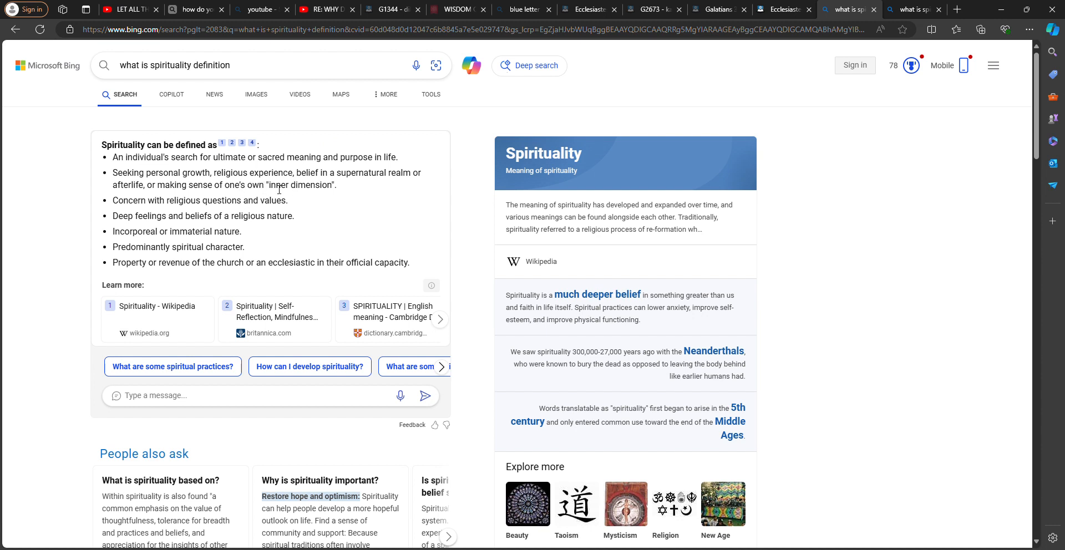
mouse_move(397, 174)
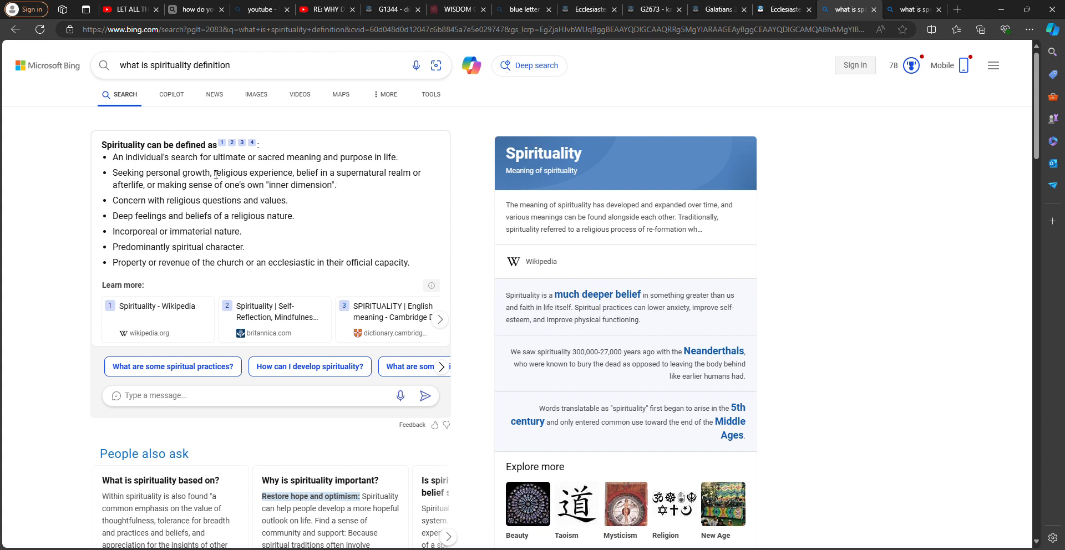
Step: Search Bing for 'religious experience' selected from the spirituality definition
double_click(250, 172)
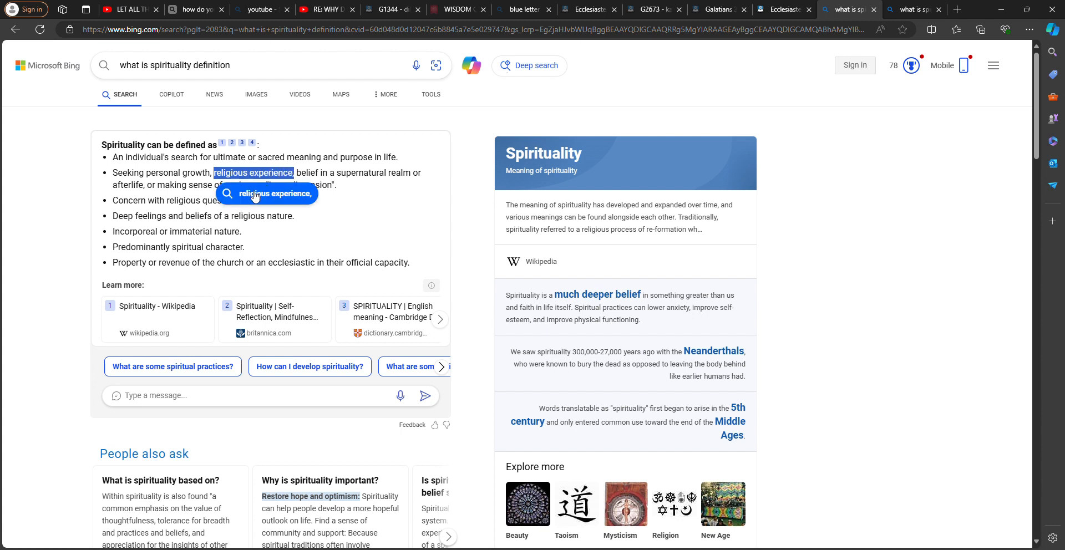
left_click(266, 193)
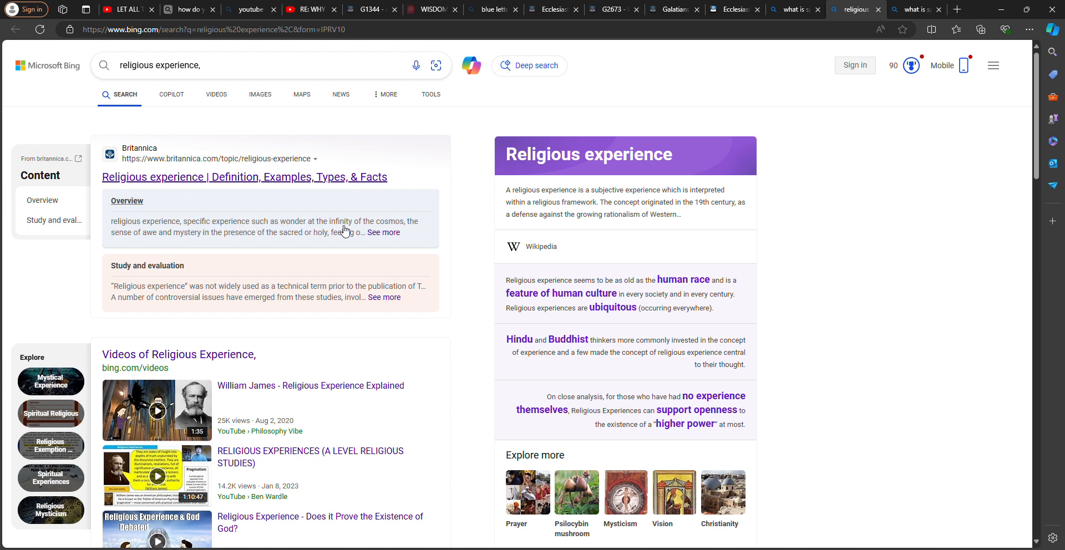
mouse_move(386, 228)
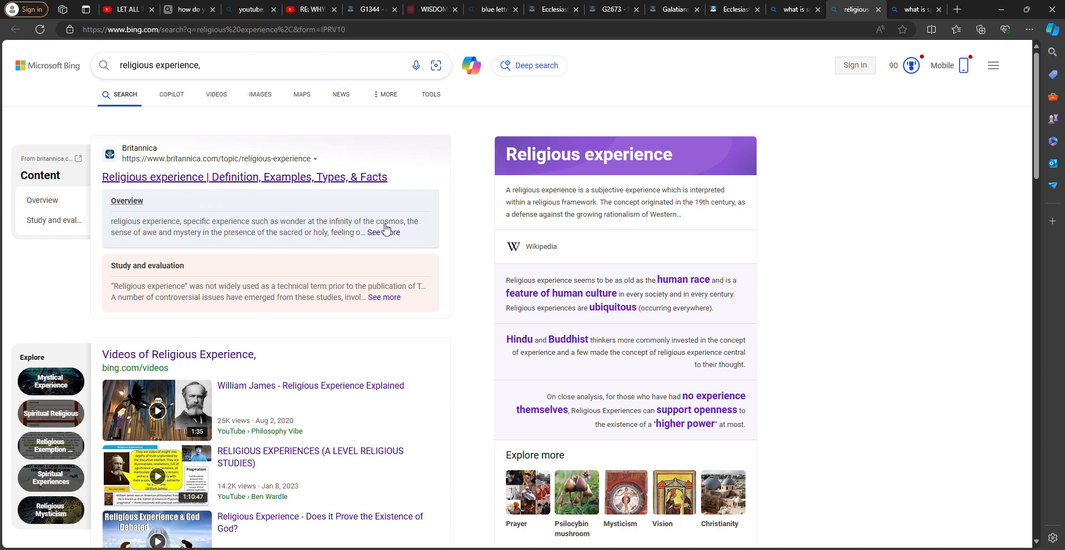
mouse_move(729, 19)
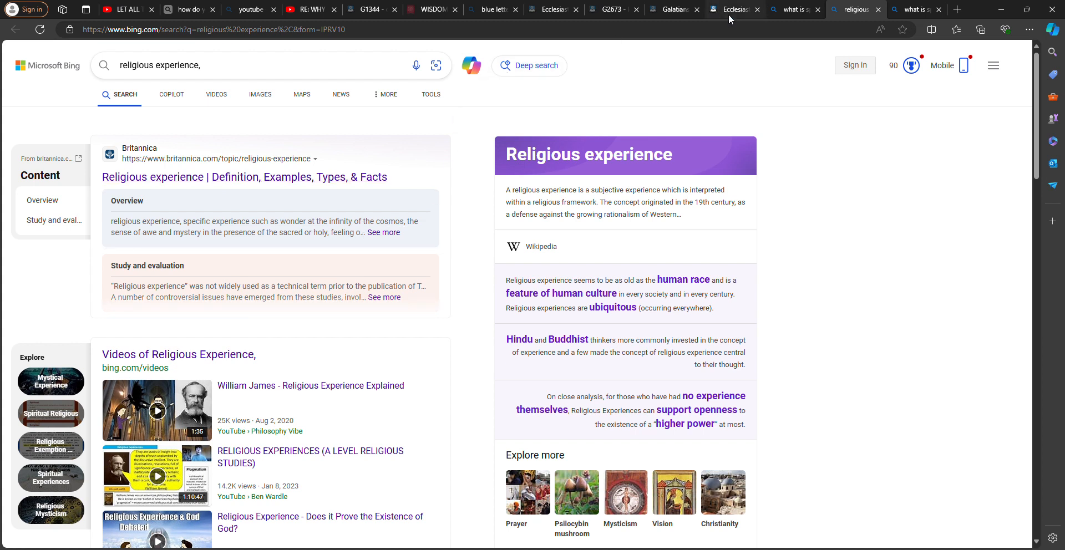
Step: Navigate Blue Letter Bible from Ecclesiastes to Jeremiah 10 in the KJV
left_click(729, 9)
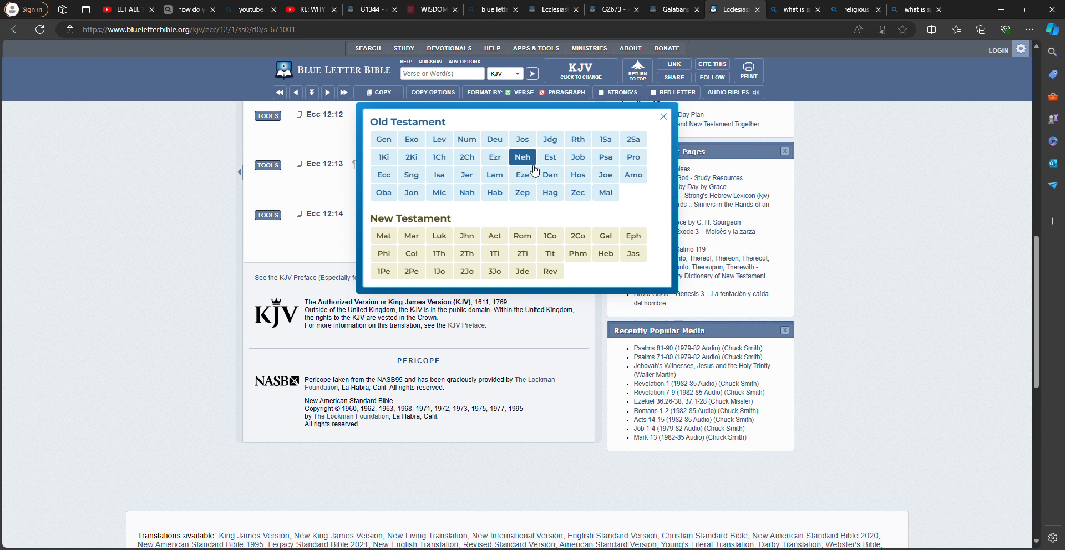
left_click(467, 175)
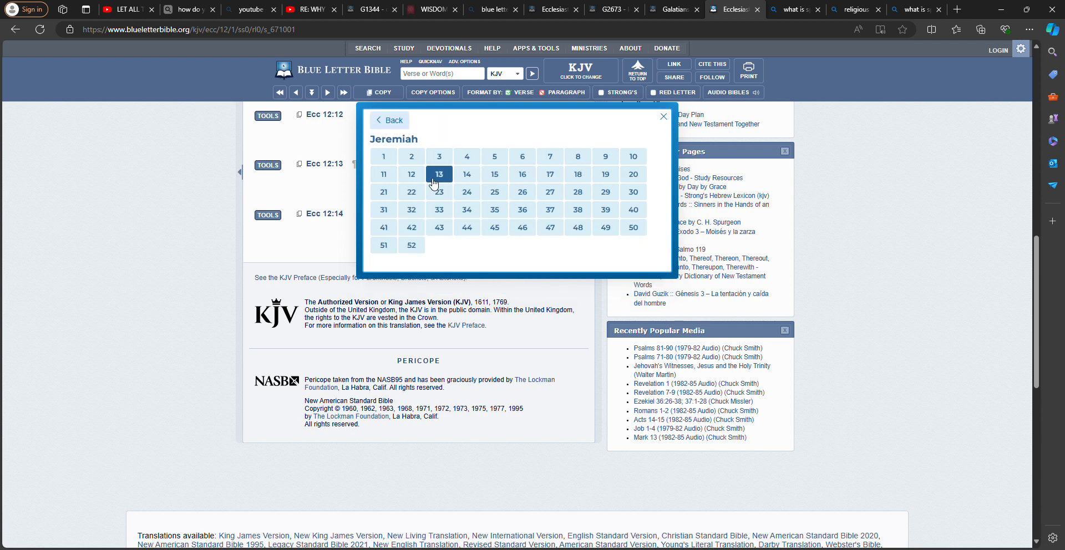
mouse_move(632, 157)
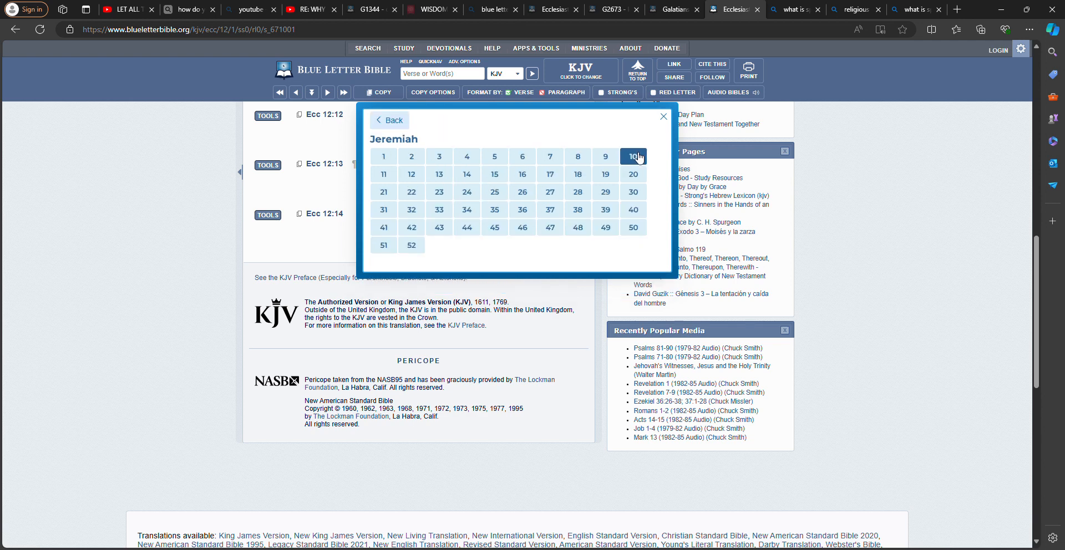
left_click(632, 155)
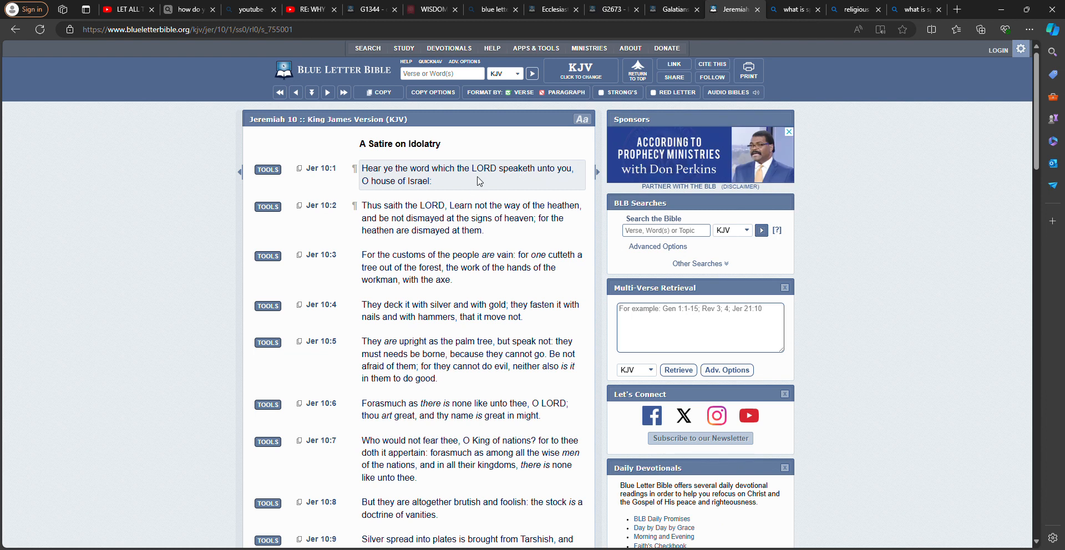
mouse_move(419, 178)
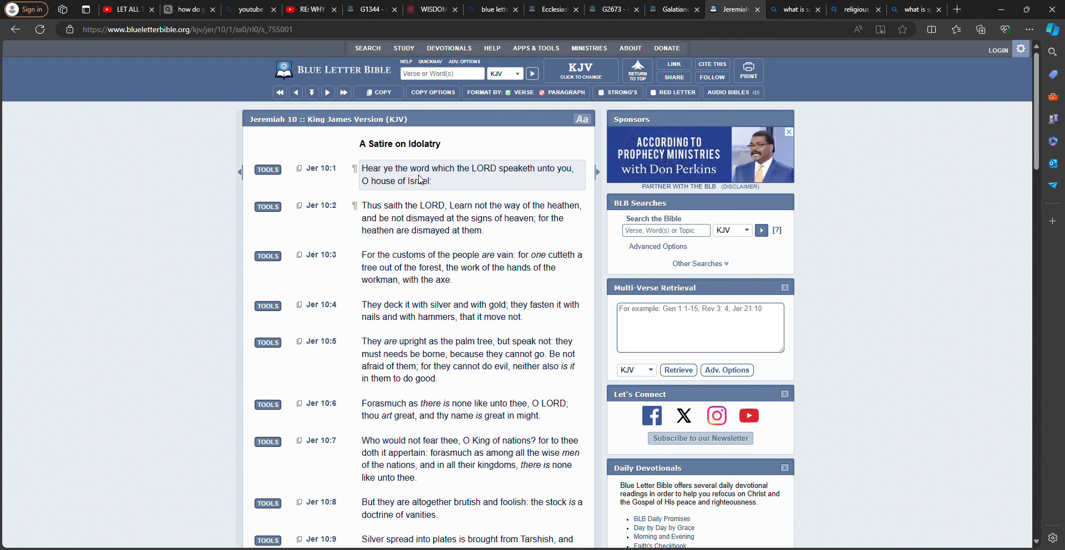
mouse_move(409, 184)
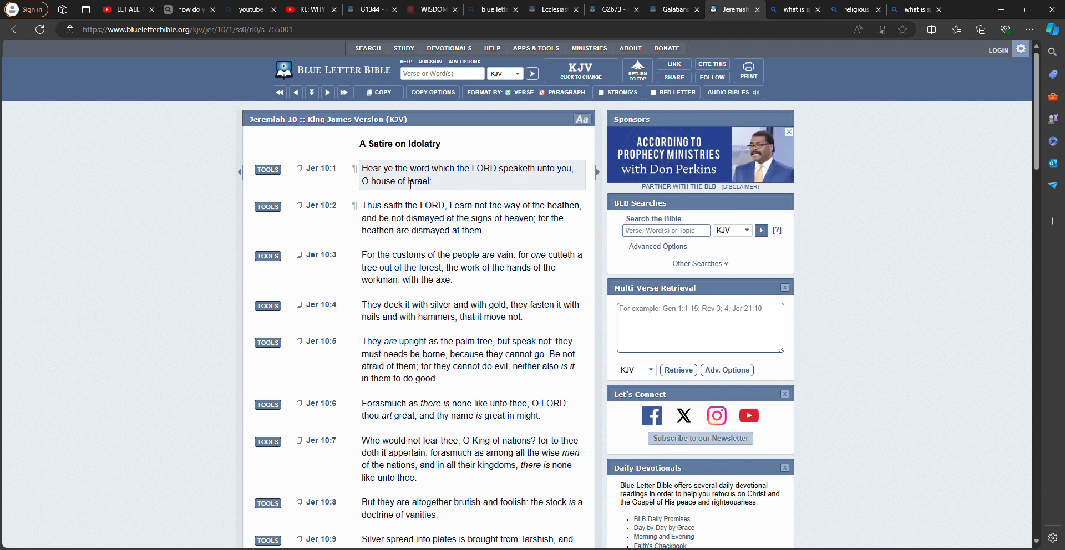
mouse_move(487, 171)
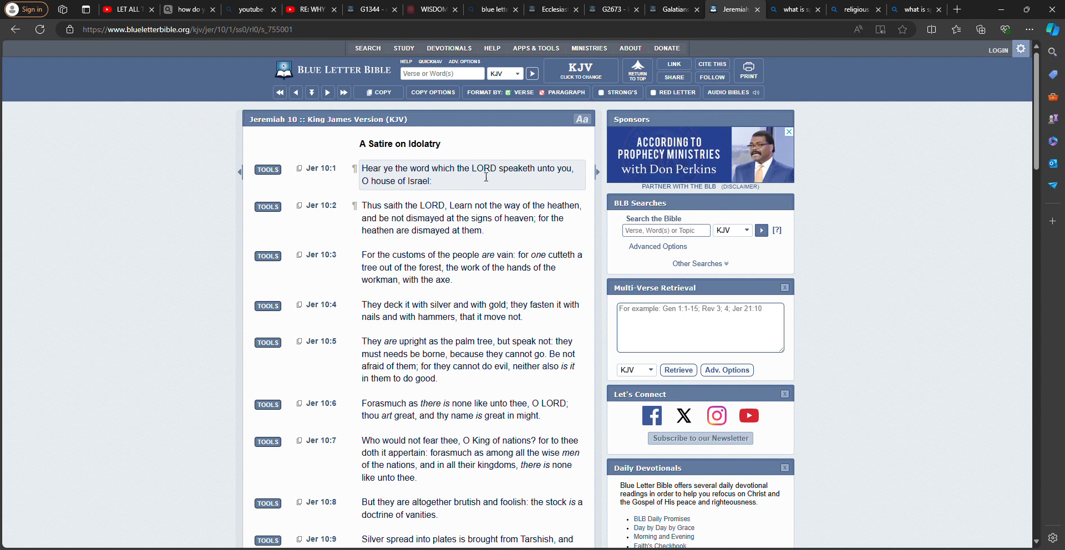
mouse_move(497, 176)
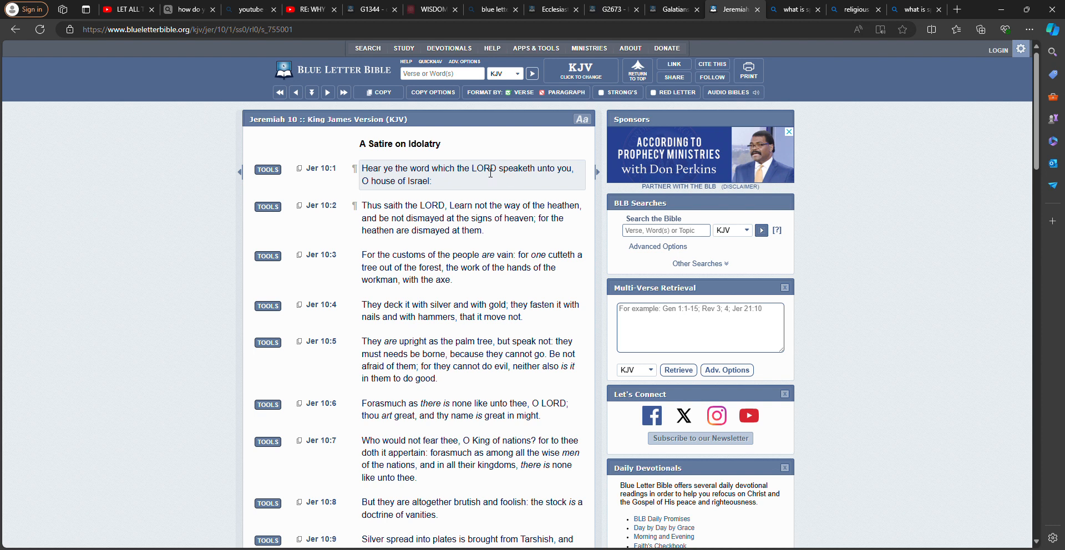
mouse_move(436, 187)
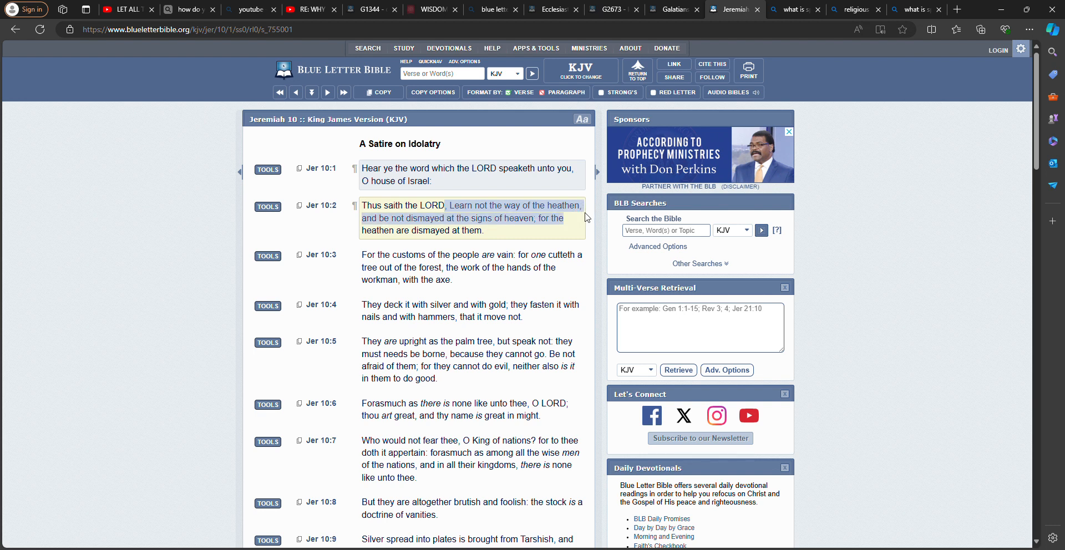
mouse_move(505, 226)
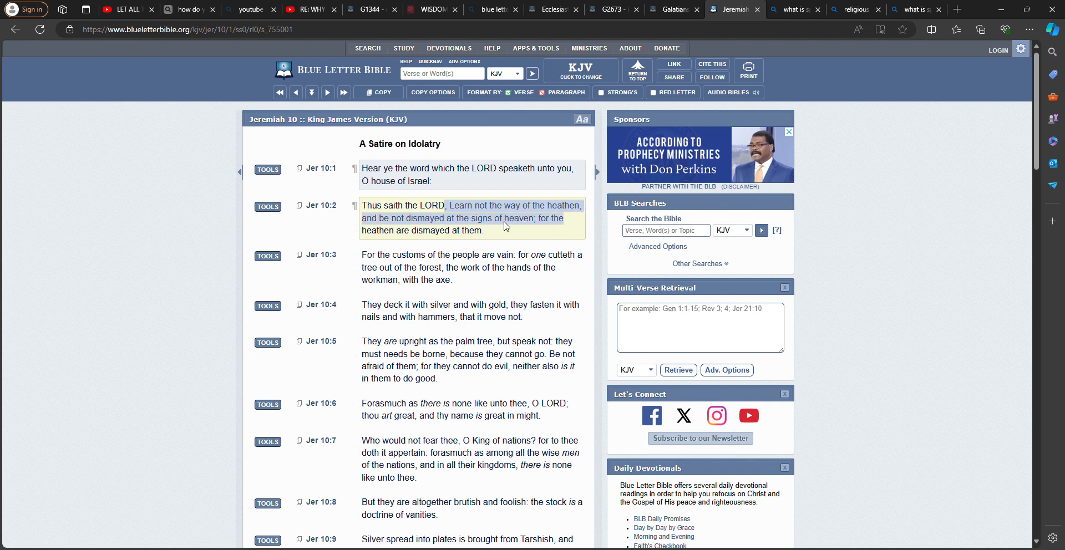
mouse_move(415, 230)
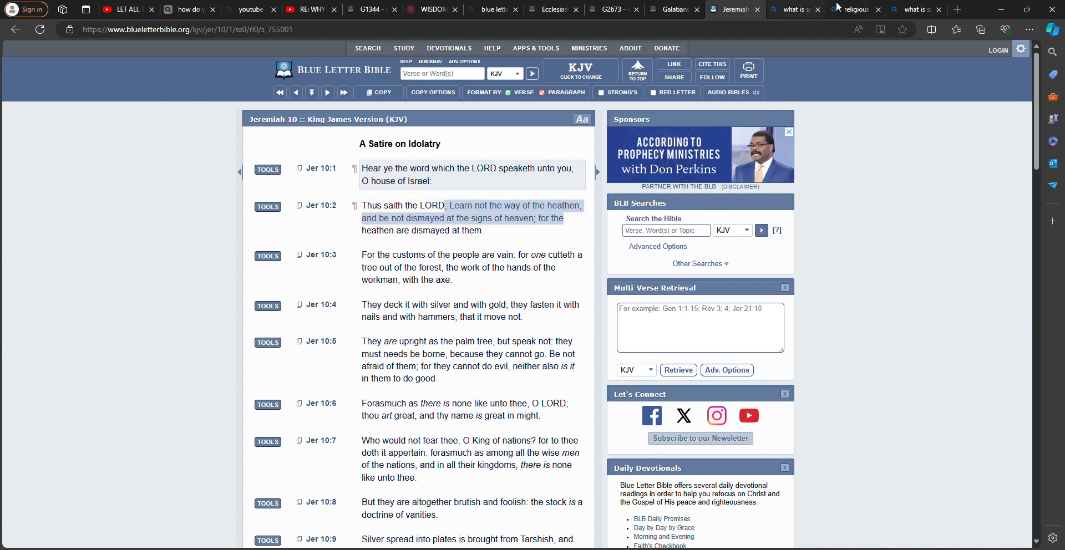
Step: Return to the Bing tab with the spirituality definition results
left_click(854, 9)
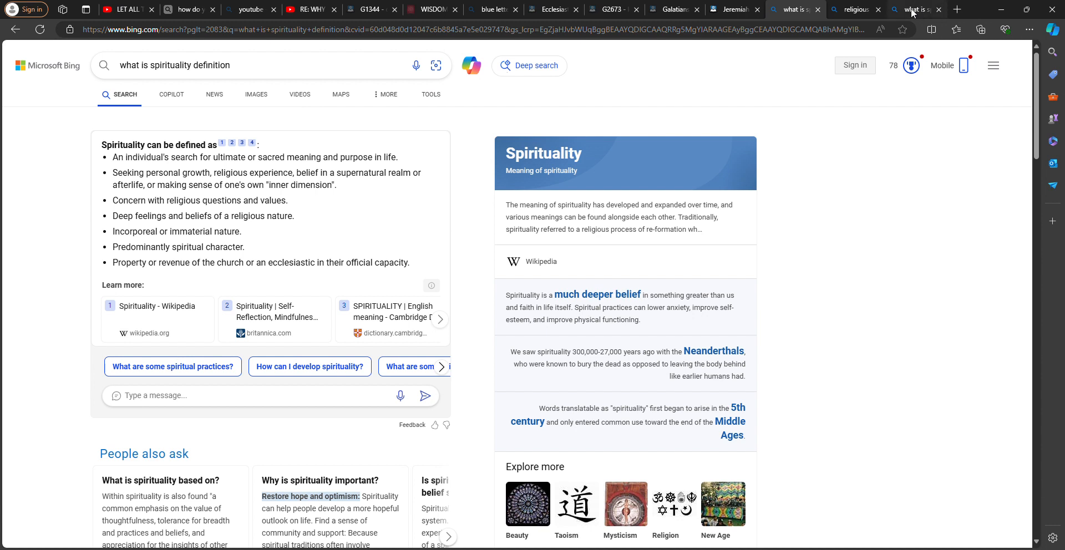
left_click(914, 9)
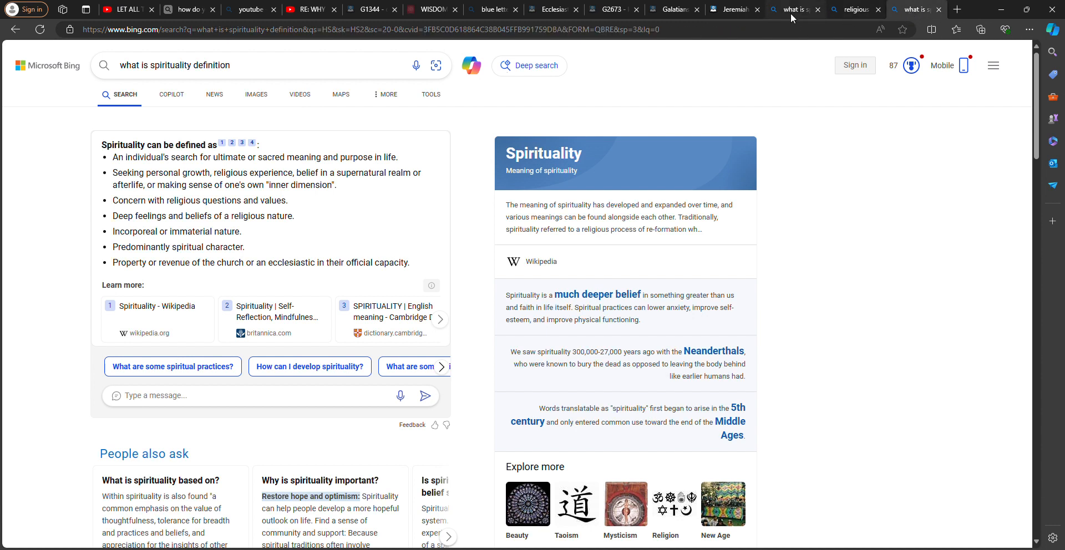
Step: Open Britannica's 'religious experience' article from the Bing results in a new tab
left_click(852, 9)
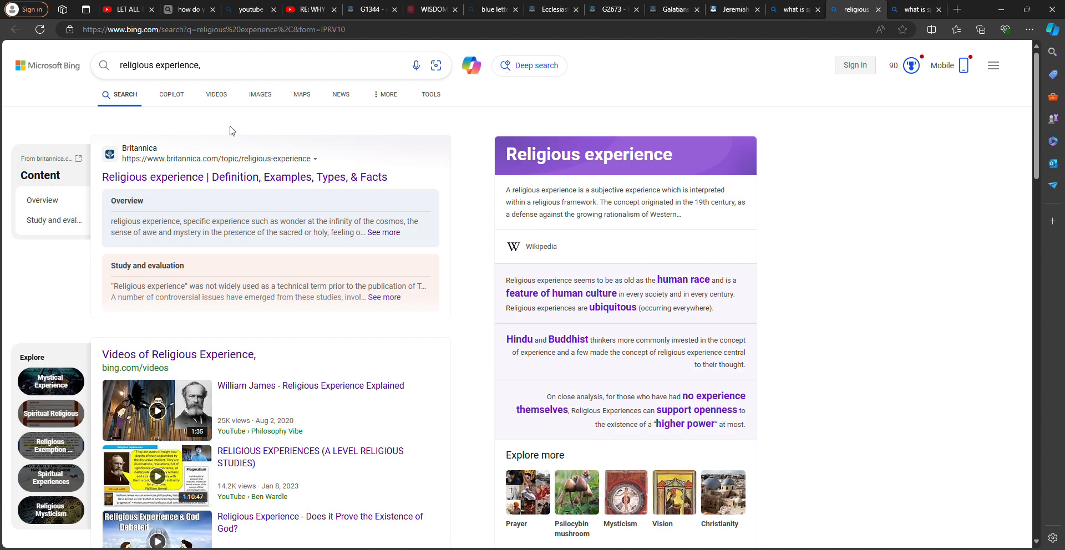
mouse_move(396, 224)
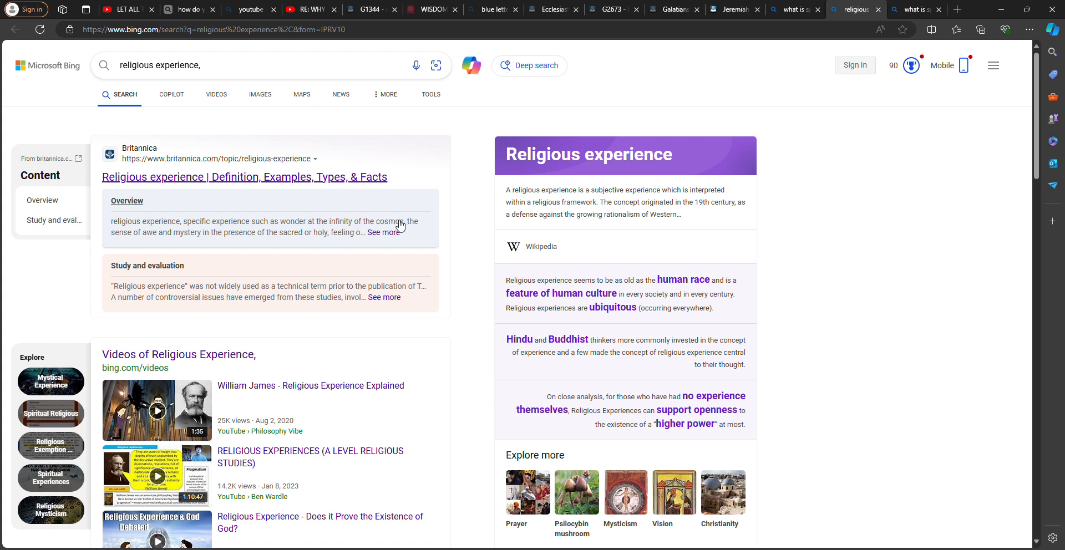
mouse_move(194, 239)
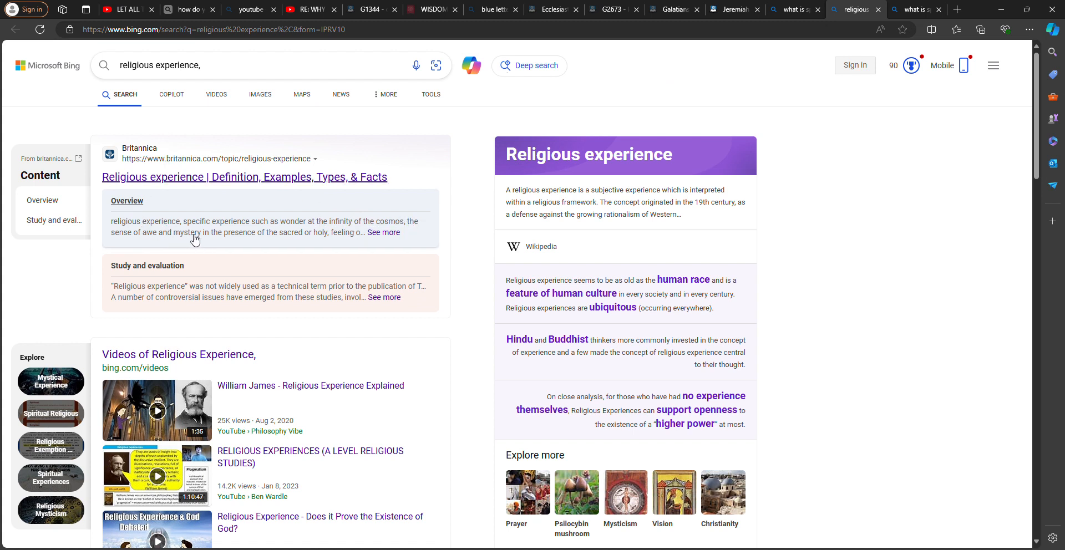
mouse_move(292, 236)
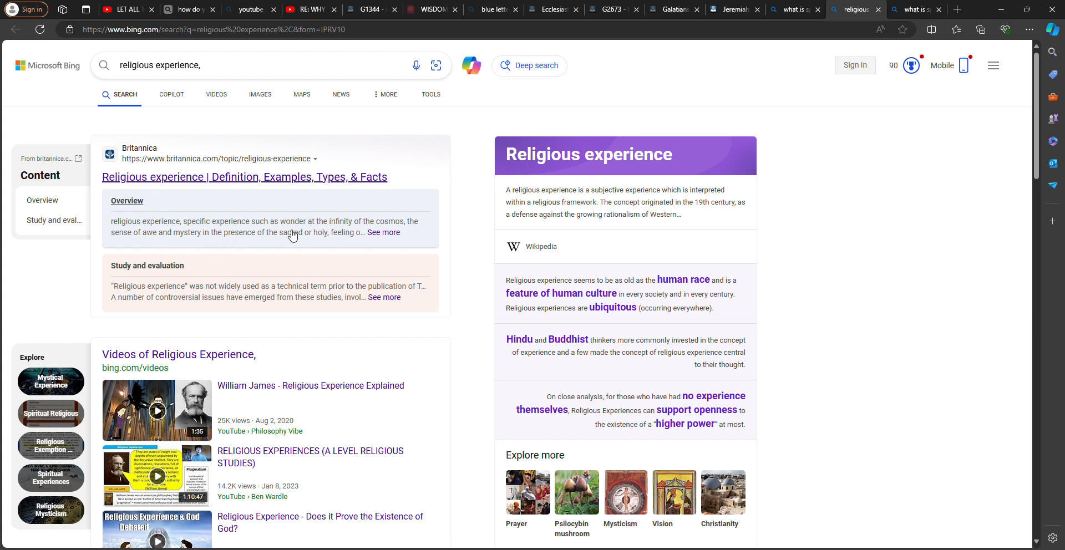
left_click(244, 176)
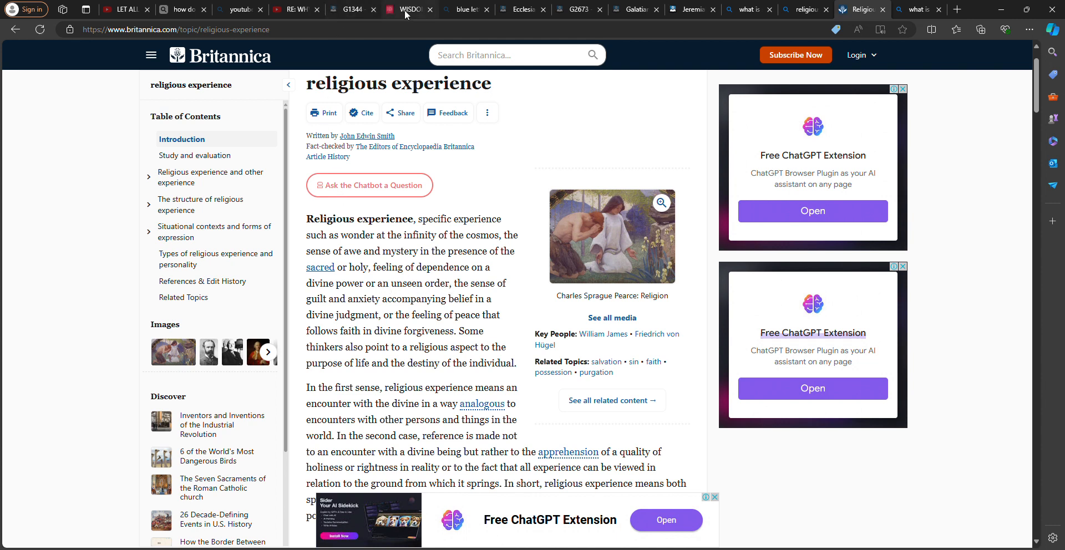
left_click(408, 9)
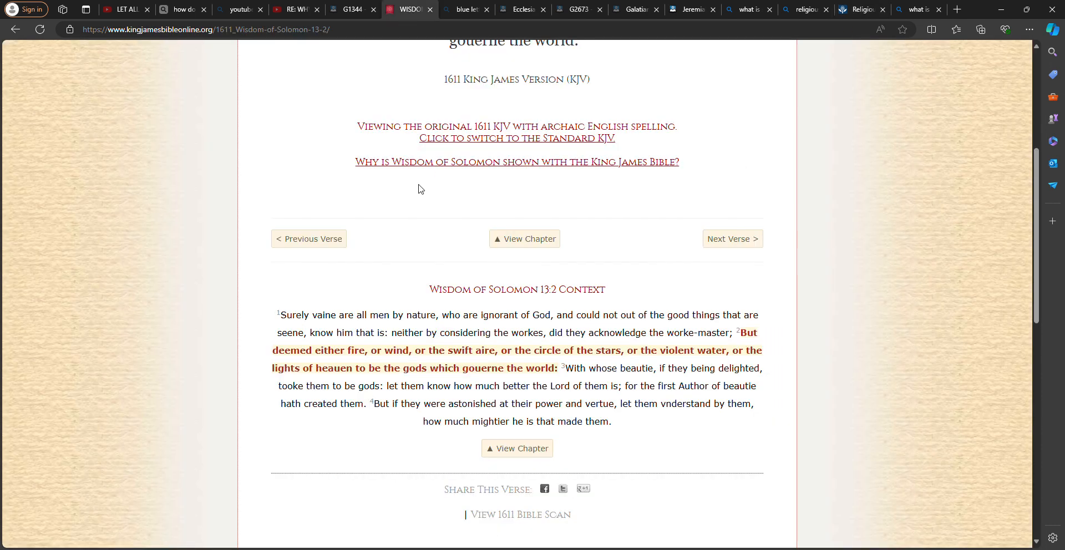
mouse_move(371, 163)
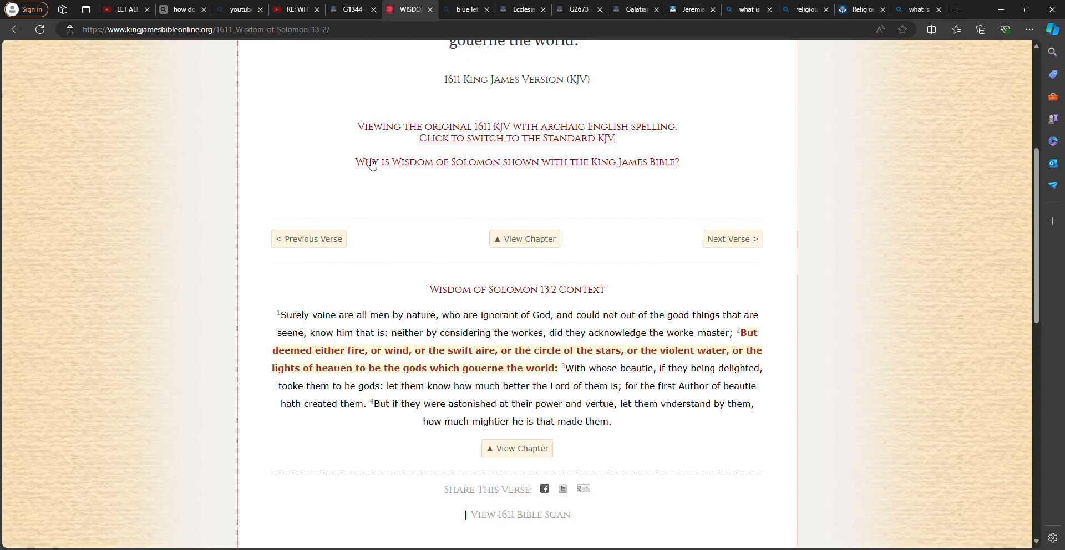
mouse_move(562, 301)
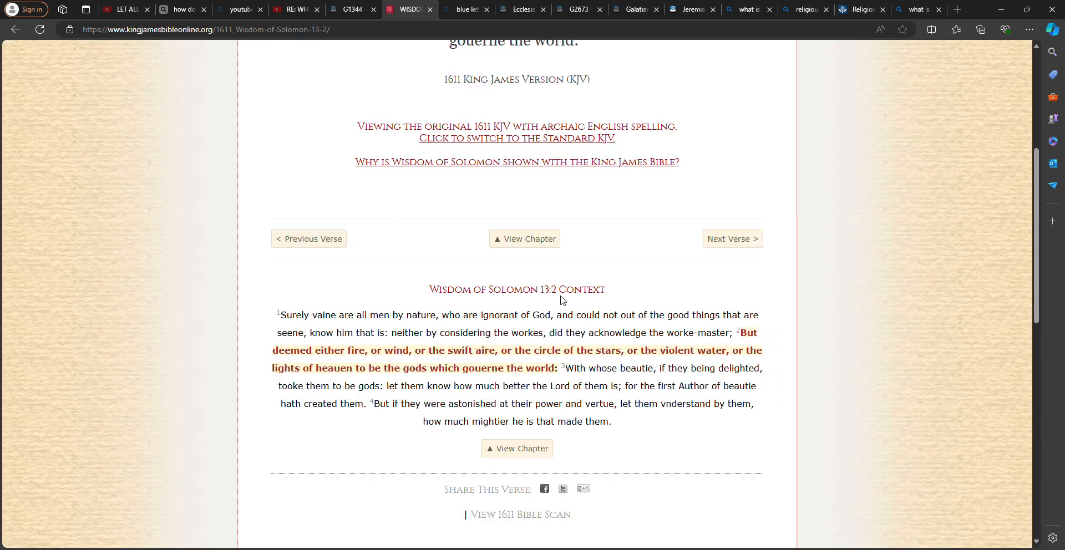
mouse_move(418, 324)
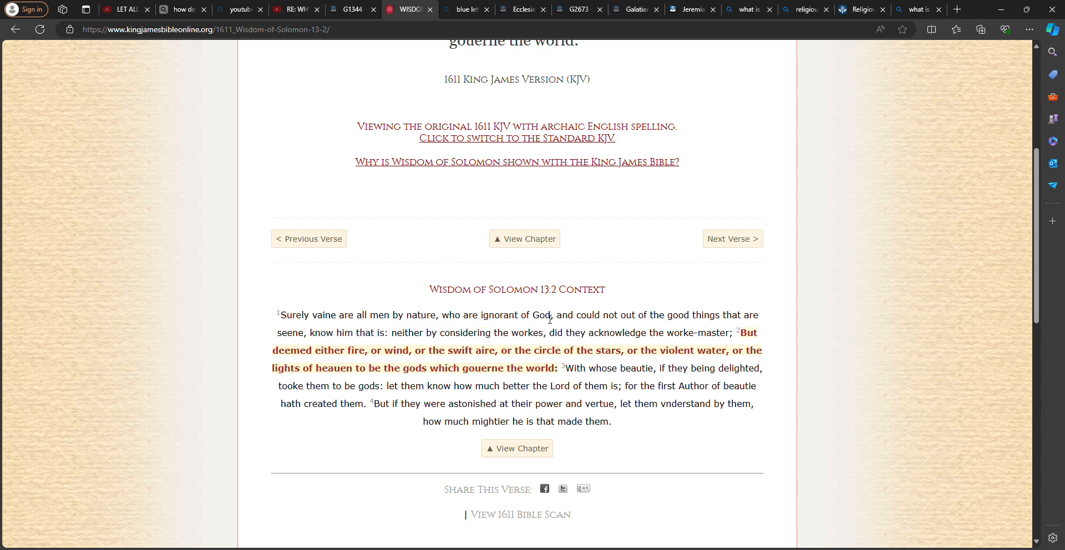
double_click(502, 315)
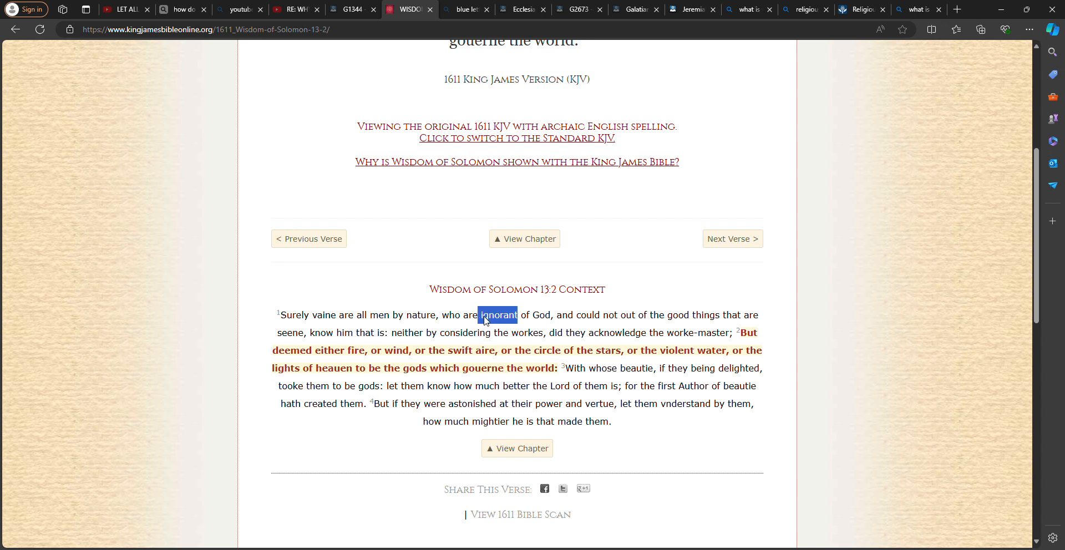
mouse_move(581, 323)
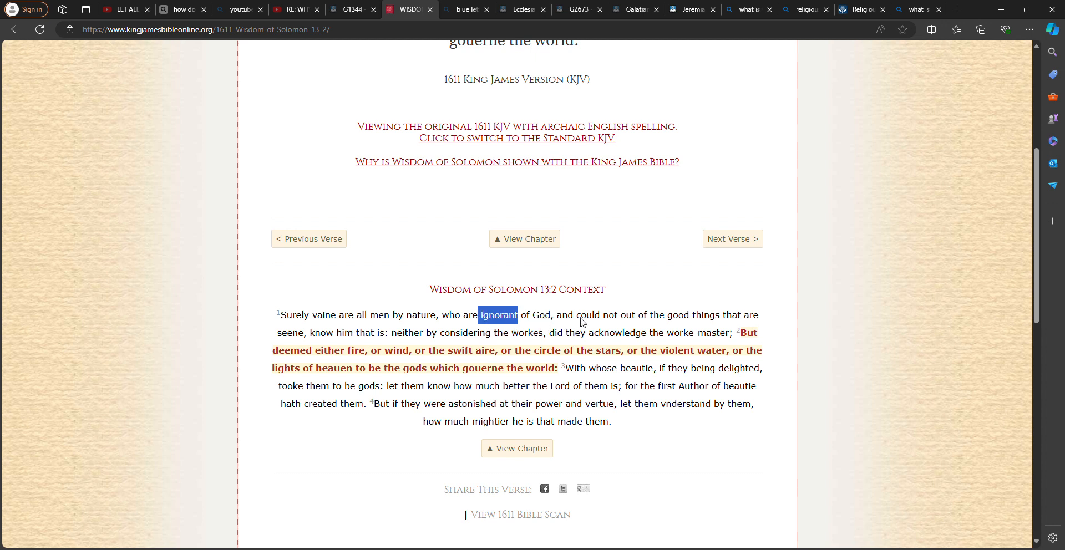
mouse_move(564, 293)
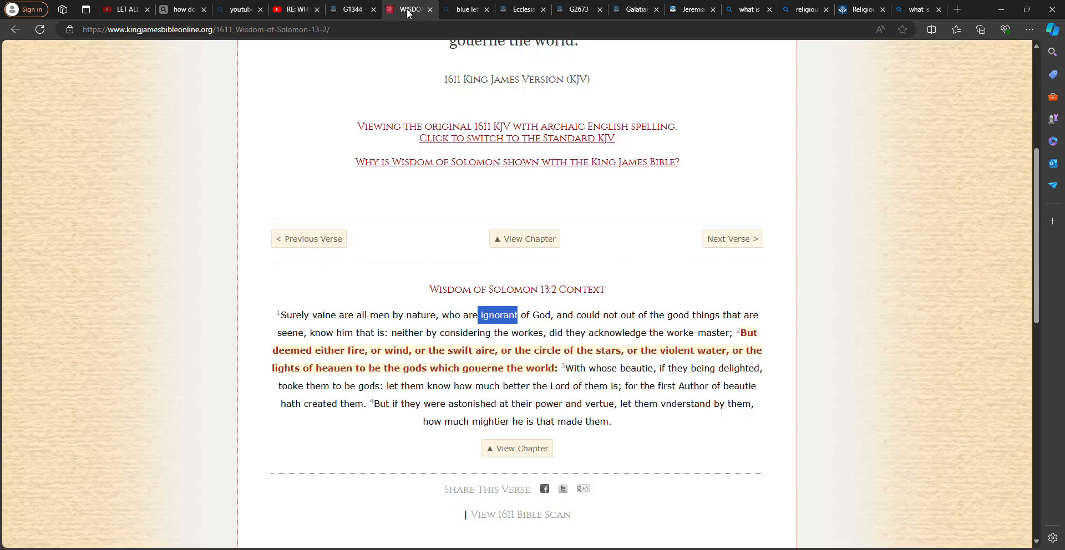
mouse_move(472, 248)
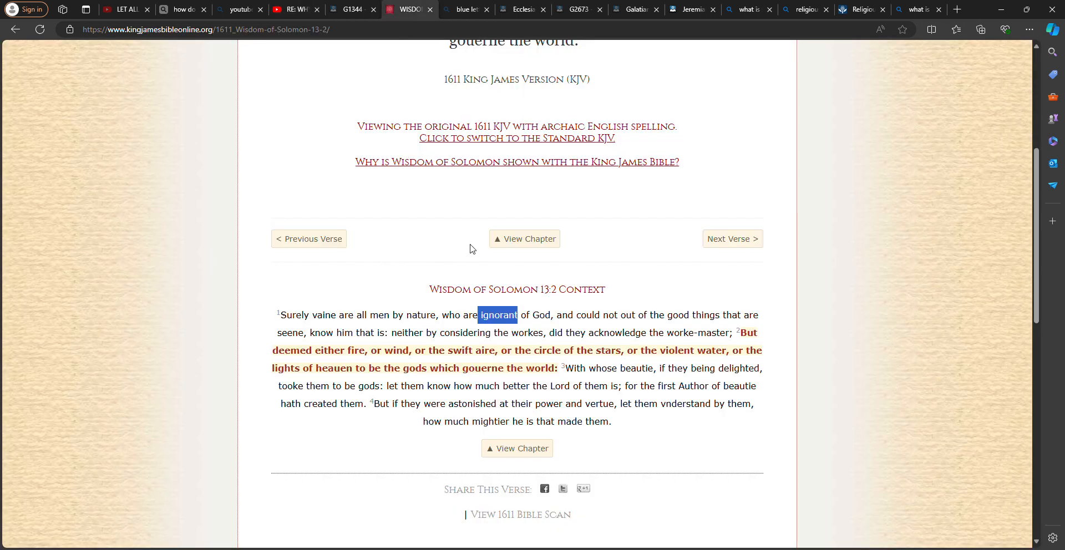
mouse_move(429, 320)
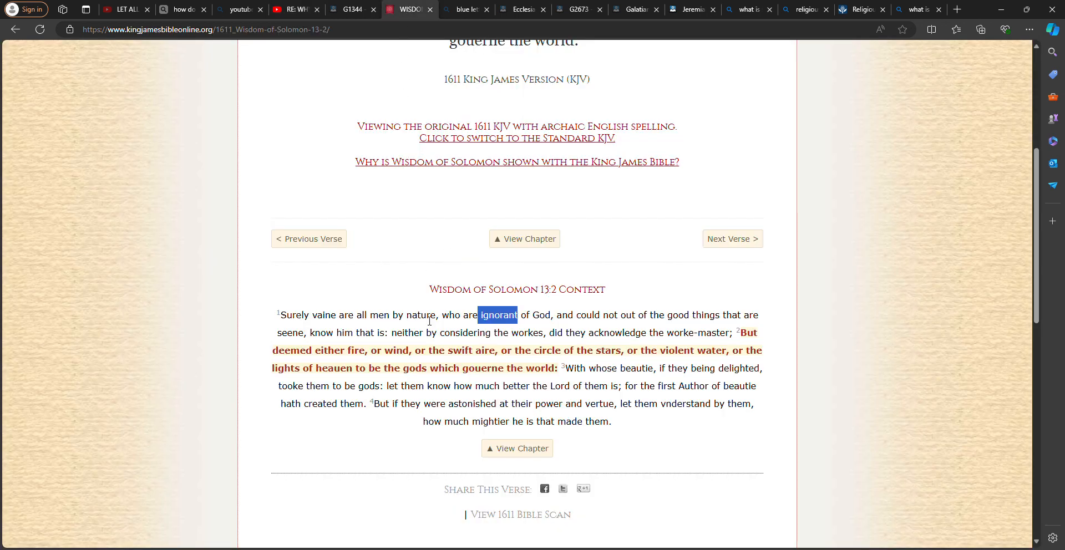
mouse_move(550, 322)
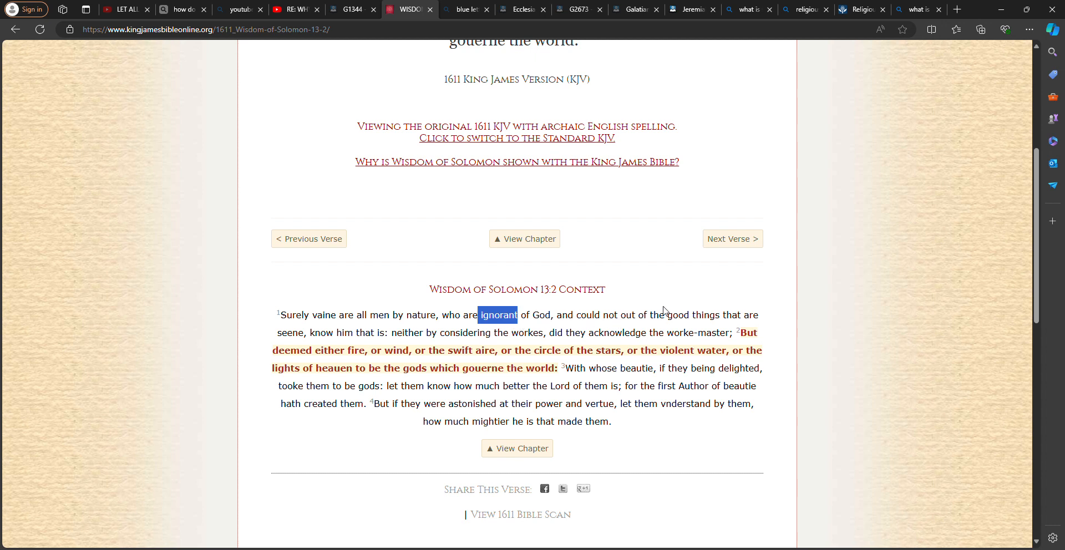
mouse_move(306, 344)
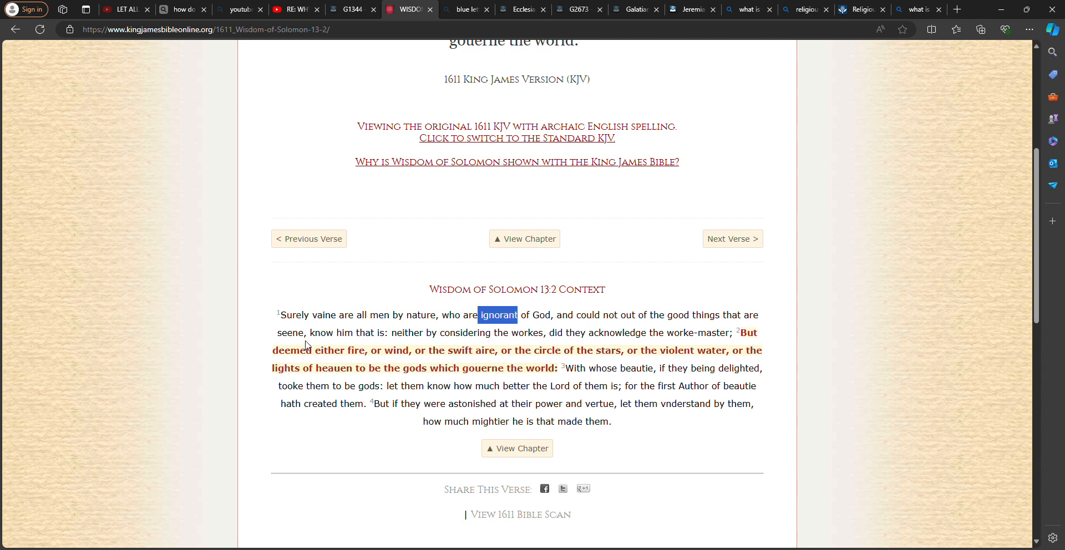
mouse_move(416, 343)
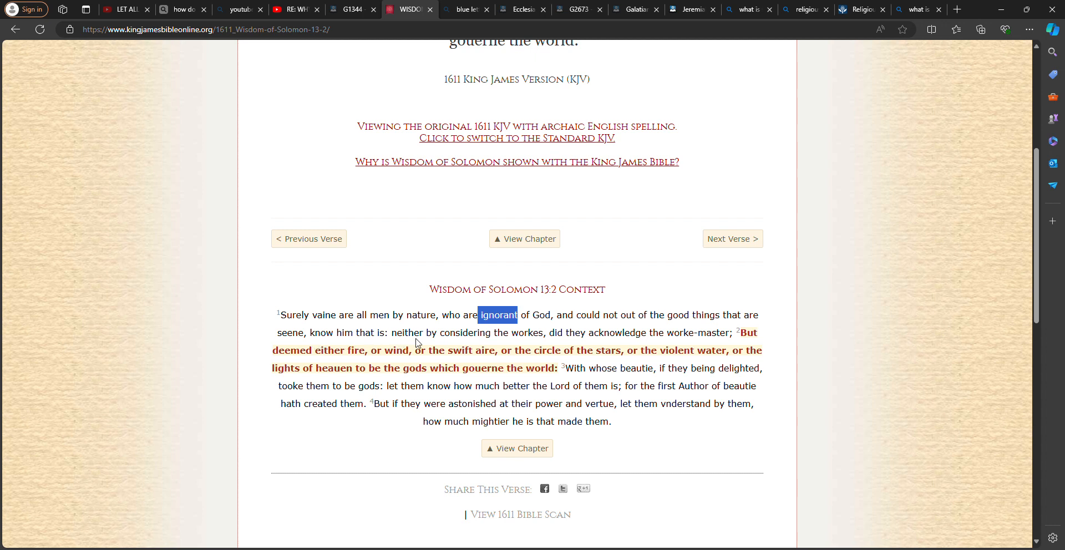
mouse_move(542, 386)
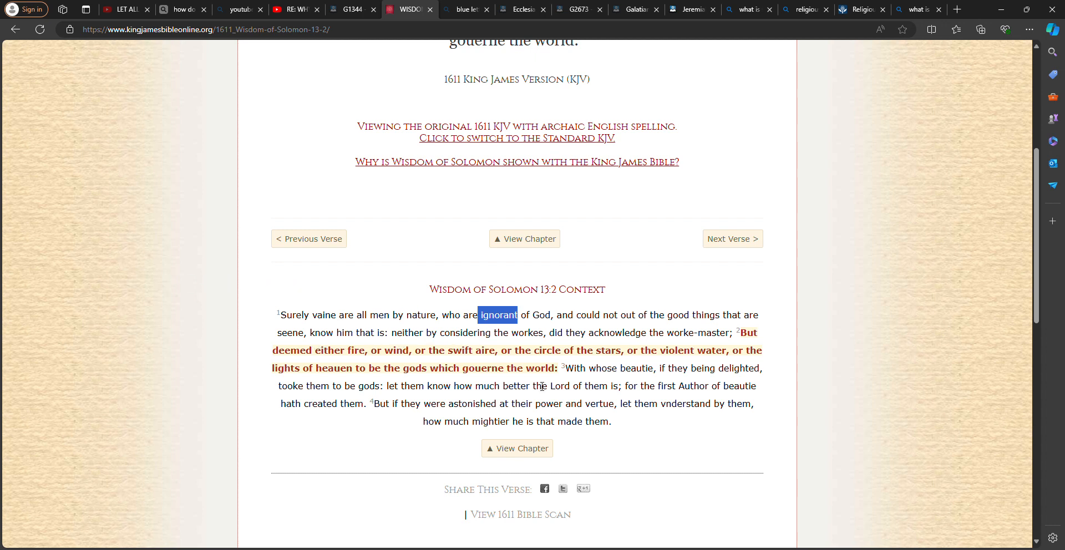
mouse_move(621, 348)
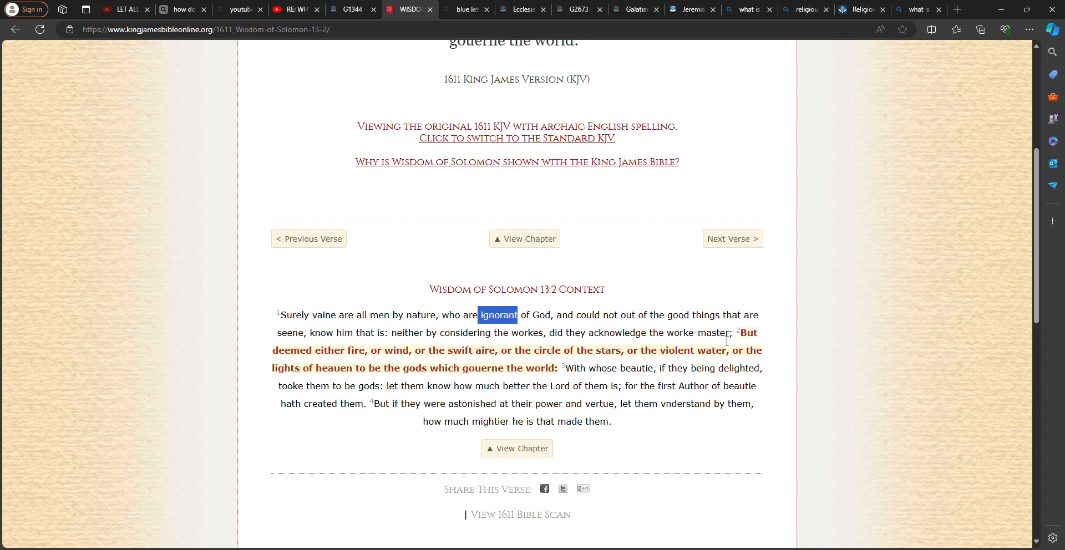
mouse_move(392, 358)
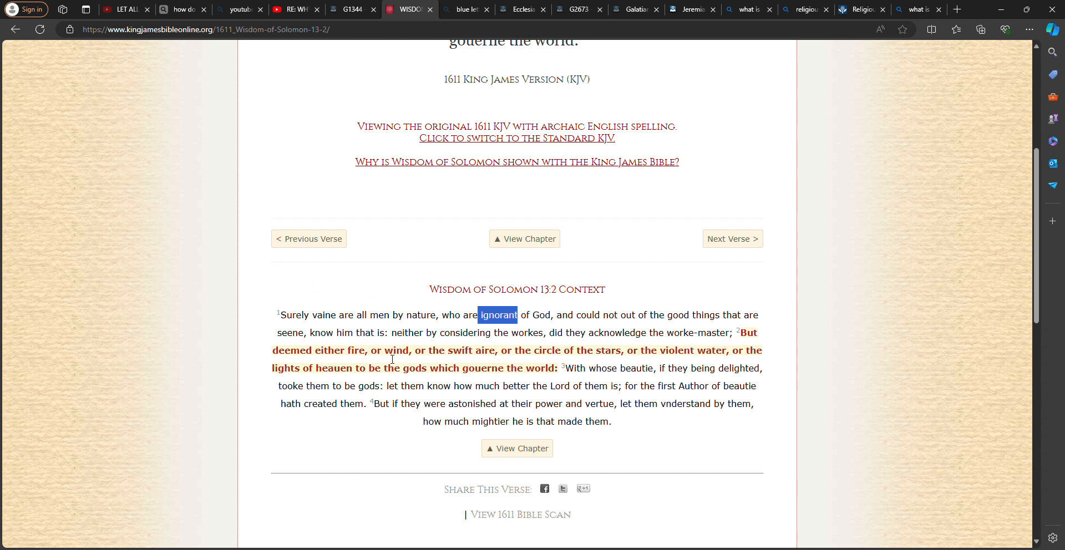
mouse_move(602, 358)
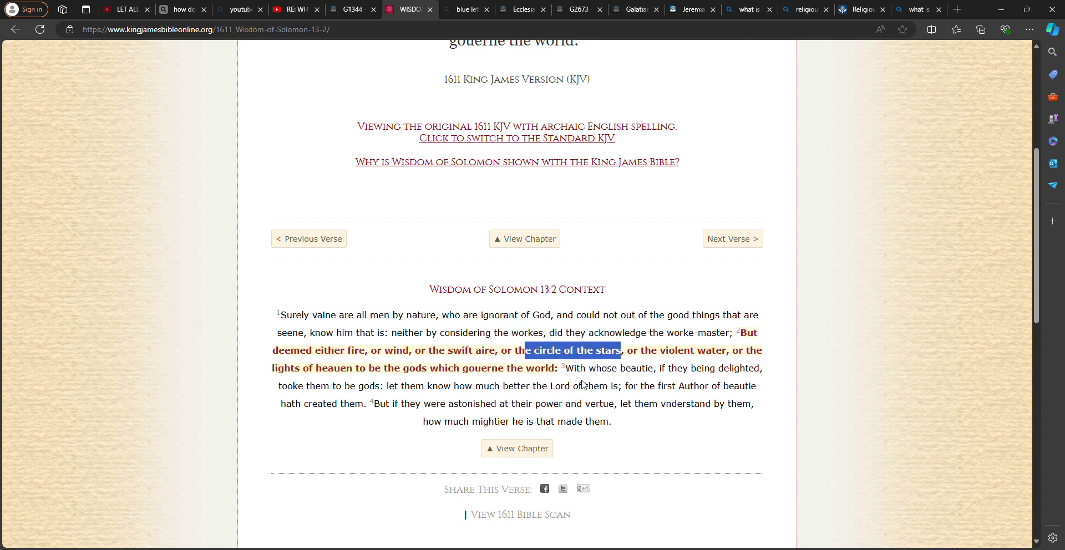
mouse_move(369, 380)
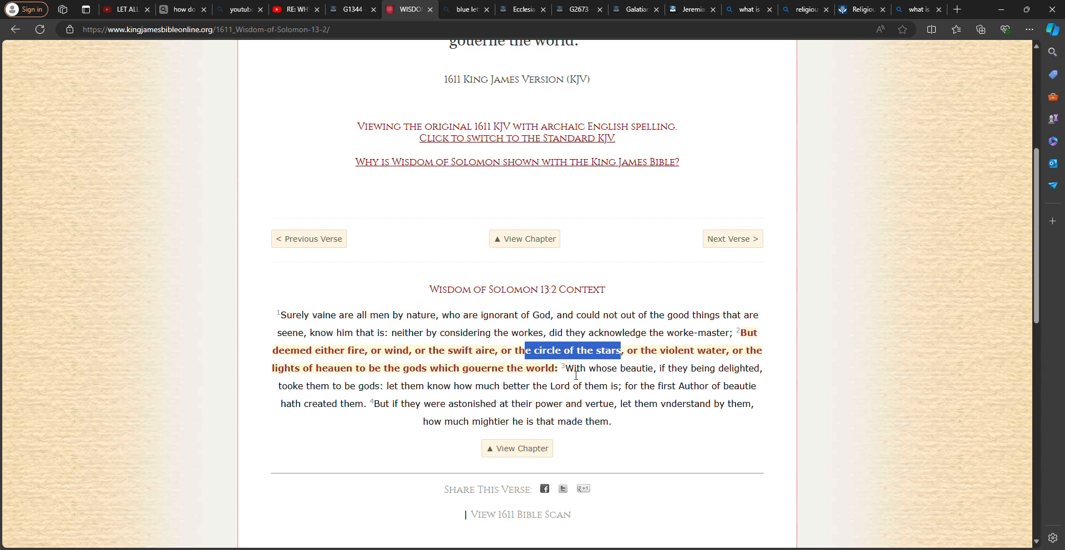
mouse_move(480, 357)
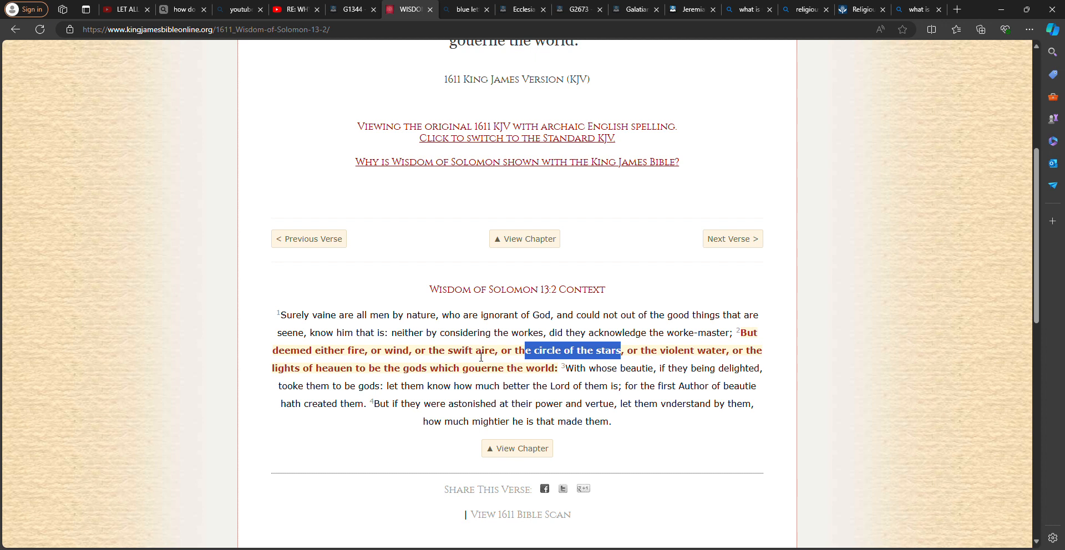
mouse_move(751, 384)
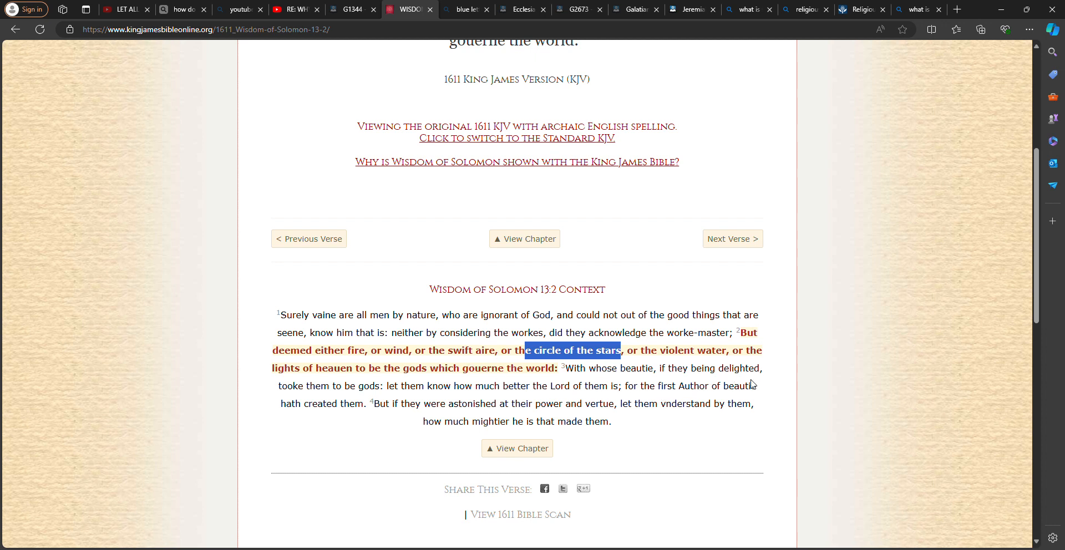
mouse_move(386, 400)
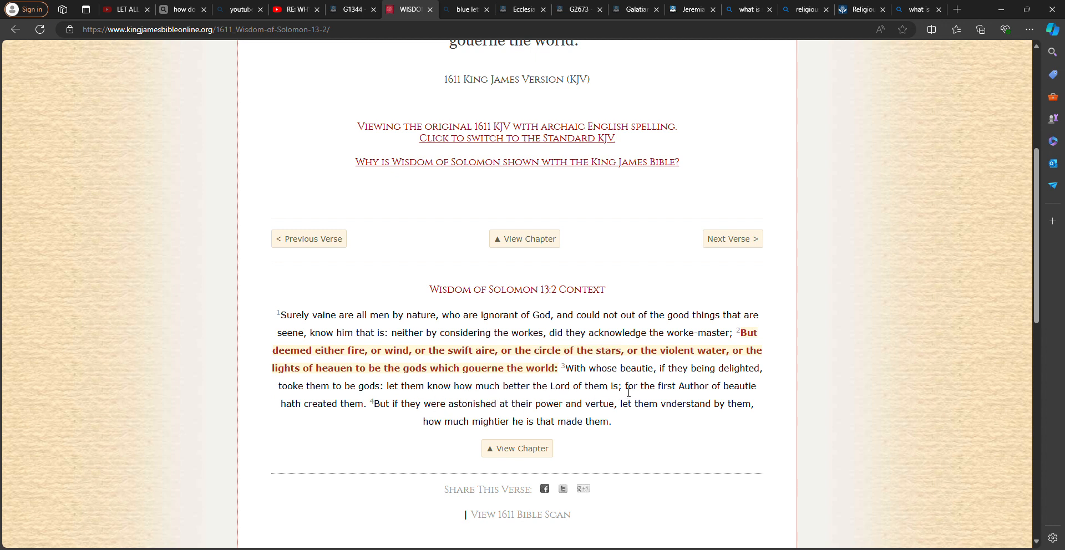
left_click_drag(622, 386, 754, 386)
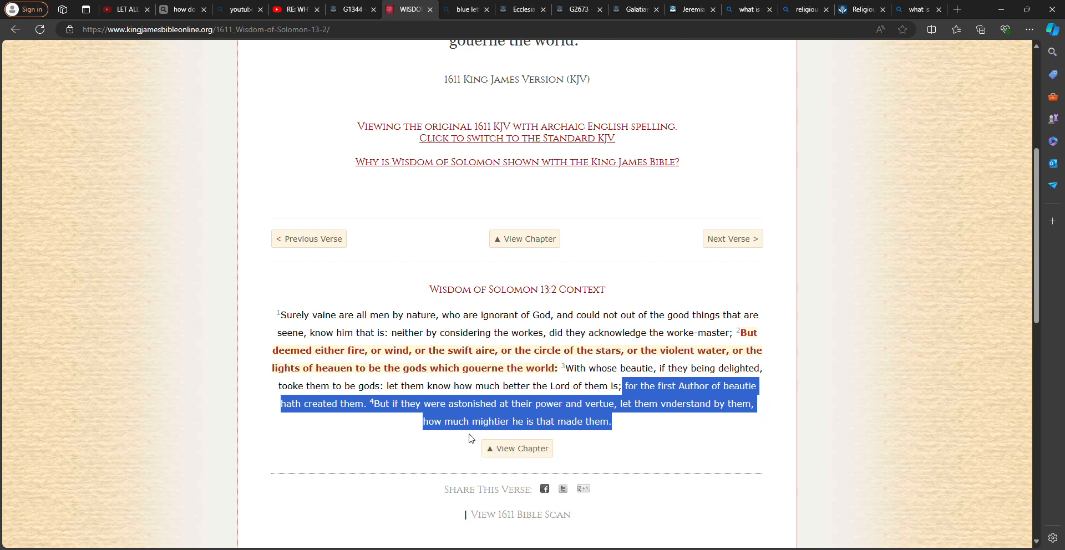
mouse_move(691, 409)
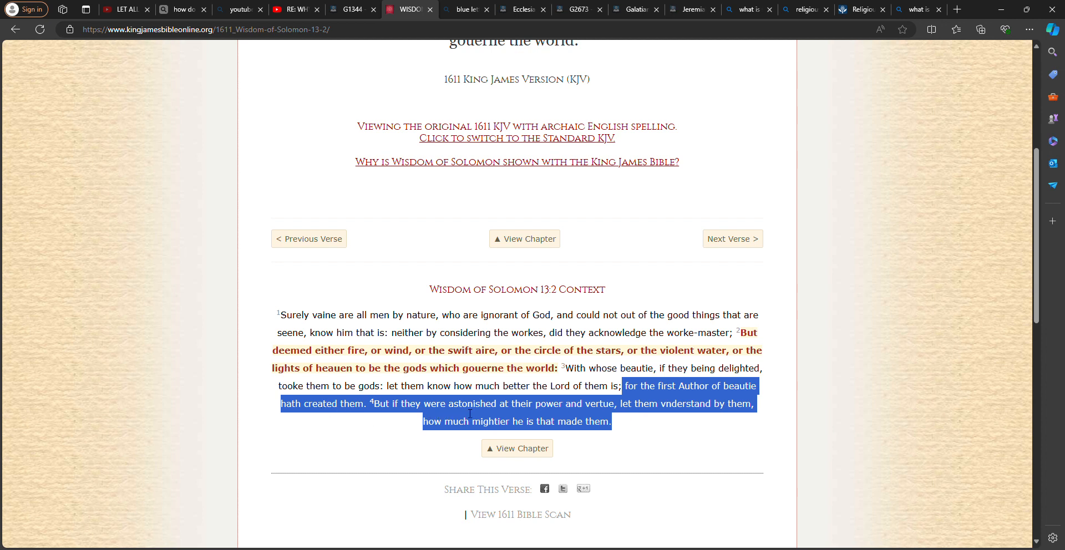
mouse_move(625, 421)
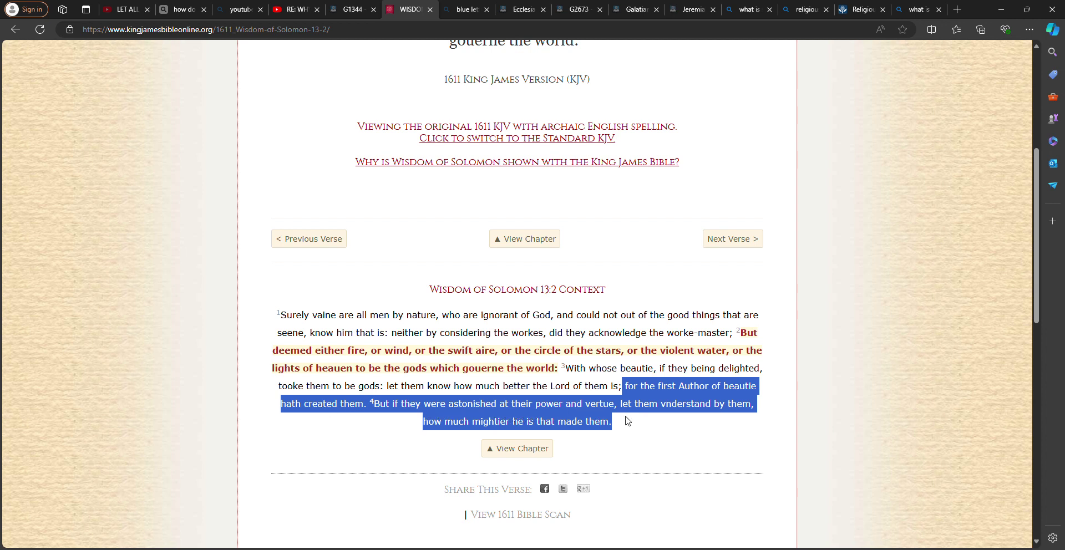
mouse_move(385, 414)
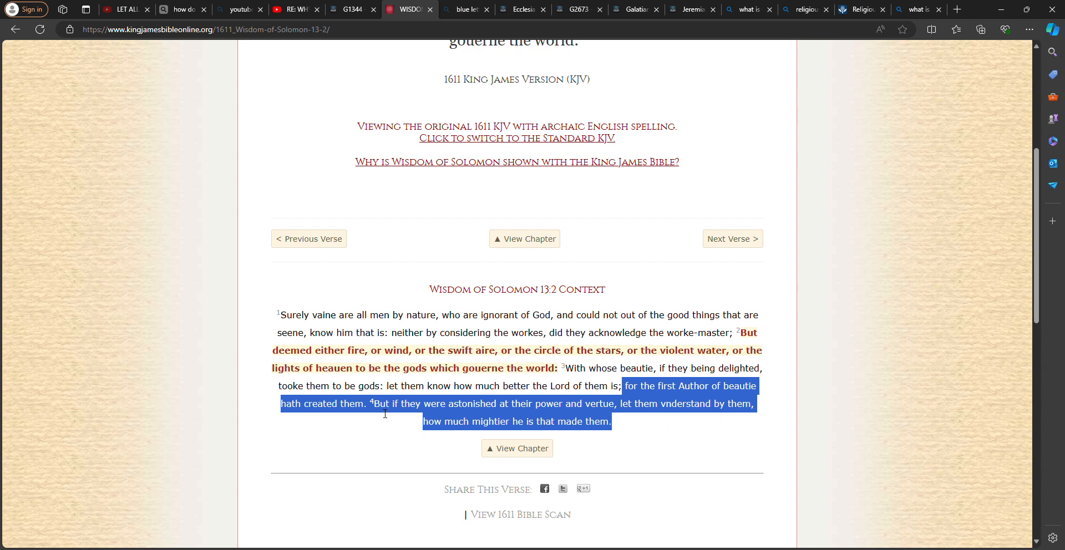
mouse_move(530, 430)
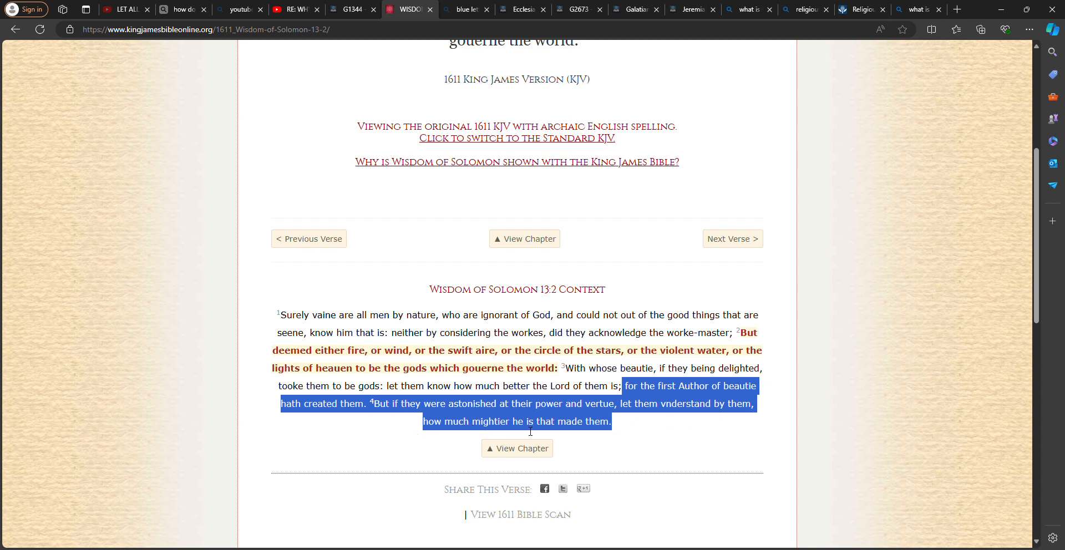
mouse_move(260, 141)
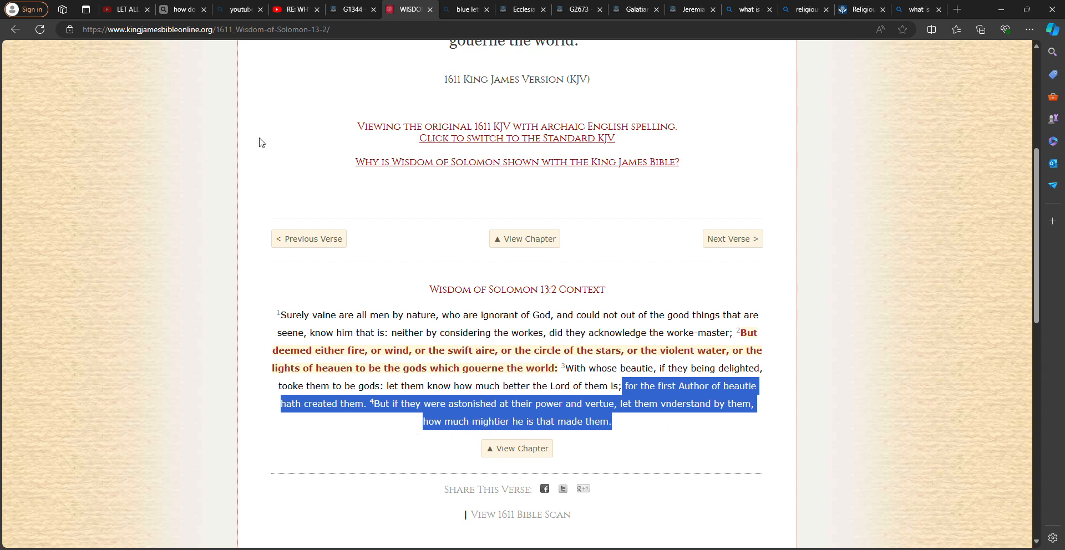
left_click(859, 9)
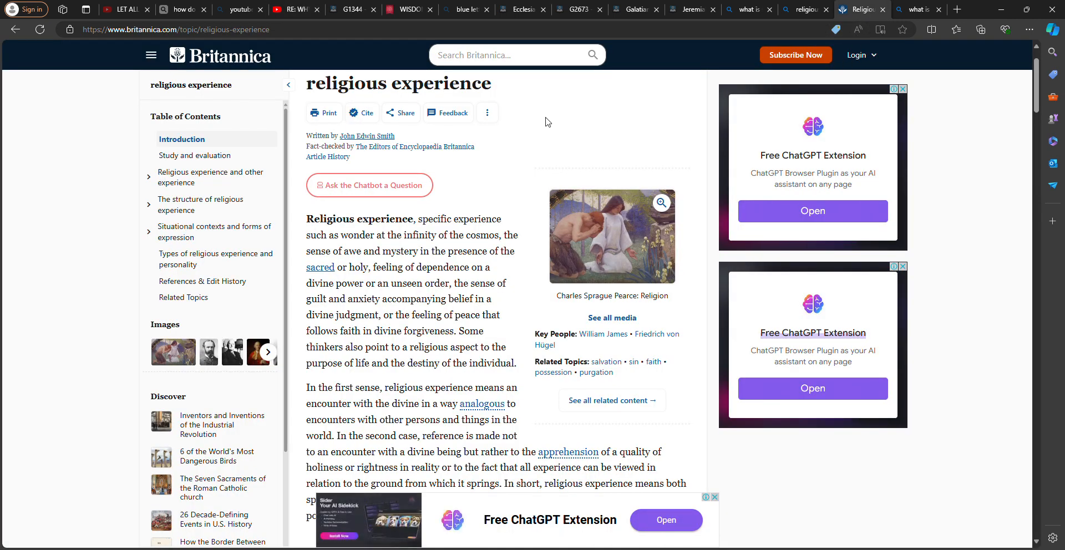
mouse_move(484, 199)
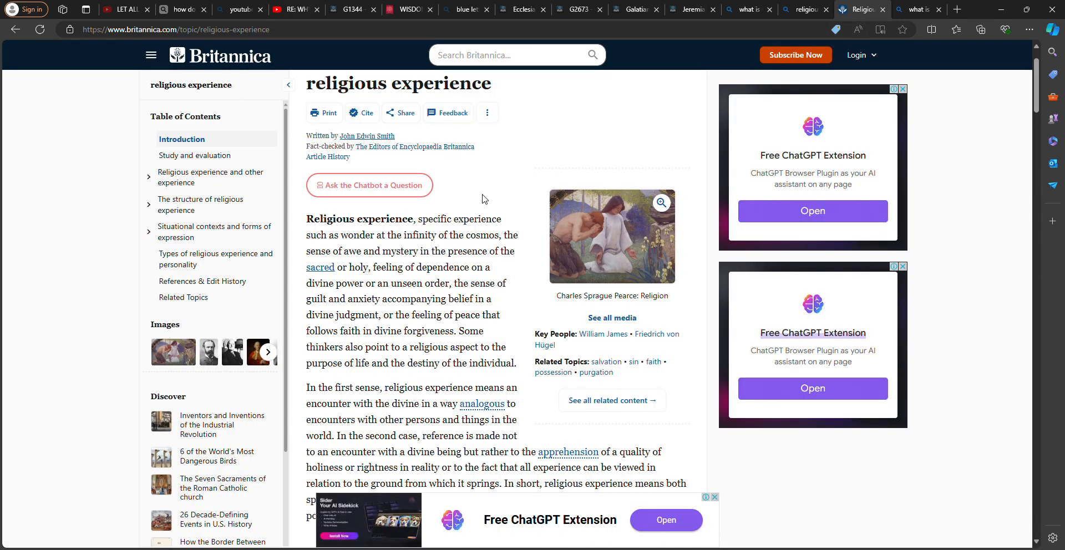
Step: Bring back Bing's 'what is spirituality definition' results tab
left_click(919, 9)
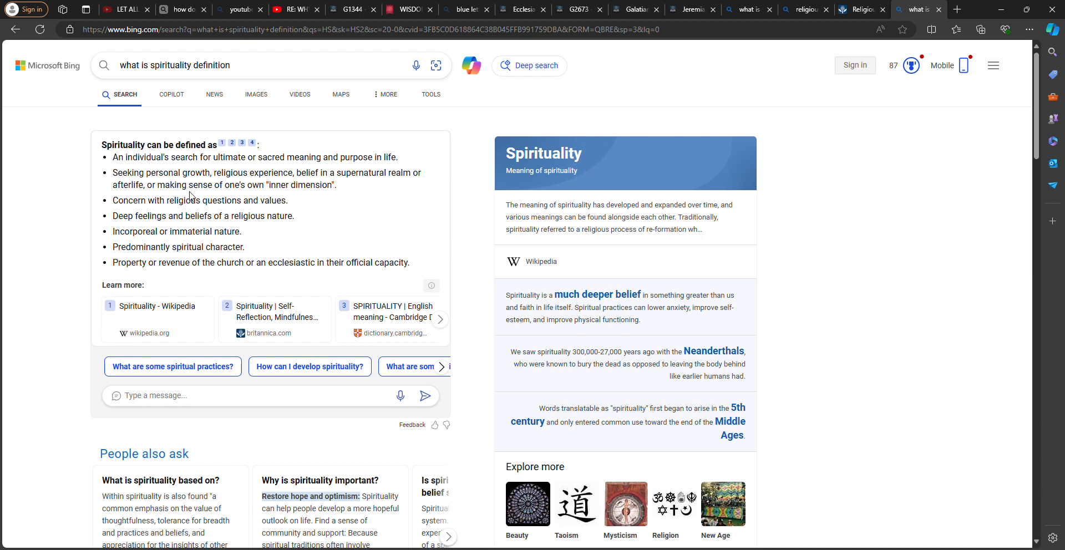
mouse_move(336, 186)
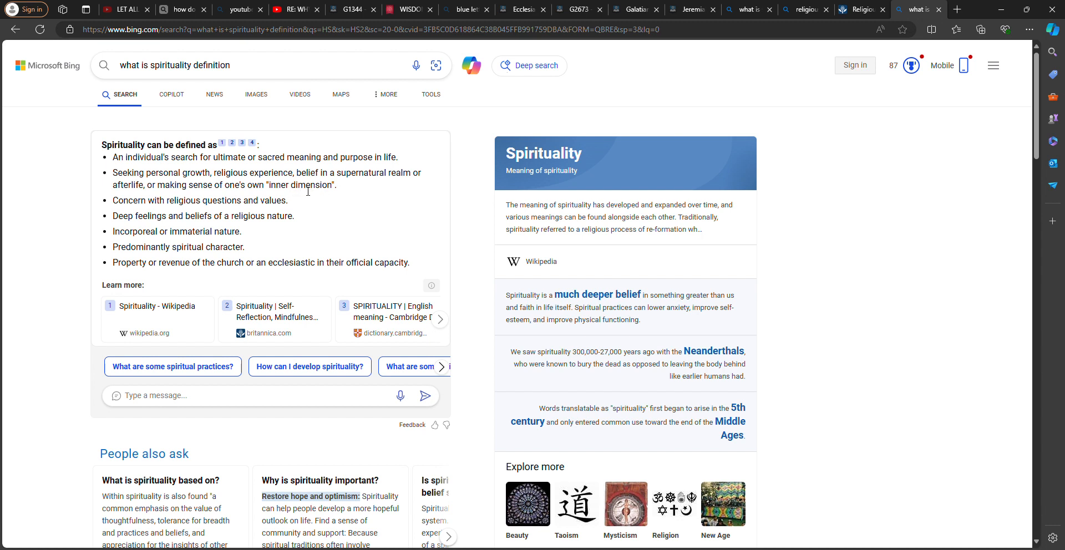
mouse_move(232, 188)
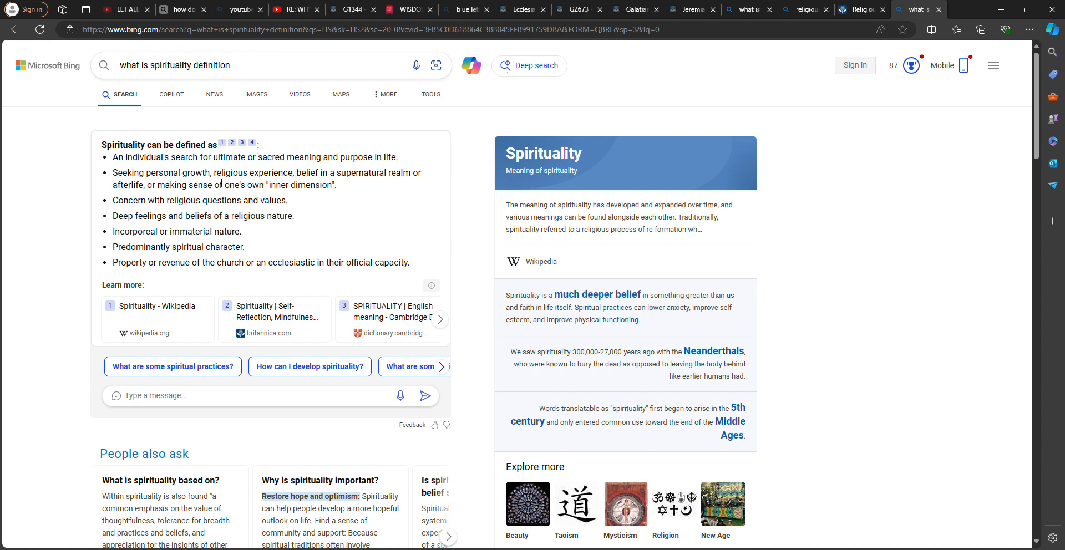
Step: Open Wikipedia's 'Spirituality' article from the Bing results in a new tab
left_click(152, 306)
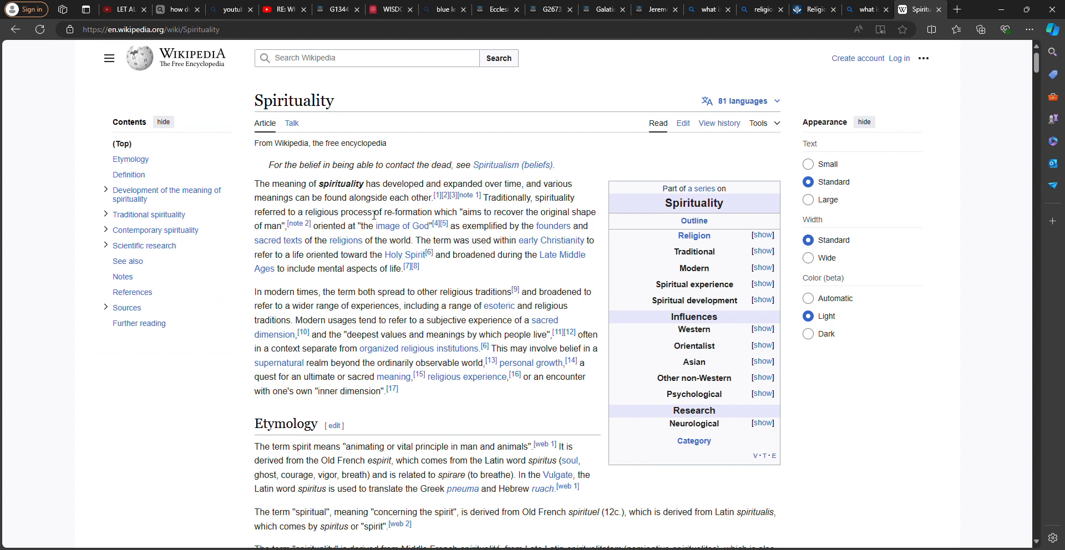
mouse_move(432, 220)
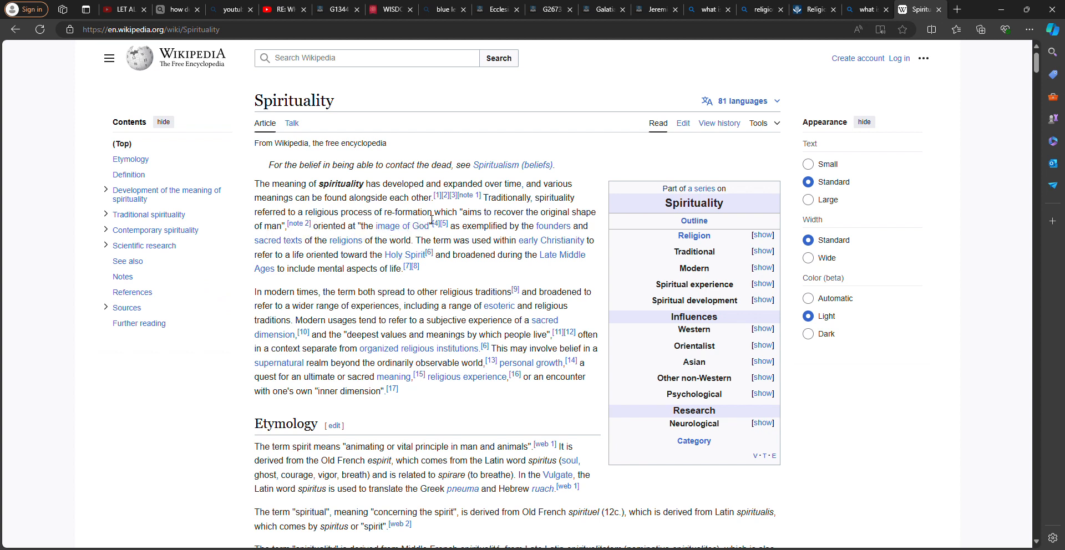
mouse_move(307, 245)
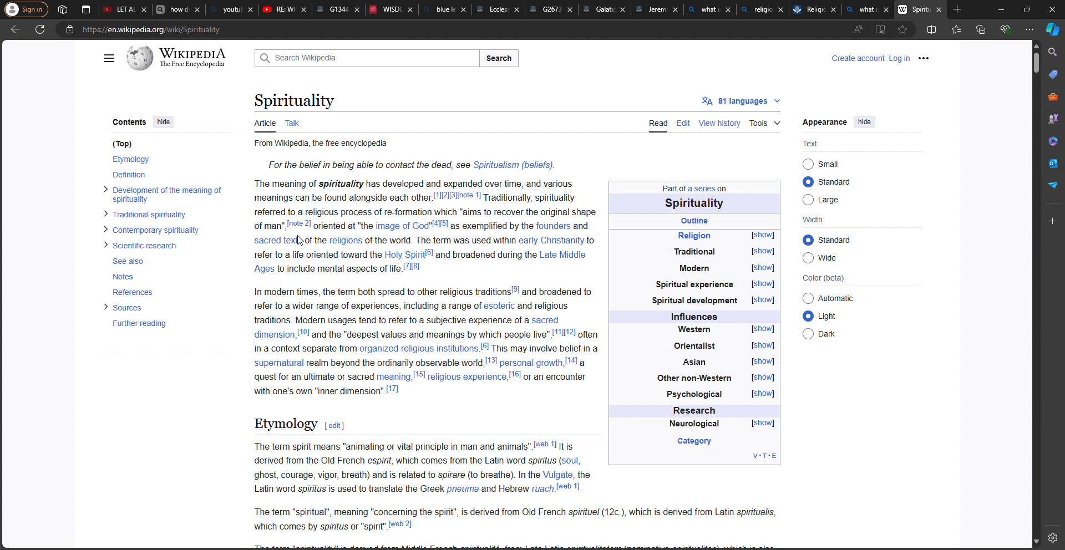
mouse_move(346, 242)
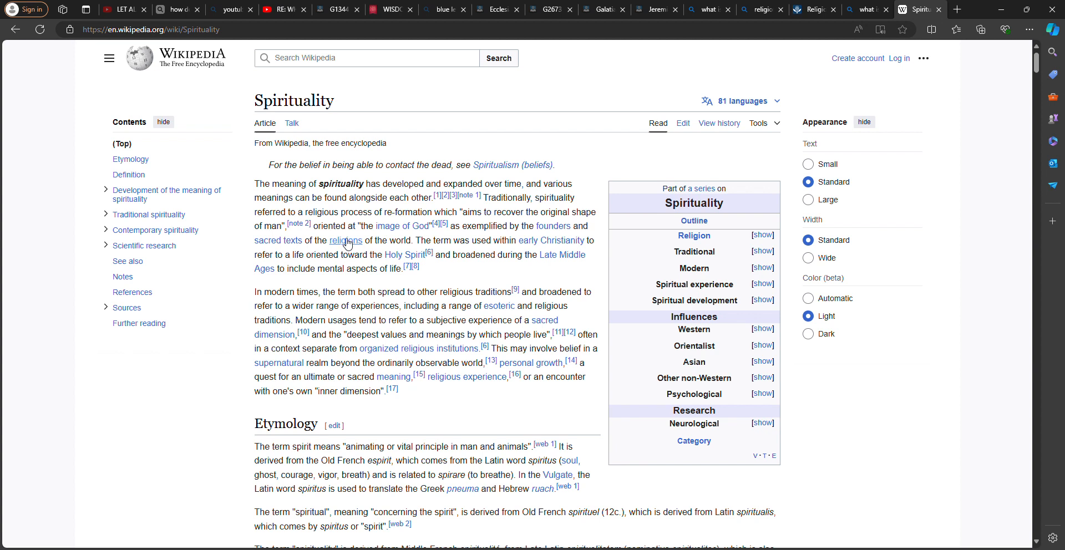
mouse_move(418, 250)
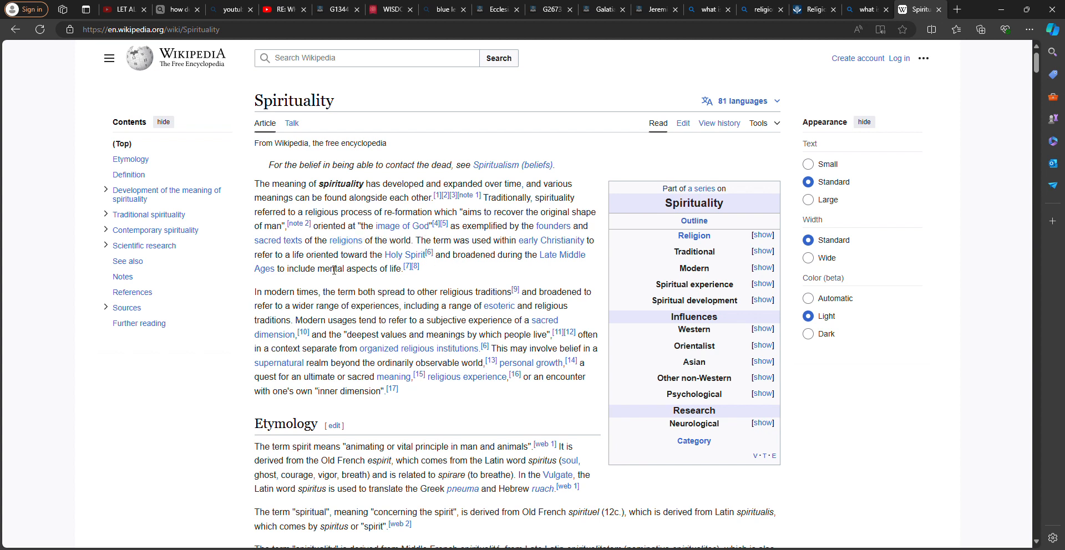
mouse_move(346, 241)
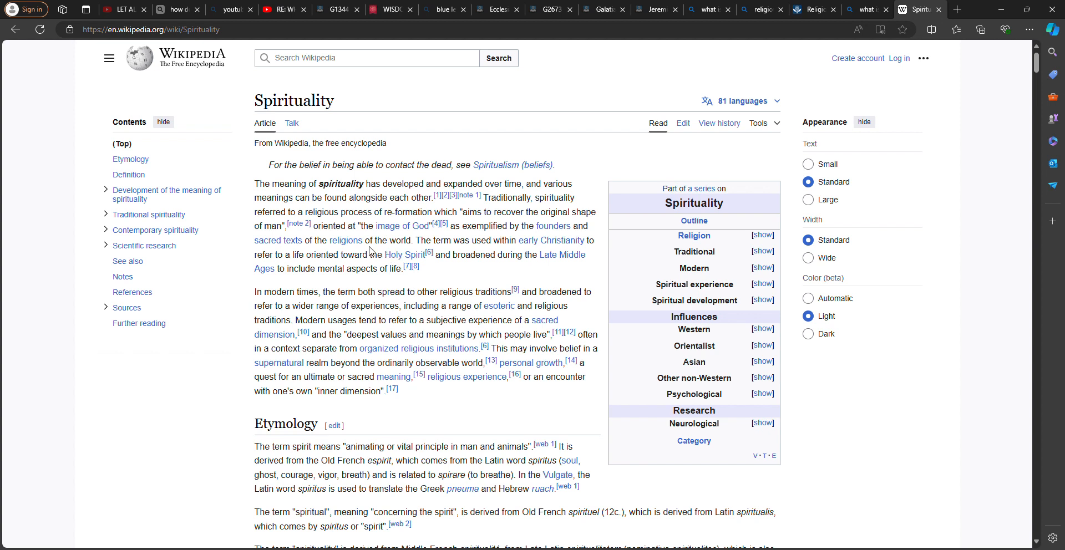
mouse_move(769, 19)
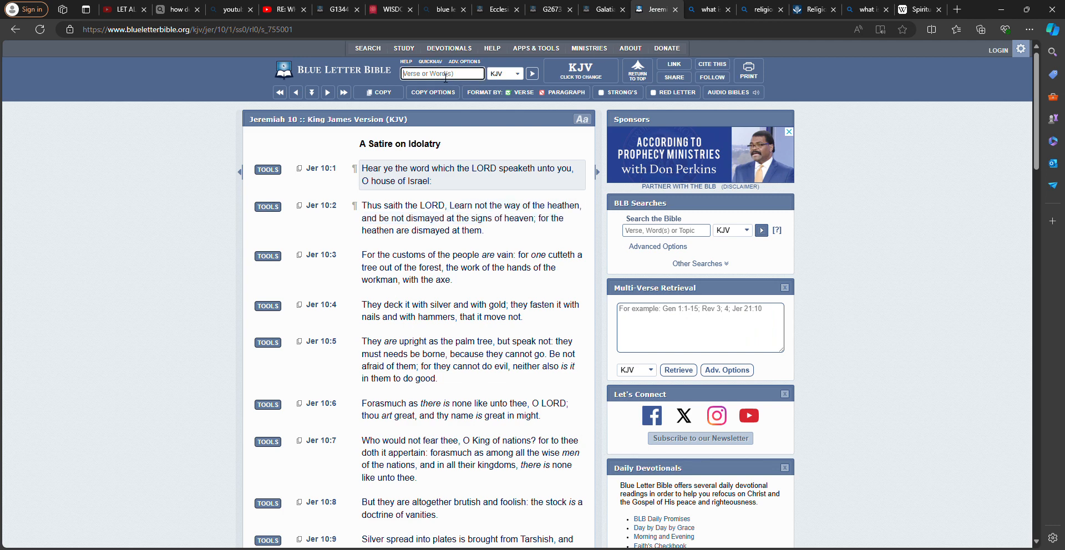
Step: Run a KJV quick search for 'every wind of doctrine', finding Ephesians 4:14
type("every wind of")
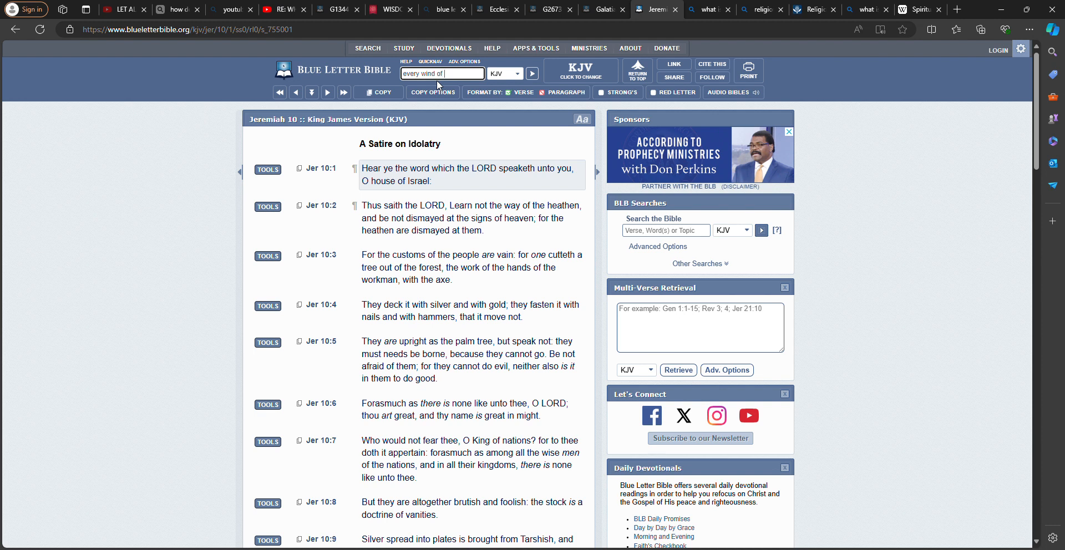
type("doctri")
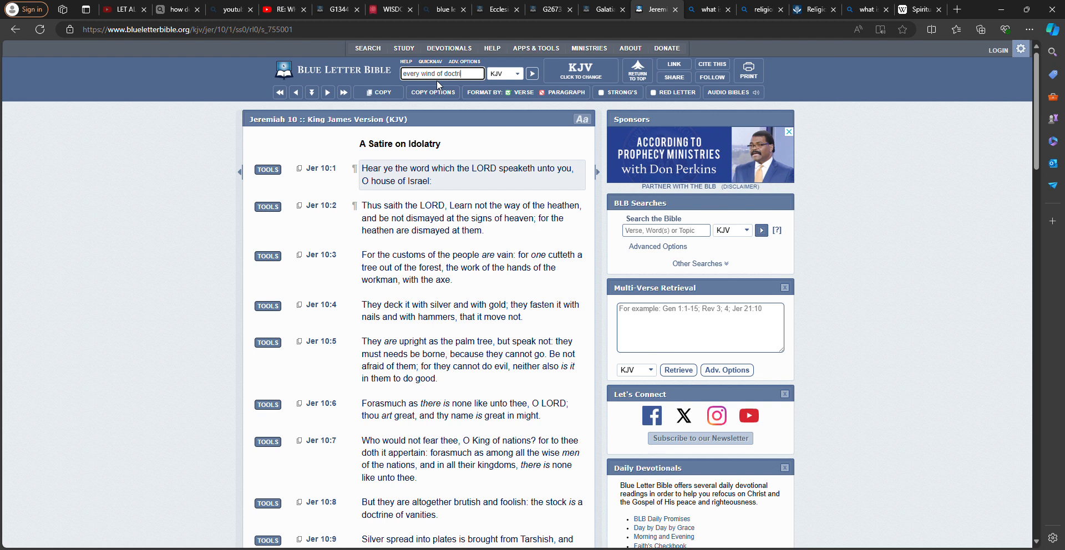
left_click(532, 73)
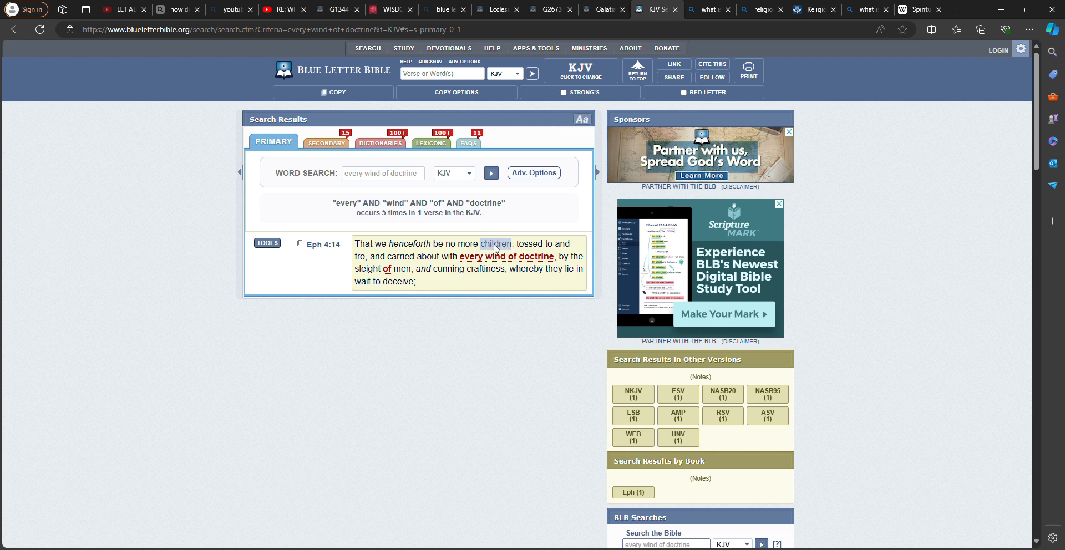
mouse_move(406, 266)
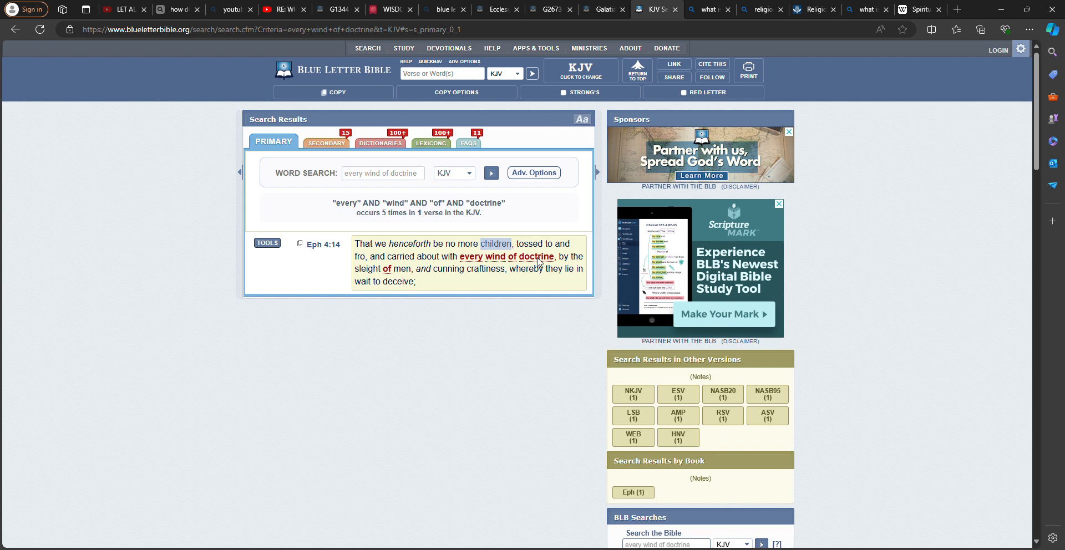
mouse_move(419, 284)
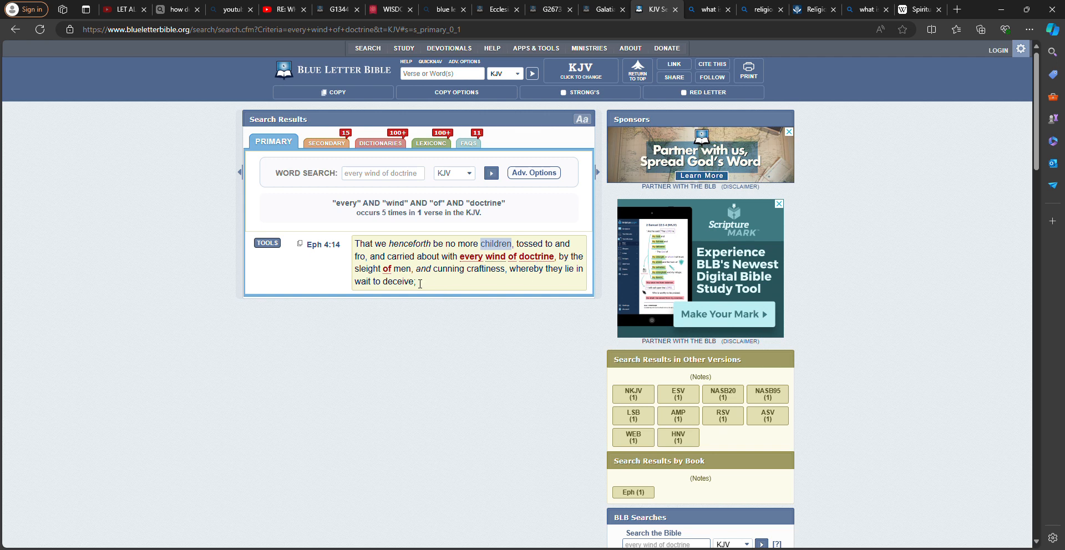
mouse_move(516, 271)
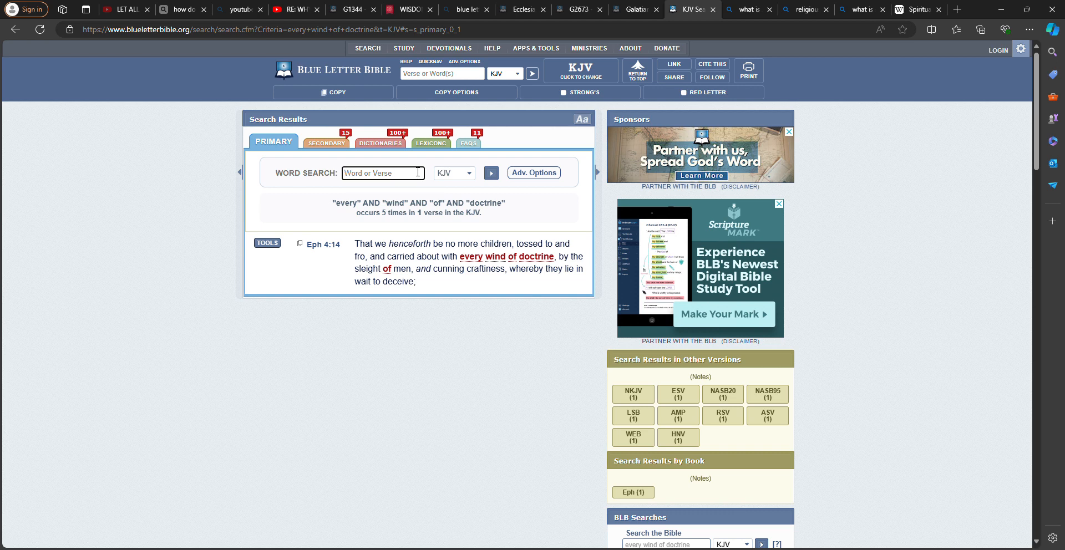
Step: Search the KJV for 'meddeleth with all wisdom', find no matches, and close a tab
type("meddeleth")
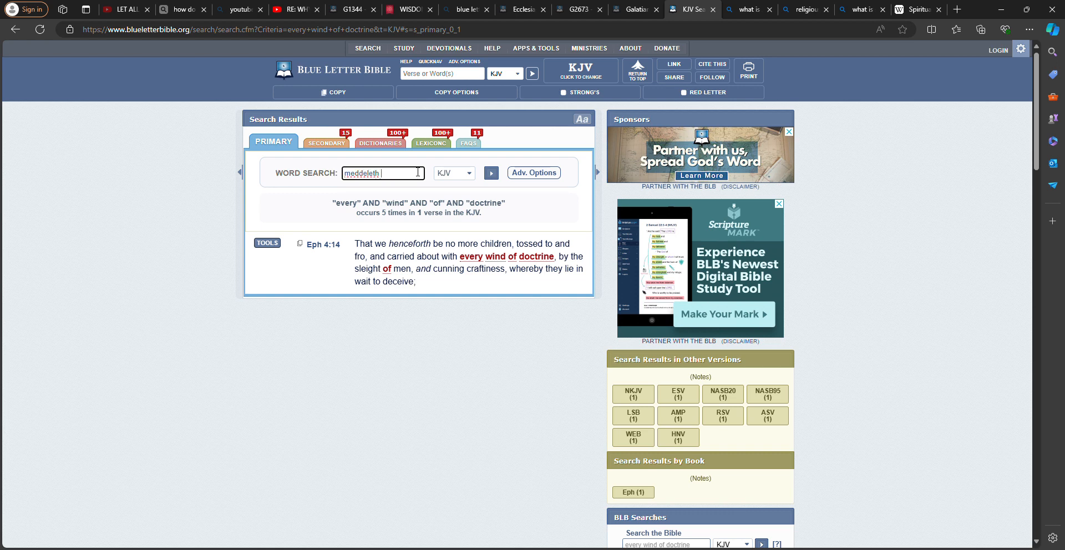
type("with a")
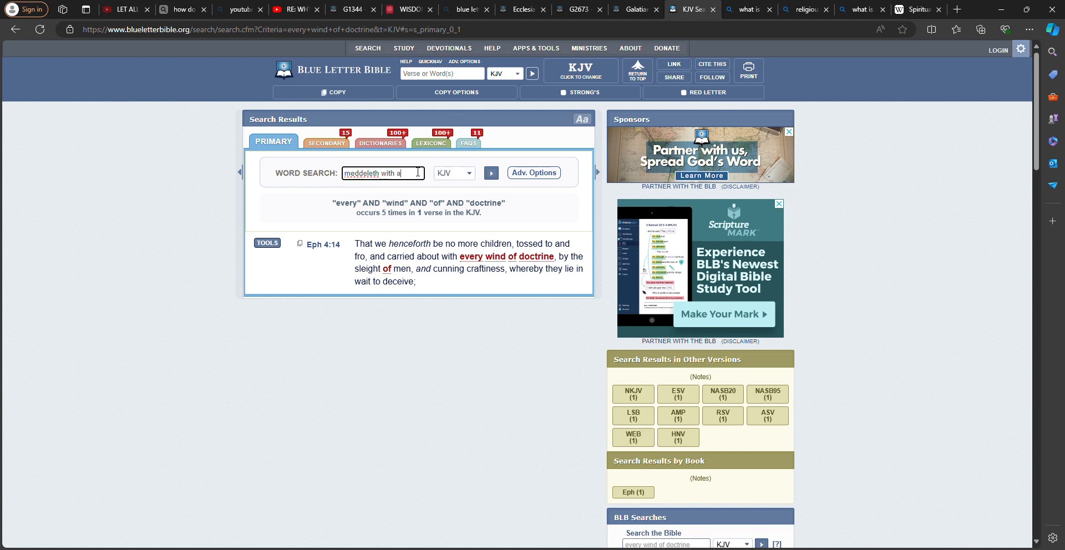
type("ll wisd")
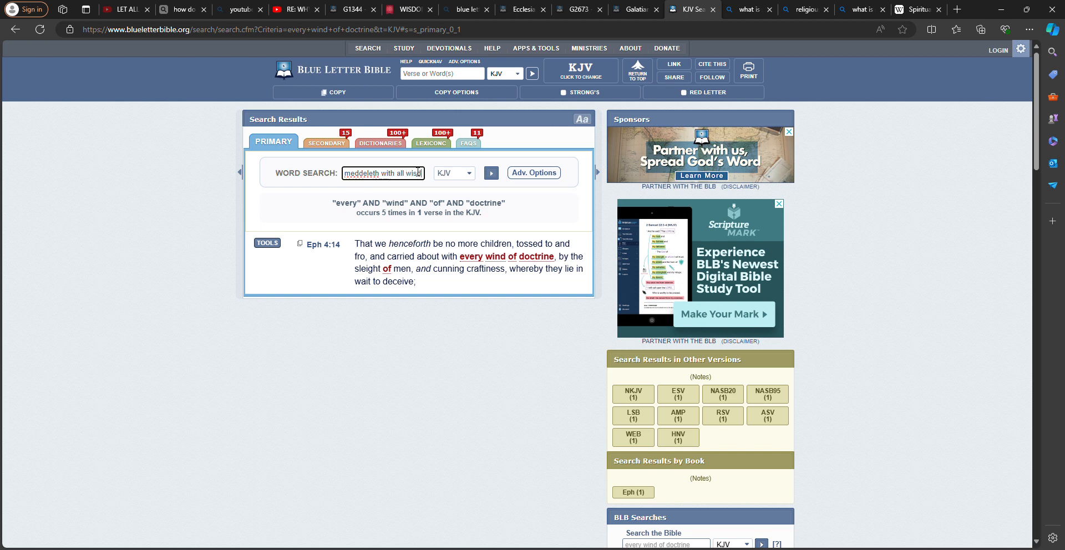
left_click(490, 173)
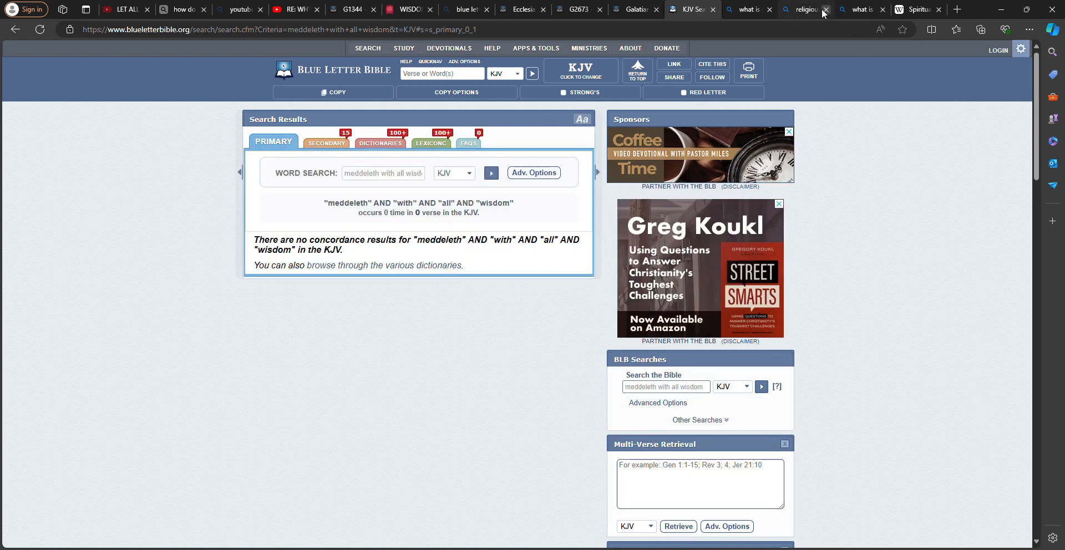
left_click(825, 9)
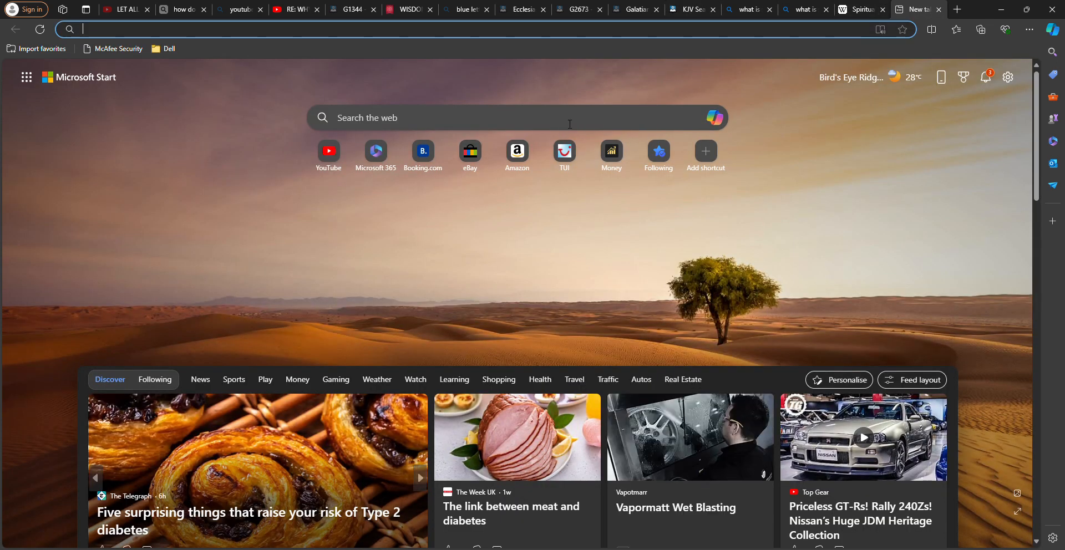
Step: Search Bing for 'medelleth with all wisdom kjv', surfacing Proverbs 18:1
left_click(476, 118)
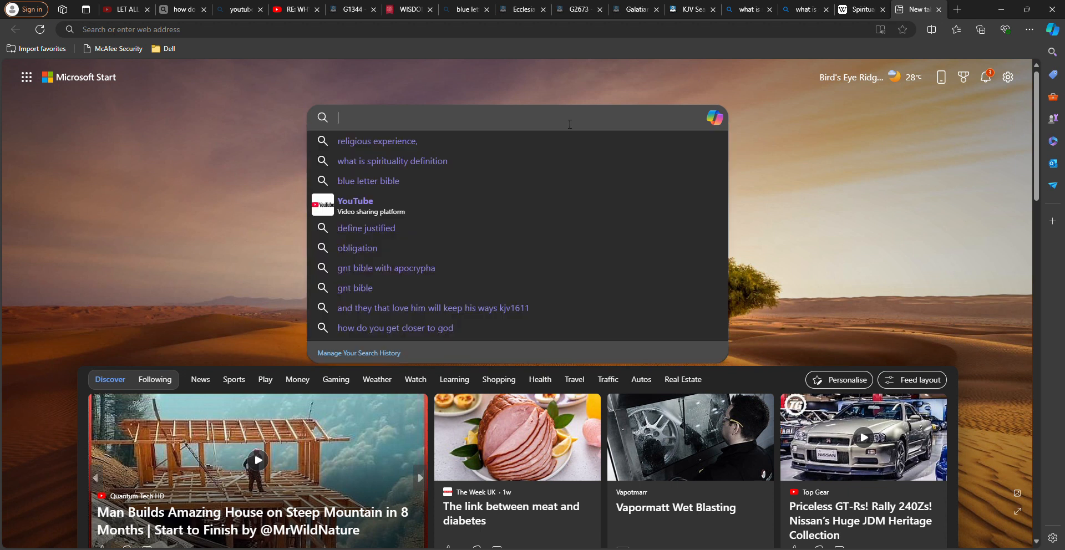
type("medelleth with all")
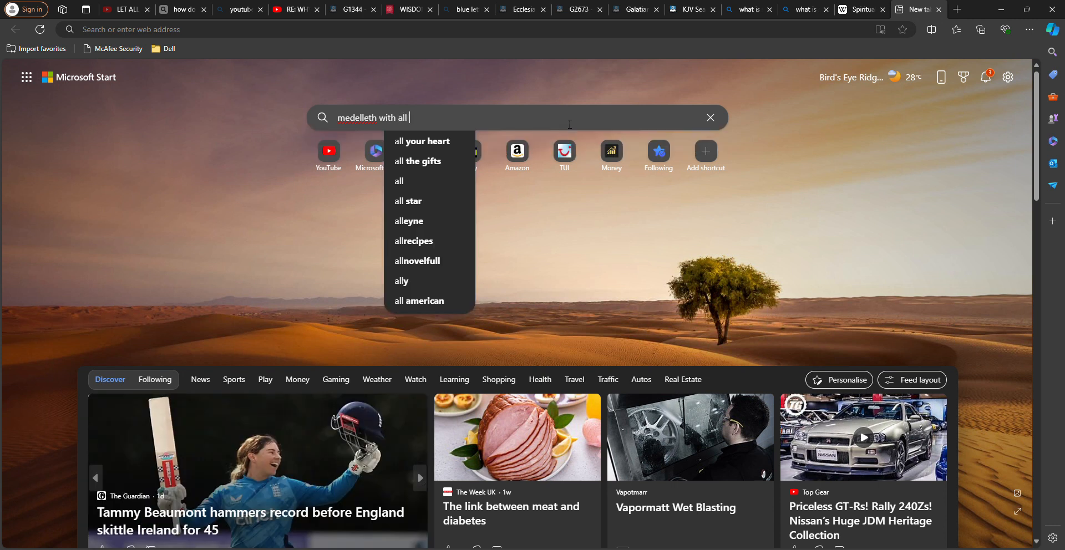
type("wisdom")
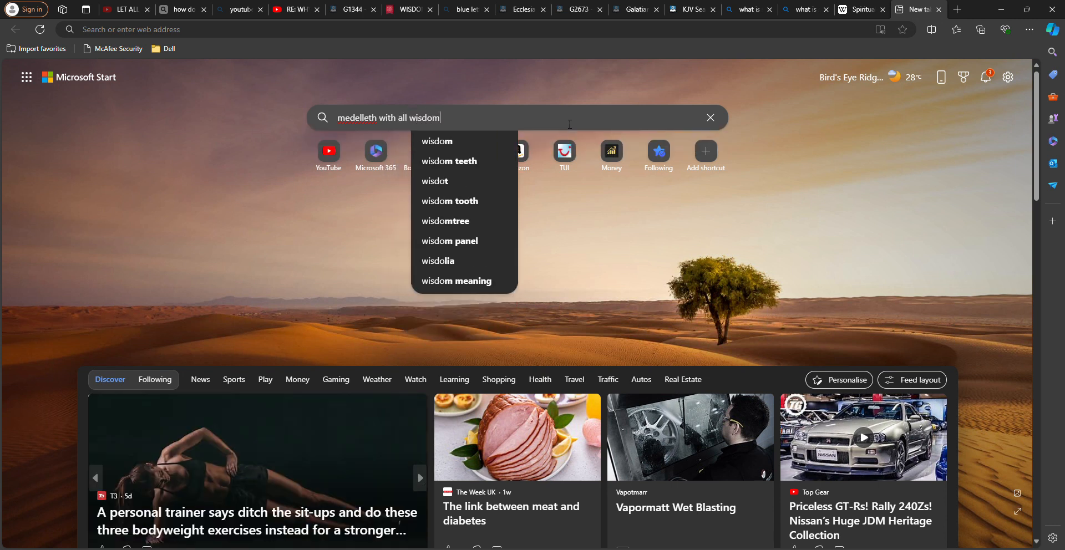
type("kjv")
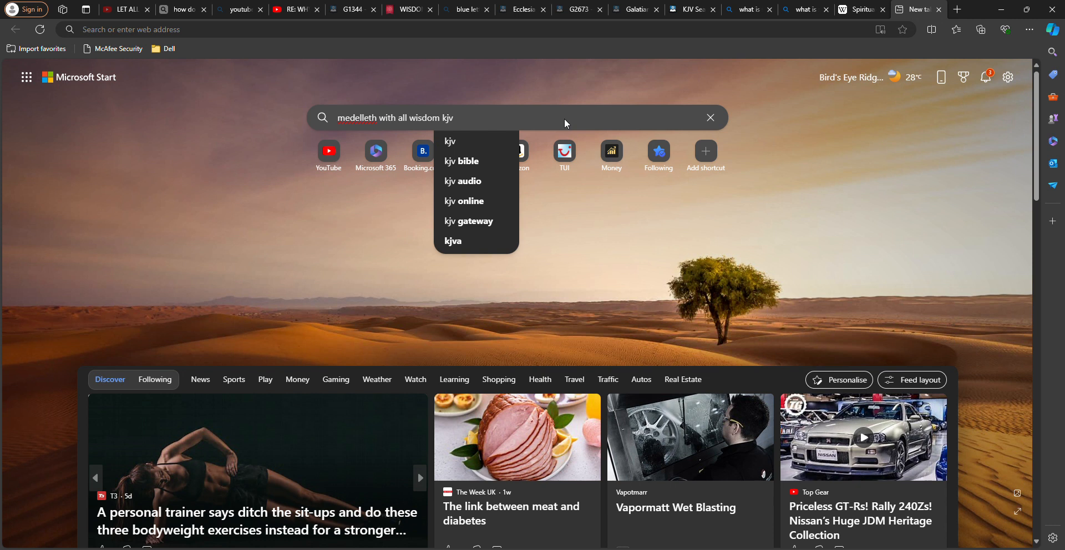
key("Return")
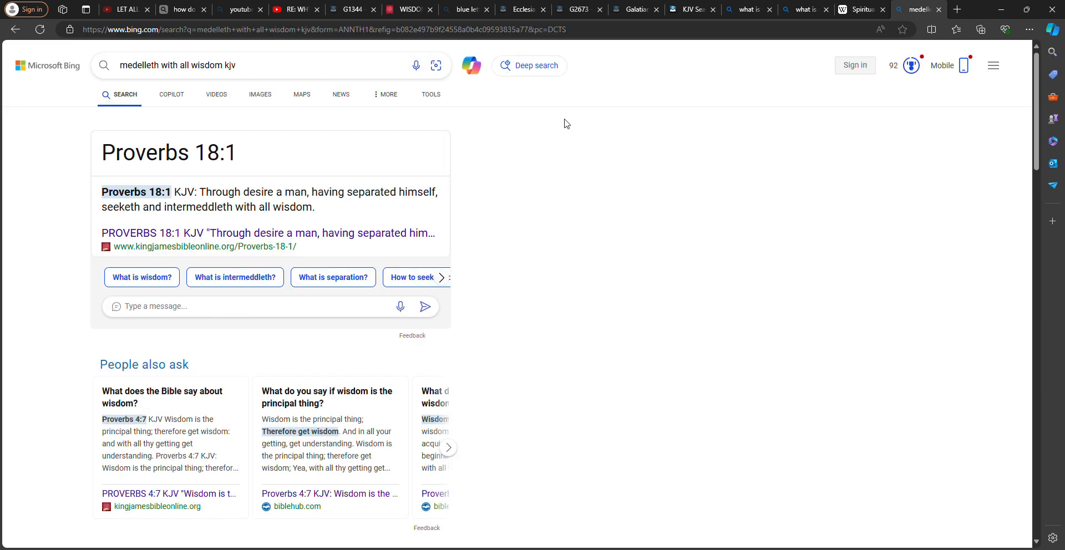
mouse_move(211, 238)
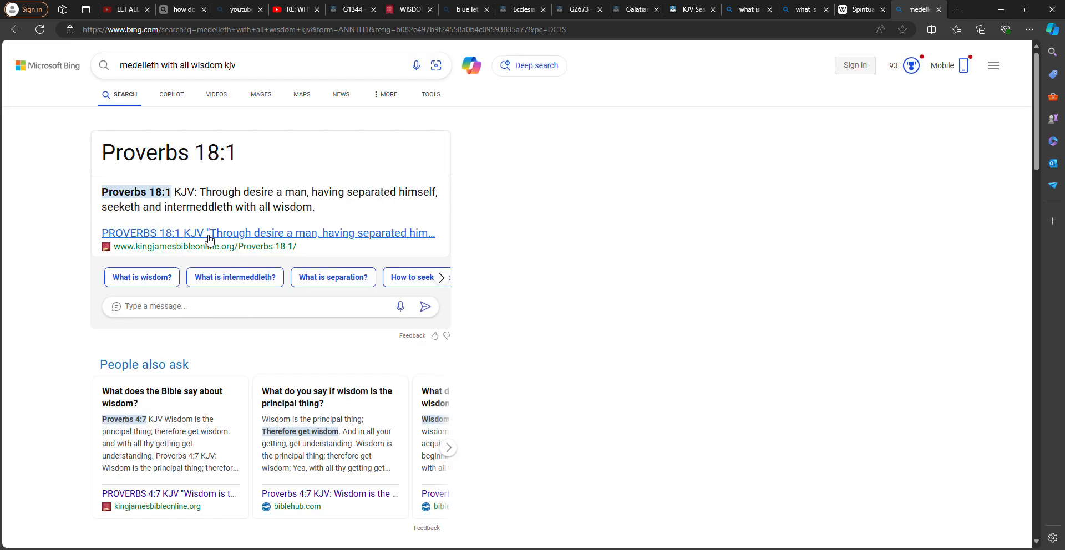
Step: Follow the 'PROVERBS 18:1 KJV' answer link to kingjamesbibleonline.org
left_click(268, 233)
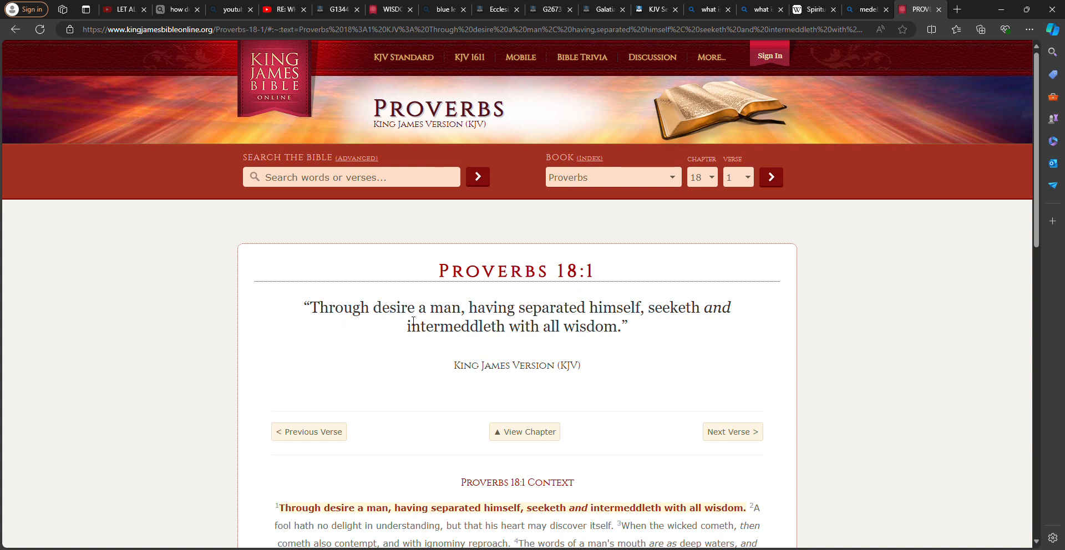
mouse_move(571, 316)
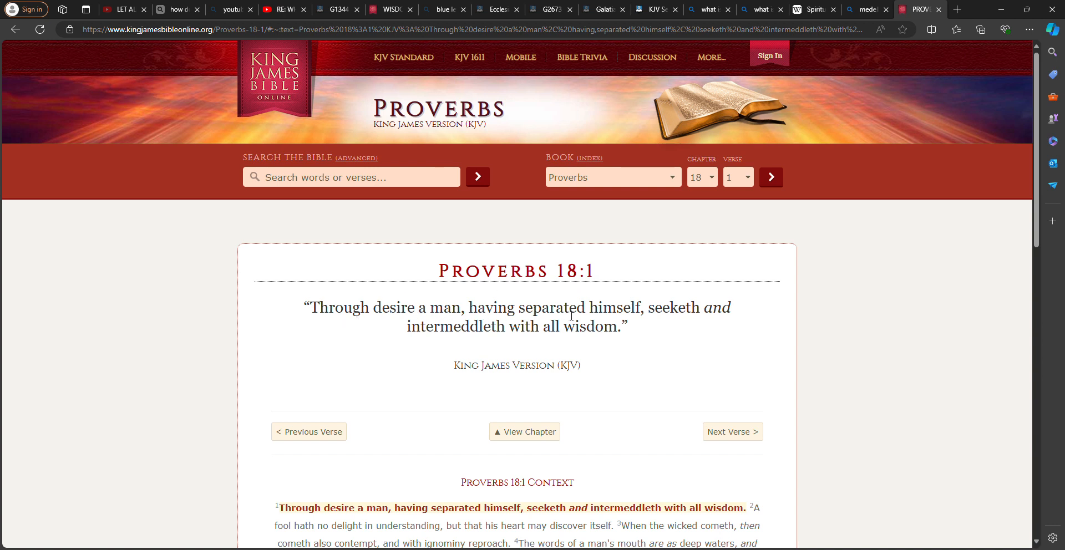
Step: Select 'separated himself', view all of Proverbs 18, then choose Jeremiah chapter 17
double_click(630, 308)
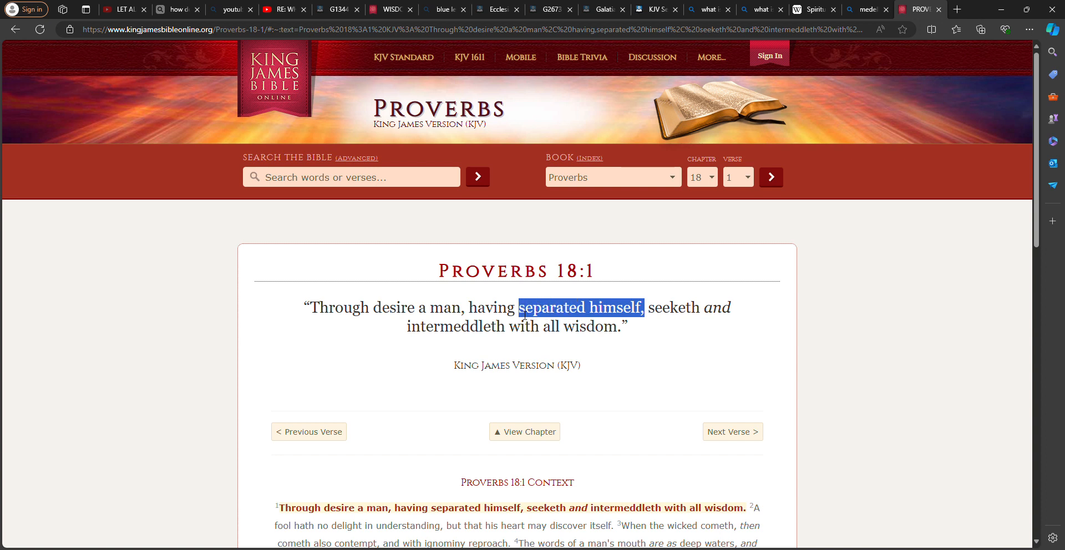
mouse_move(752, 297)
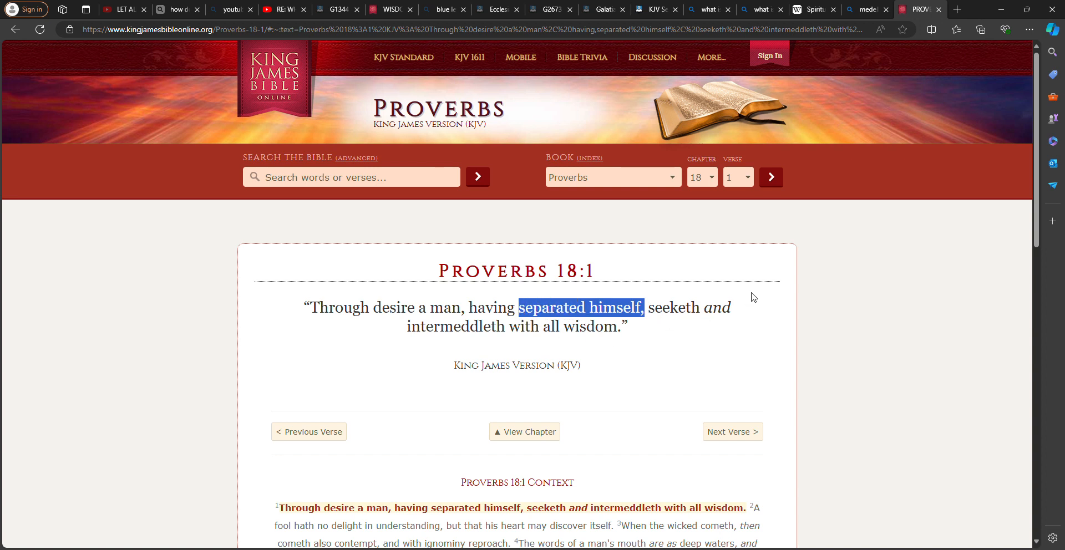
mouse_move(532, 344)
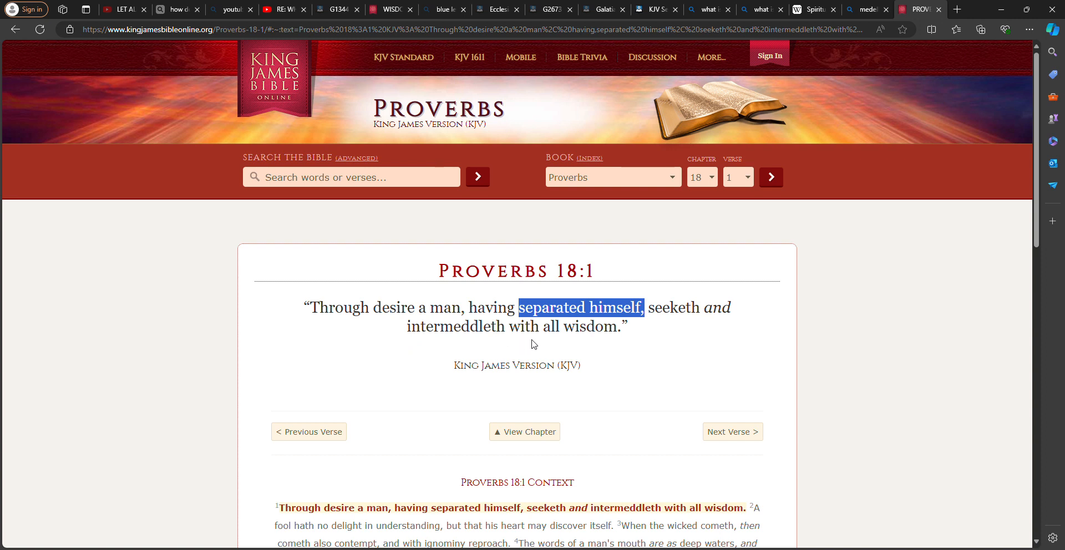
left_click(524, 432)
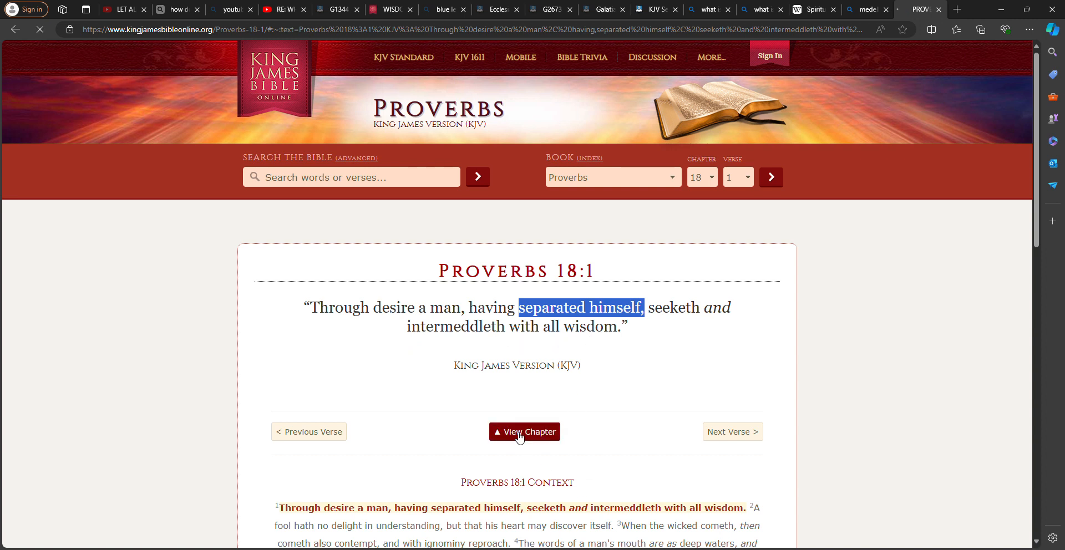
left_click(524, 432)
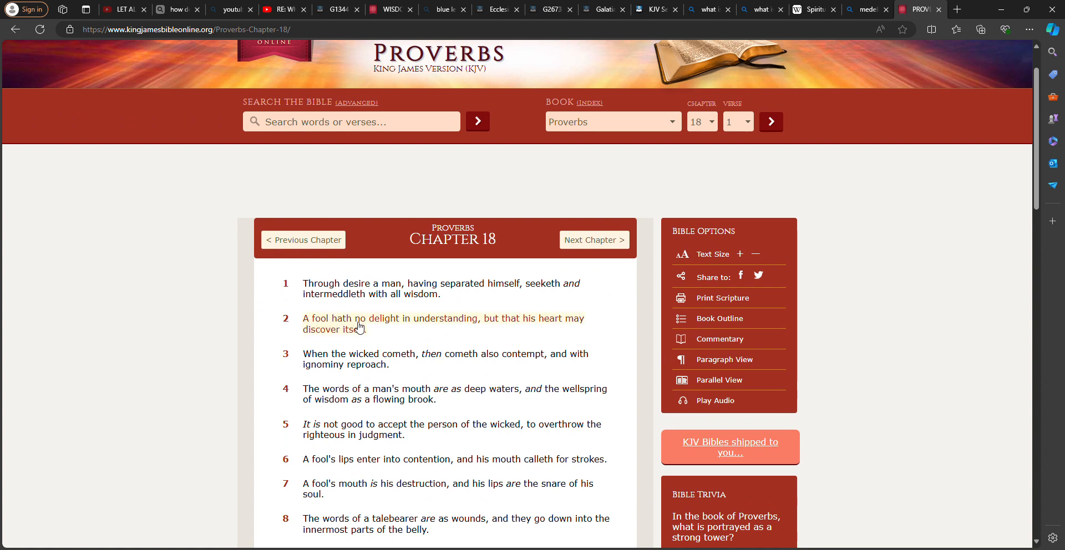
mouse_move(560, 324)
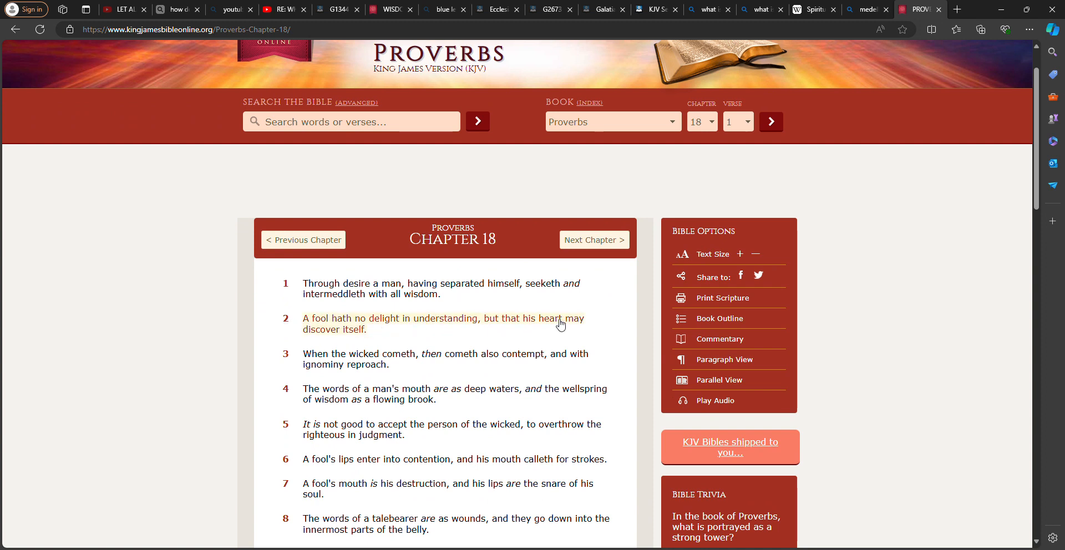
mouse_move(362, 338)
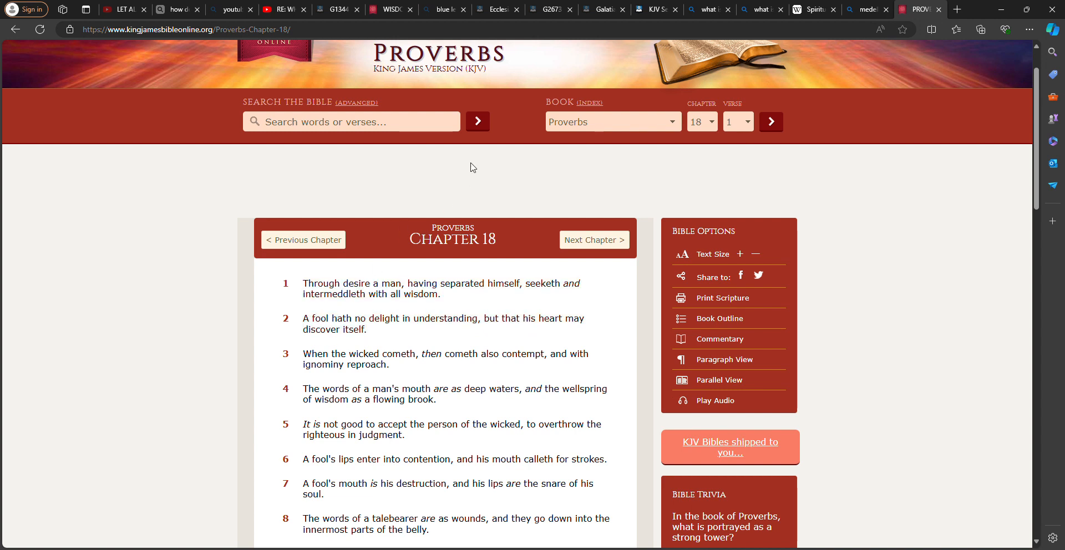
mouse_move(644, 170)
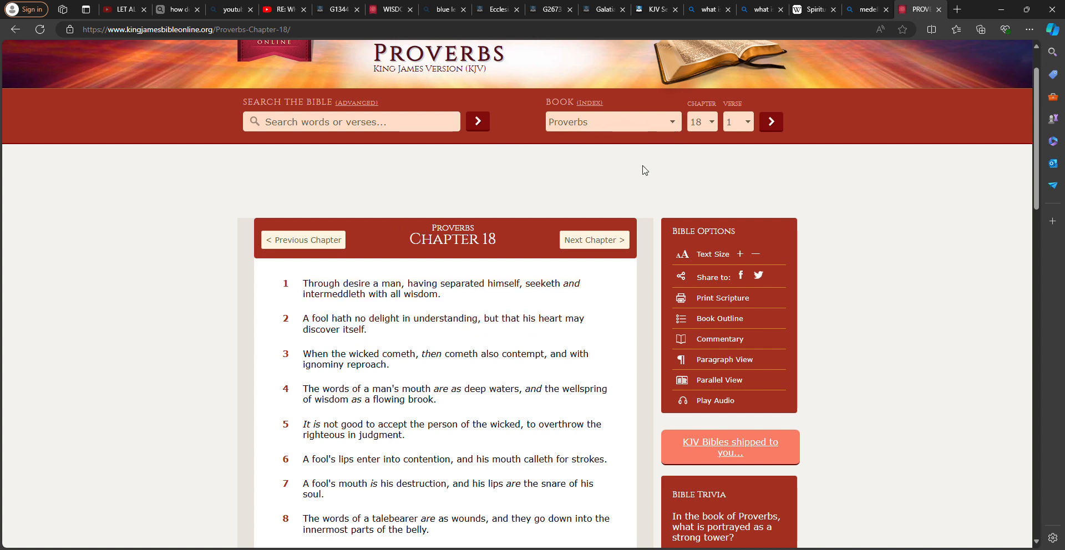
mouse_move(618, 366)
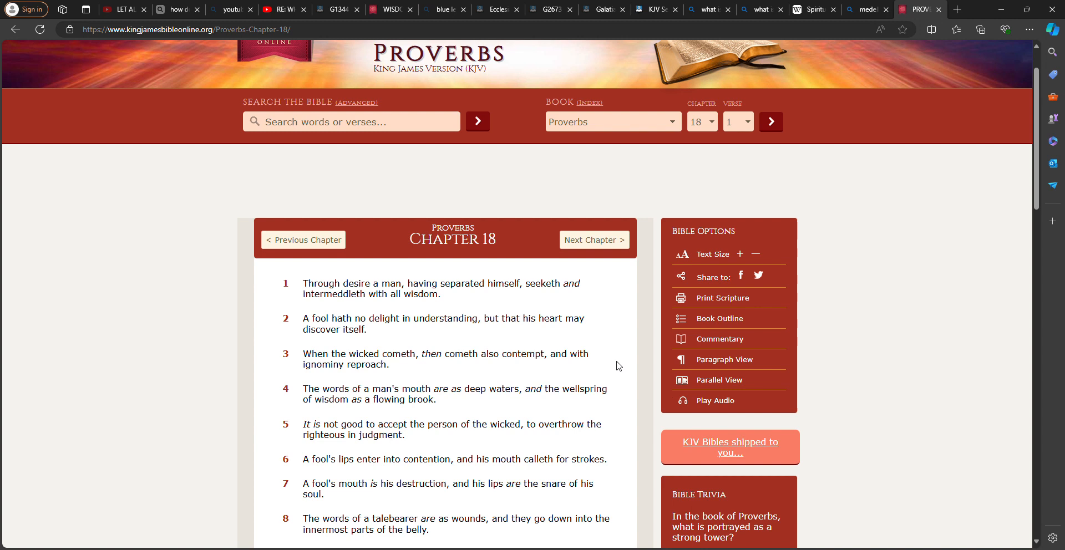
mouse_move(578, 328)
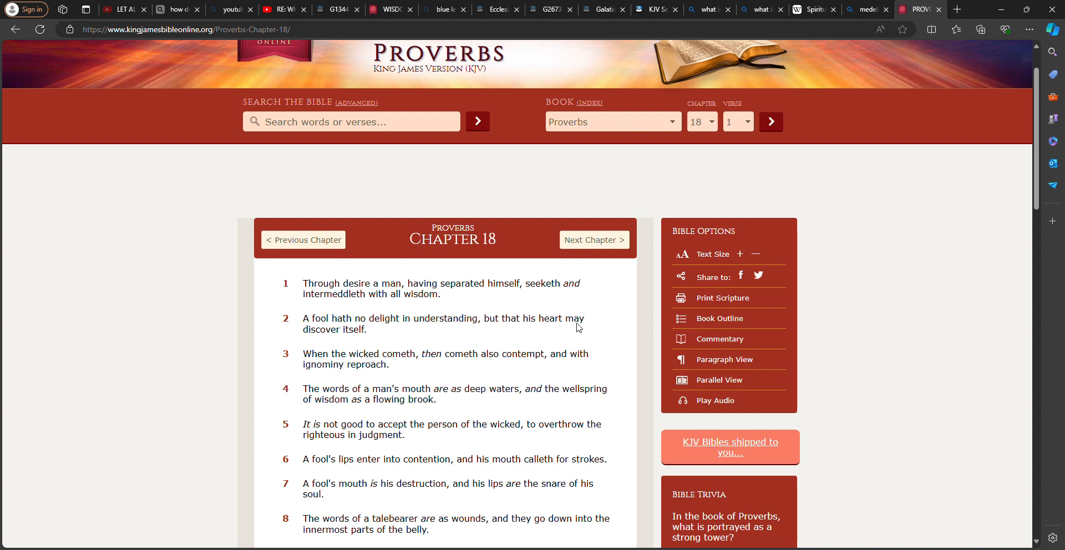
left_click(611, 122)
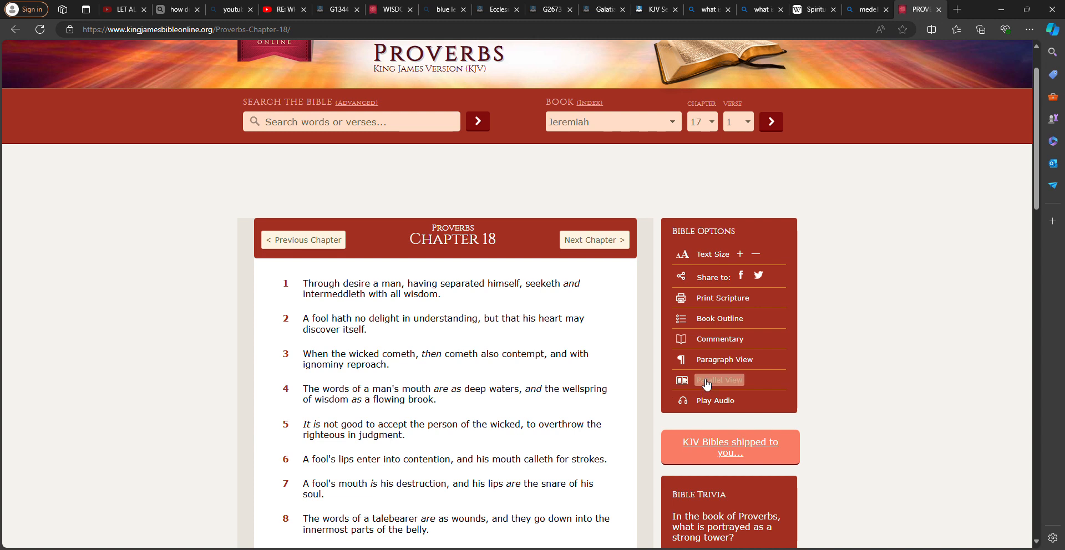
left_click(719, 380)
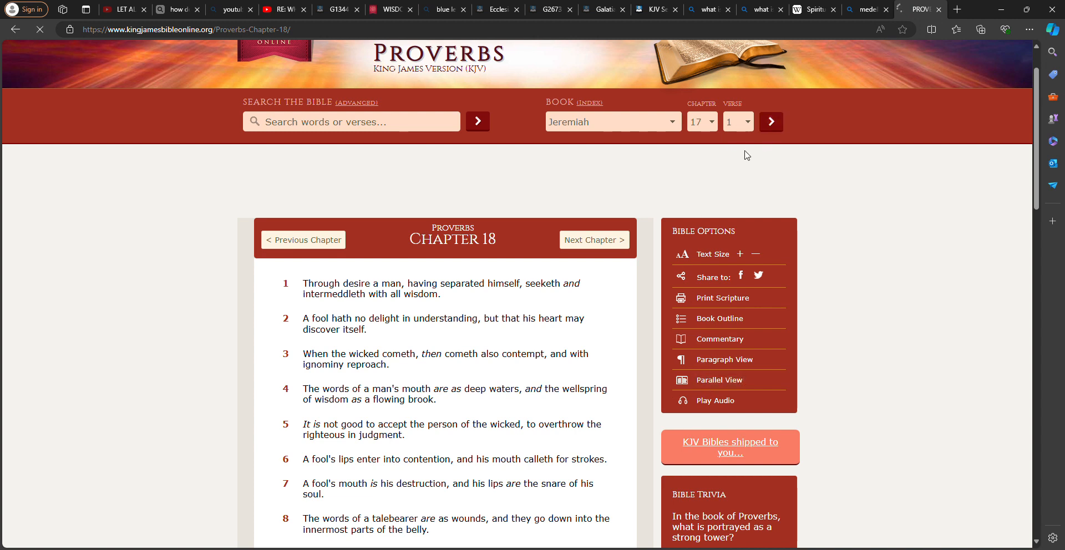
Step: Load Jeremiah 17 and scroll down to verse 9 about the deceitful heart
left_click(770, 122)
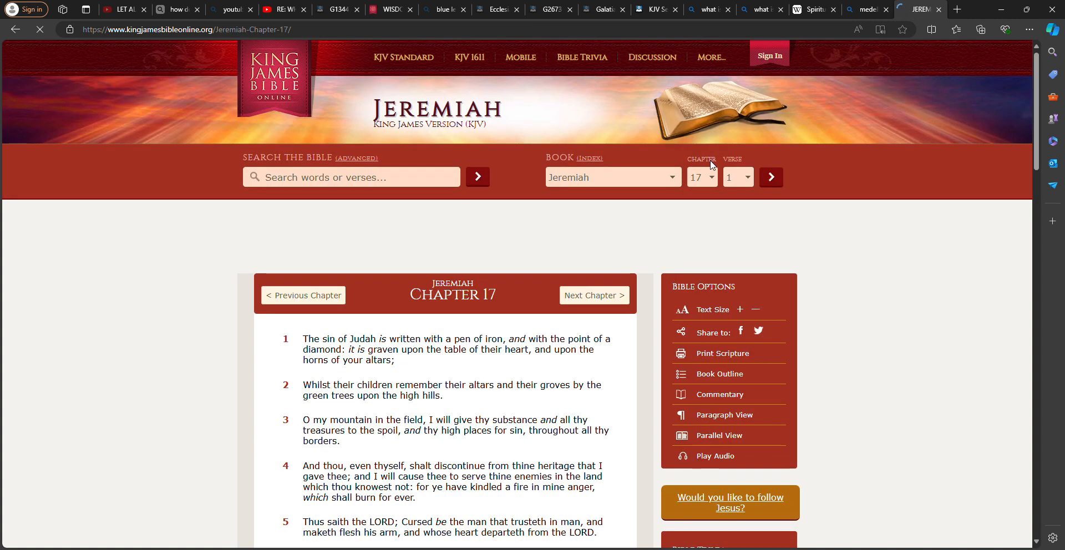
scroll("down", 3)
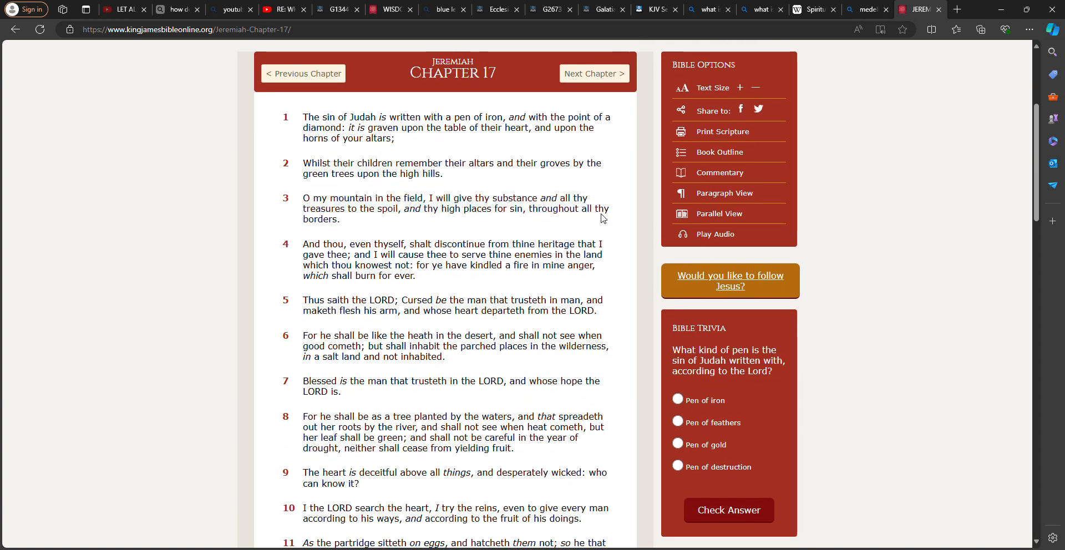
scroll("down", 3)
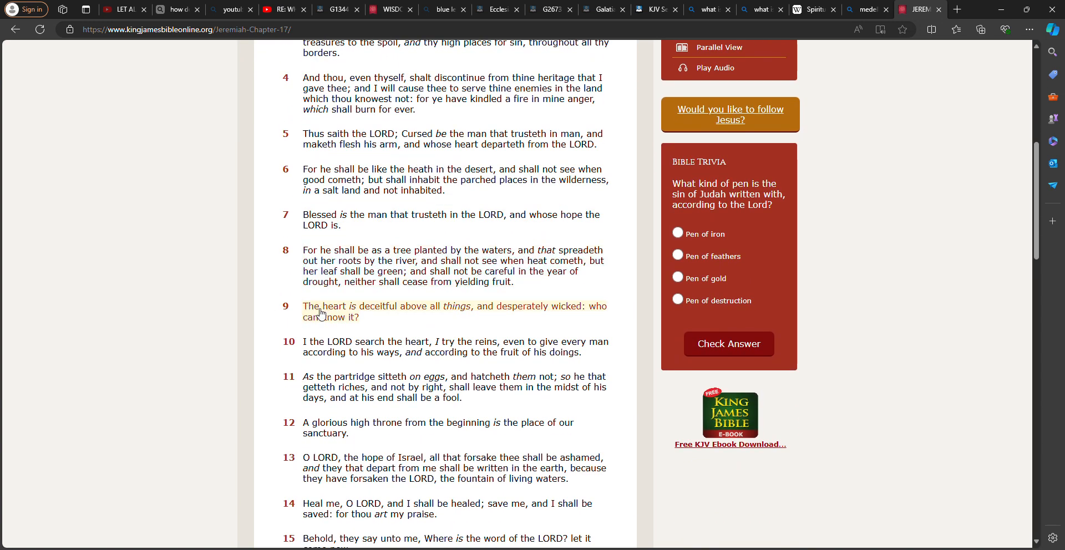
mouse_move(387, 310)
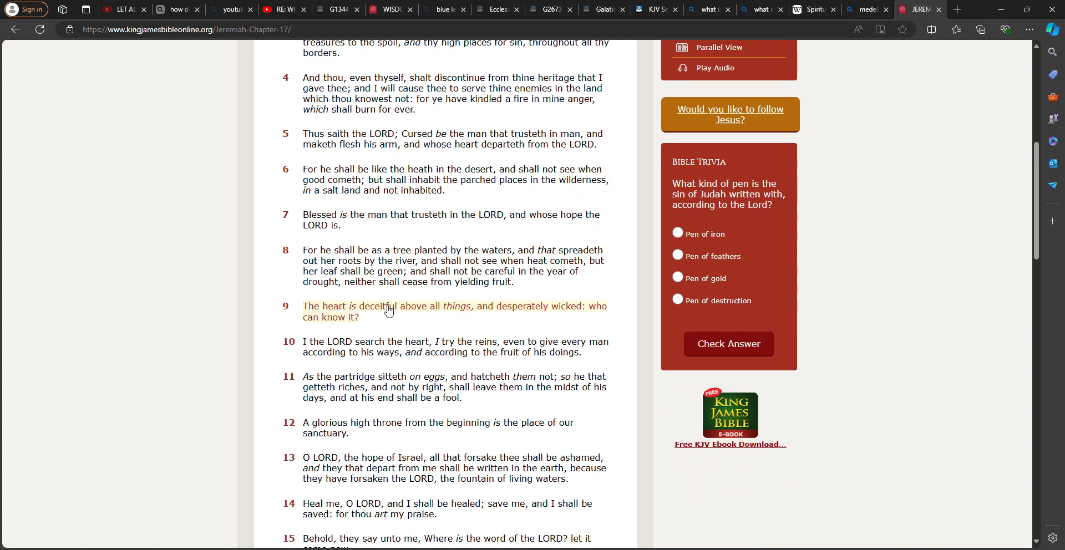
mouse_move(490, 309)
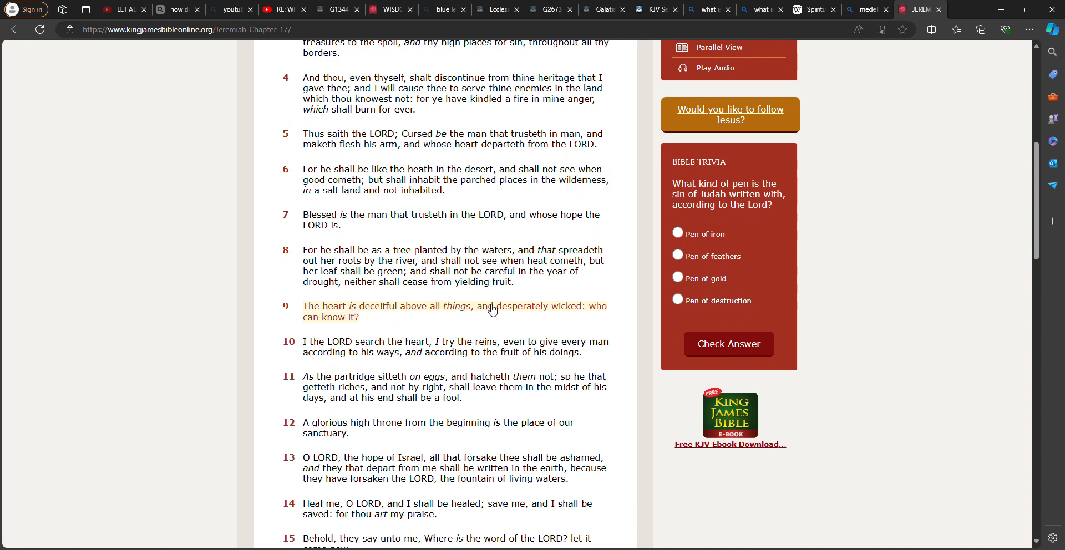
mouse_move(345, 326)
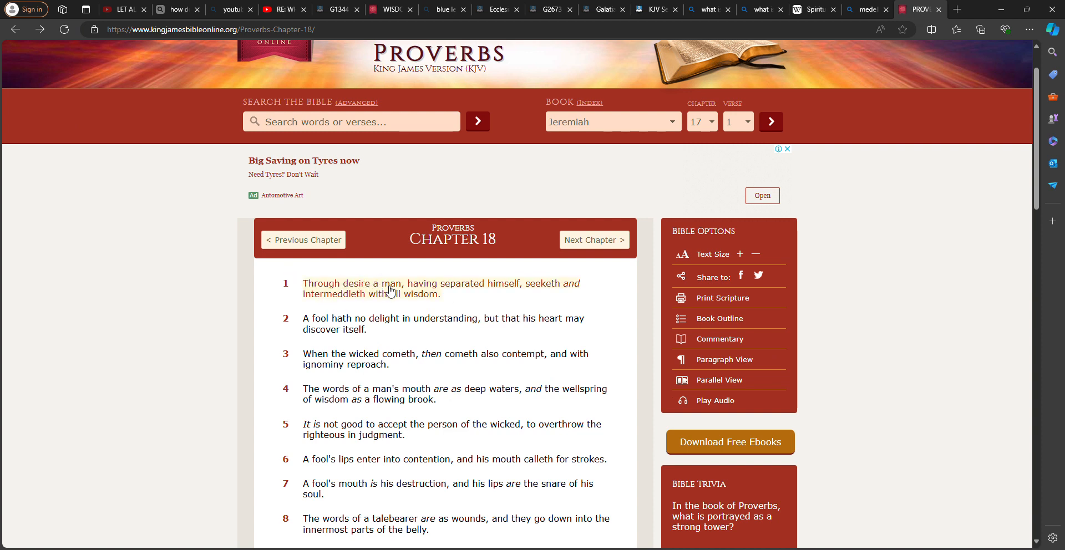
mouse_move(353, 284)
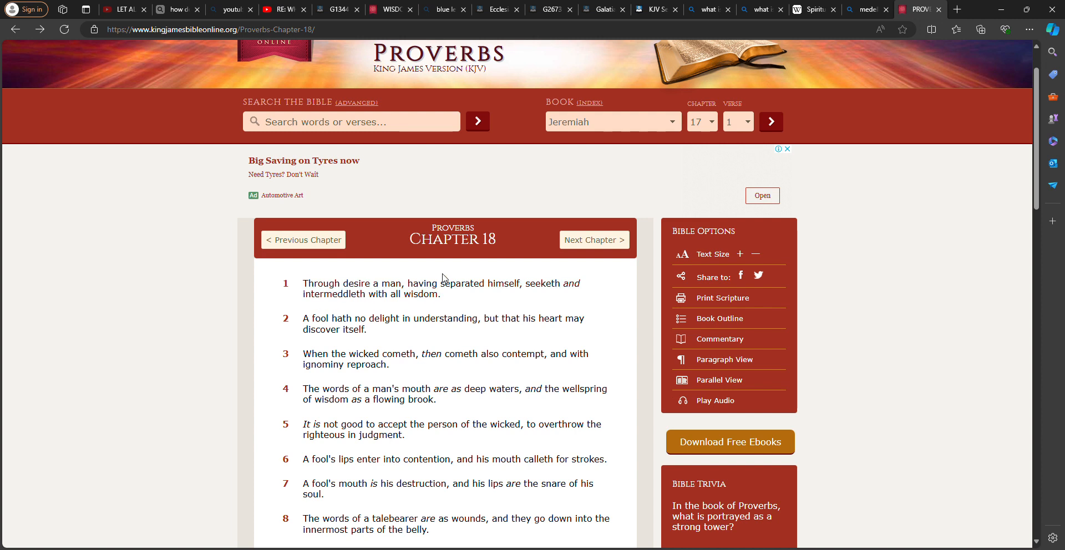
mouse_move(499, 293)
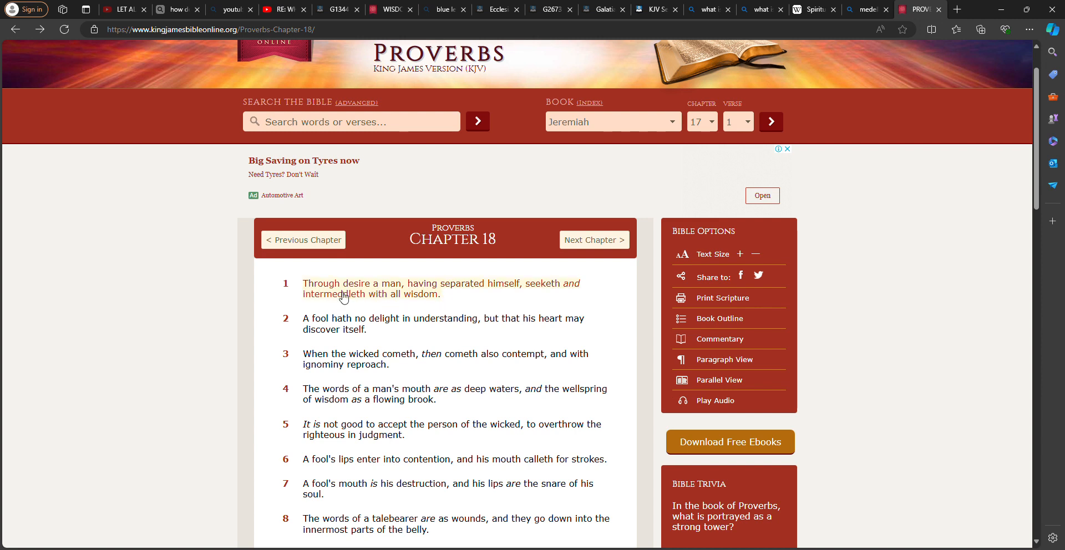
mouse_move(341, 299)
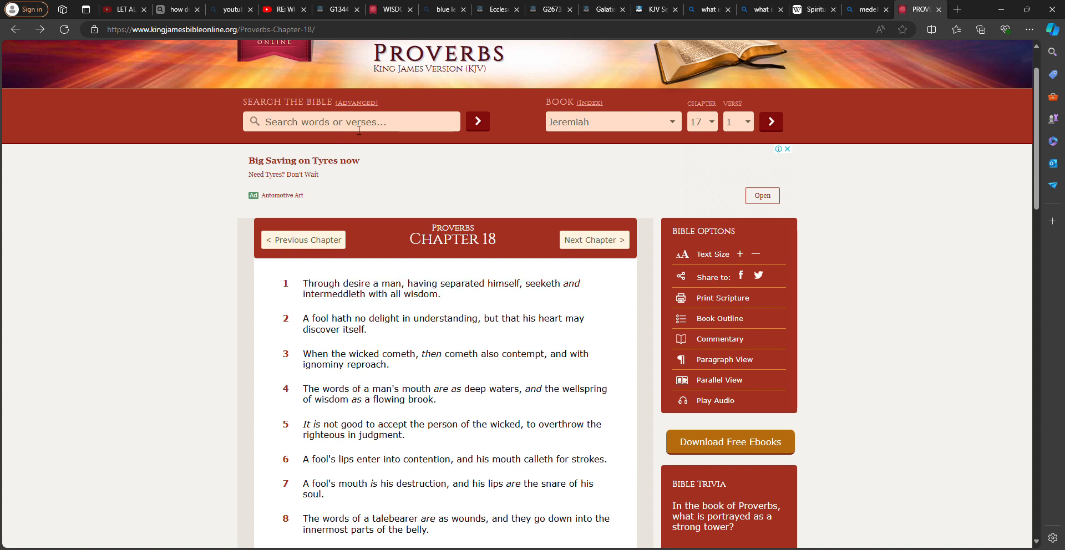
Step: Search the Bible for 'many books' and scroll through the 529 results
type("many book")
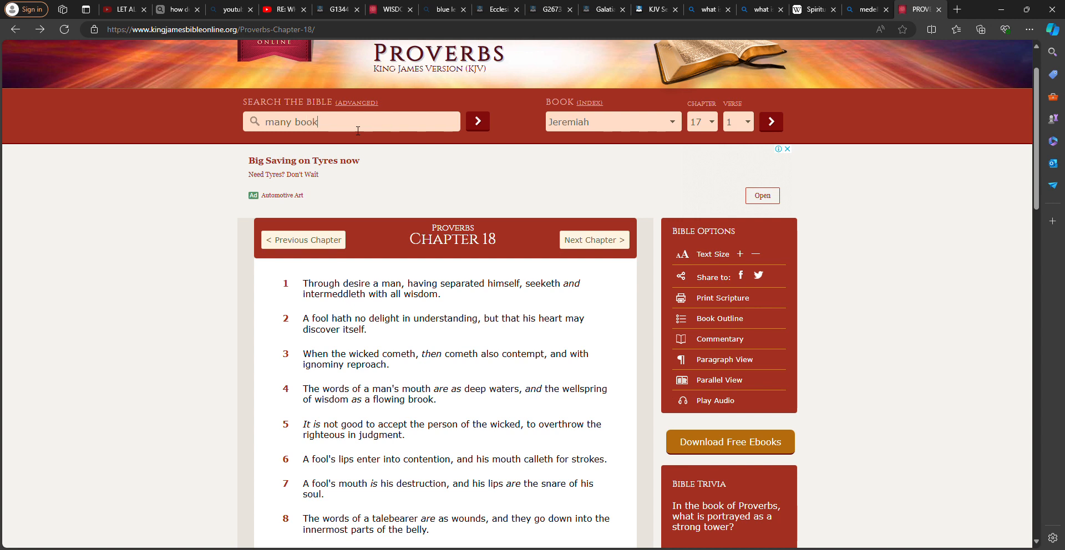
left_click(477, 122)
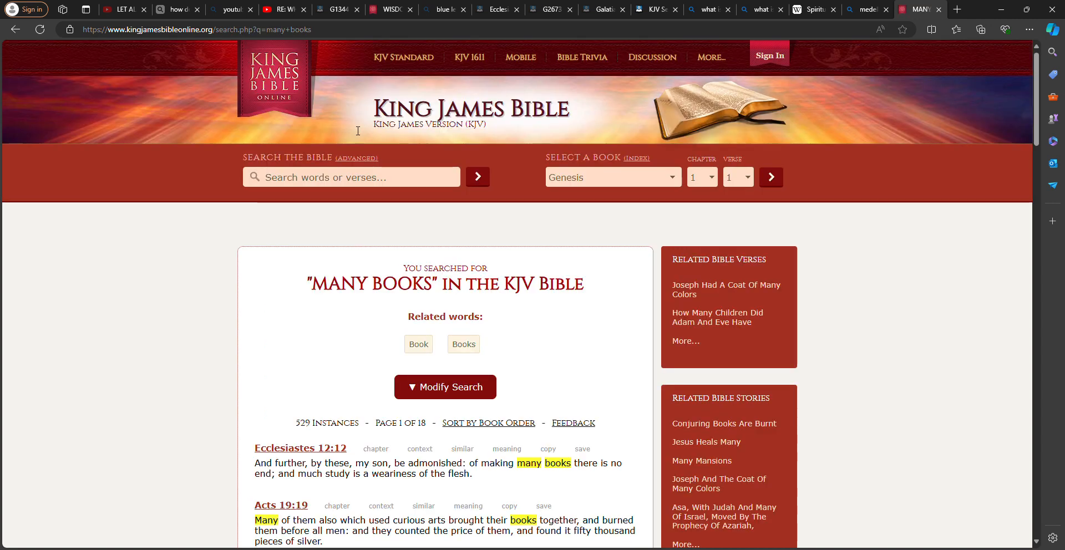
scroll("down", 3)
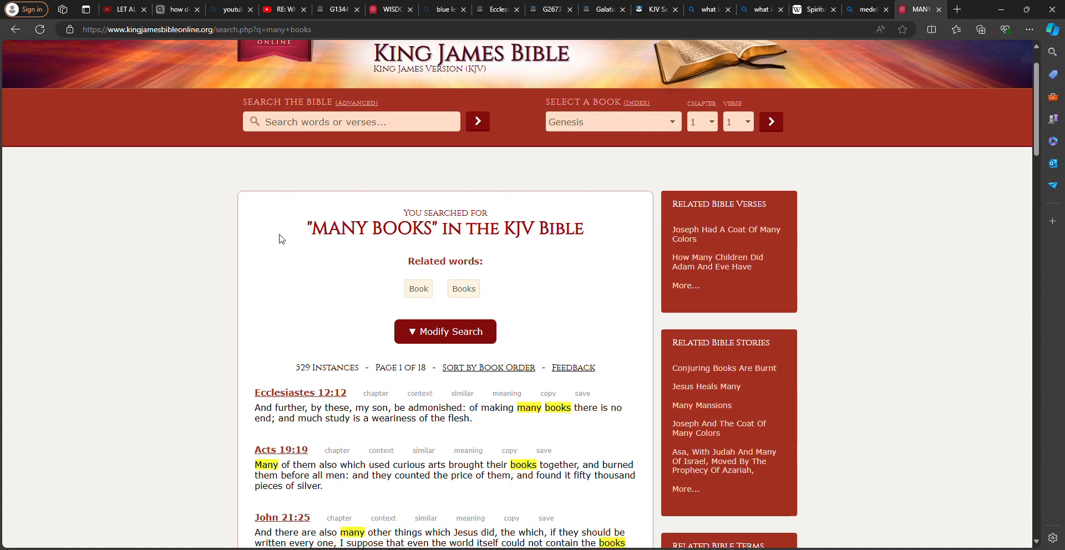
mouse_move(332, 404)
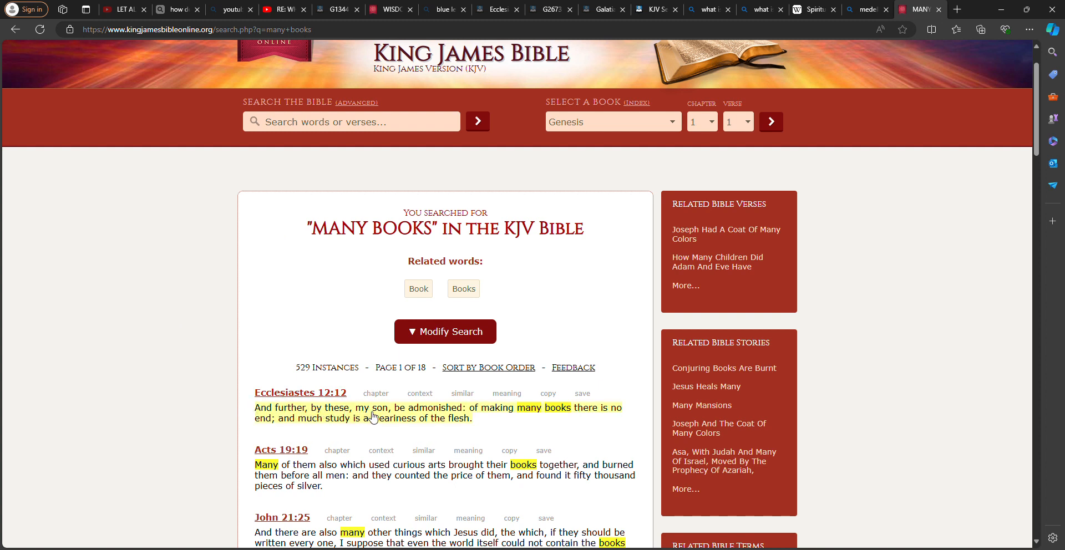
mouse_move(467, 418)
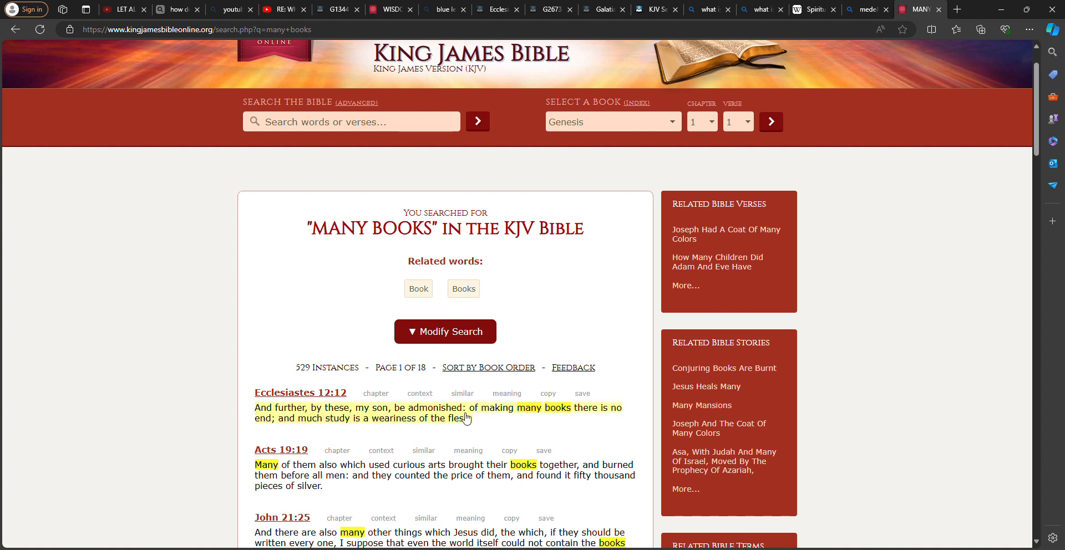
mouse_move(605, 418)
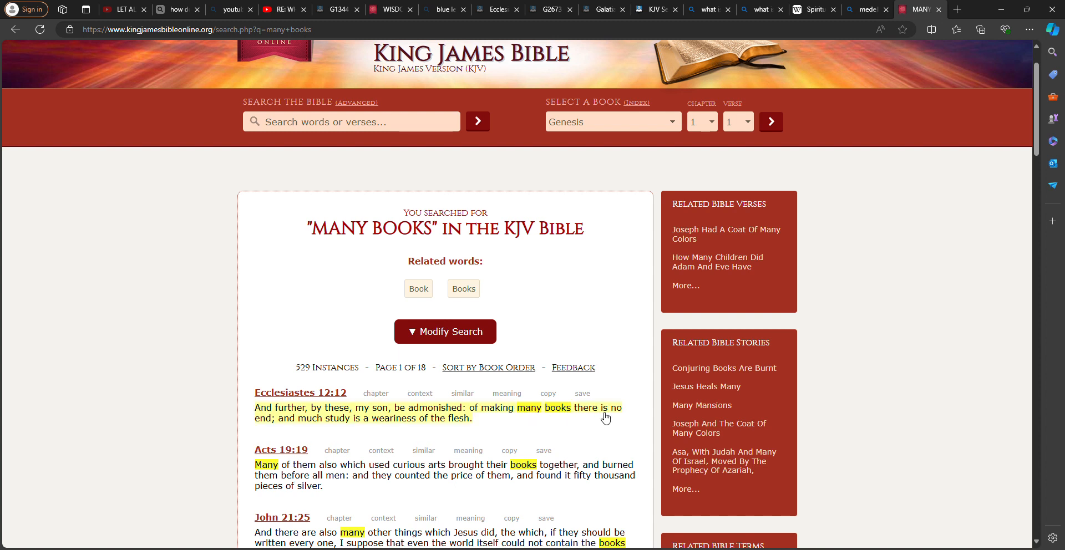
mouse_move(313, 423)
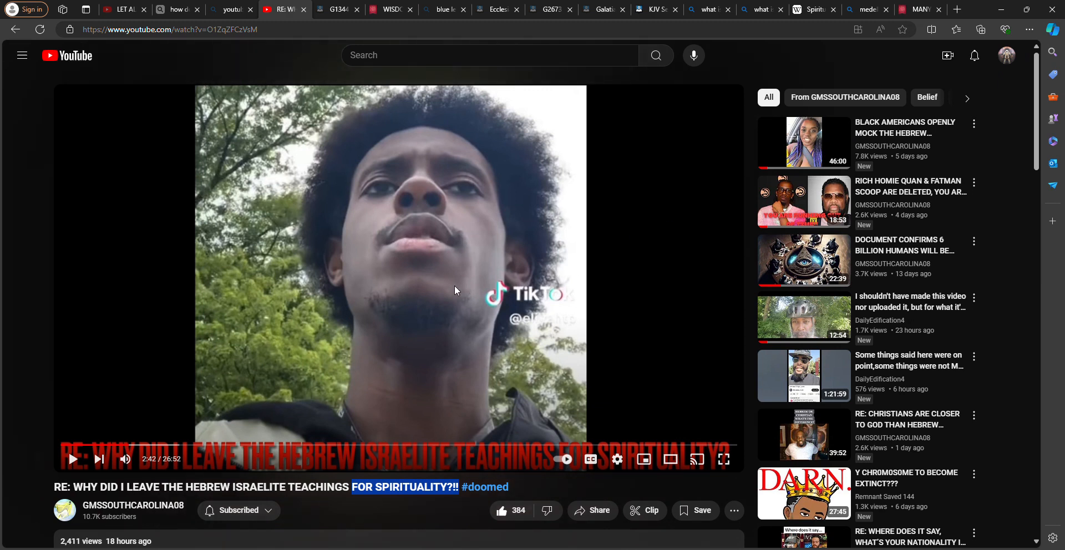
mouse_move(493, 238)
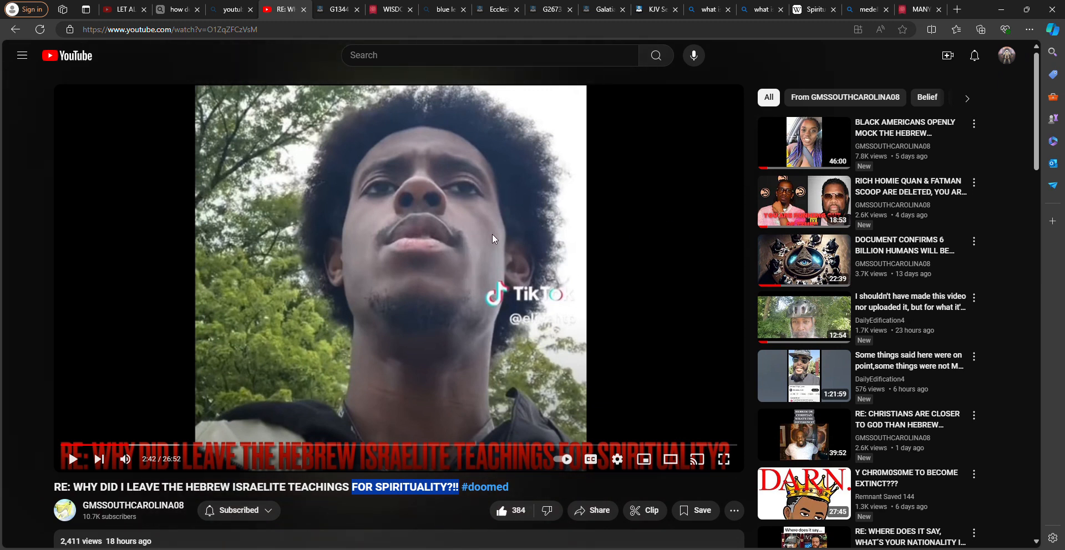
mouse_move(484, 302)
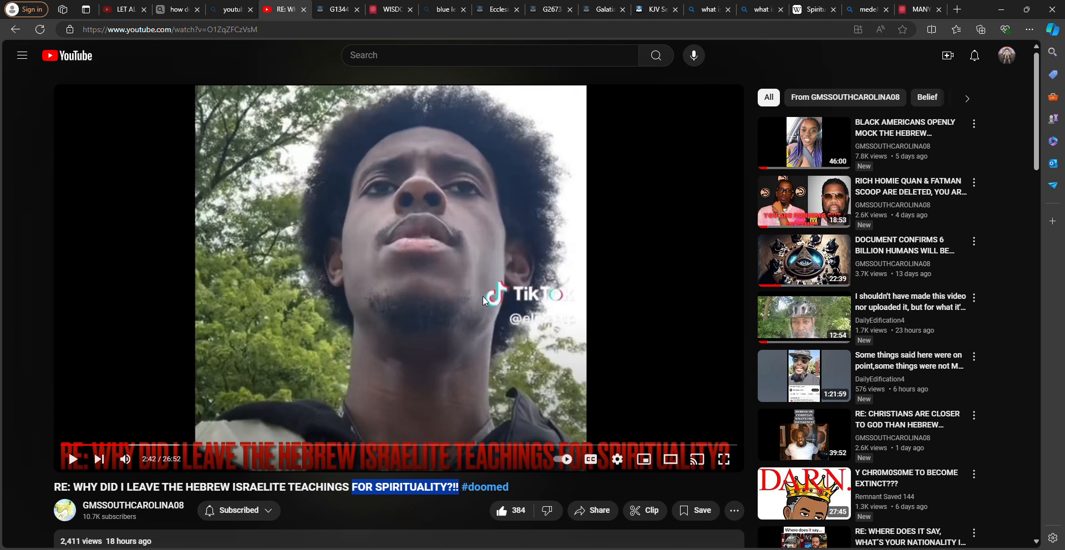
mouse_move(129, 450)
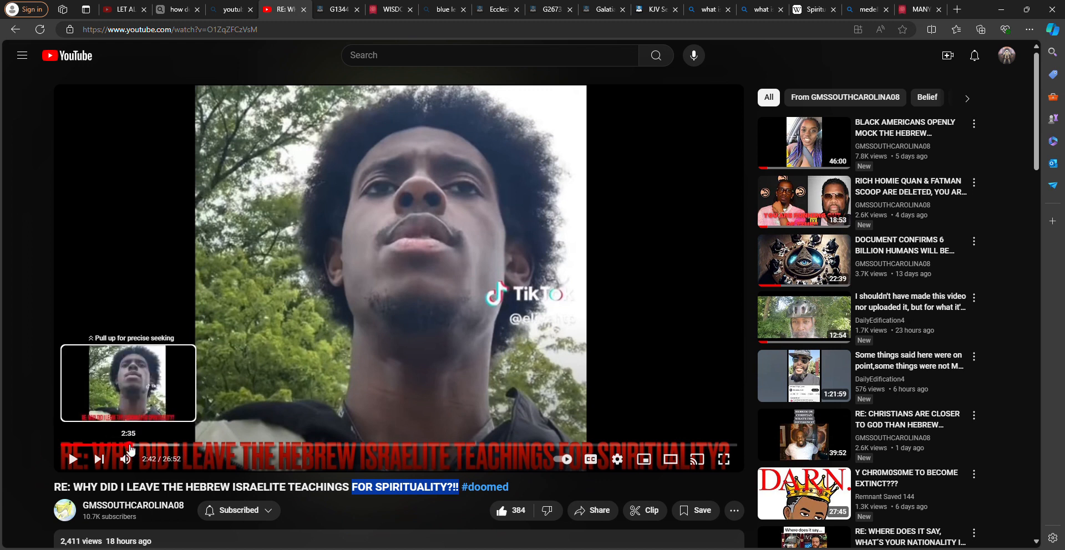
mouse_move(119, 450)
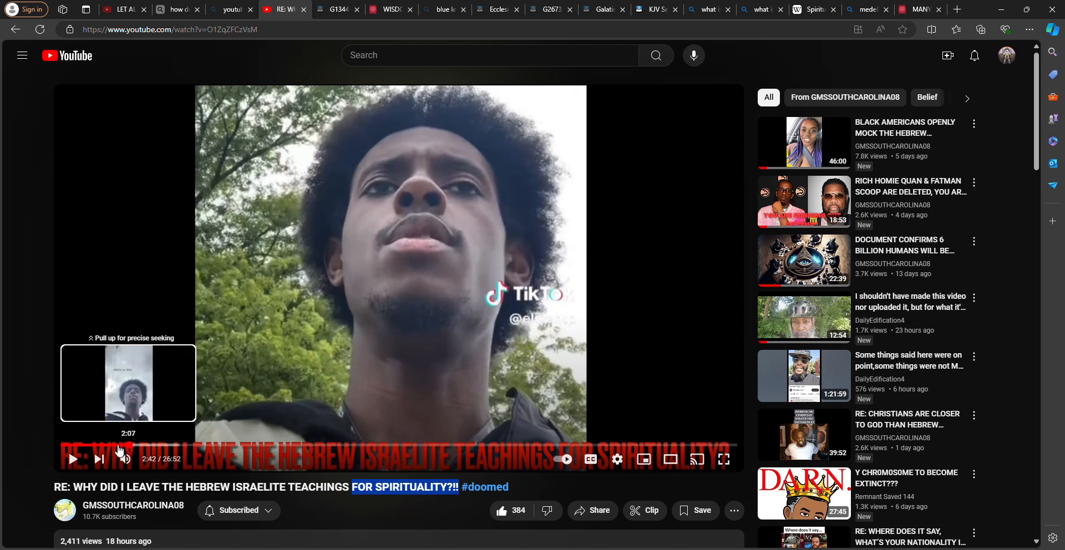
mouse_move(110, 451)
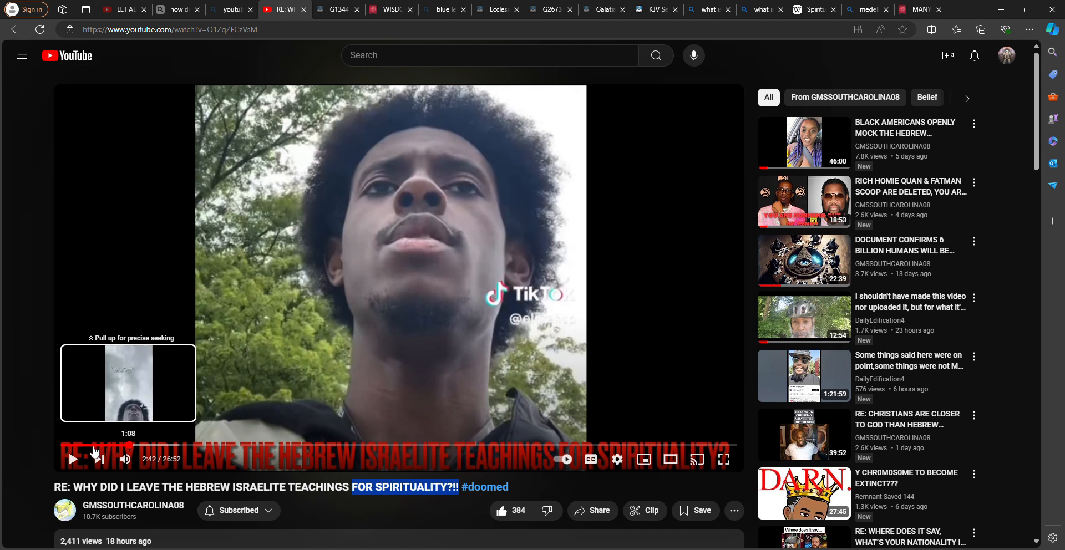
mouse_move(94, 451)
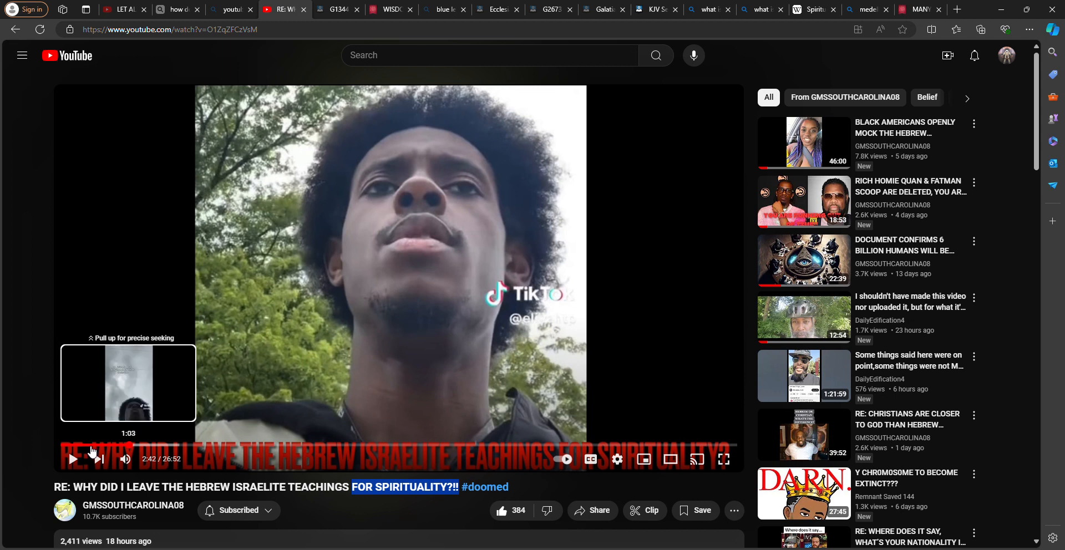
Step: Rewind the YouTube video to an earlier point, then switch to the 'blue letter bible' Bing tab
left_click(71, 445)
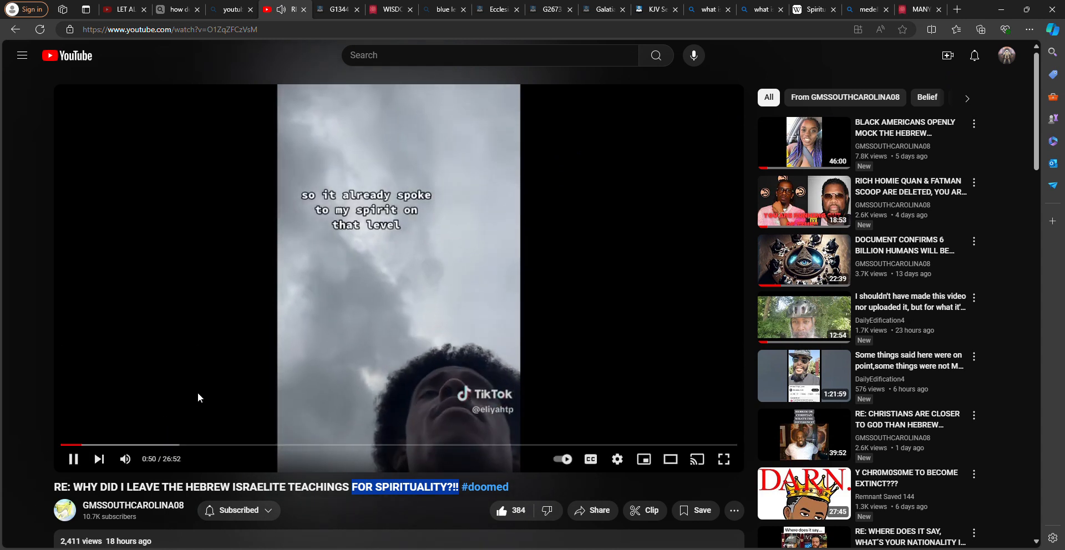
left_click(445, 9)
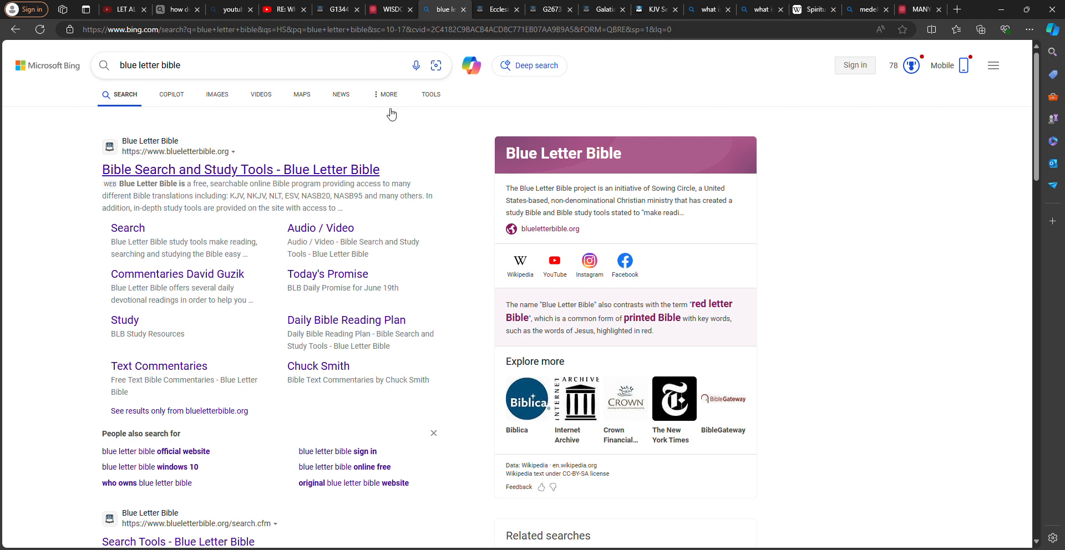
Step: Open Blue Letter Bible and search the KJV for 'many are called', led by Matthew 22:14
left_click(240, 169)
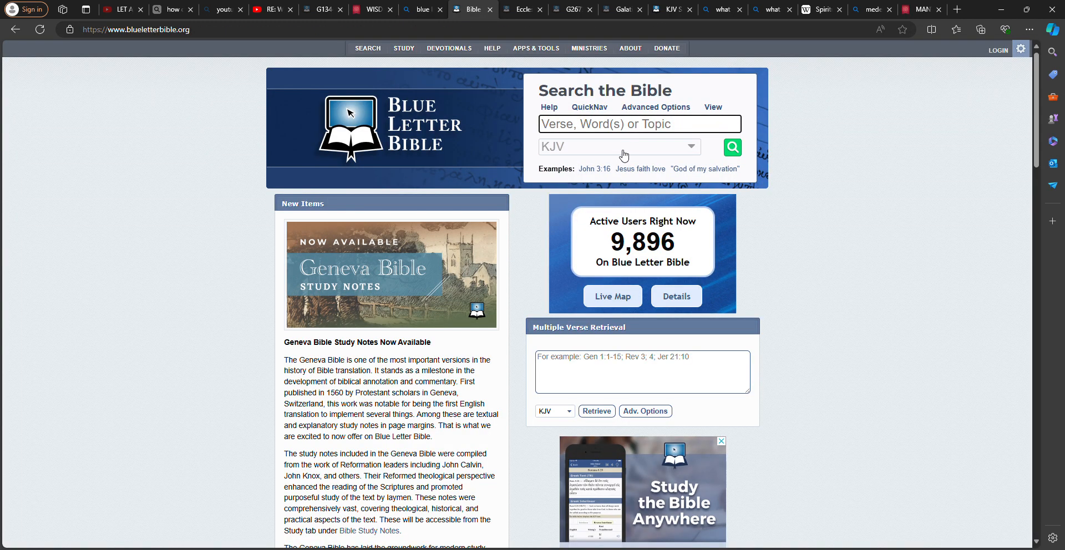
type("ma")
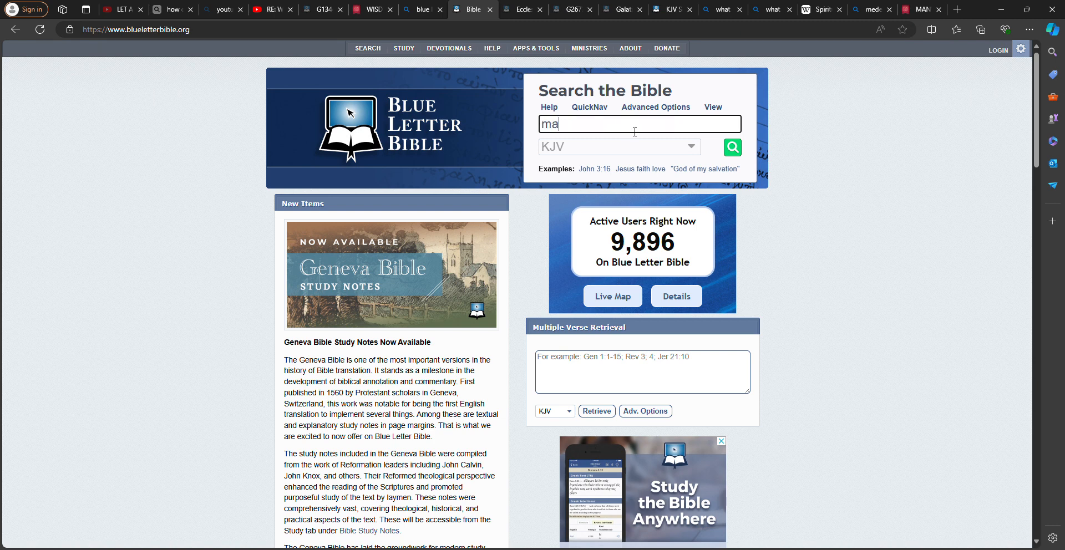
type("ny are")
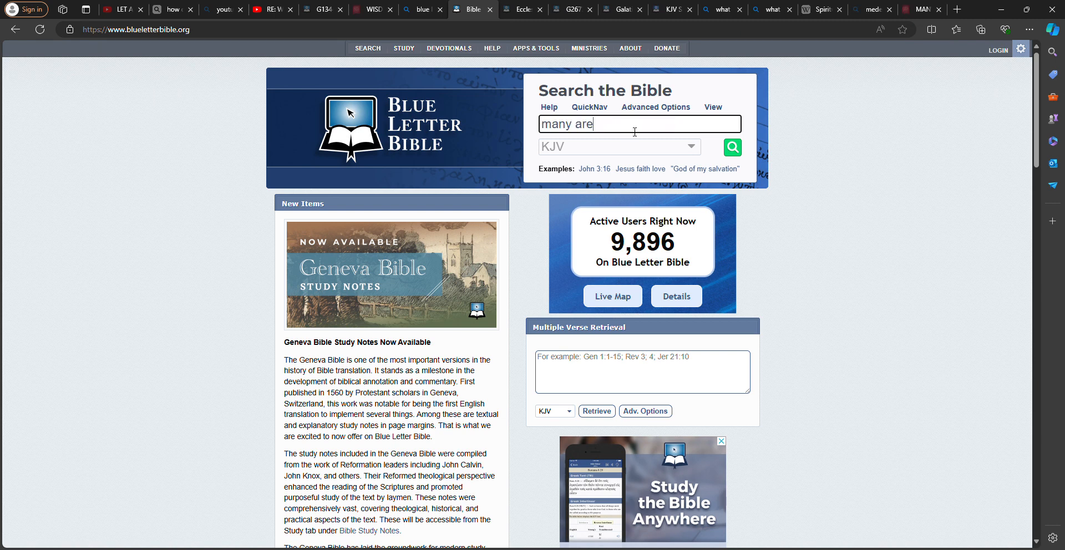
type("call")
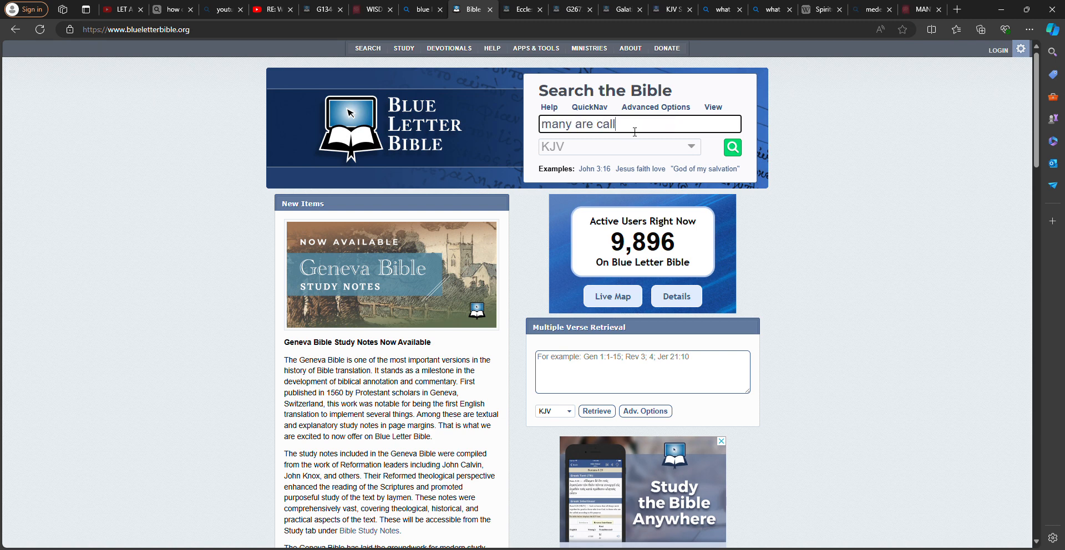
left_click(731, 148)
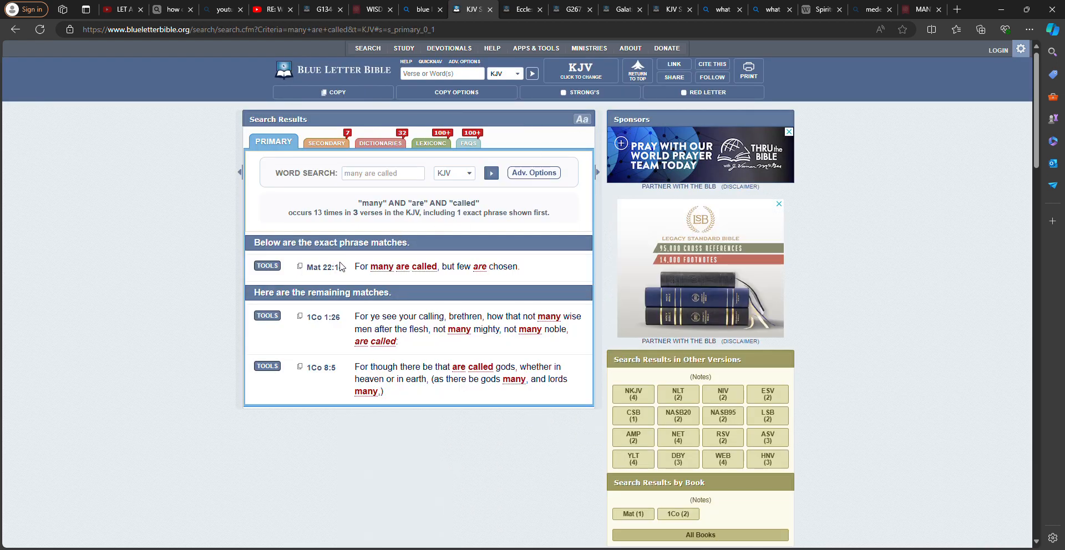
Step: Open Matthew 22:14 and show its Textus Receptus interlinear with Strong's numbers
left_click(320, 266)
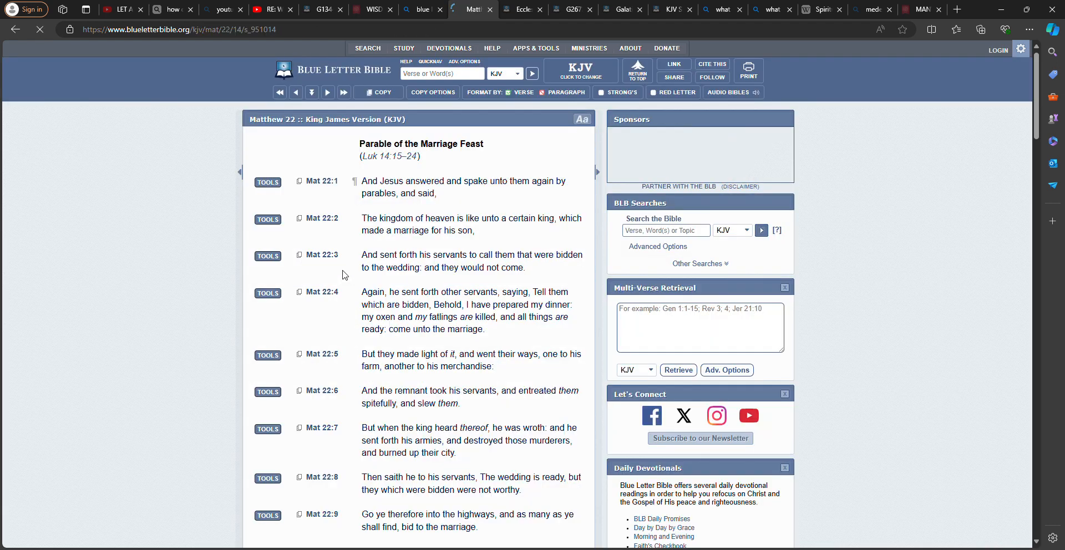
scroll("down", 3)
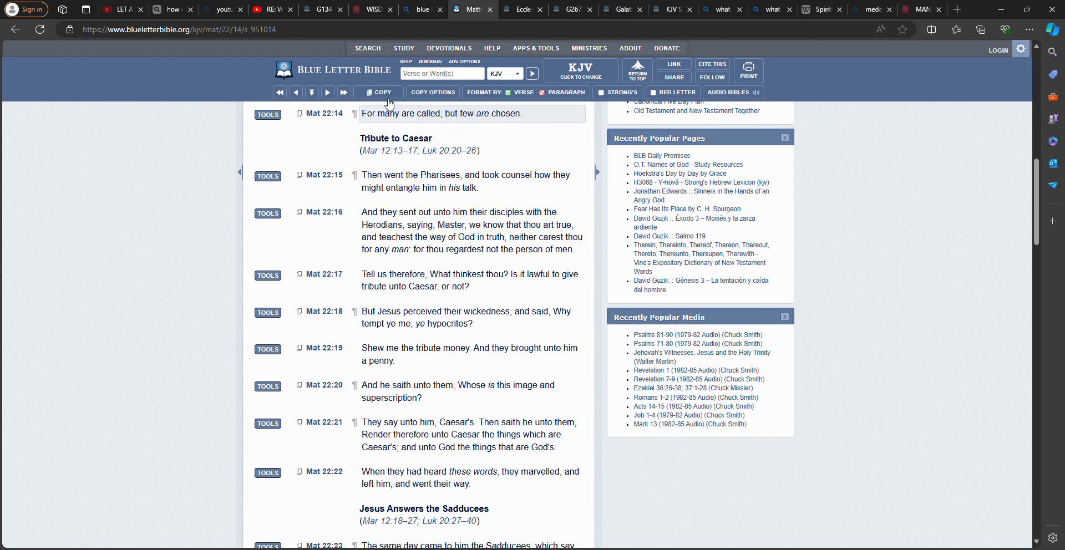
left_click(266, 115)
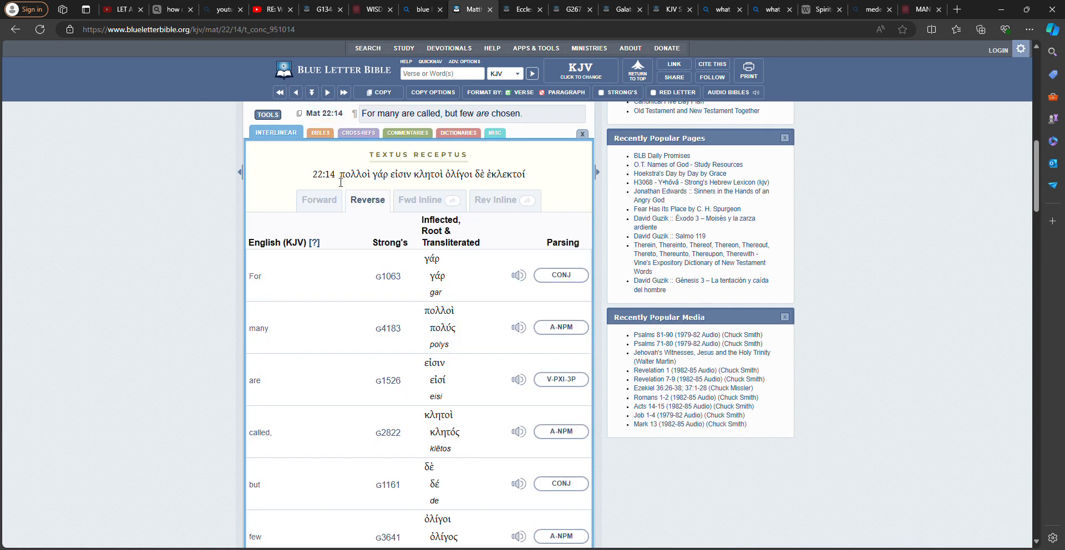
scroll("down", 3)
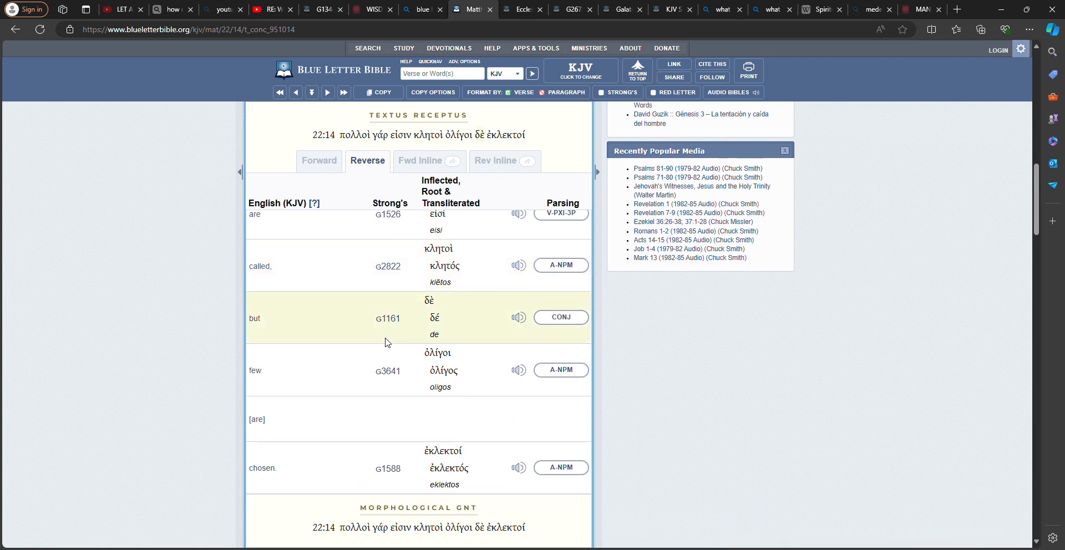
scroll("down", 3)
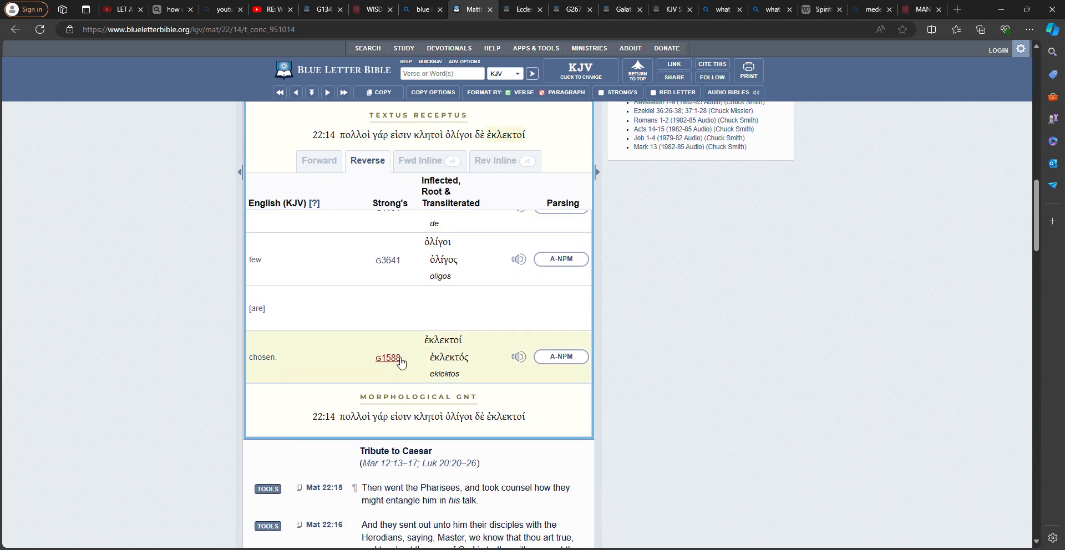
left_click(388, 358)
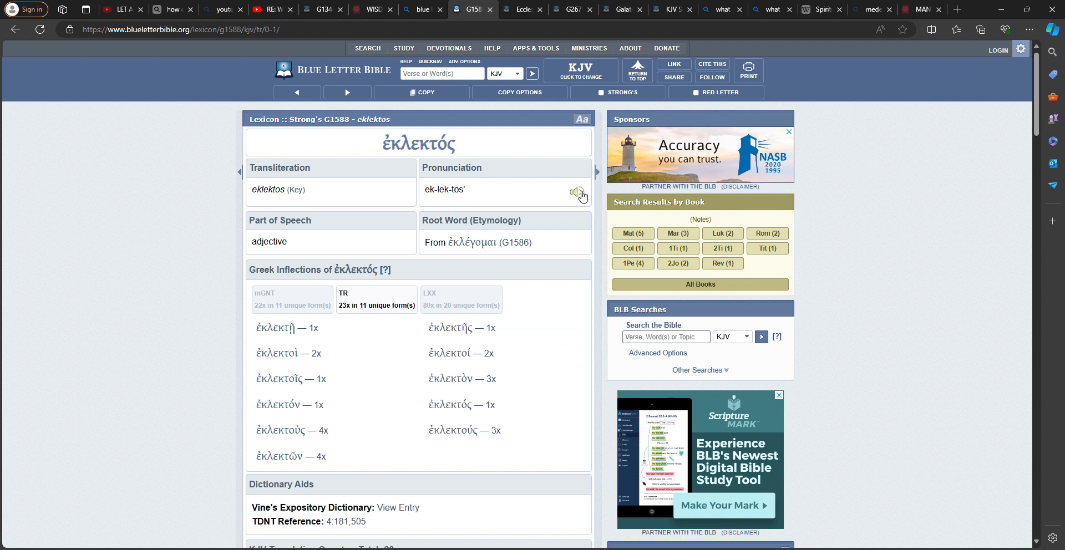
left_click(577, 193)
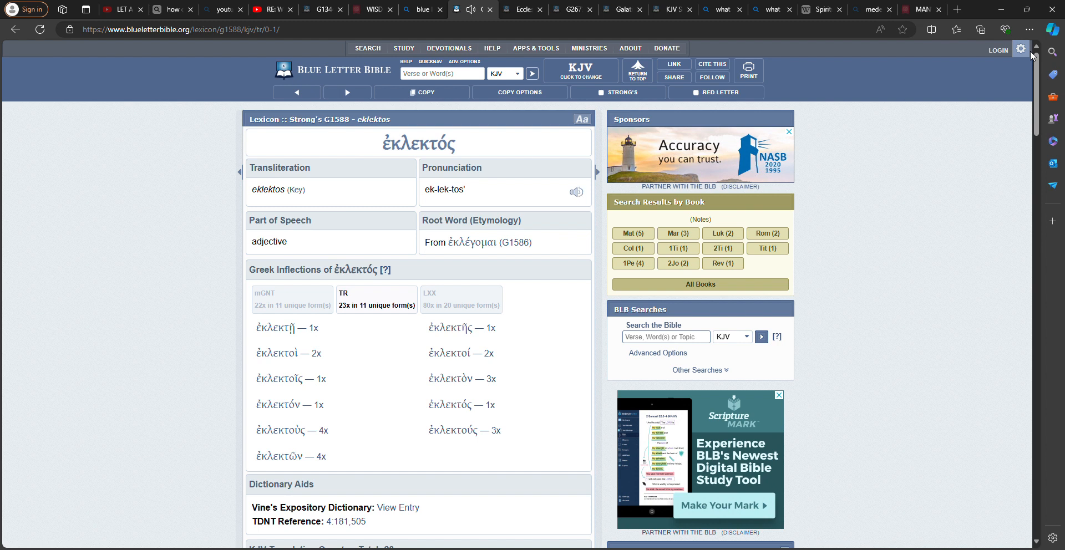
mouse_move(607, 226)
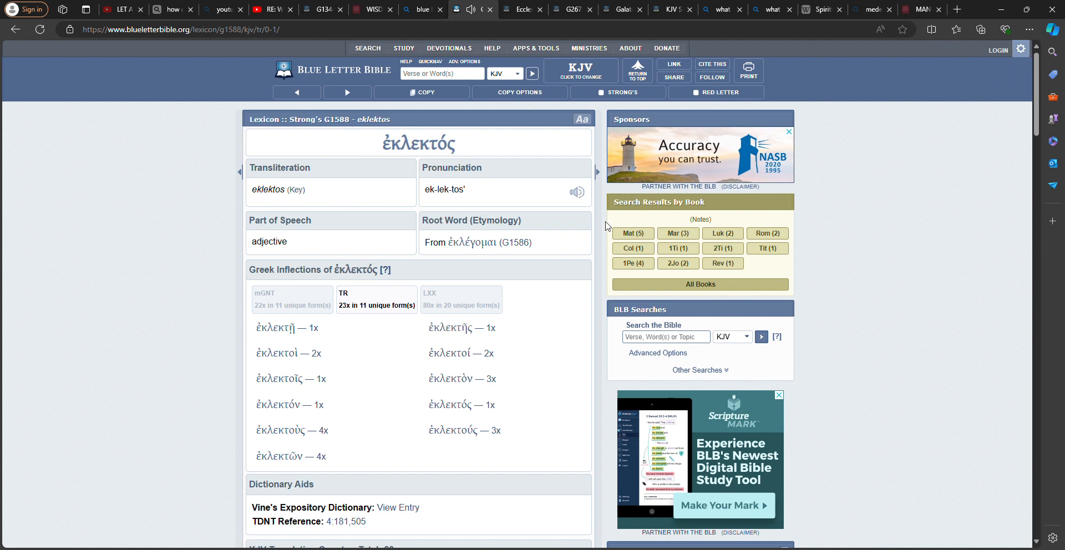
scroll("down", 3)
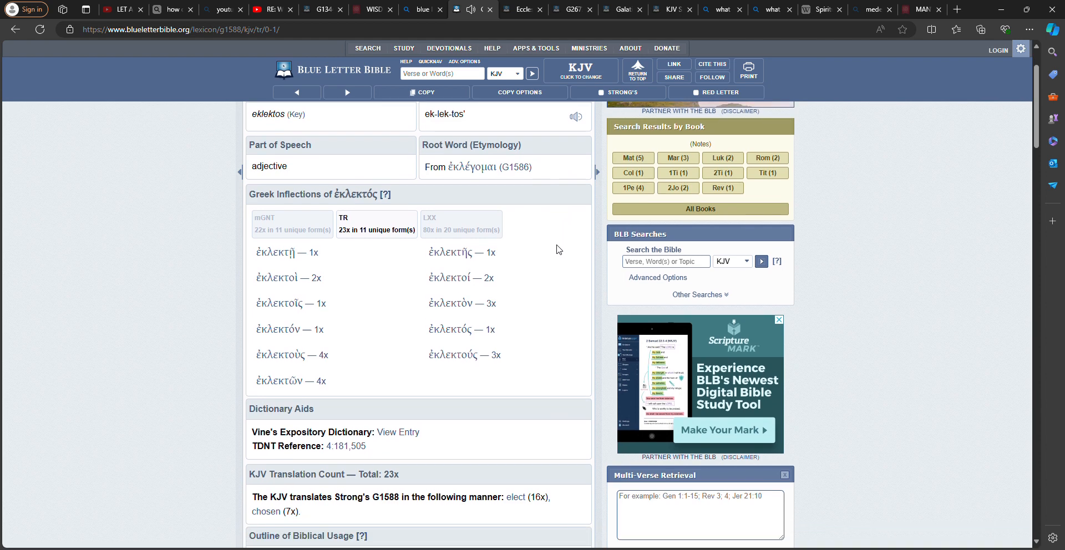
scroll("down", 3)
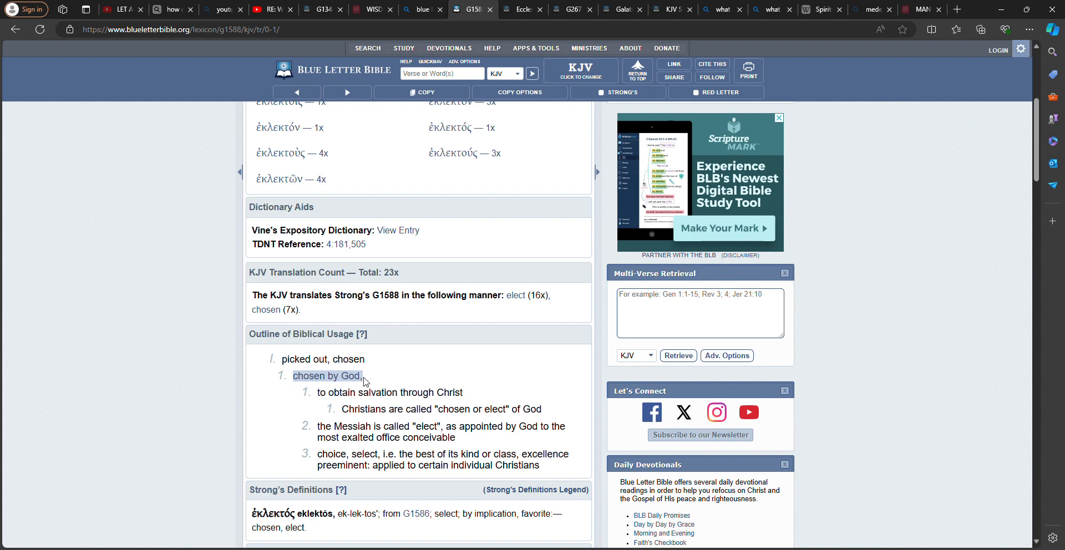
mouse_move(368, 380)
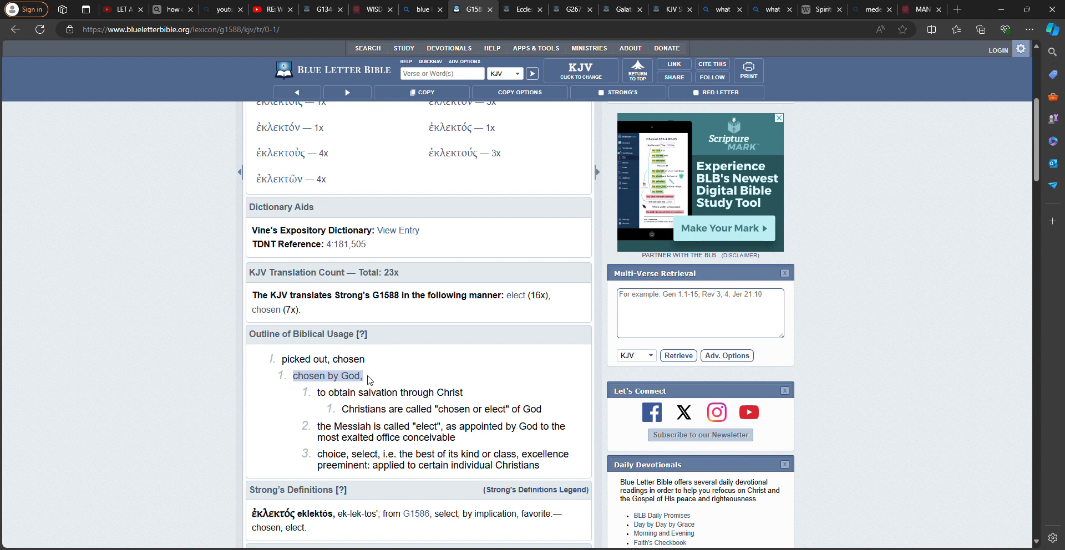
scroll("down", 3)
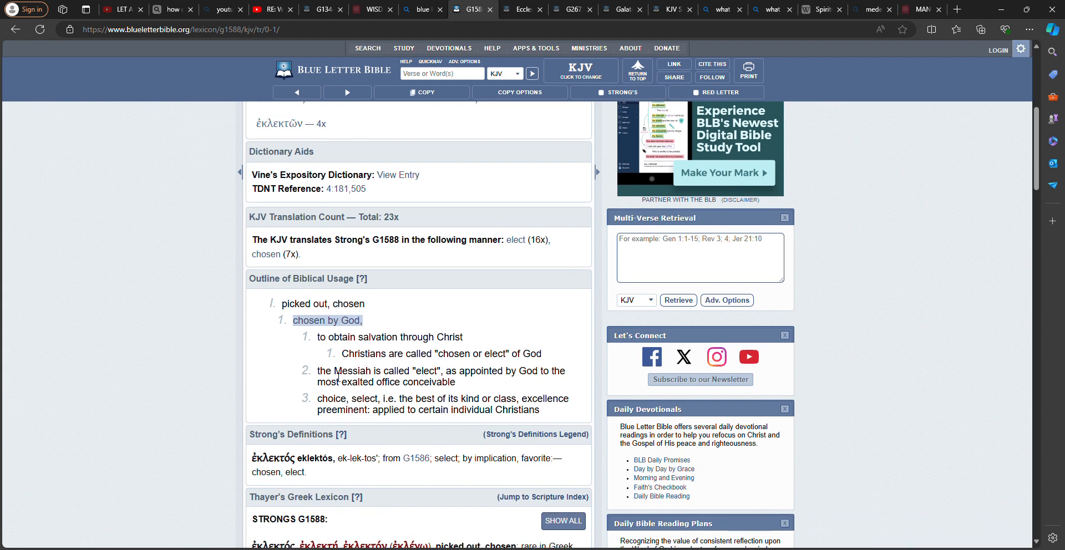
mouse_move(333, 372)
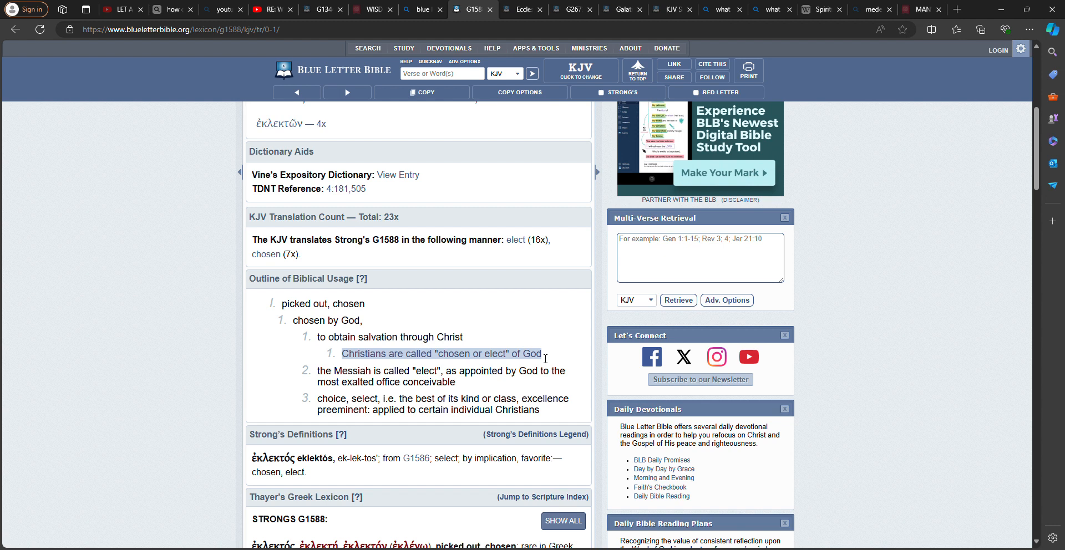
mouse_move(250, 332)
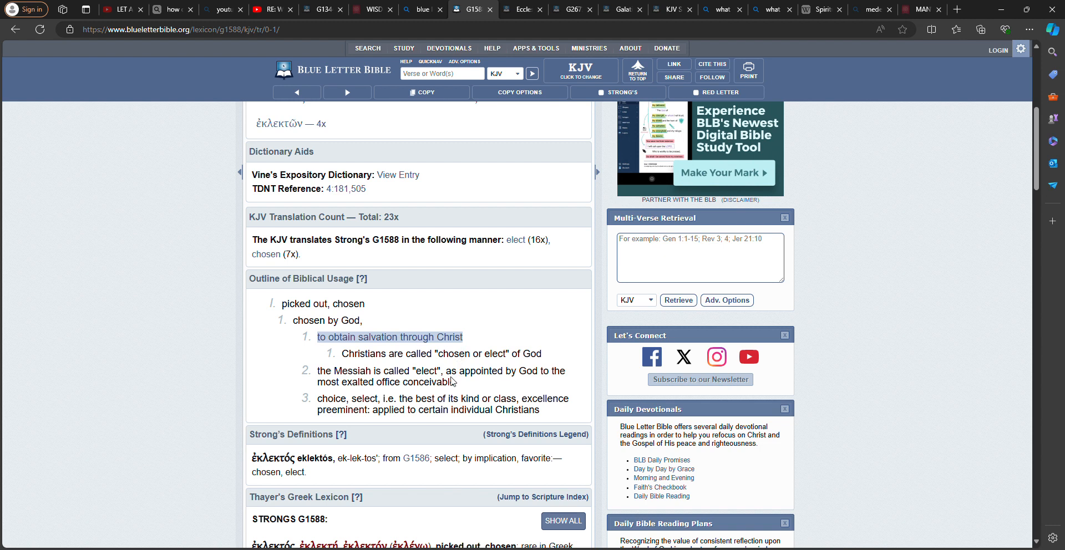
mouse_move(314, 403)
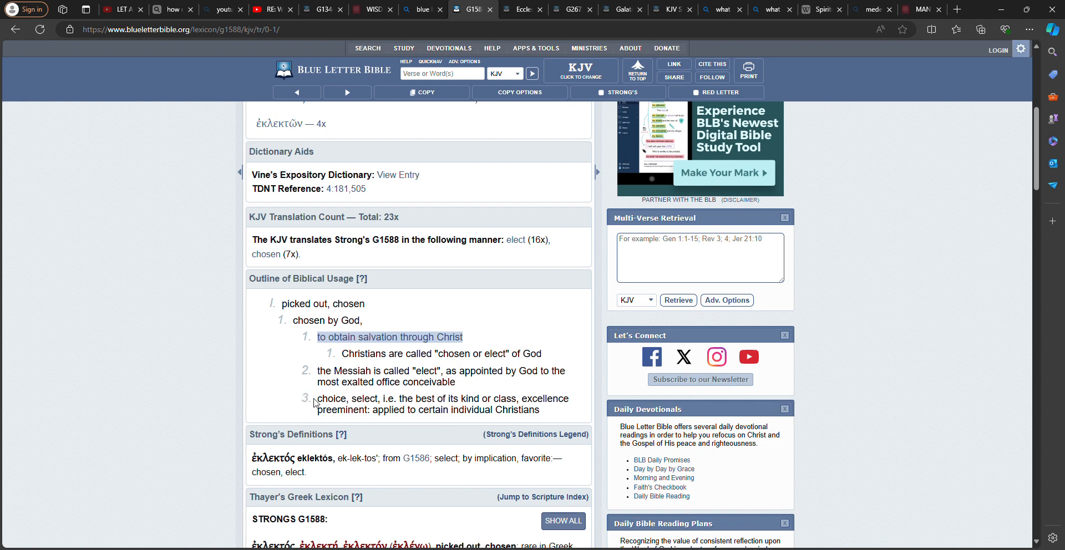
left_click(314, 406)
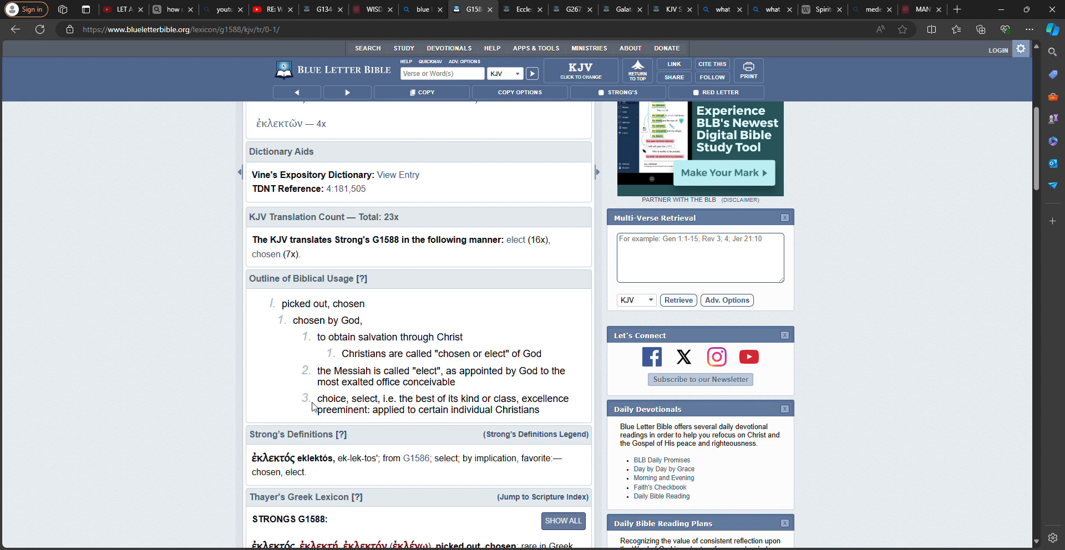
double_click(330, 399)
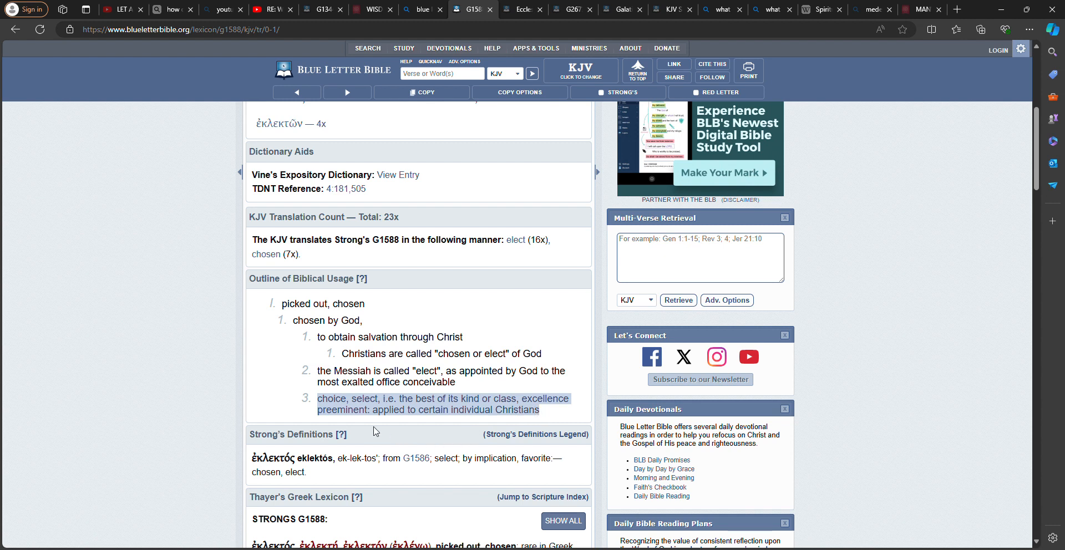
mouse_move(448, 412)
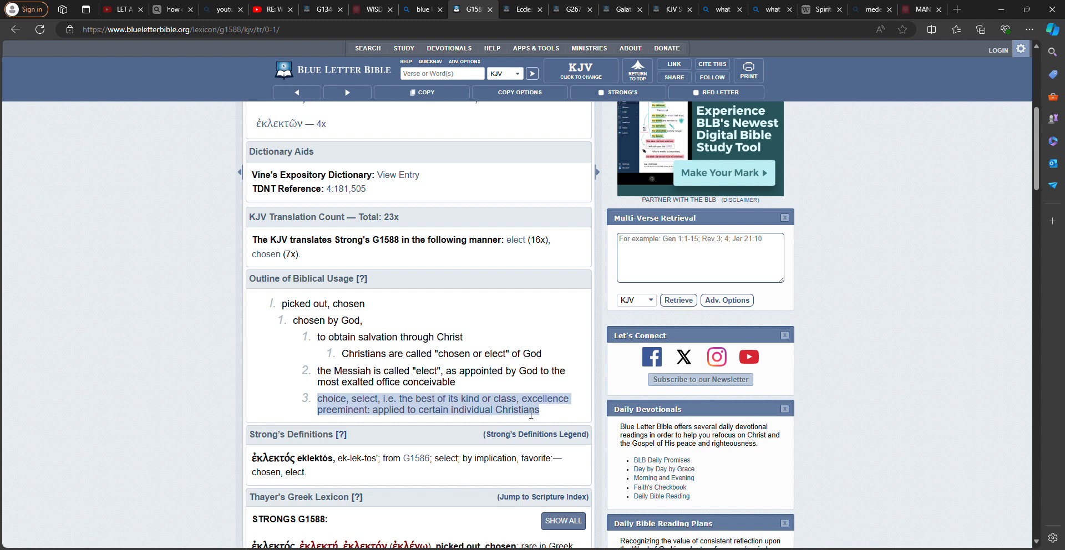
mouse_move(511, 419)
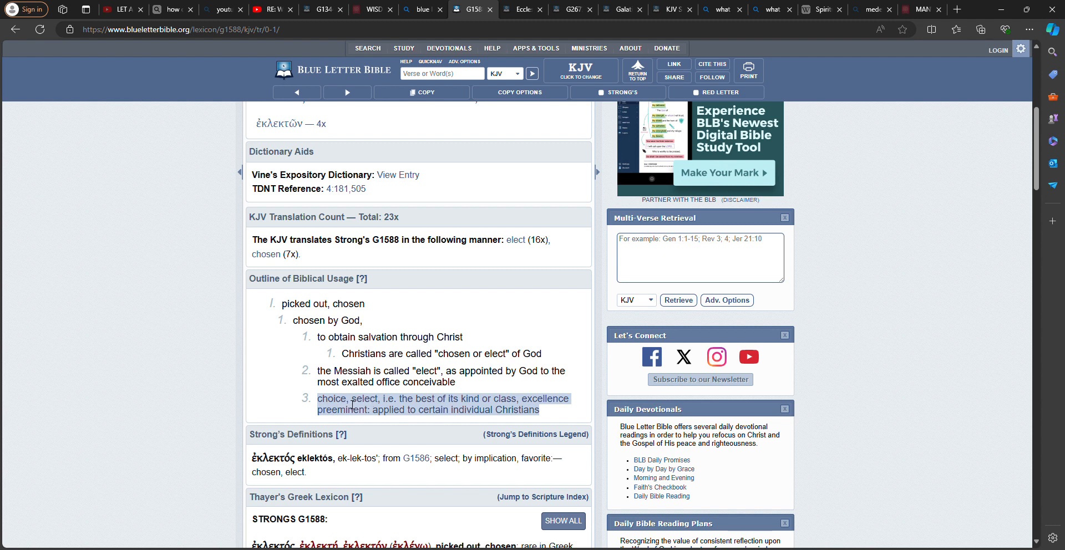
mouse_move(381, 423)
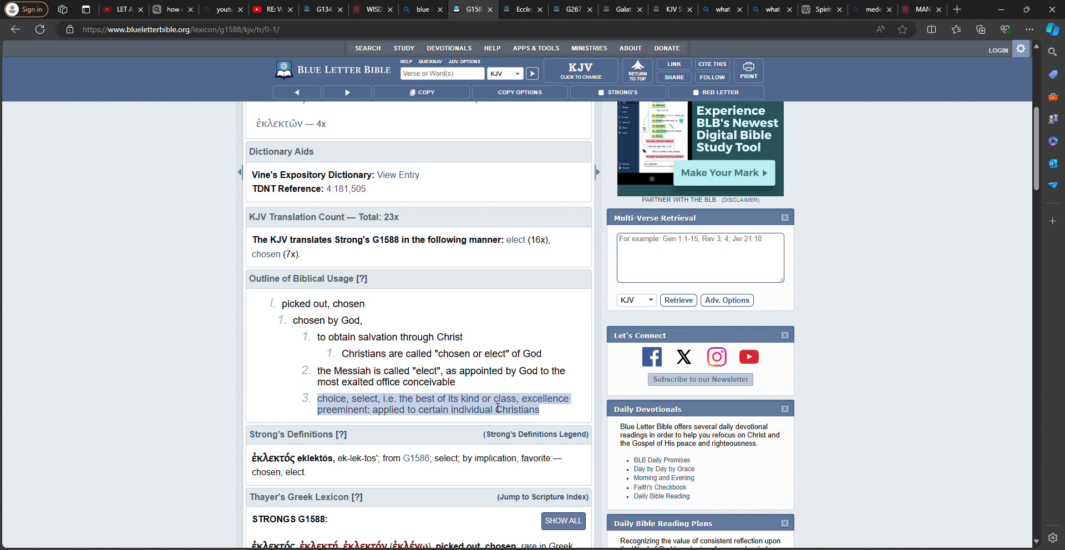
mouse_move(99, 116)
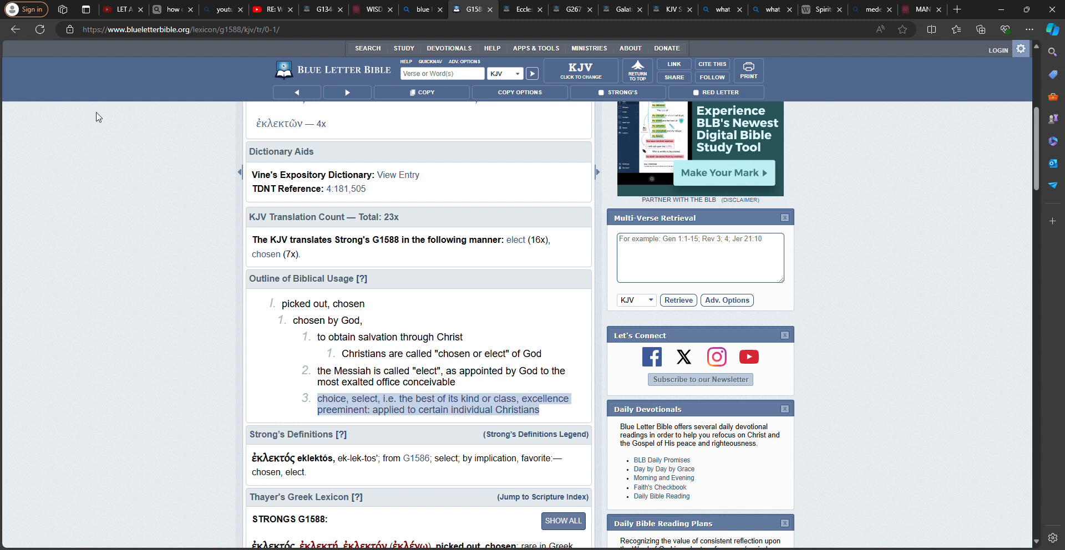
mouse_move(484, 94)
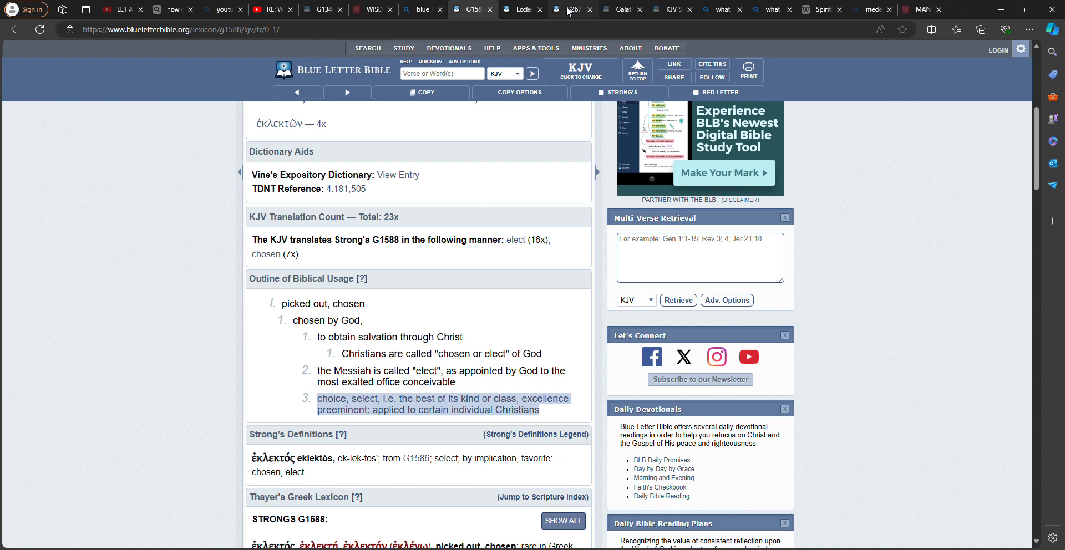
Step: From the G2673 tab, search the KJV for 'grow in grace', returning 2 Peter 3:18
left_click(572, 9)
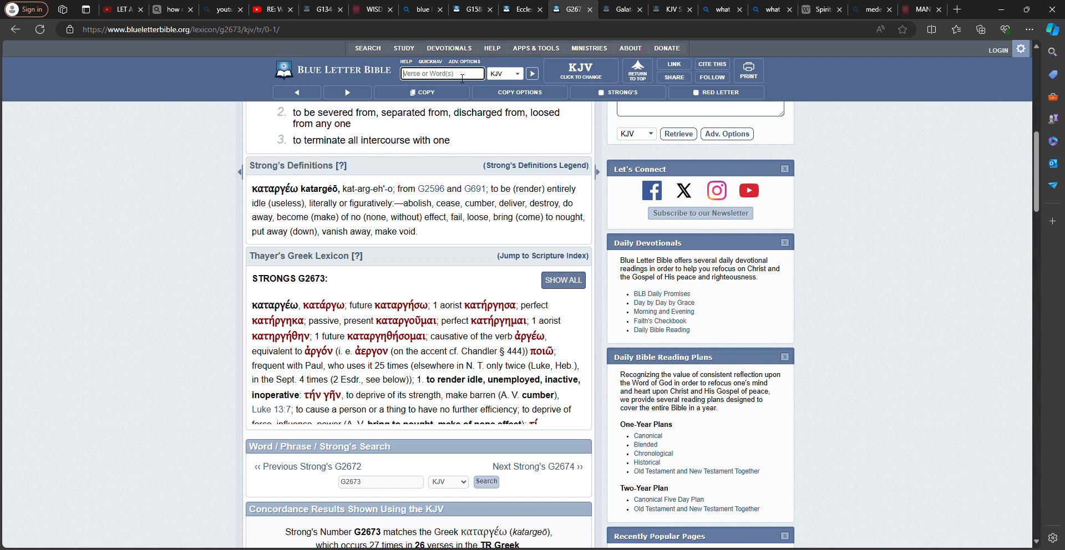
type("gro")
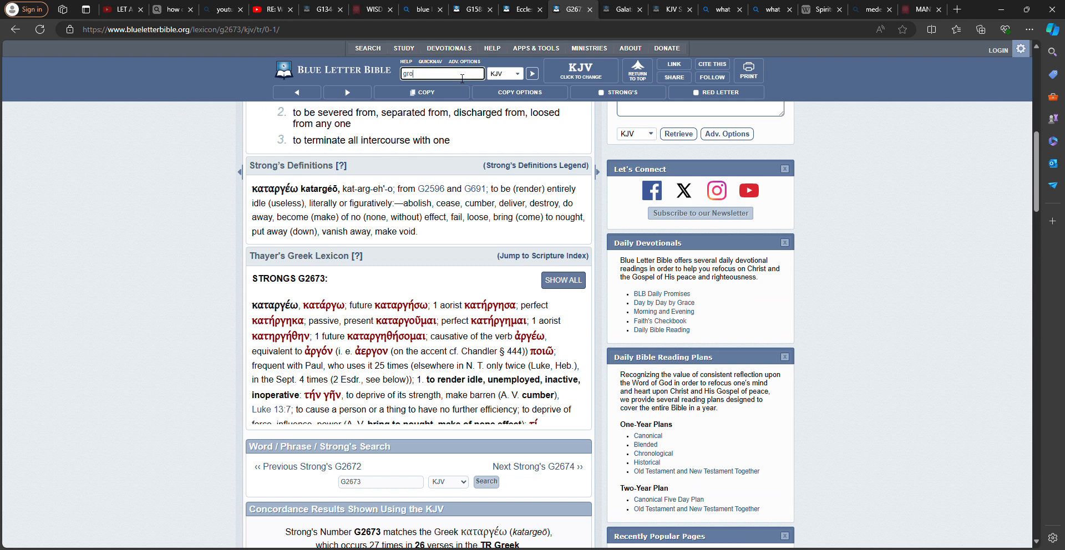
type("grow in grace")
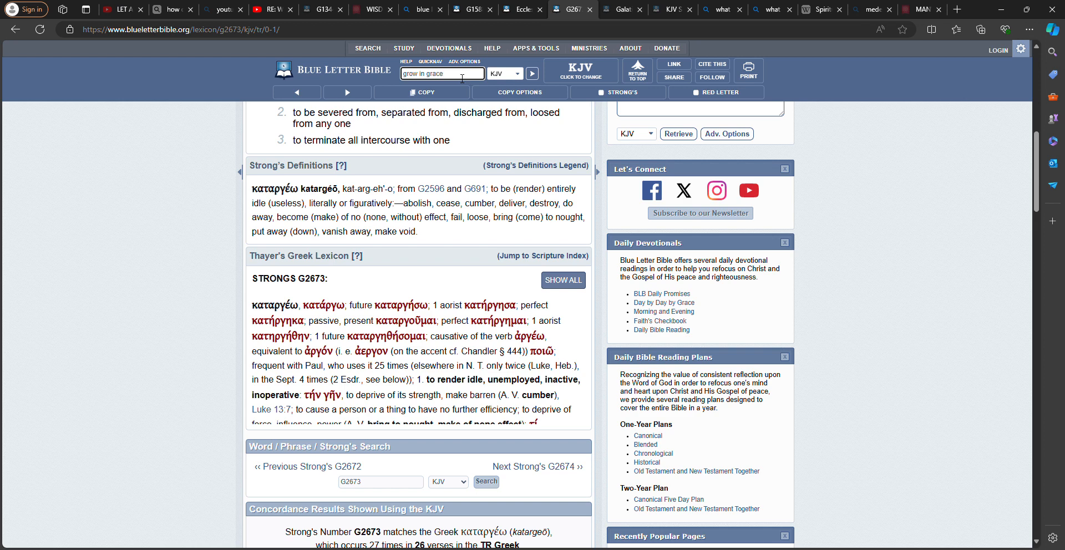
left_click(532, 73)
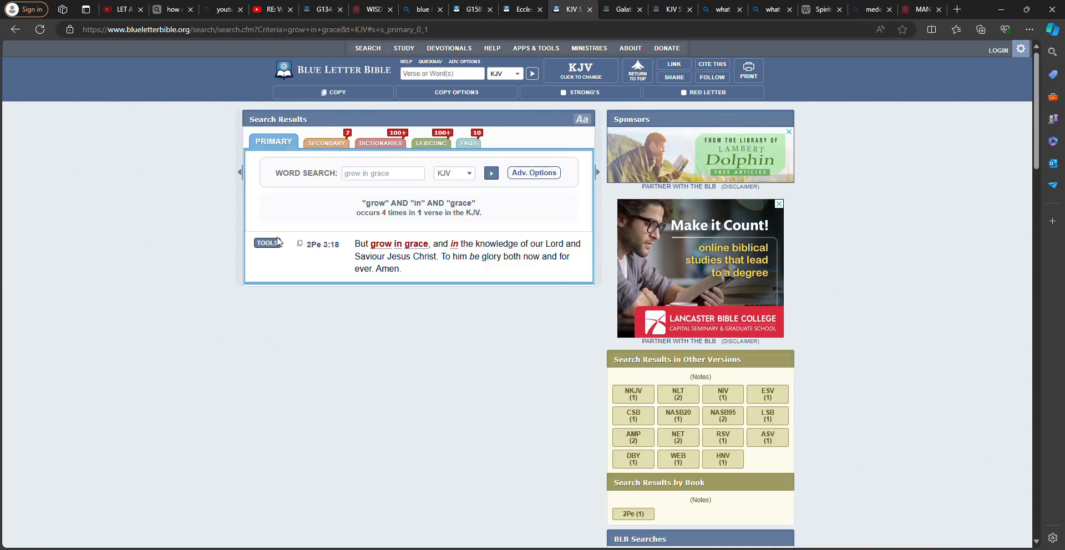
mouse_move(321, 245)
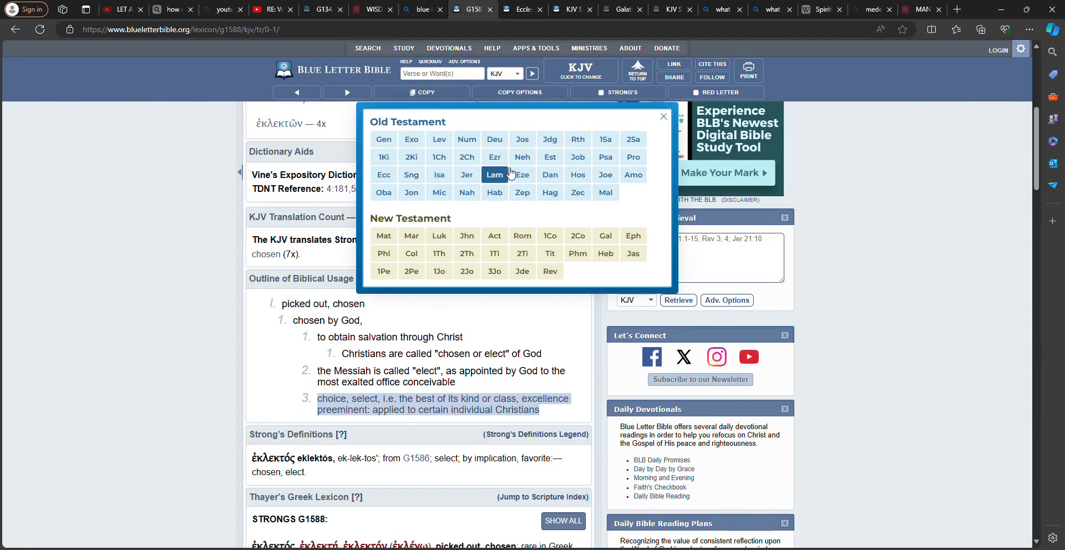
mouse_move(521, 175)
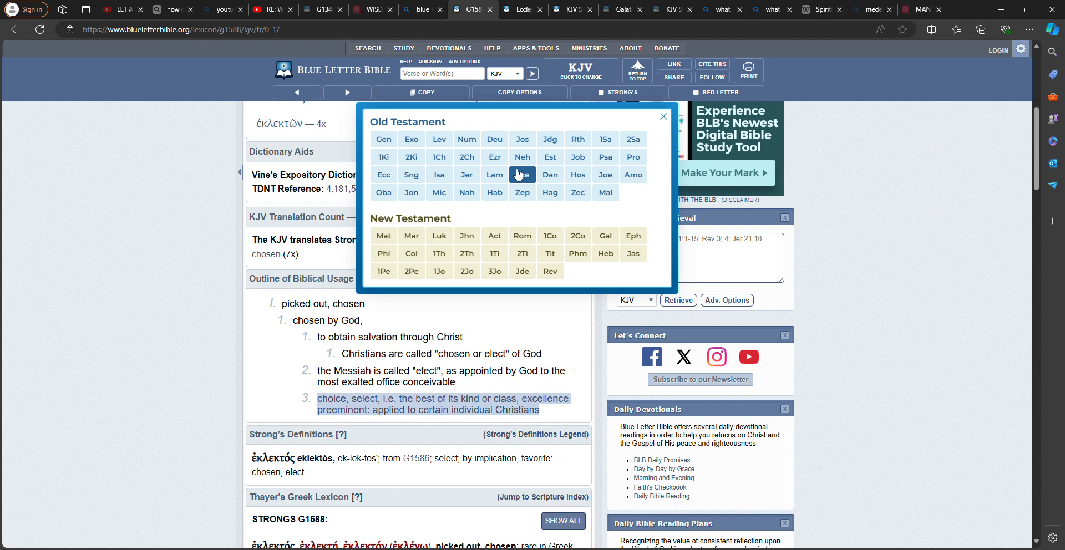
mouse_move(632, 157)
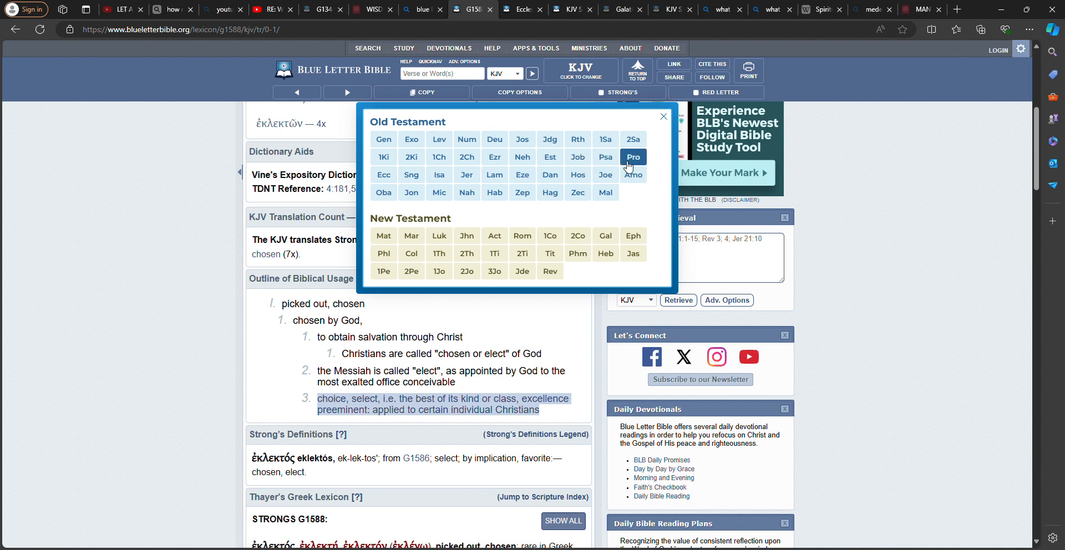
left_click(632, 157)
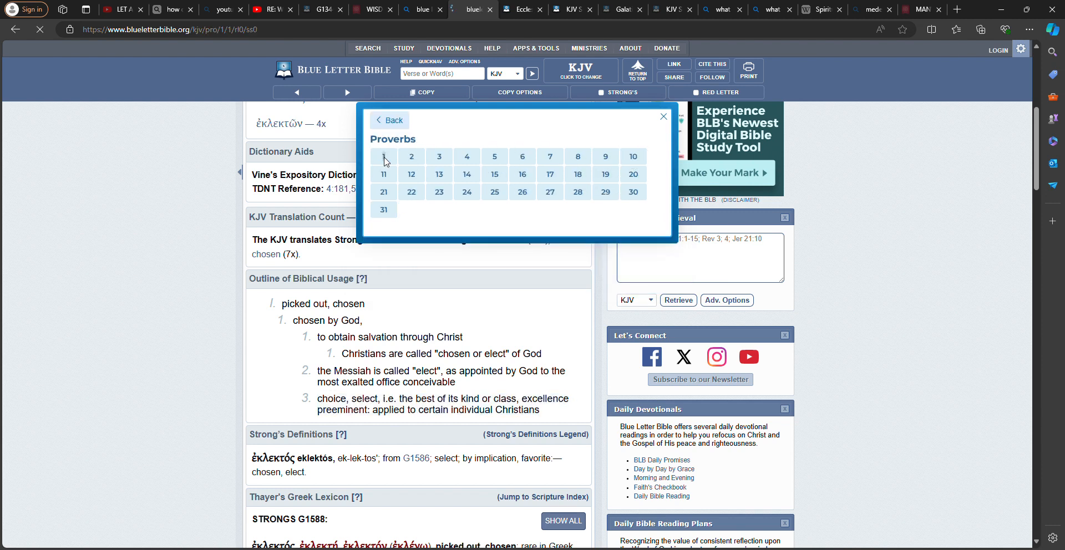
left_click(383, 157)
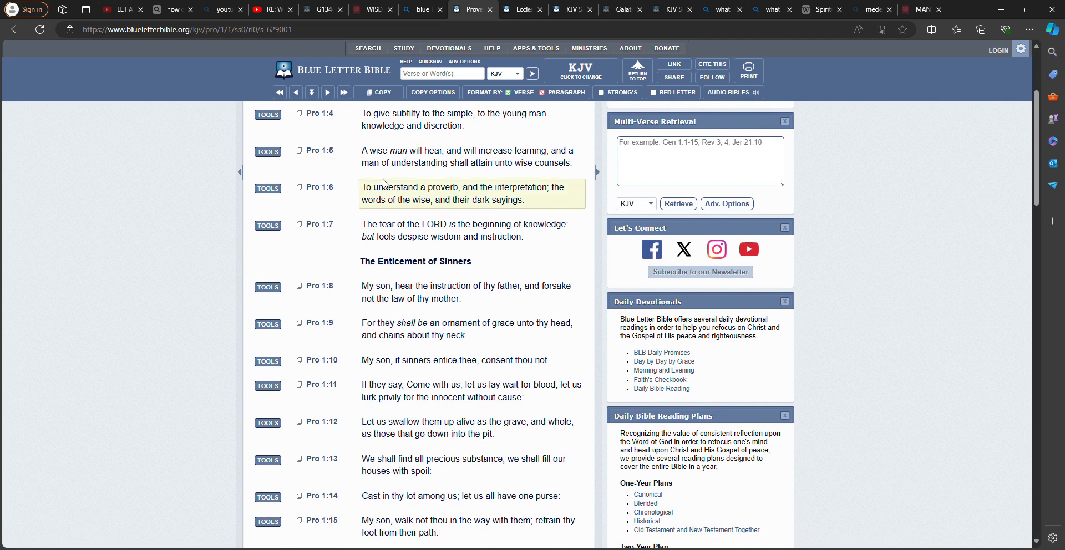
scroll("down", 3)
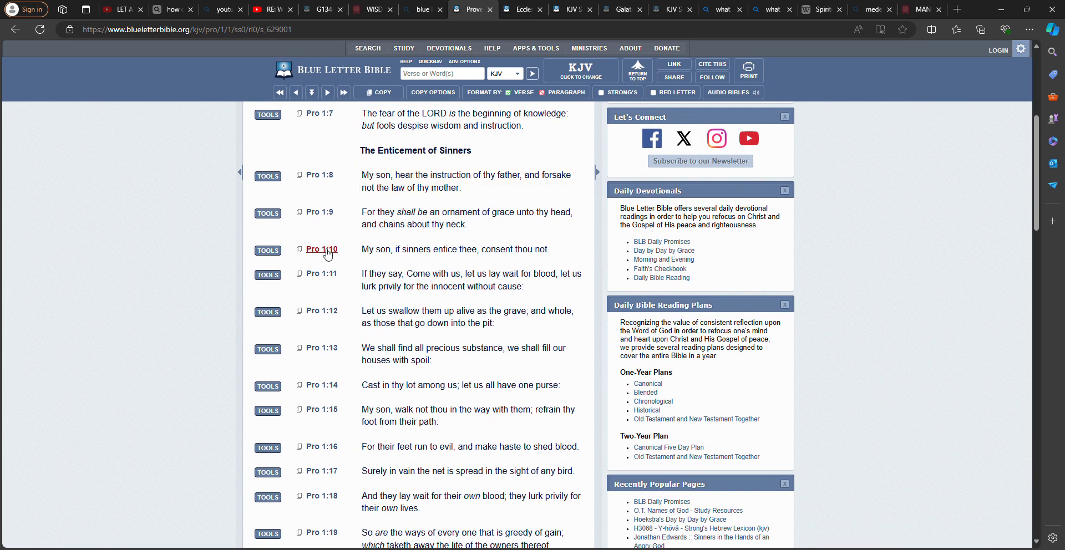
left_click(321, 249)
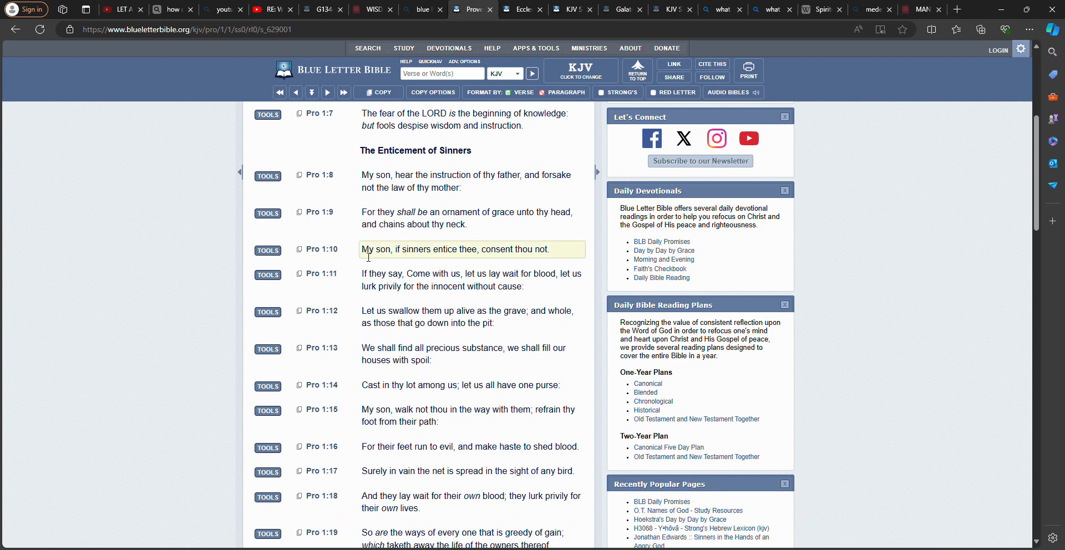
mouse_move(495, 257)
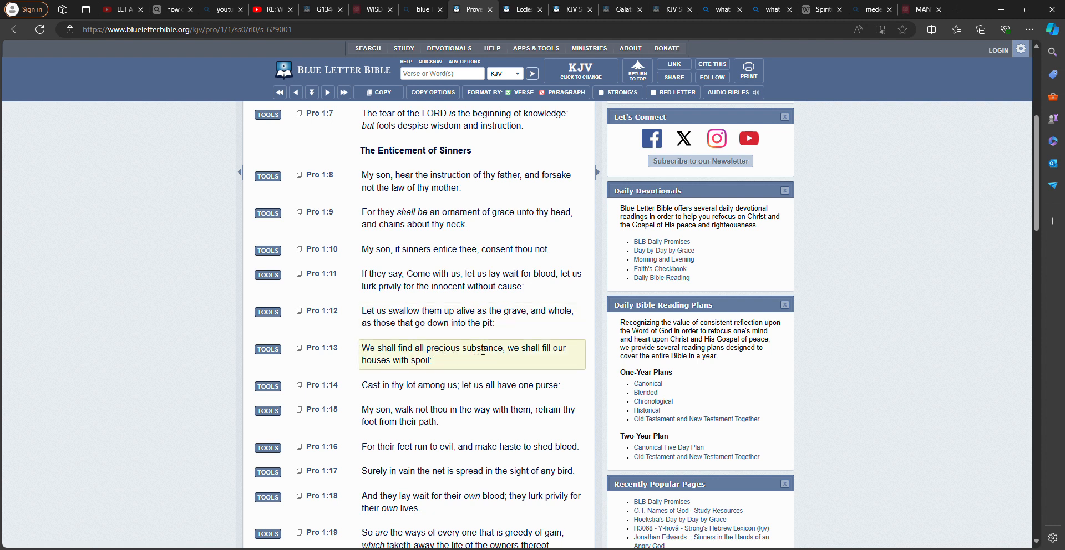
mouse_move(420, 368)
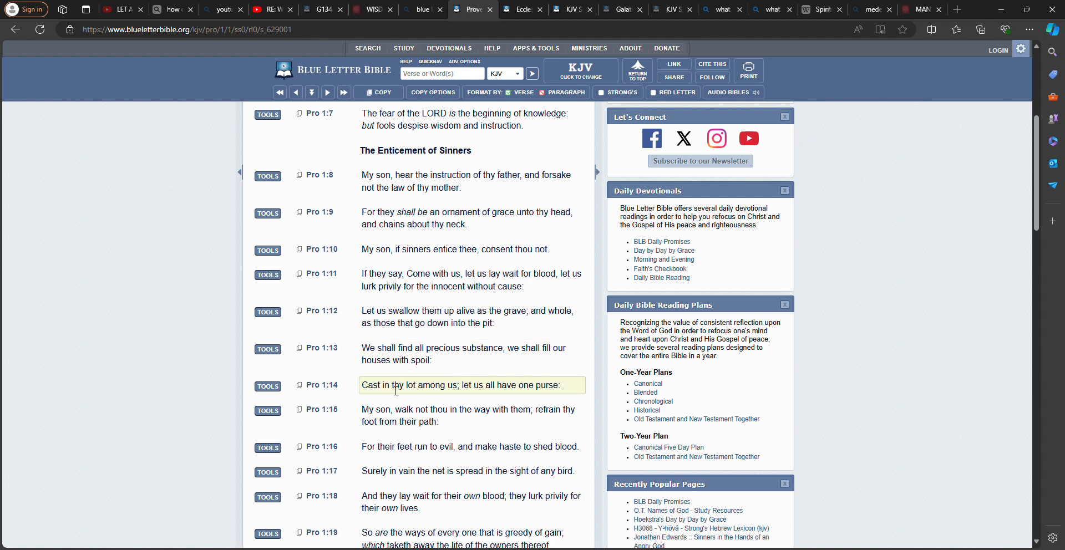
mouse_move(424, 396)
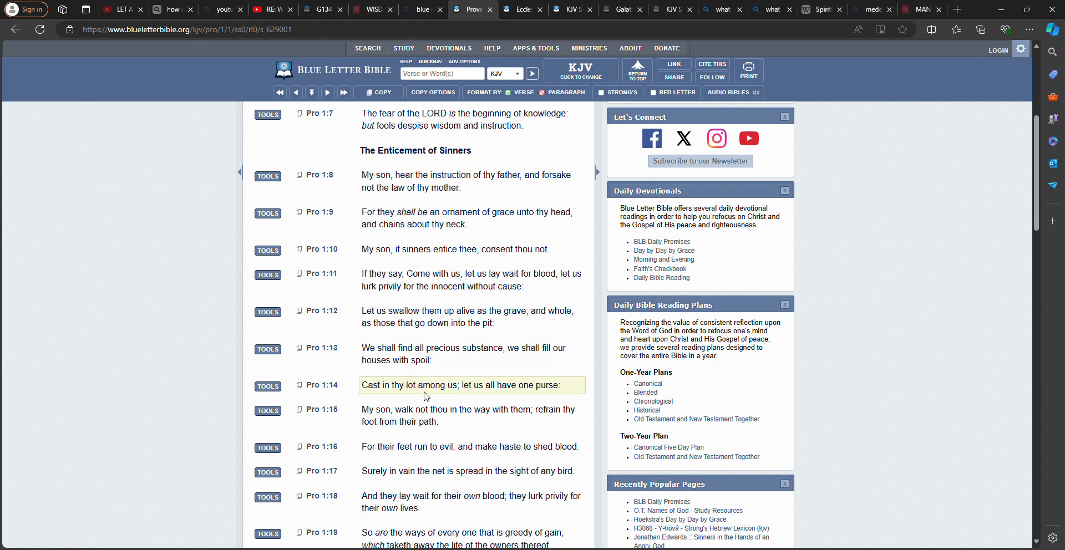
scroll("down", 3)
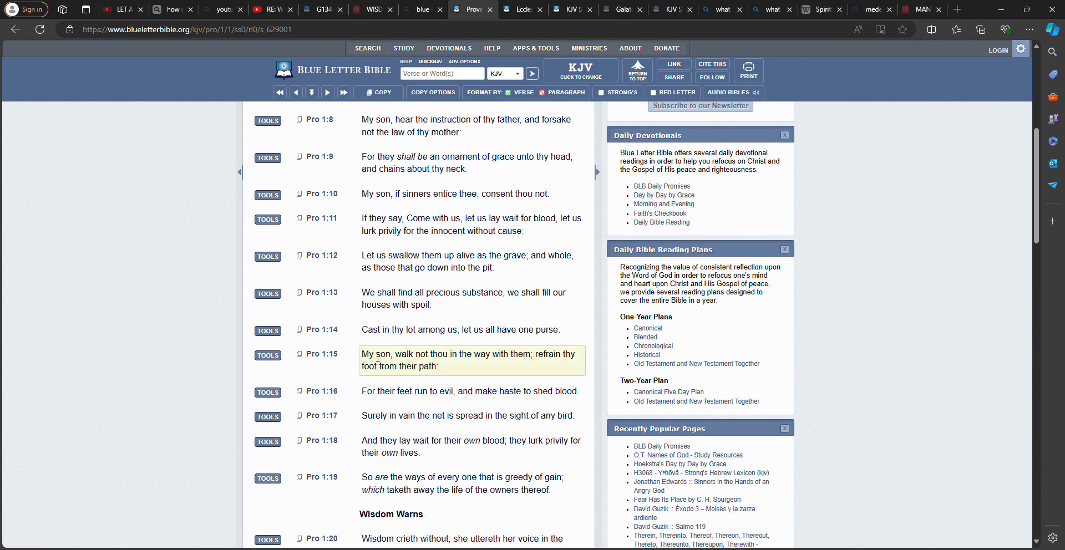
mouse_move(489, 358)
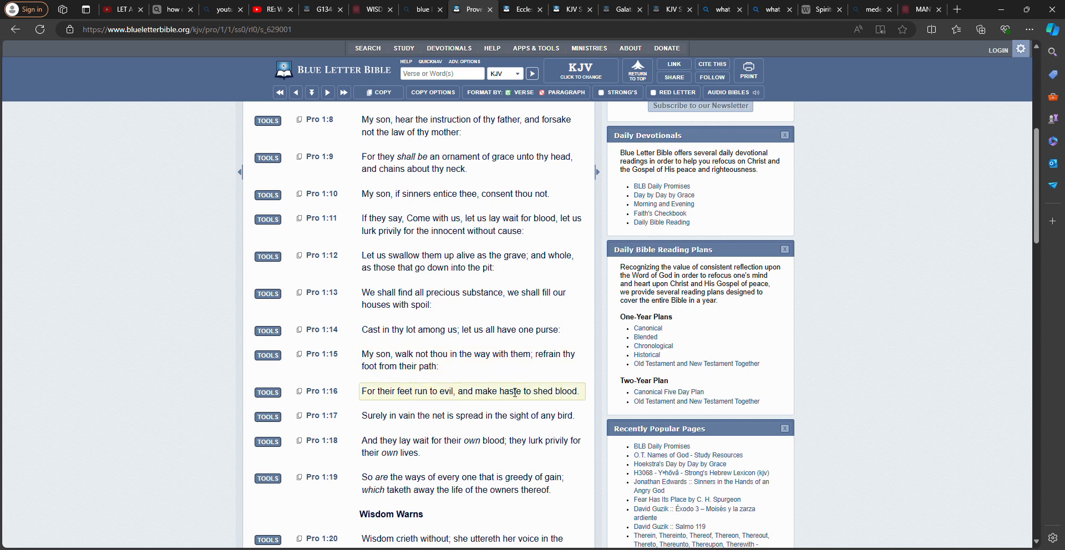
left_click(468, 360)
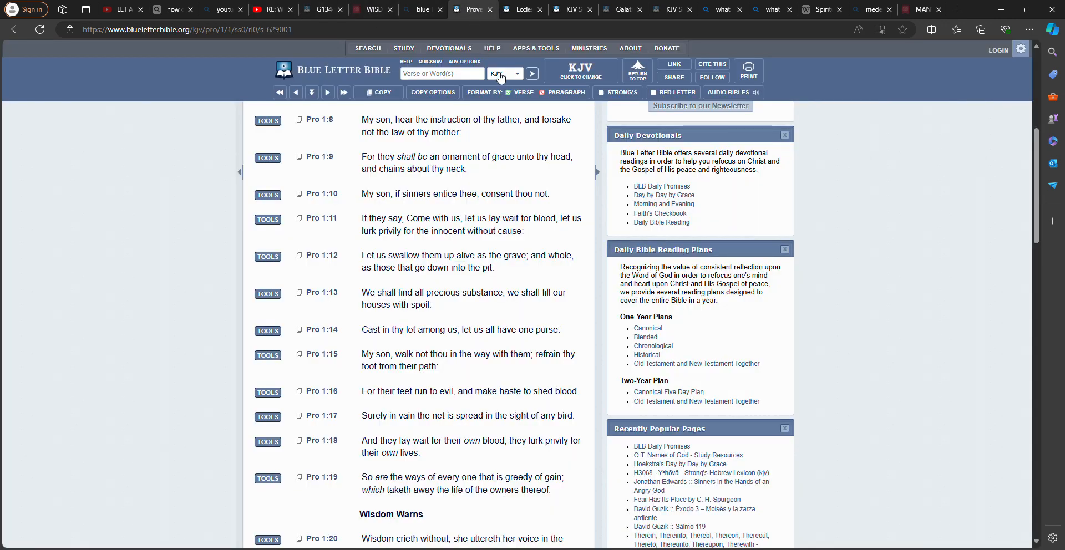
Step: Search the KJV for 'vomit' and open 2 Peter 2:22 from the 8 results
left_click(441, 74)
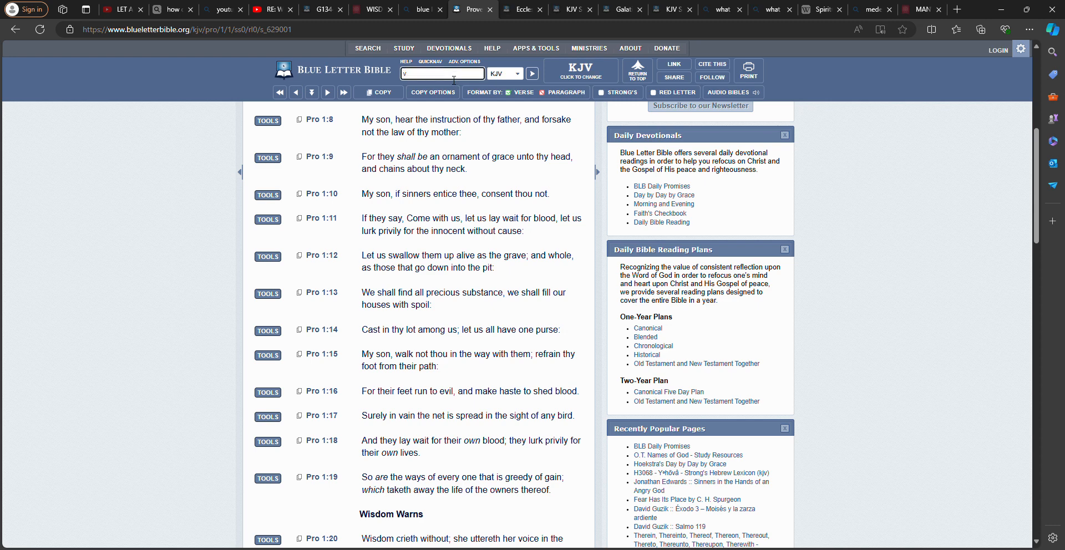
type("vomit")
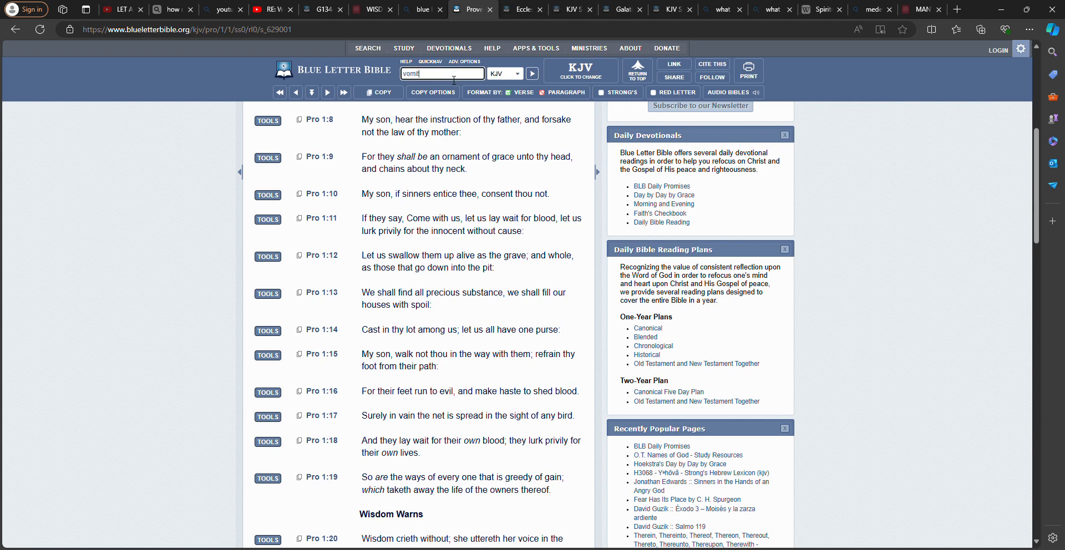
left_click(531, 73)
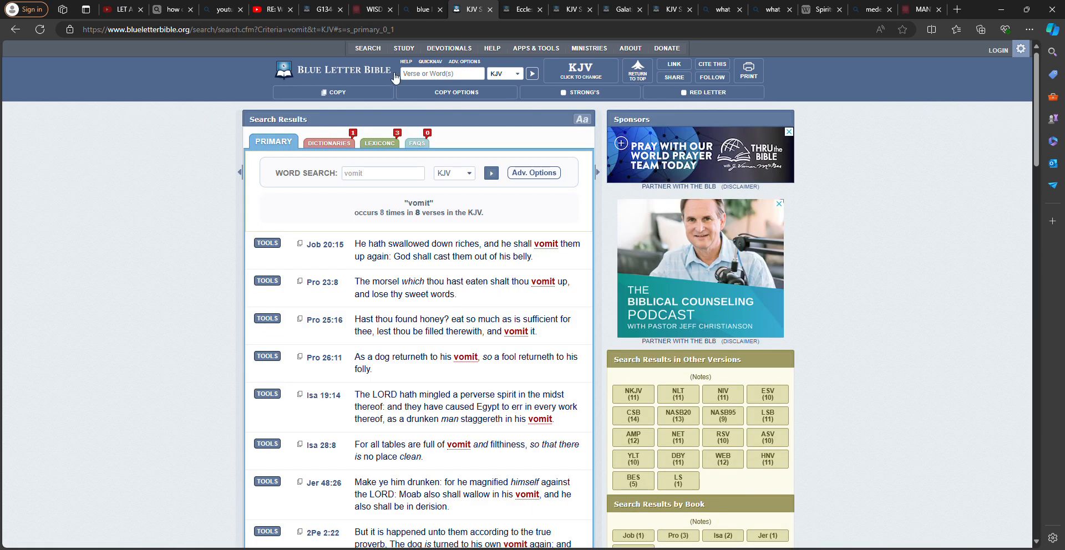
scroll("down", 3)
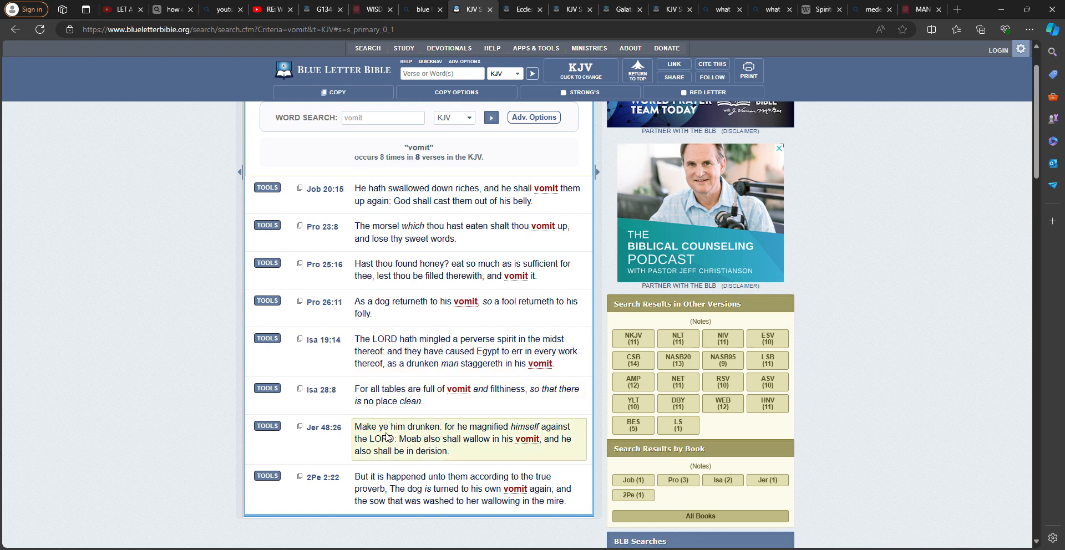
left_click(321, 477)
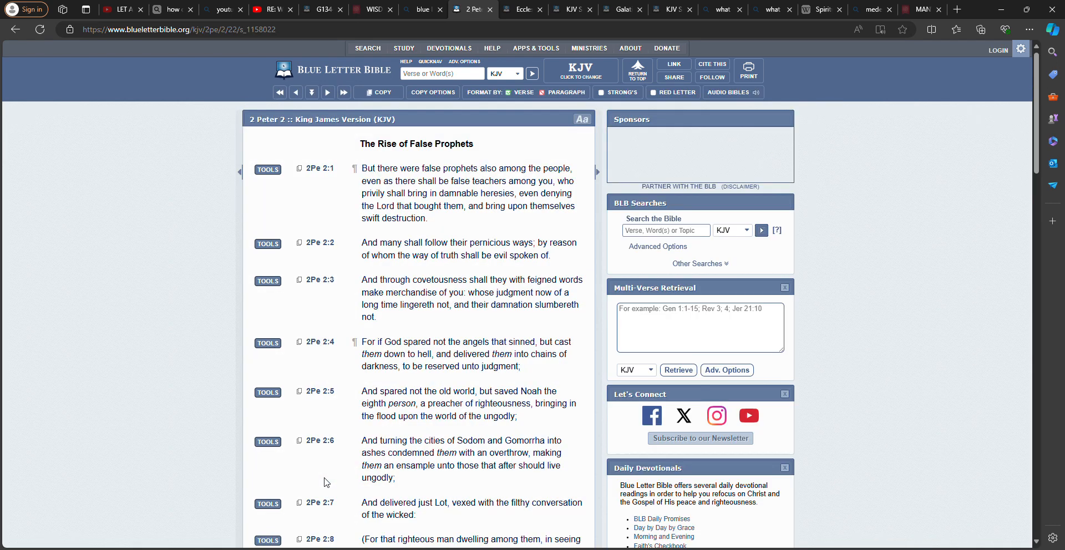
Step: Scroll 2 Peter 2 to read verses 18–22, ending with the dog returning to its vomit
scroll("down", 3)
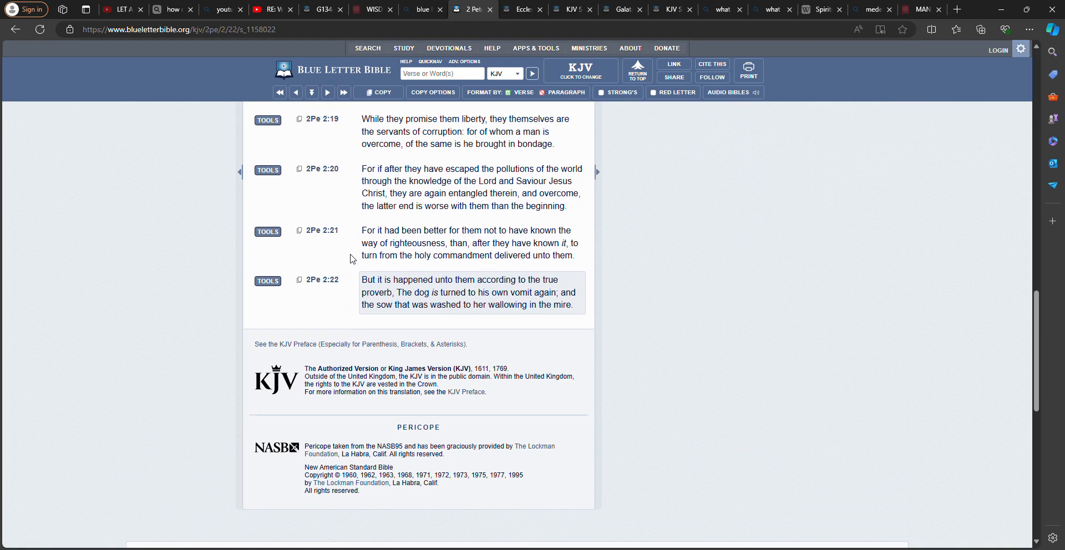
left_click(469, 243)
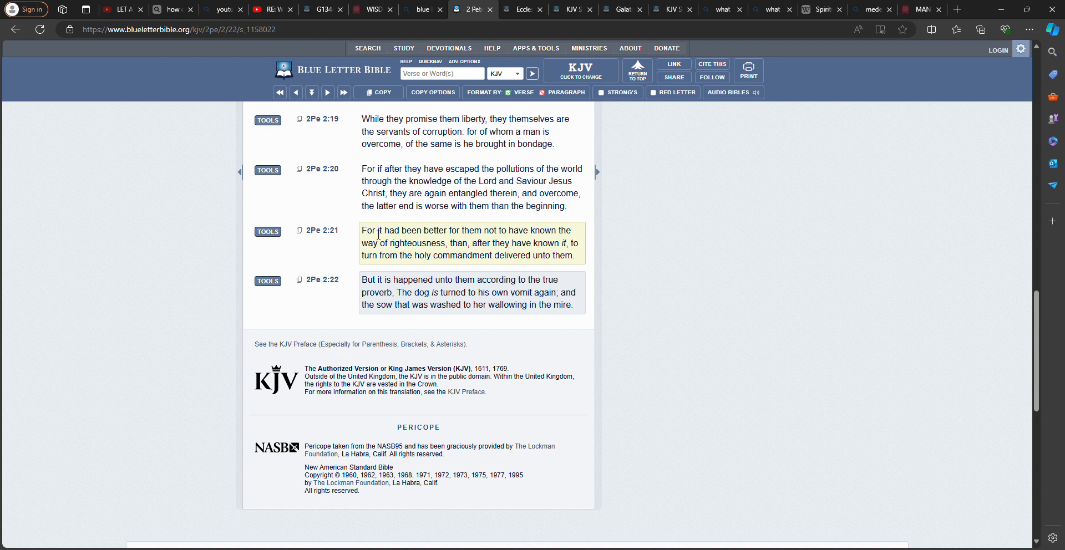
scroll("up", 3)
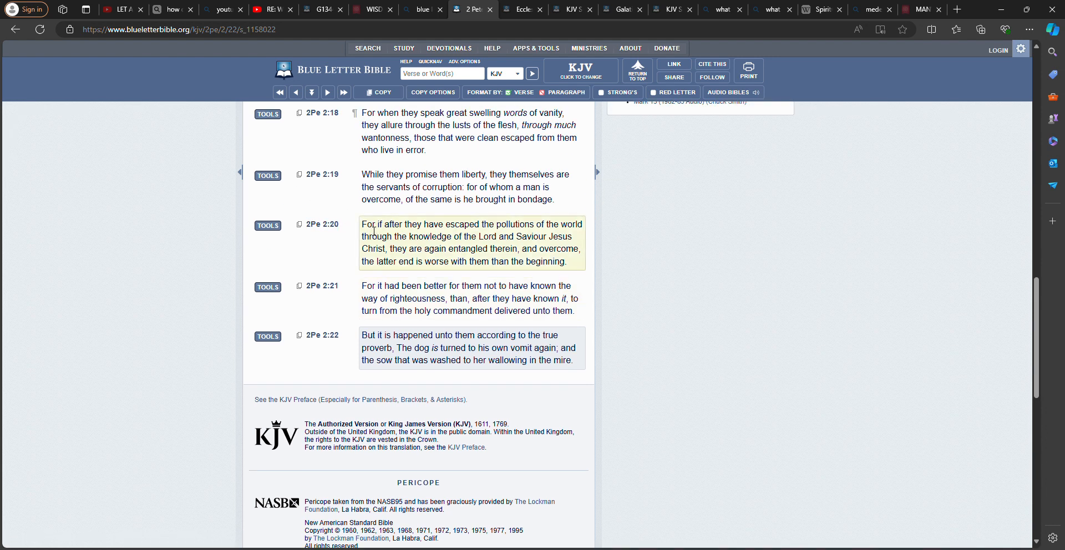
mouse_move(399, 232)
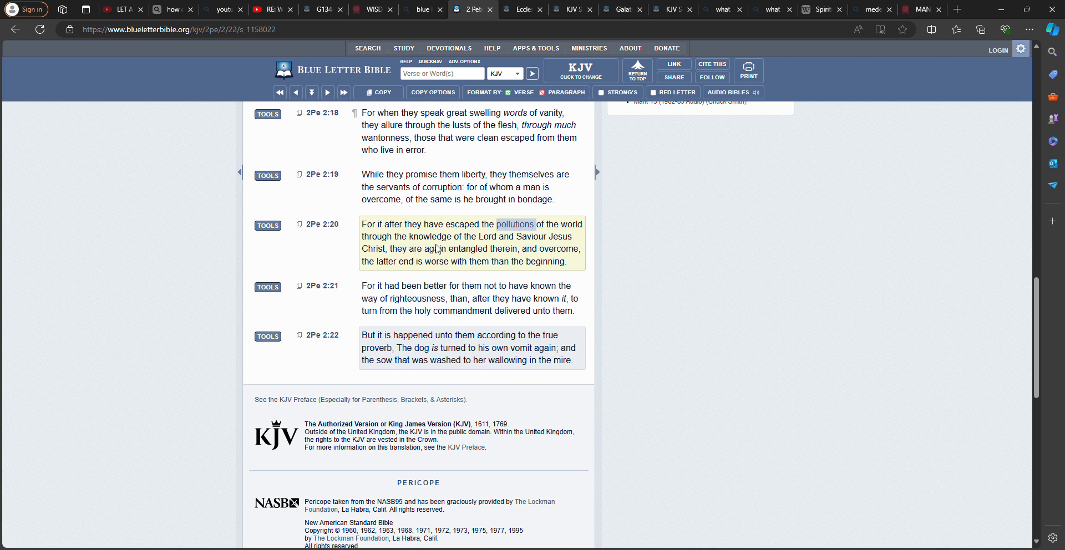
mouse_move(555, 243)
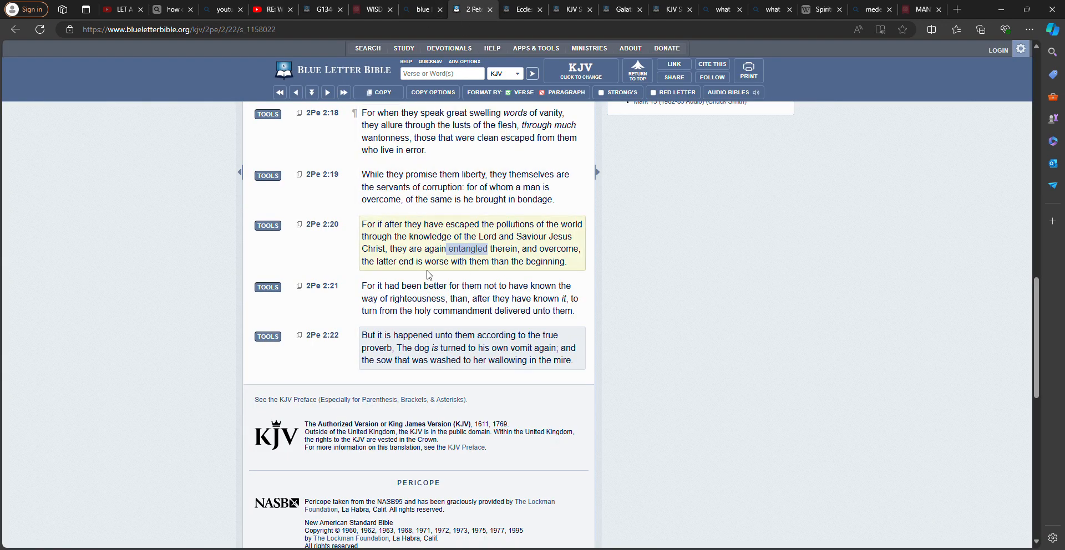
mouse_move(543, 255)
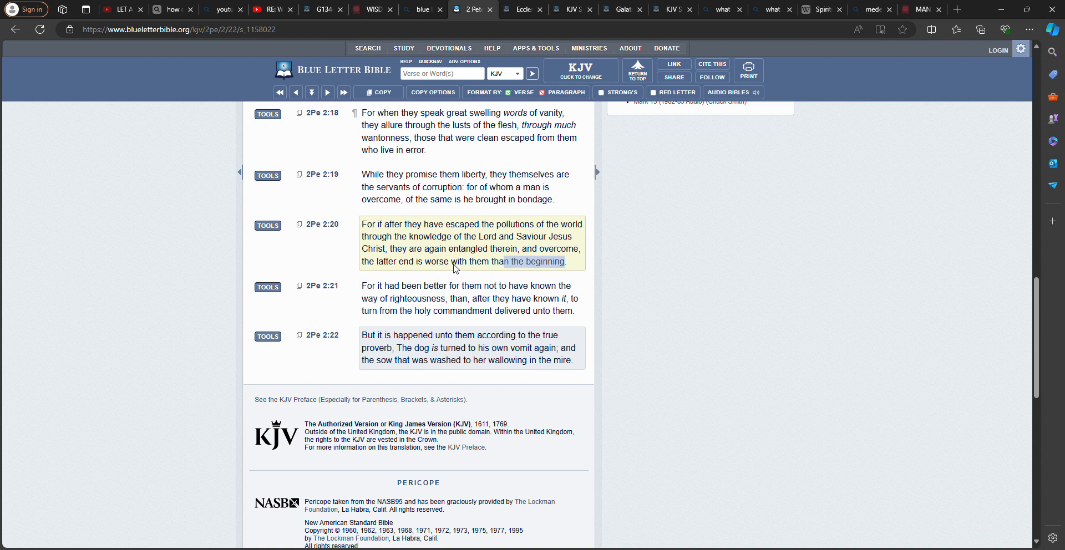
mouse_move(459, 278)
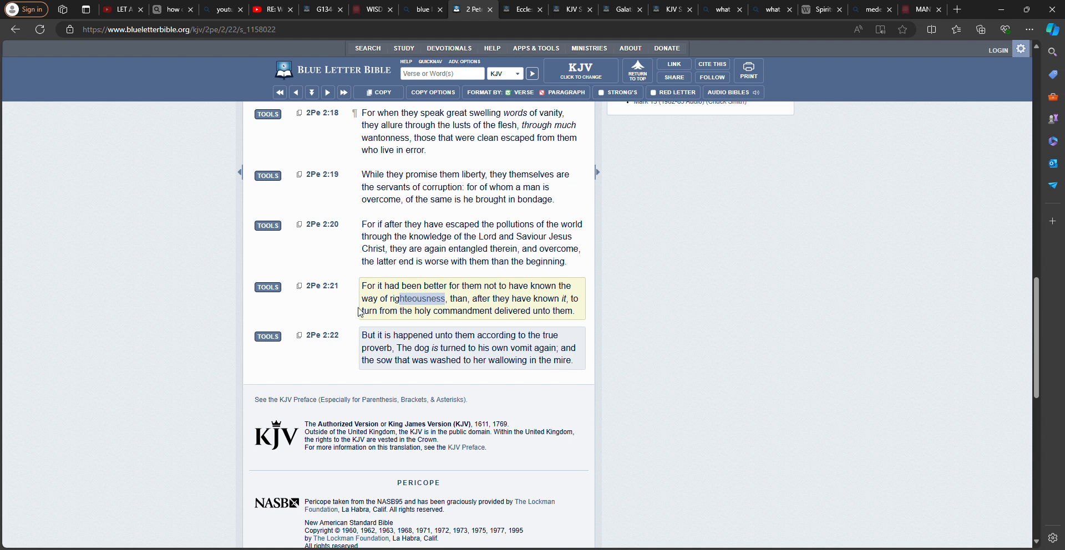
mouse_move(520, 308)
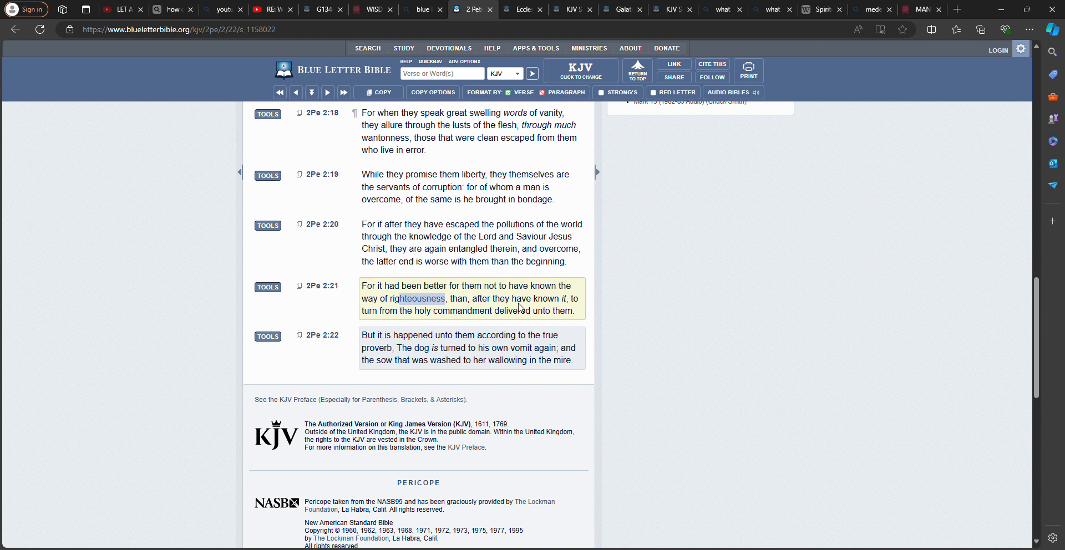
mouse_move(468, 320)
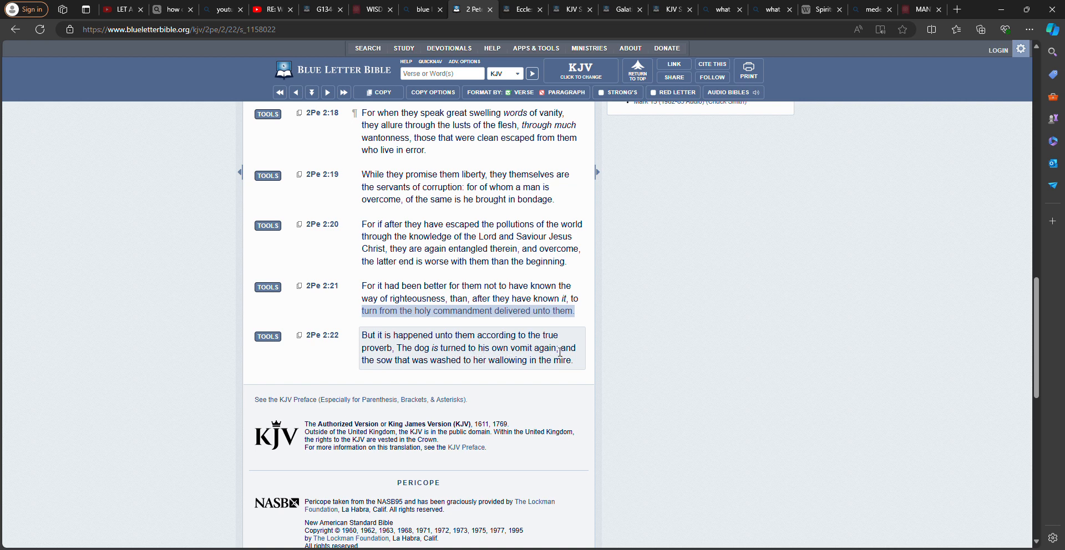
mouse_move(456, 365)
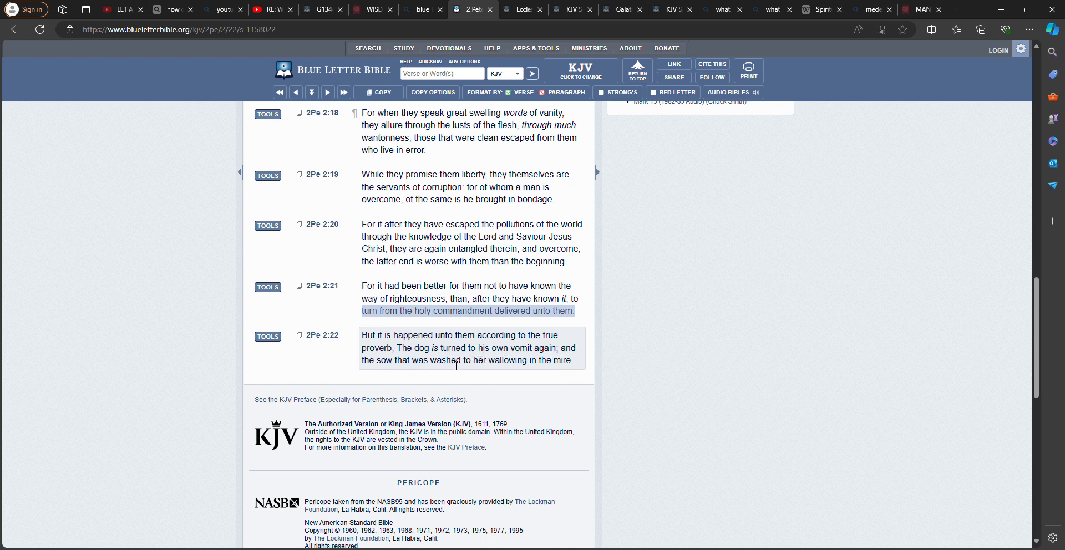
mouse_move(532, 362)
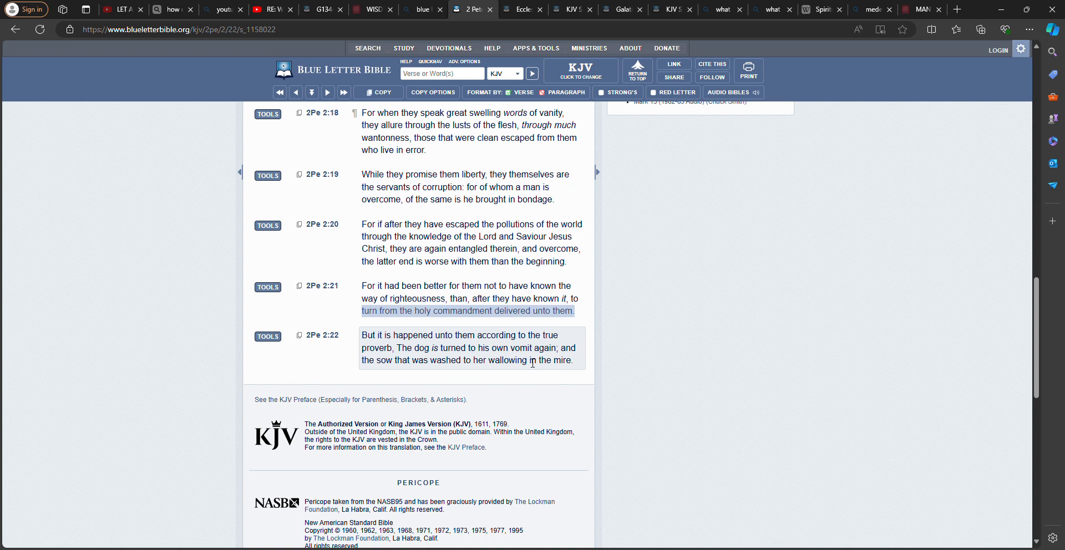
left_click(523, 9)
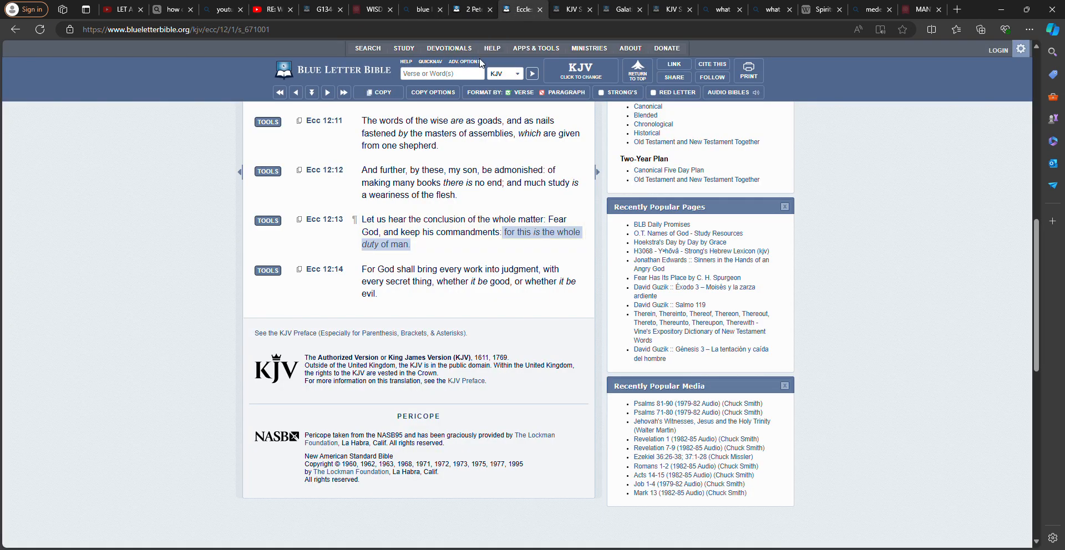
Step: Search the KJV for 'cast the bad away', returning only Matthew 13:48
left_click(441, 73)
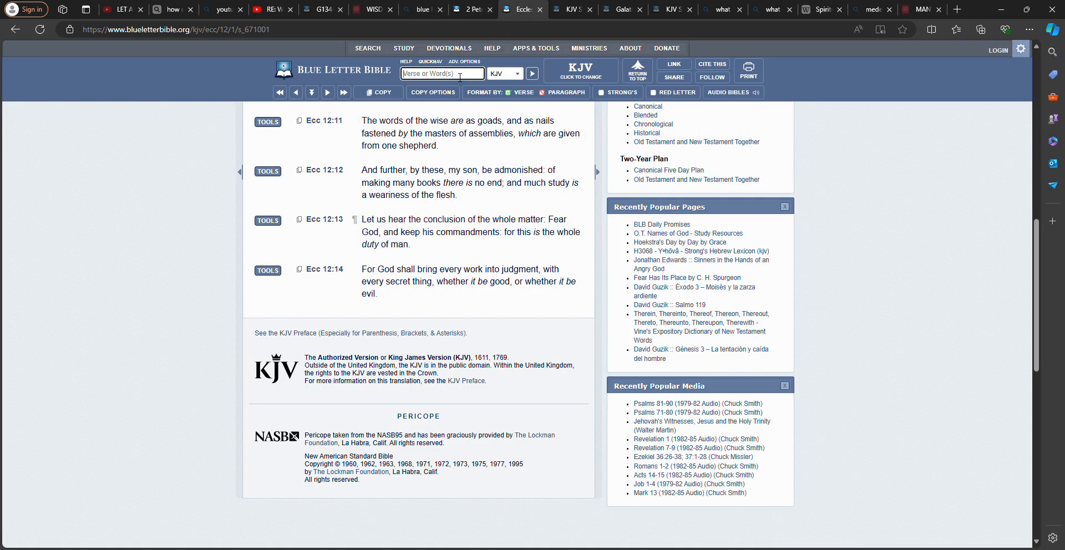
type("ca")
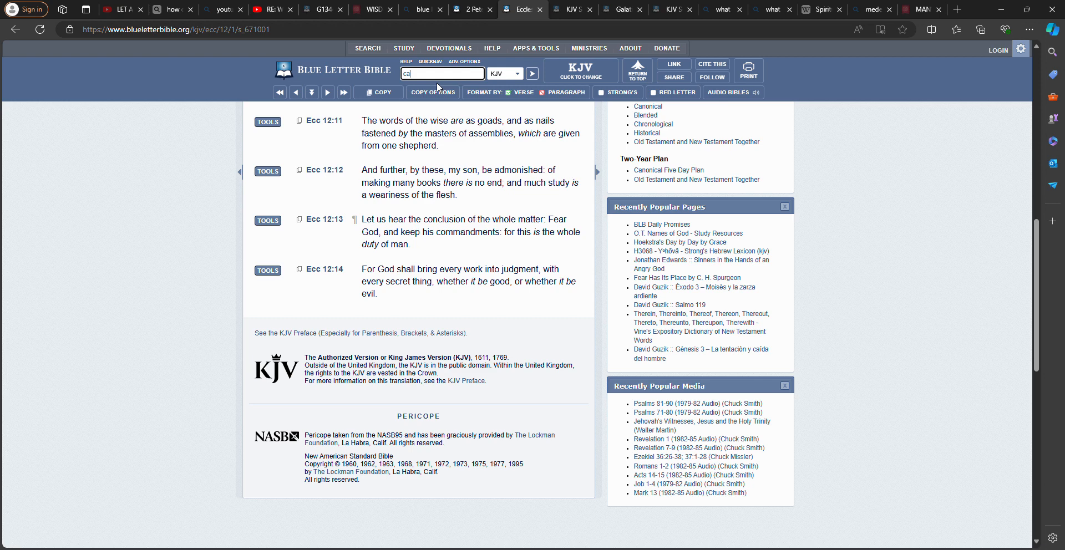
type("st")
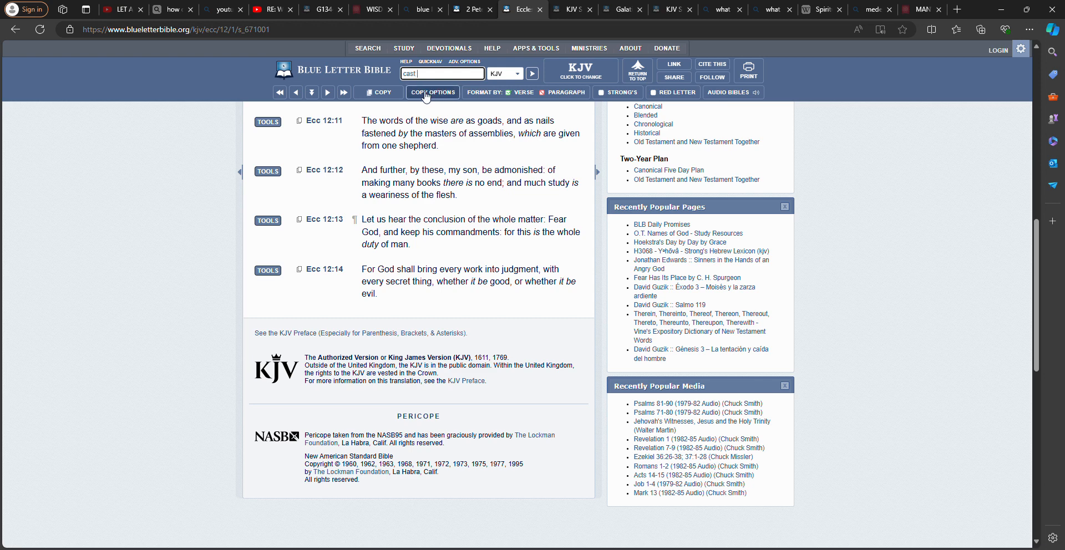
type("the bad awa")
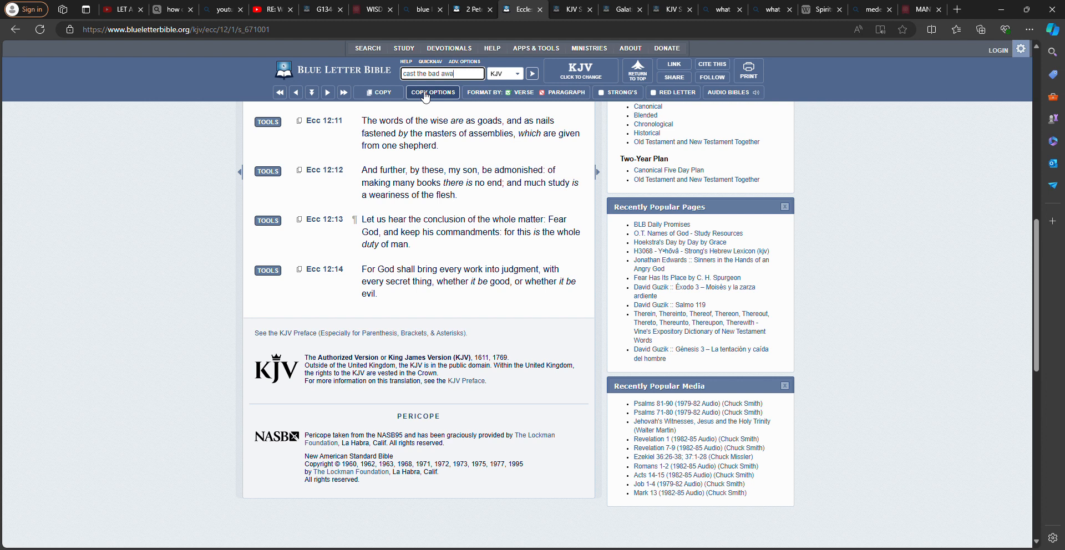
left_click(532, 73)
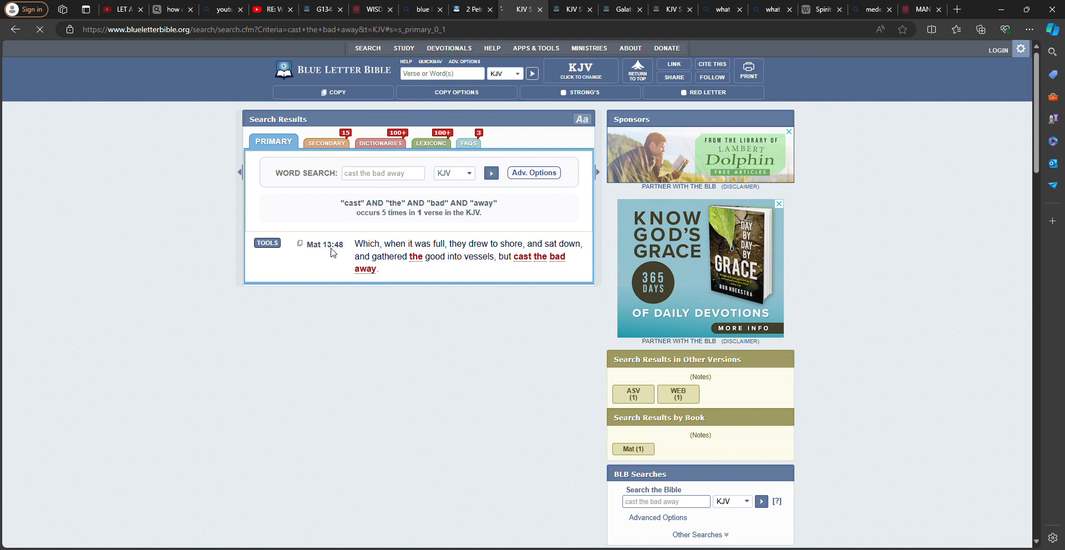
Step: Open Matthew 13:48's interlinear and scroll to the 'bad' row, G4550 σαπρὰ
left_click(325, 246)
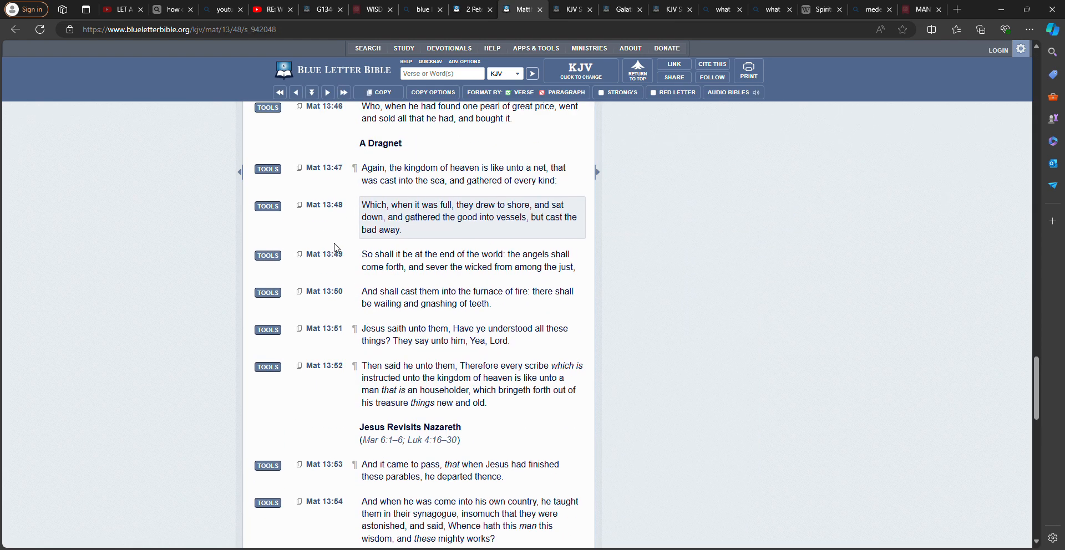
scroll("up", 3)
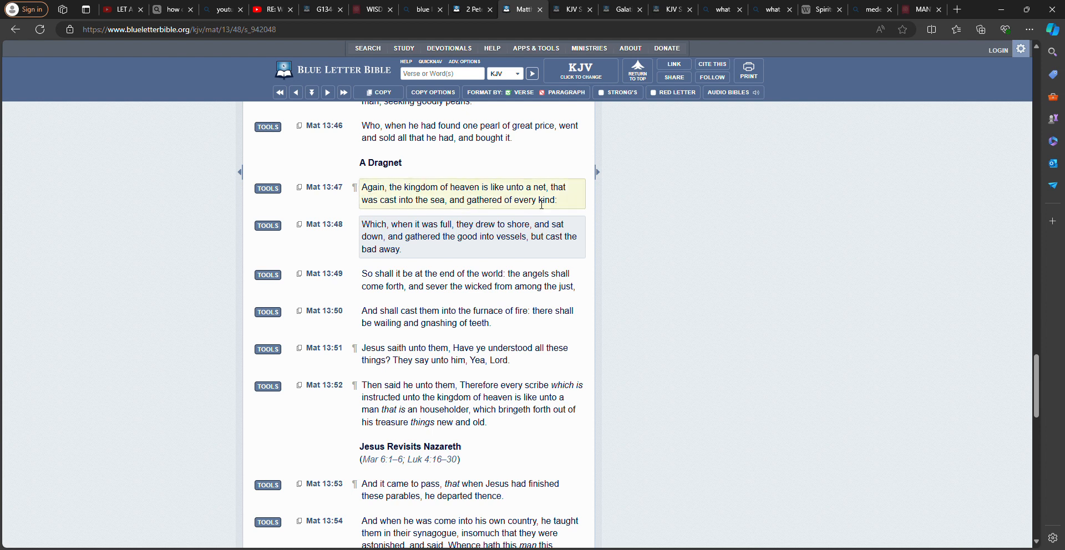
mouse_move(416, 211)
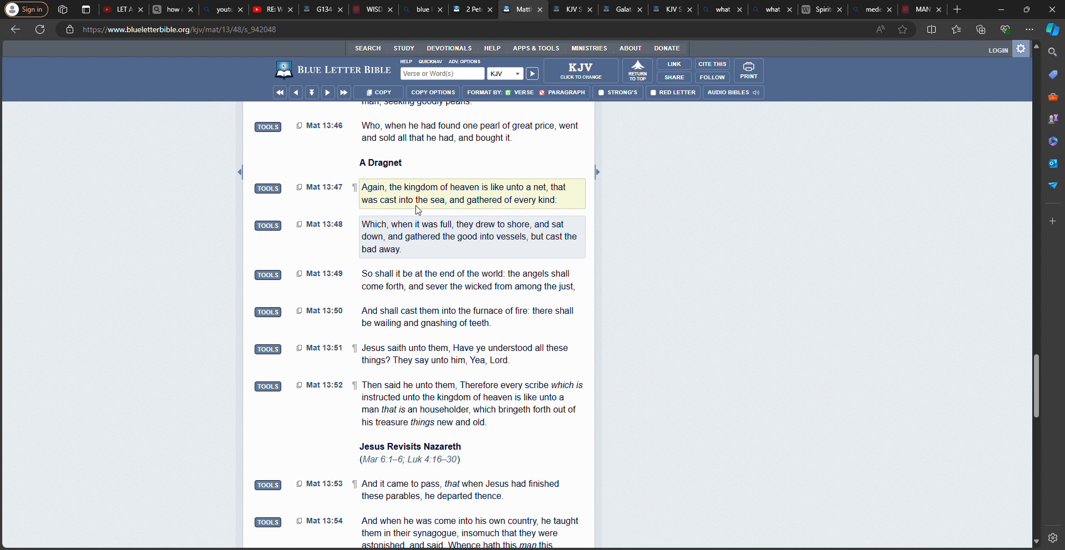
mouse_move(533, 209)
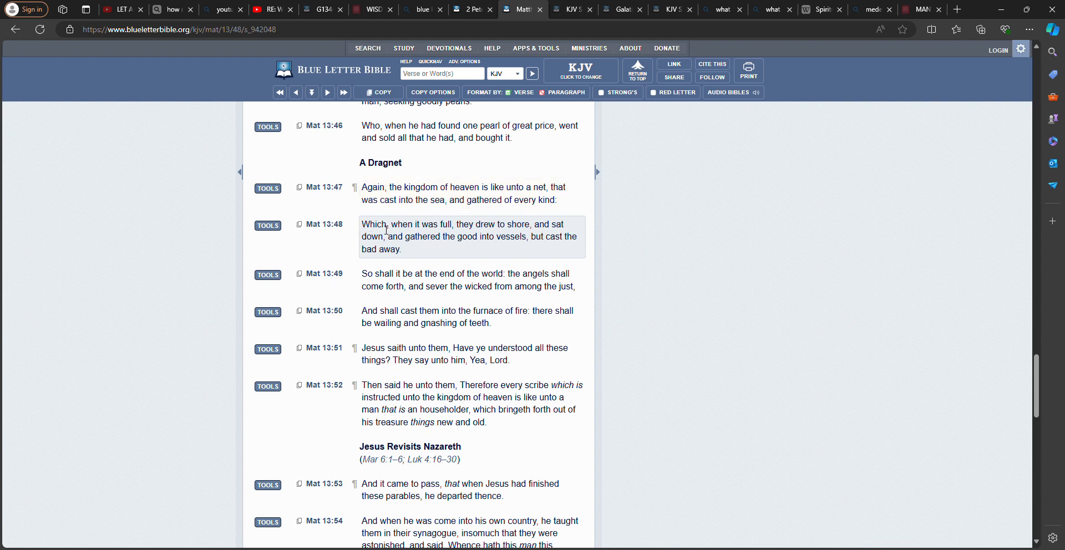
mouse_move(532, 239)
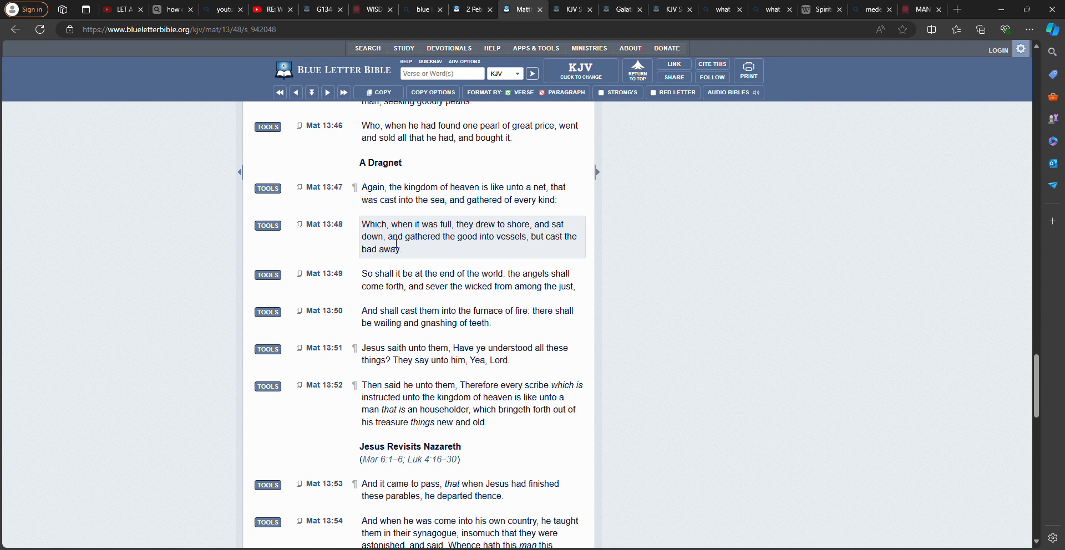
mouse_move(507, 253)
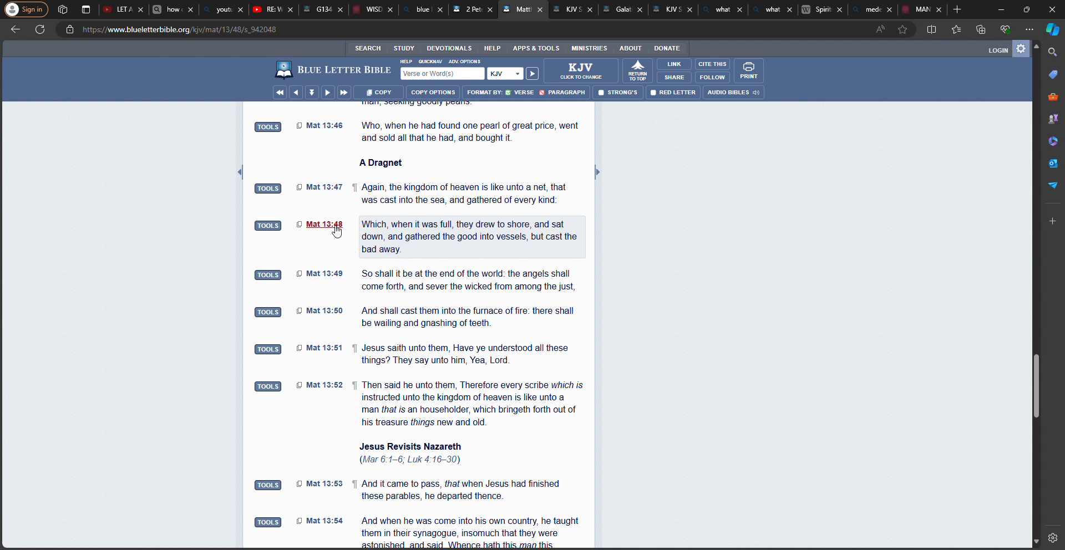
left_click(324, 224)
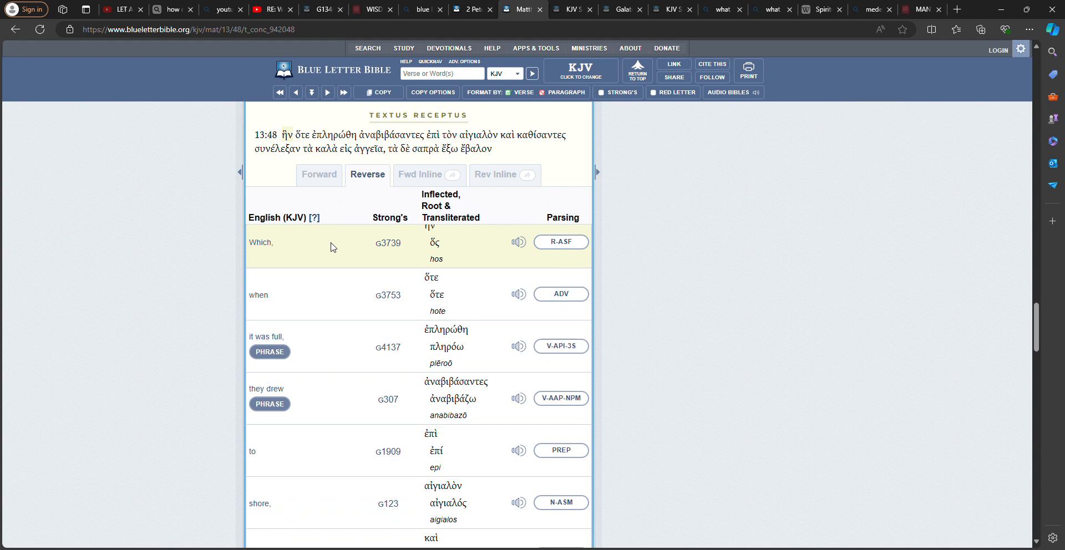
scroll("down", 3)
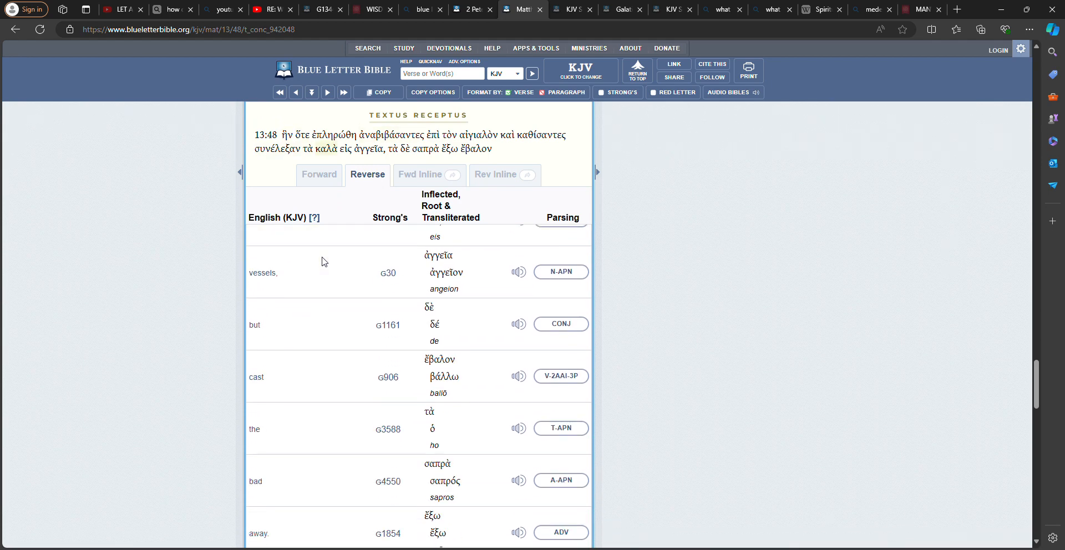
scroll("down", 3)
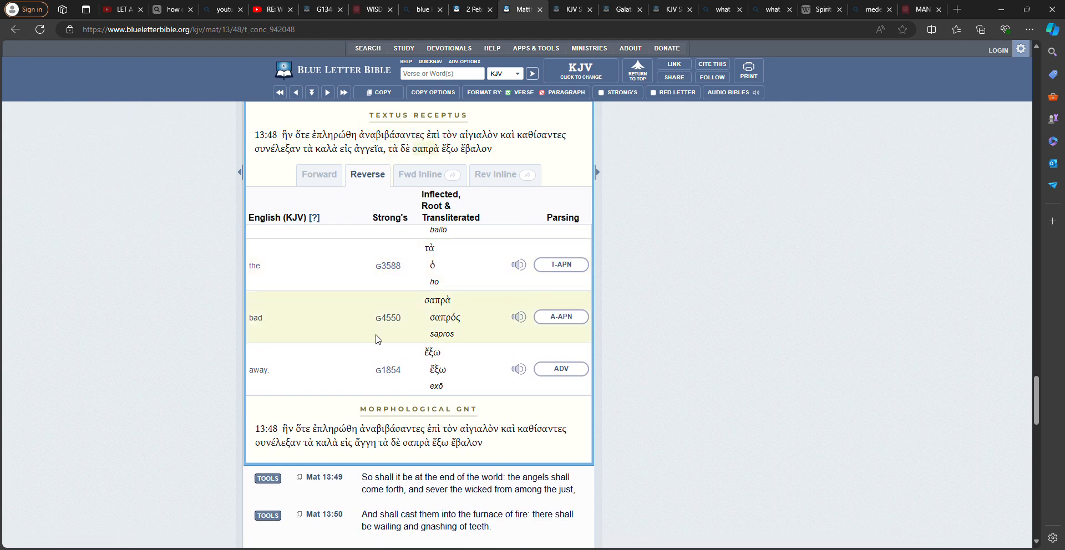
Step: Open the G4550 sapros lexicon entry, play its pronunciation, and read the definitions
left_click(388, 317)
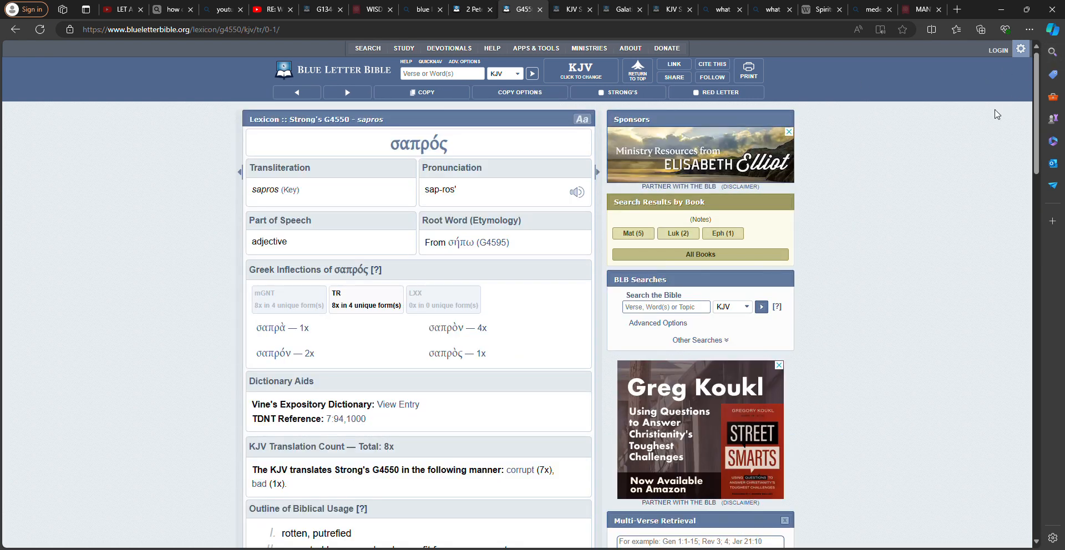
mouse_move(952, 147)
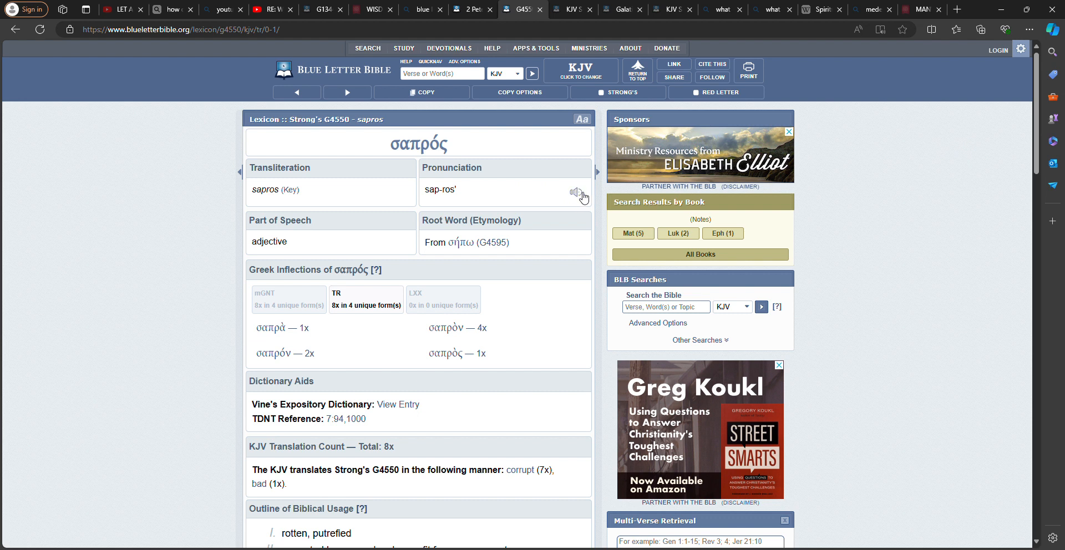
left_click(576, 193)
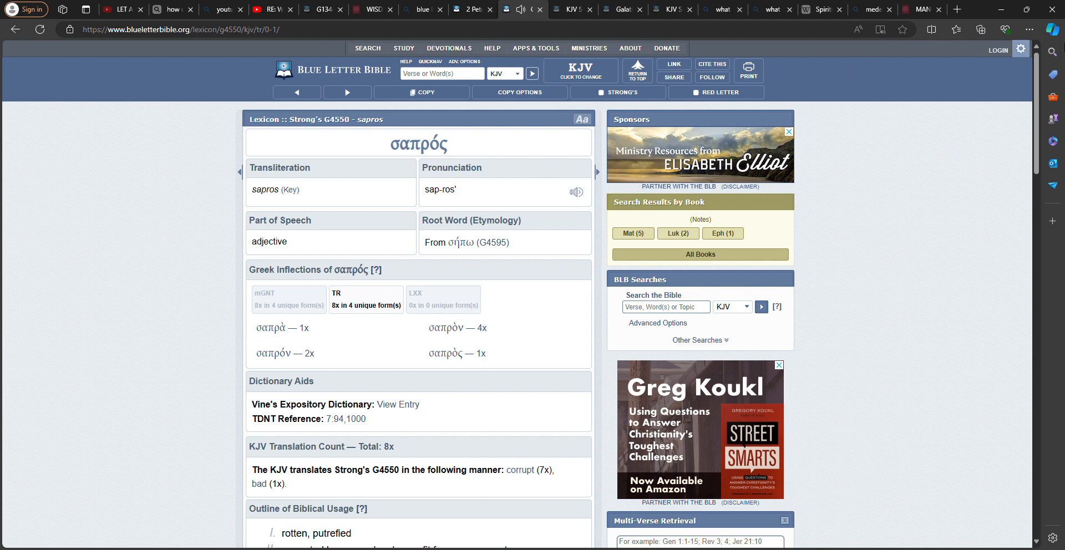
mouse_move(1032, 57)
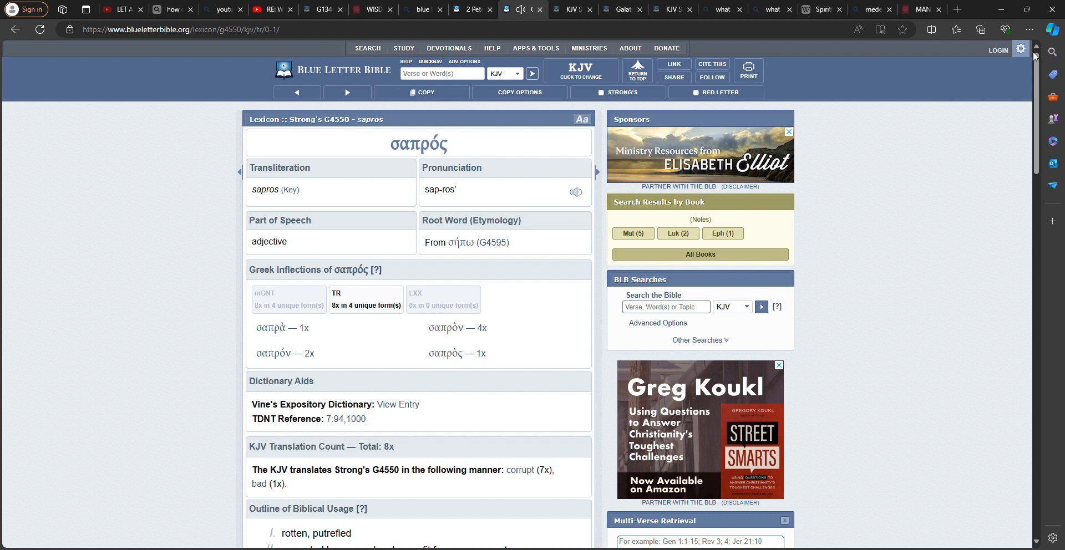
scroll("down", 3)
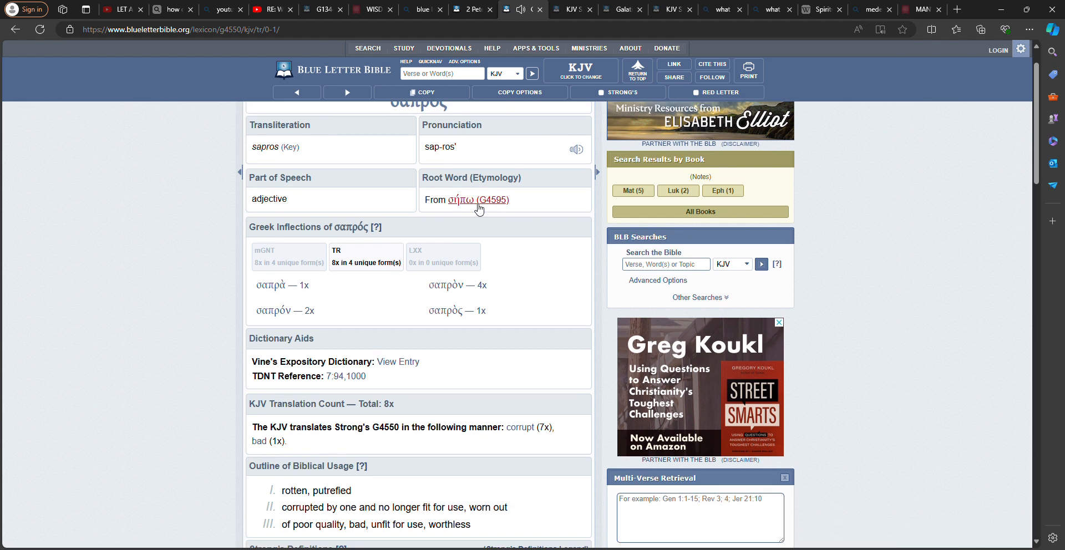
scroll("down", 3)
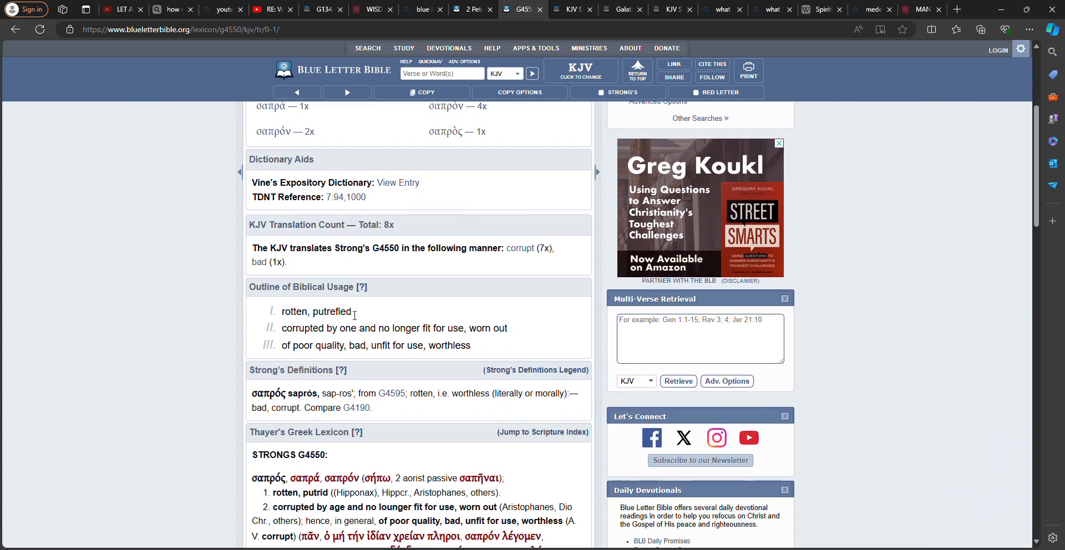
scroll("down", 3)
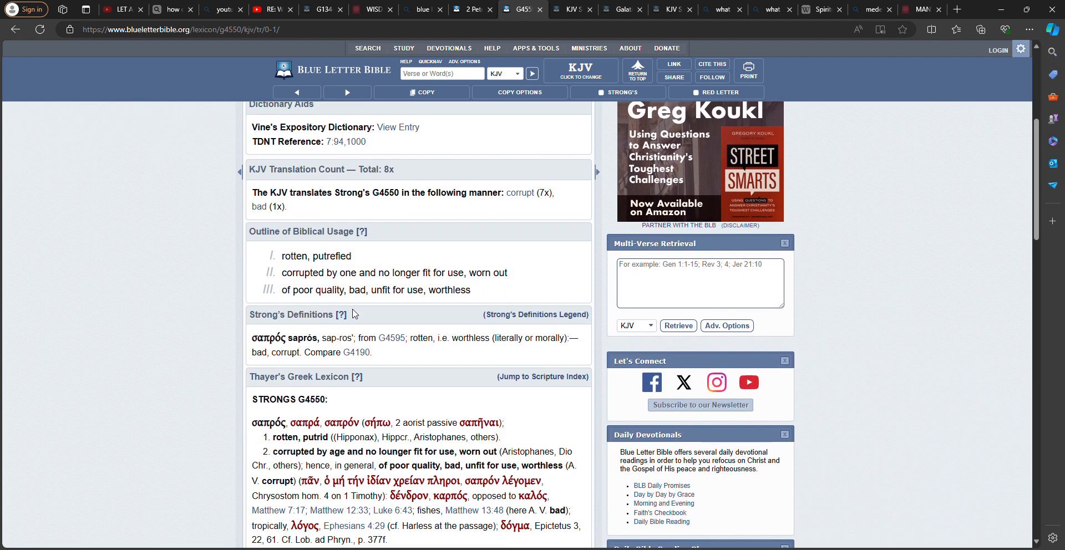
mouse_move(277, 275)
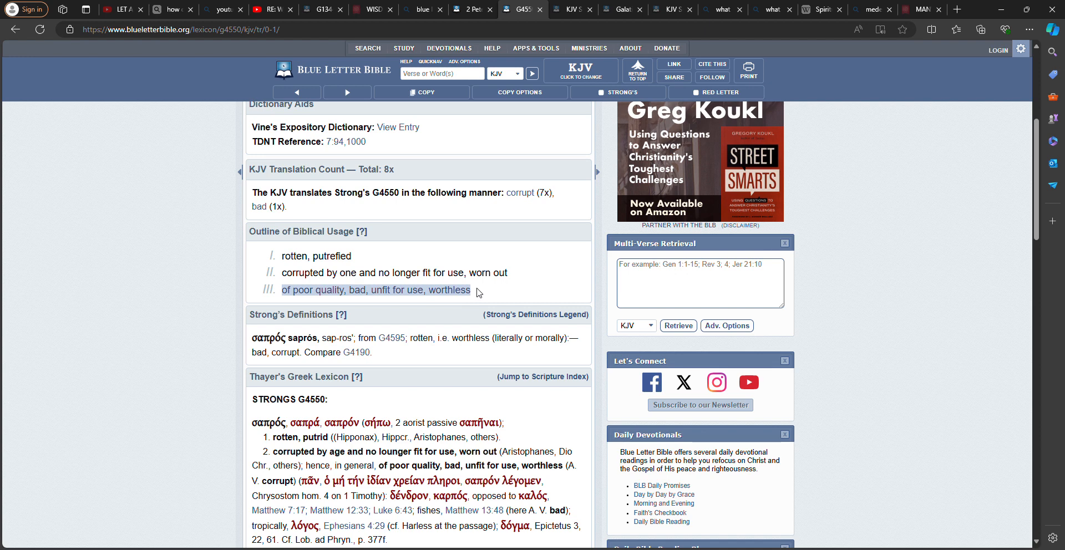
mouse_move(438, 245)
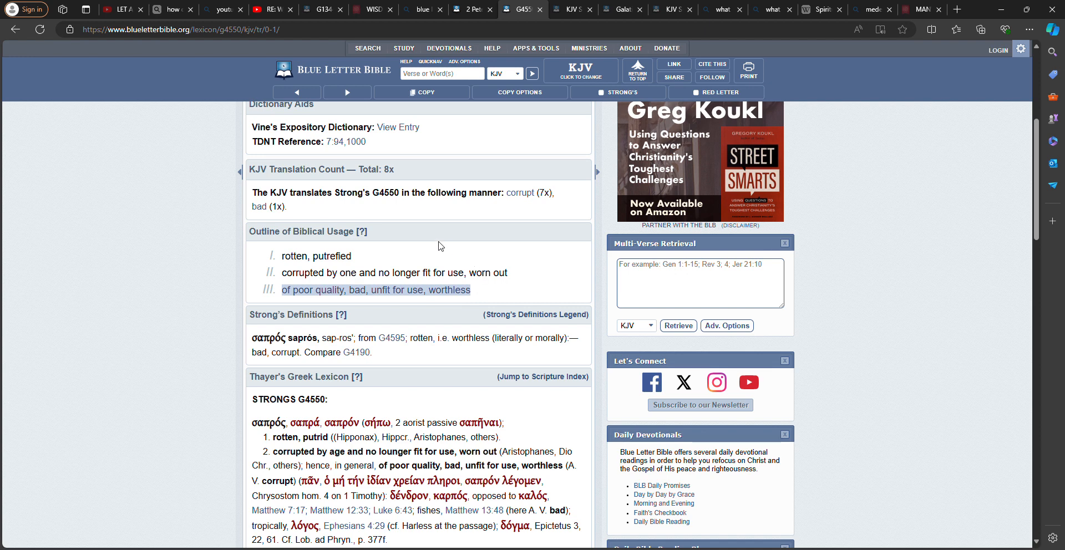
mouse_move(303, 303)
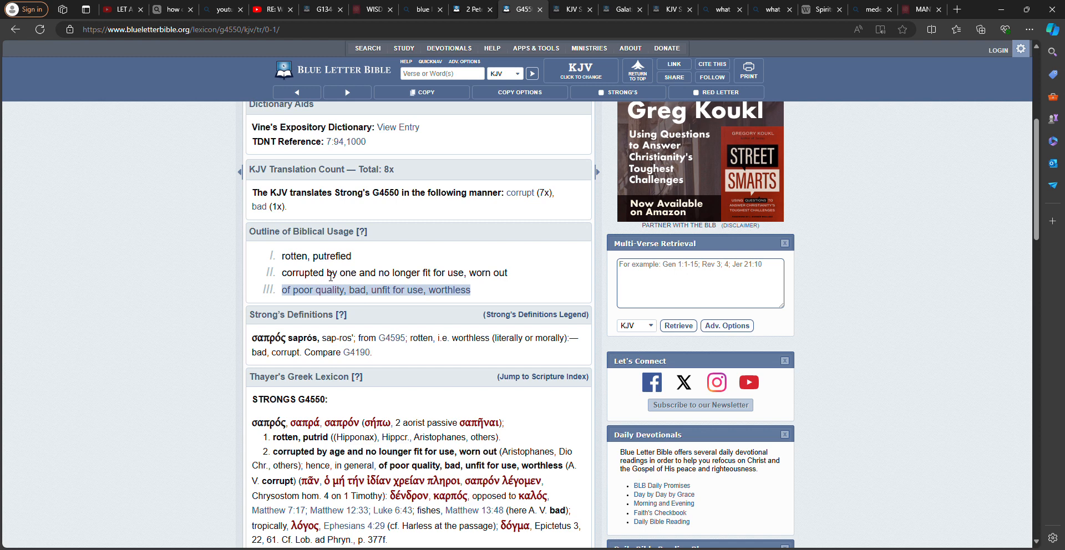
scroll("down", 3)
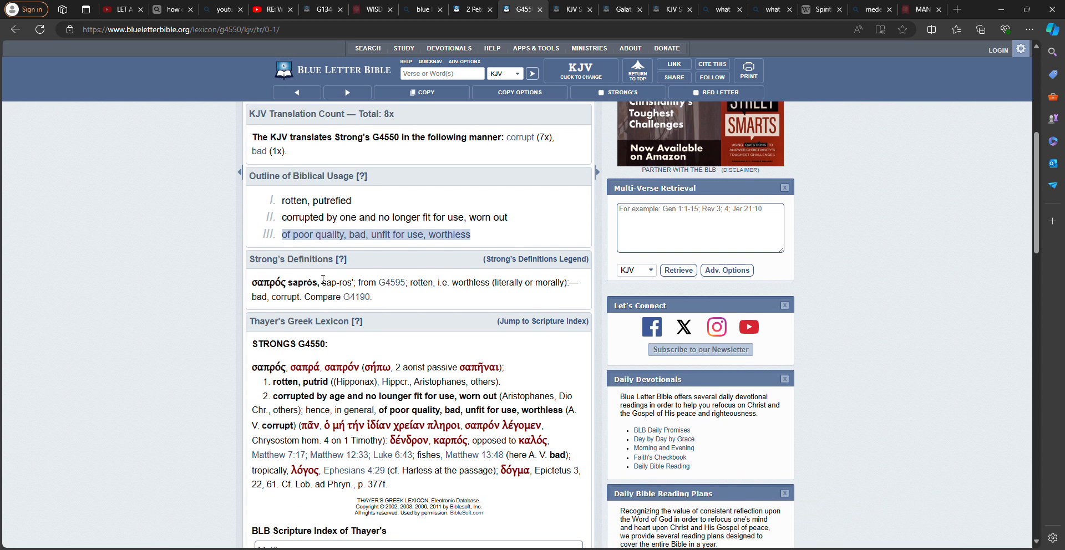
mouse_move(430, 168)
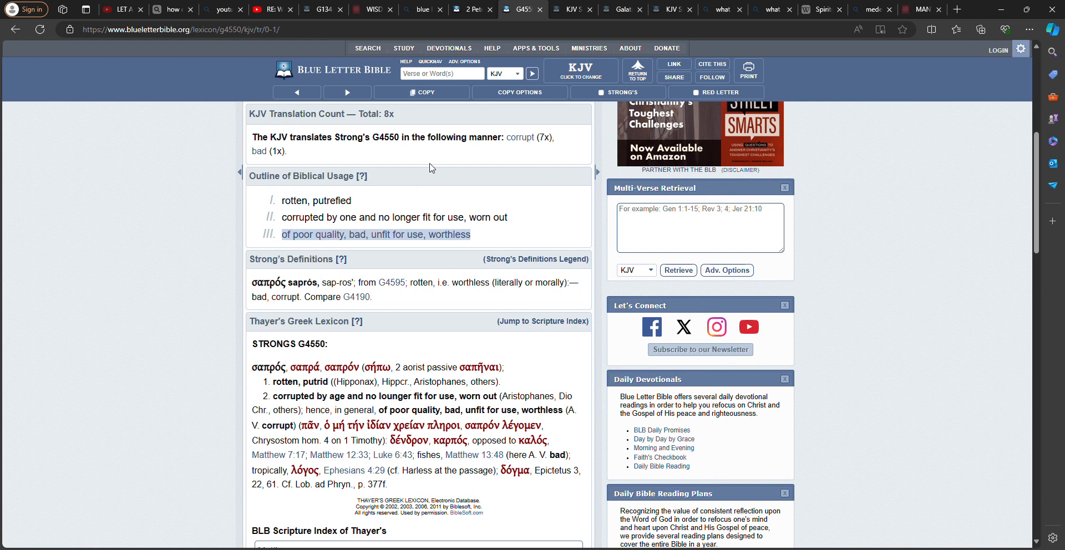
mouse_move(428, 48)
type("corrup")
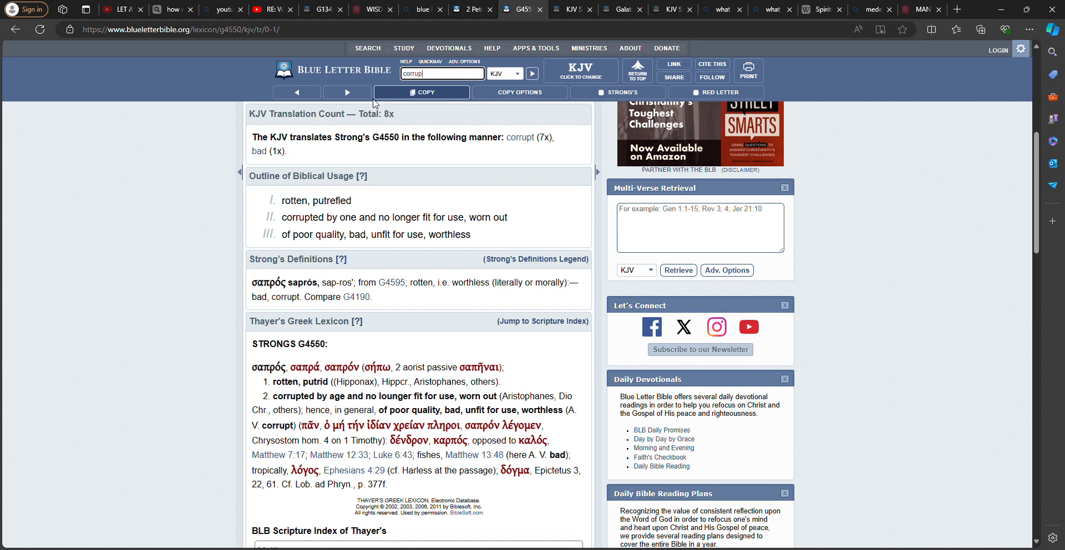
Step: Run the KJV search for 'corrupted' and scroll the 14 results down to James 5:2
type("ted")
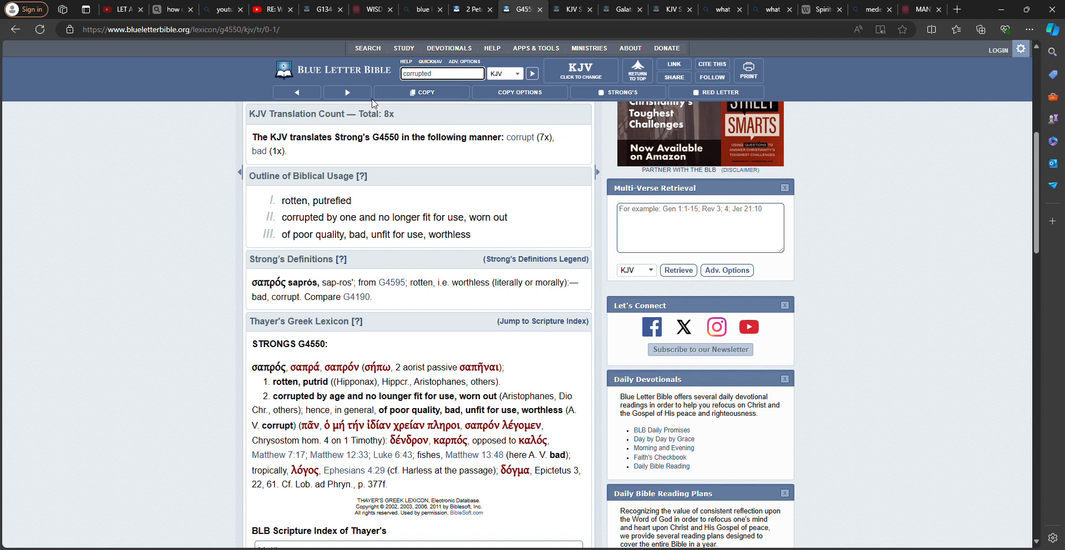
left_click(532, 73)
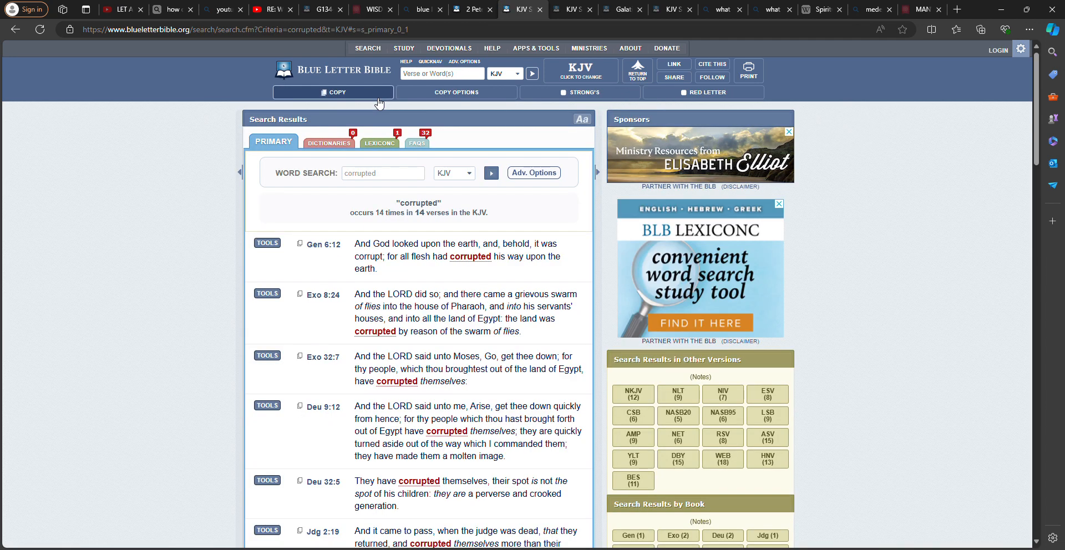
scroll("down", 3)
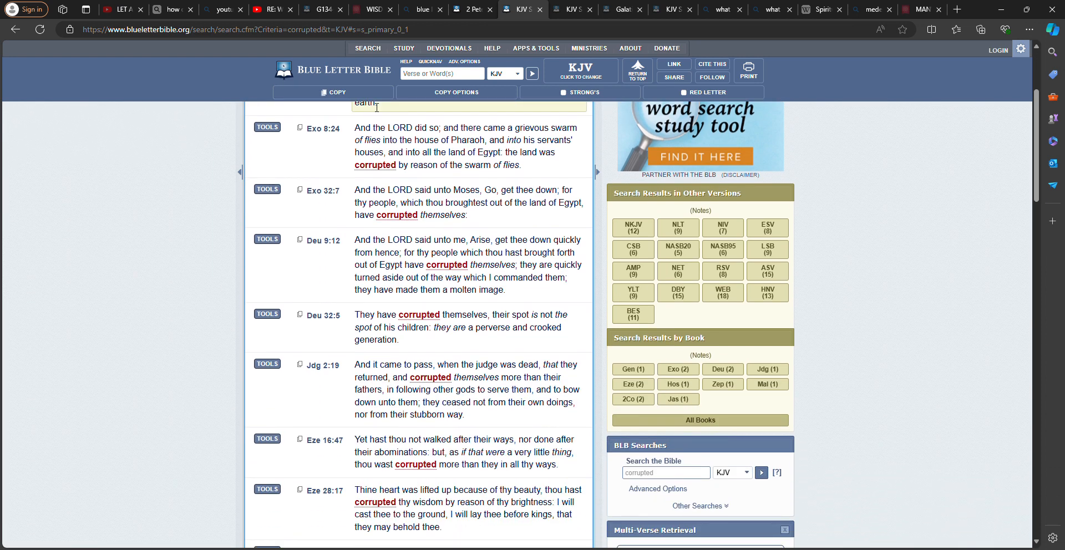
scroll("down", 3)
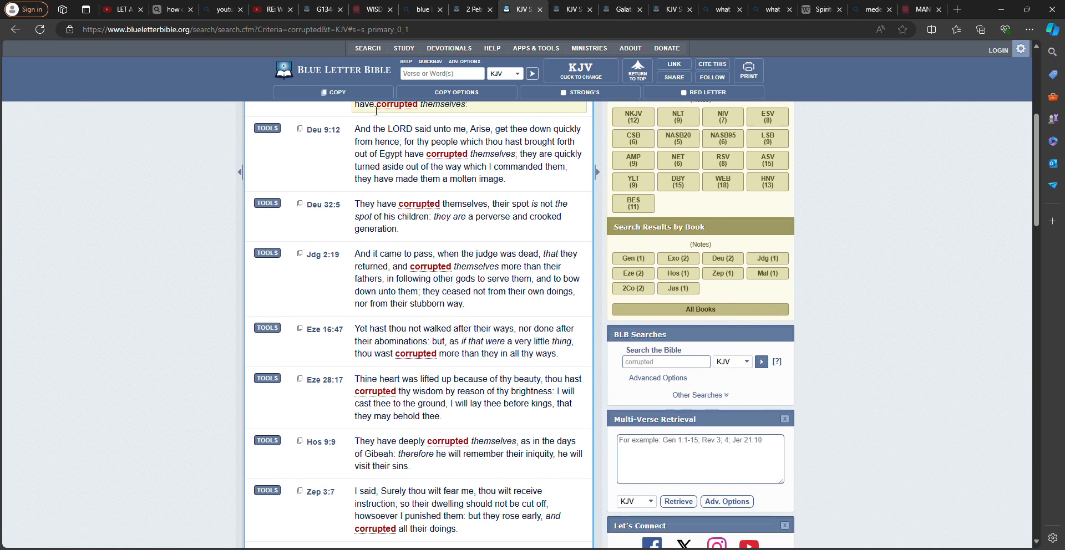
scroll("down", 3)
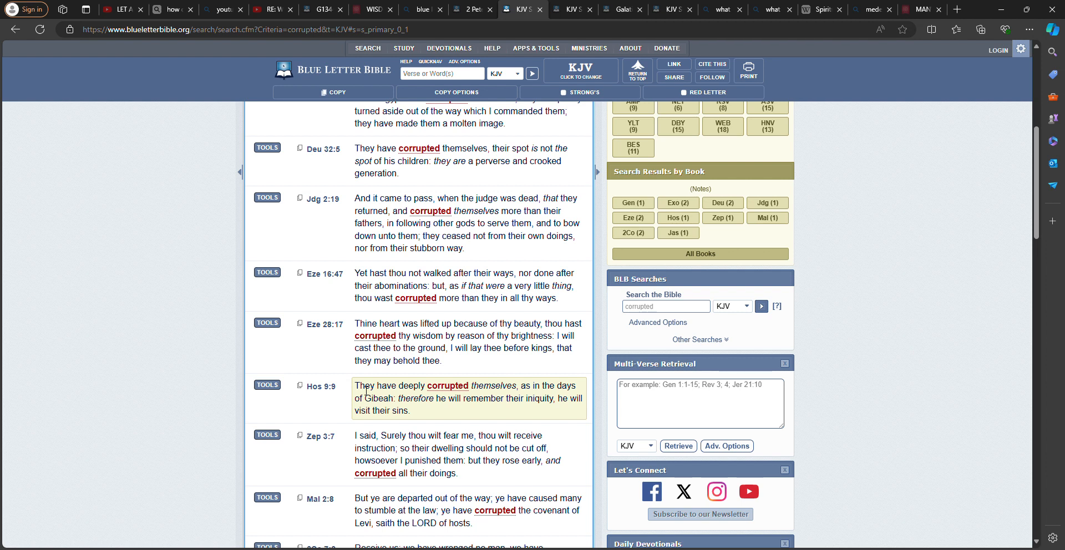
mouse_move(400, 408)
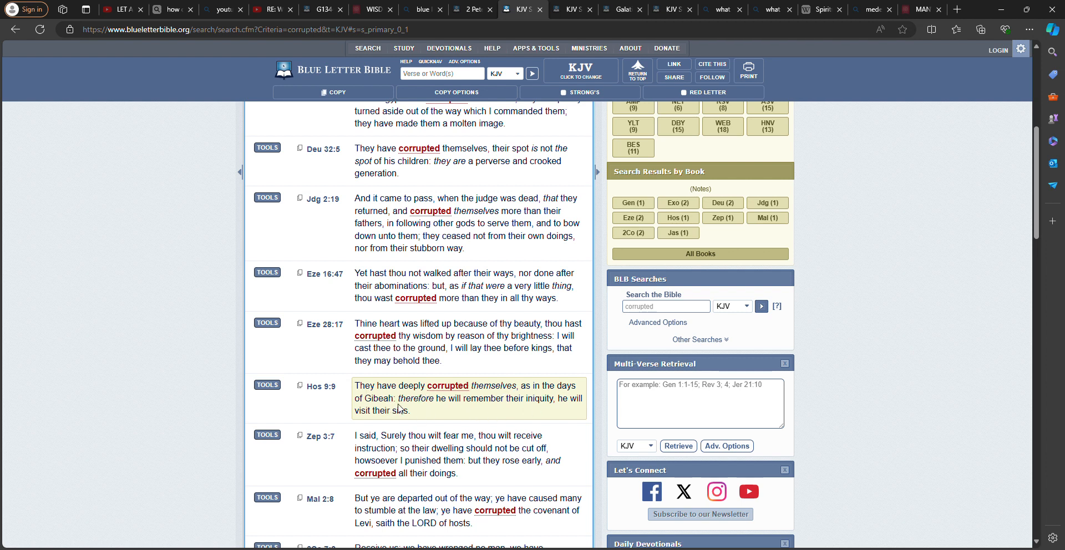
mouse_move(543, 405)
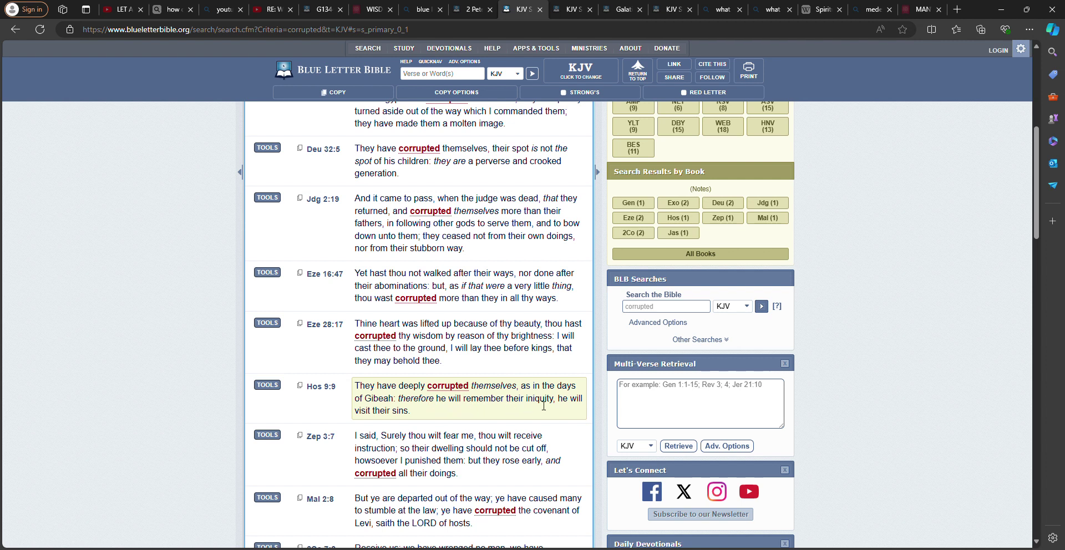
mouse_move(463, 402)
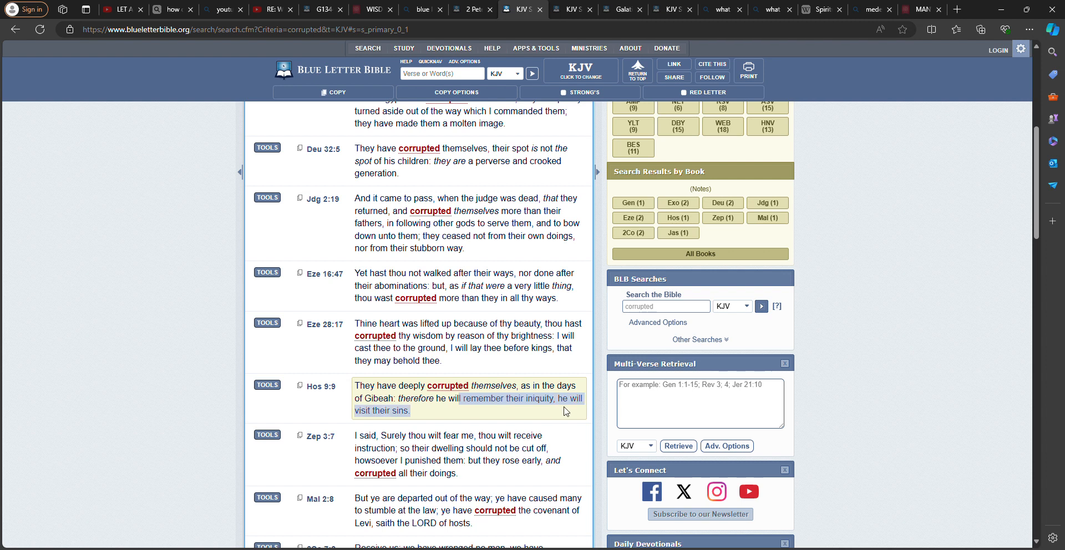
scroll("down", 3)
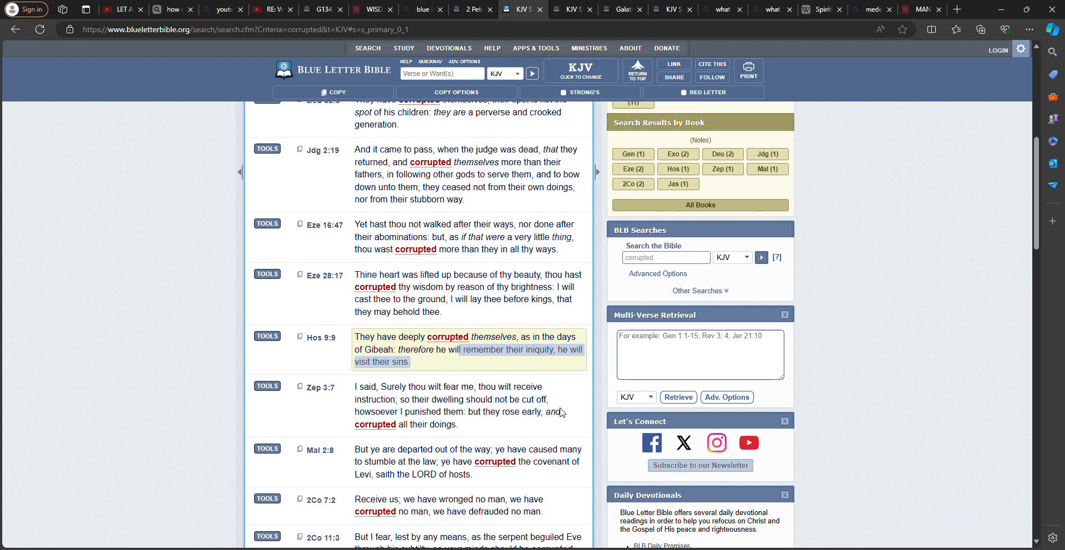
scroll("down", 3)
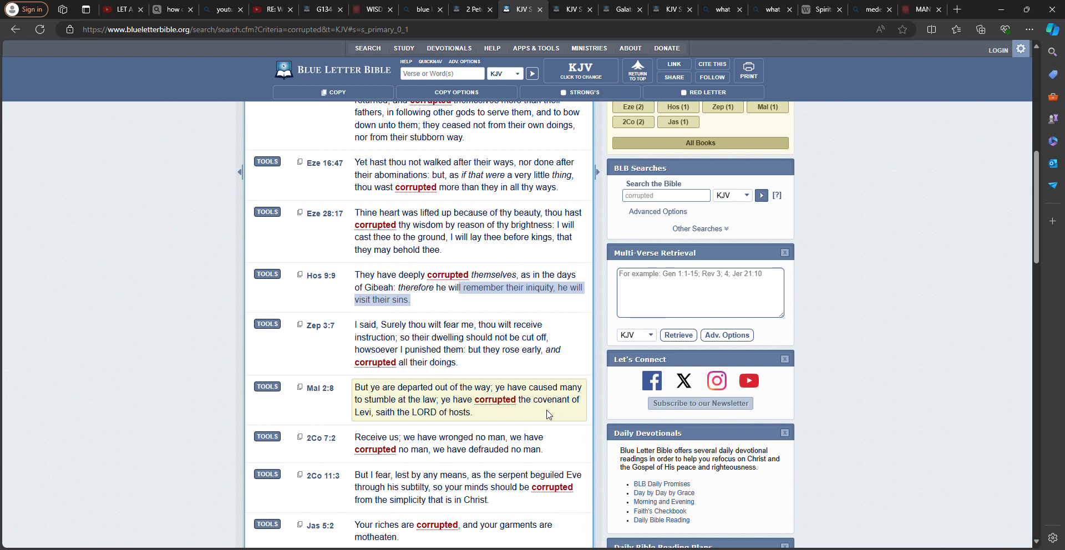
scroll("down", 3)
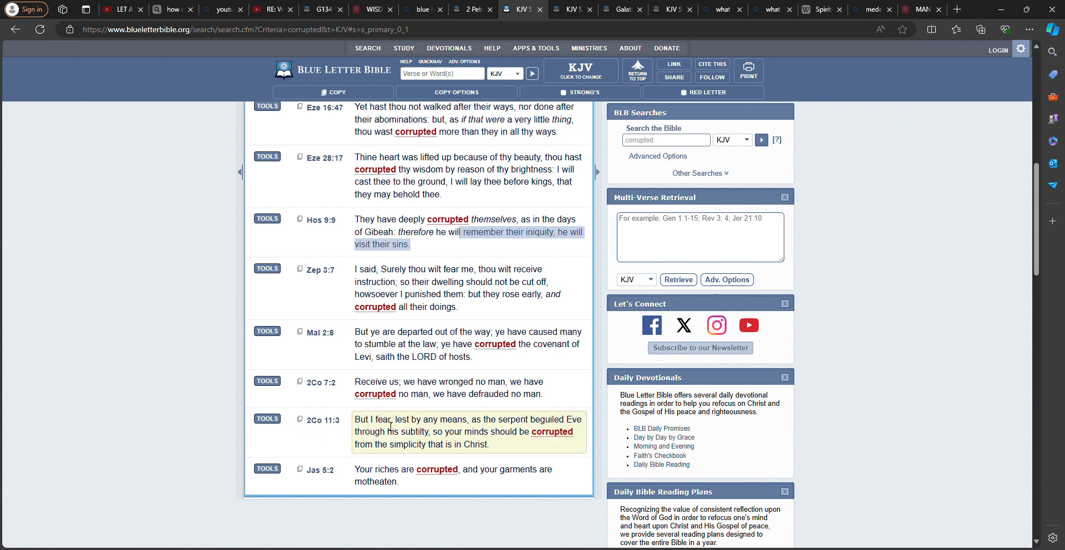
mouse_move(526, 426)
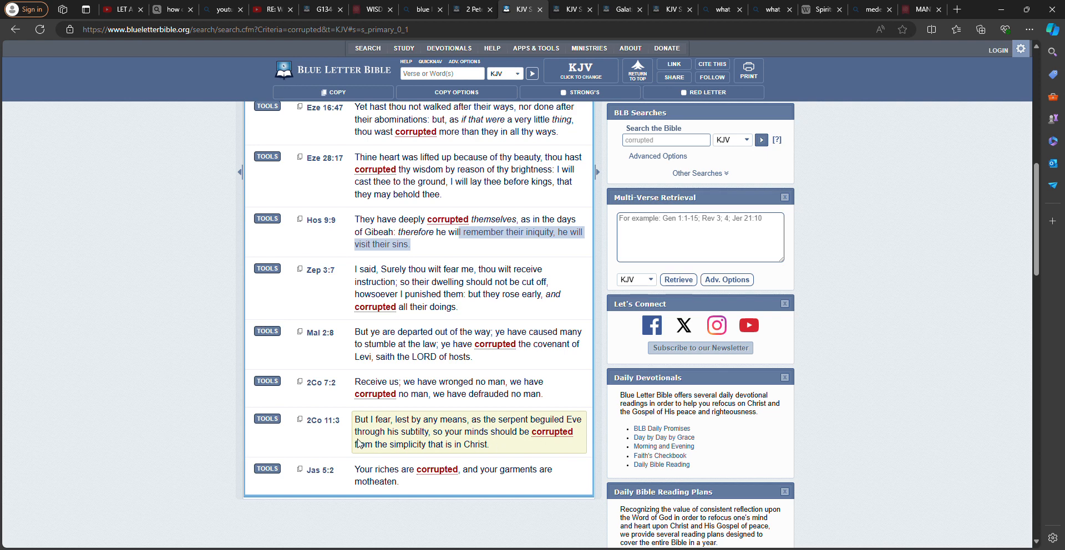
mouse_move(440, 436)
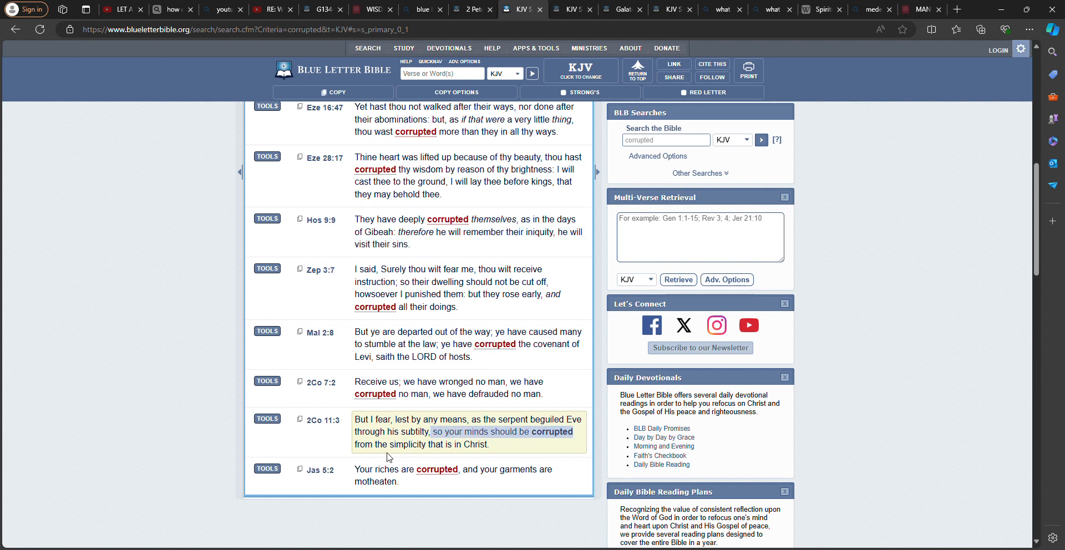
mouse_move(491, 448)
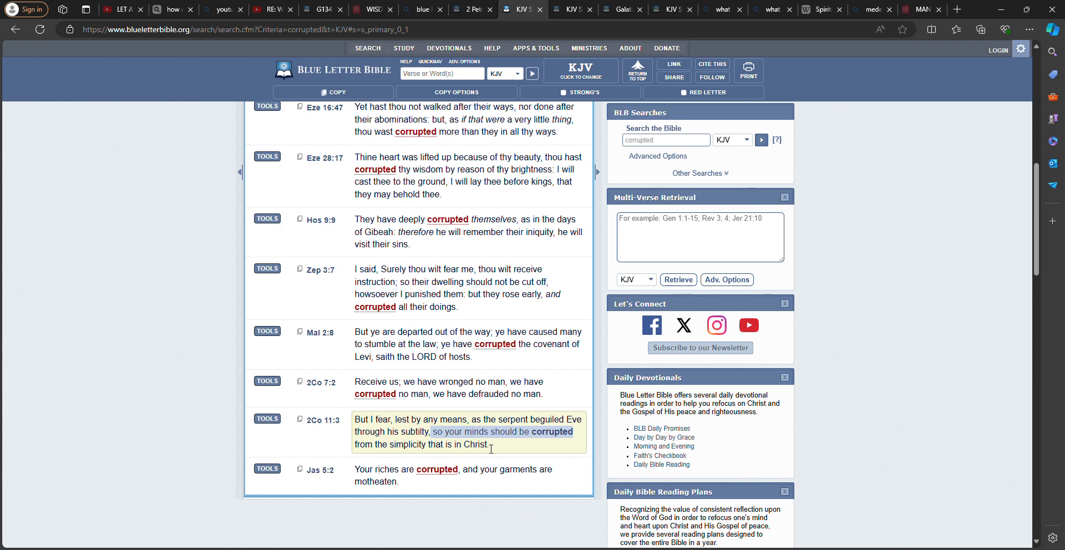